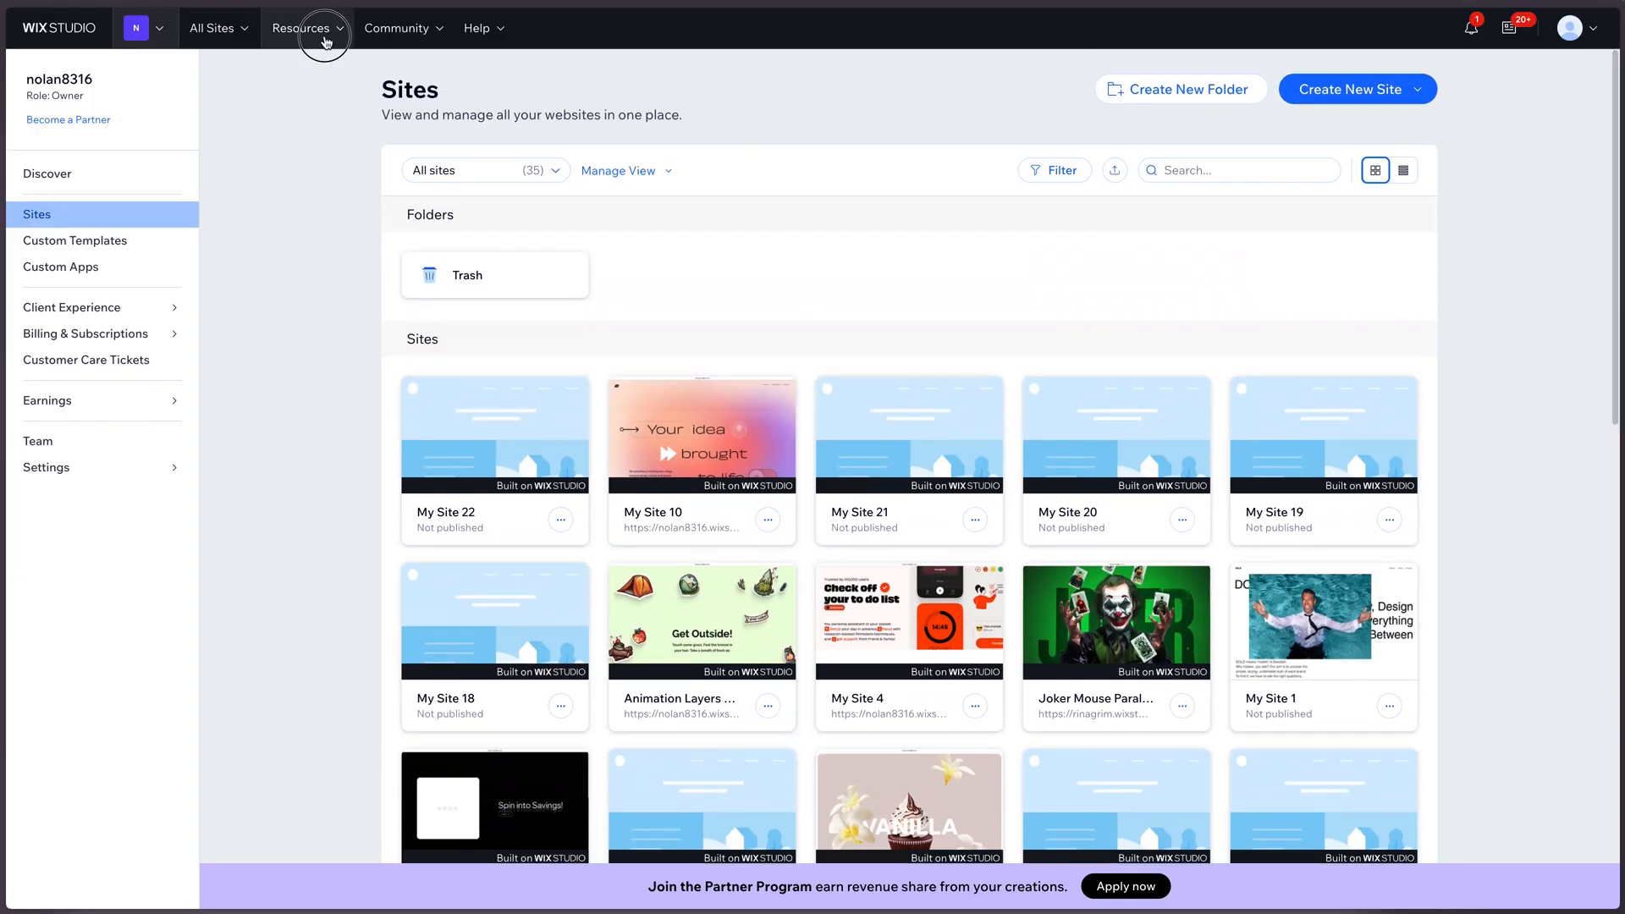
Step: Open the Studio Templates Marketplace from Resources and browse its 37 templates
{"action": "left_click", "coordinate": [301, 28]}
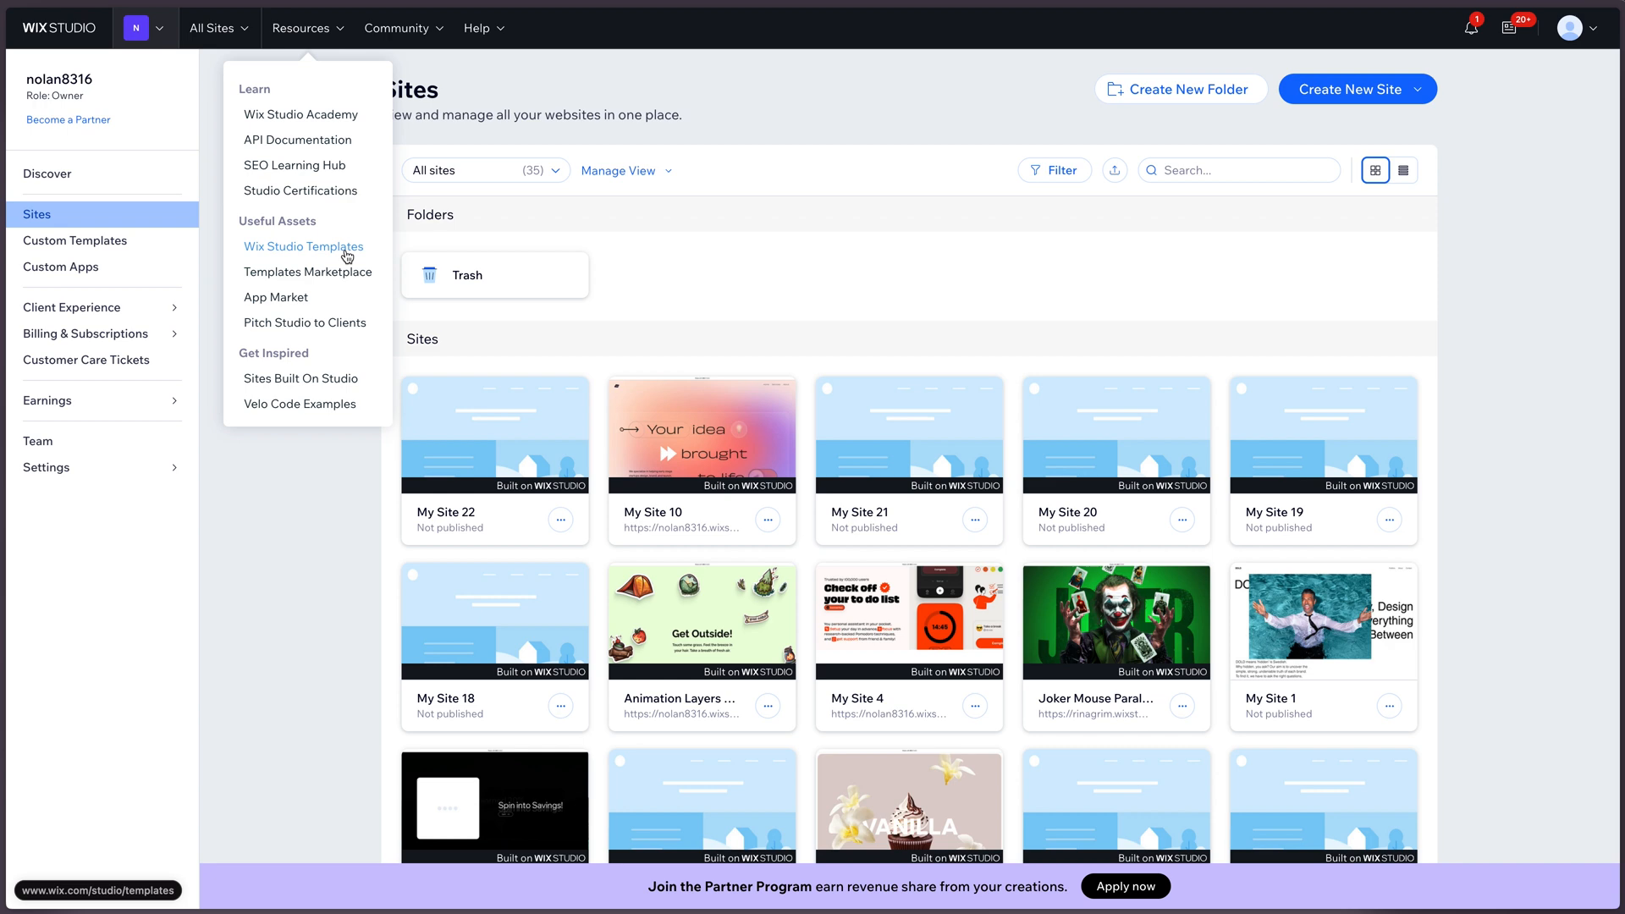
{"action": "mouse_move", "coordinate": [308, 271]}
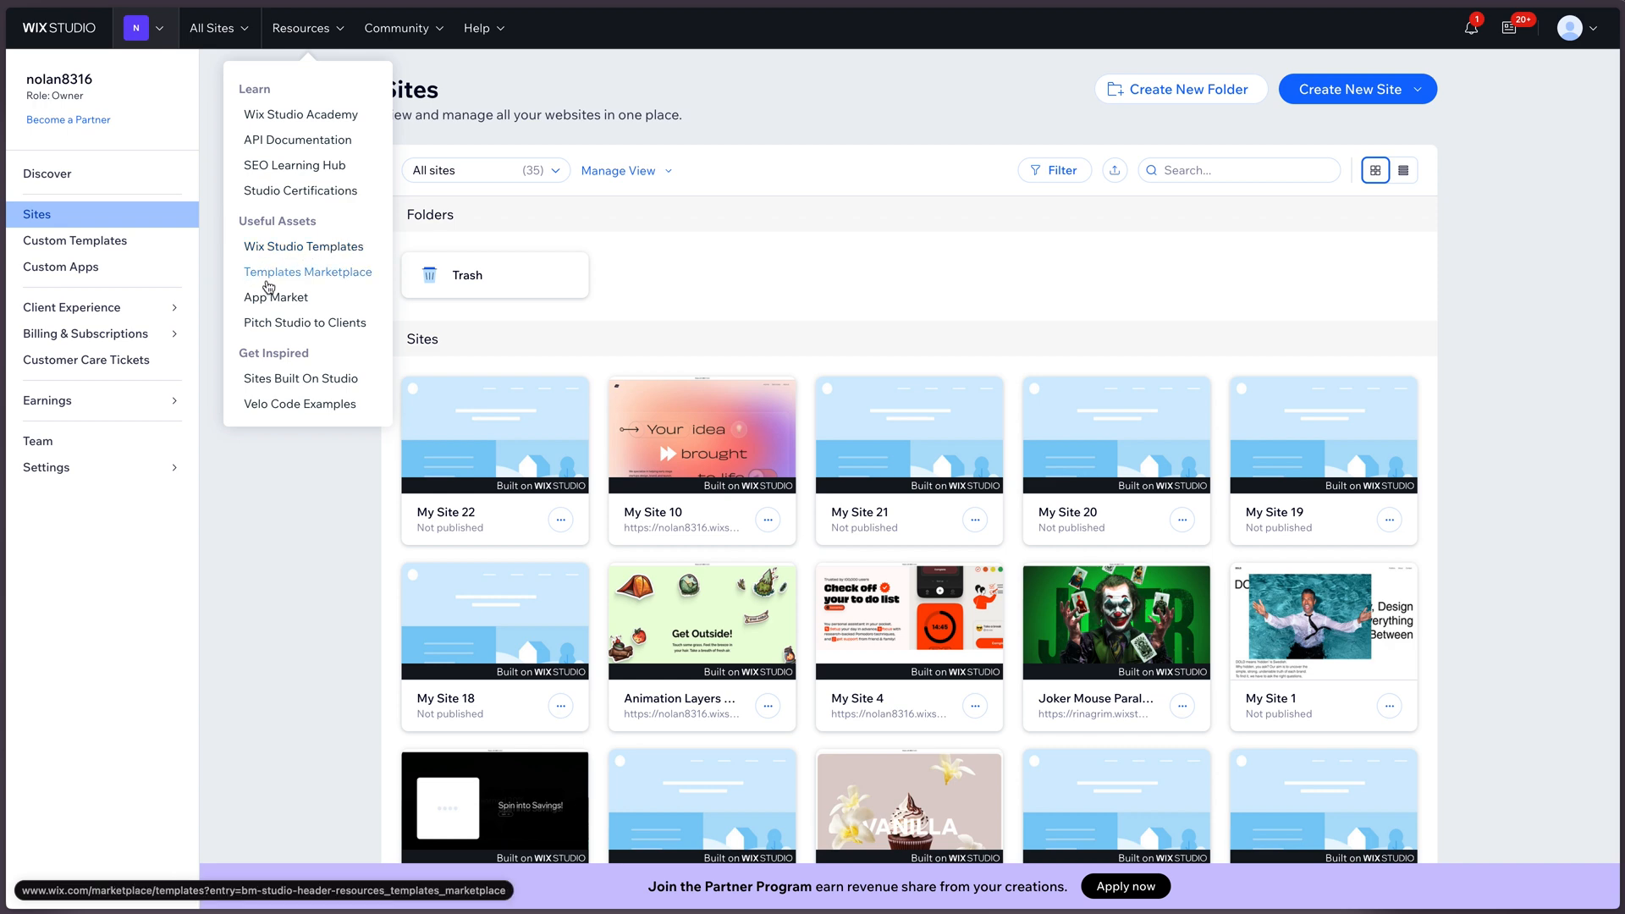
{"action": "left_click", "coordinate": [306, 271]}
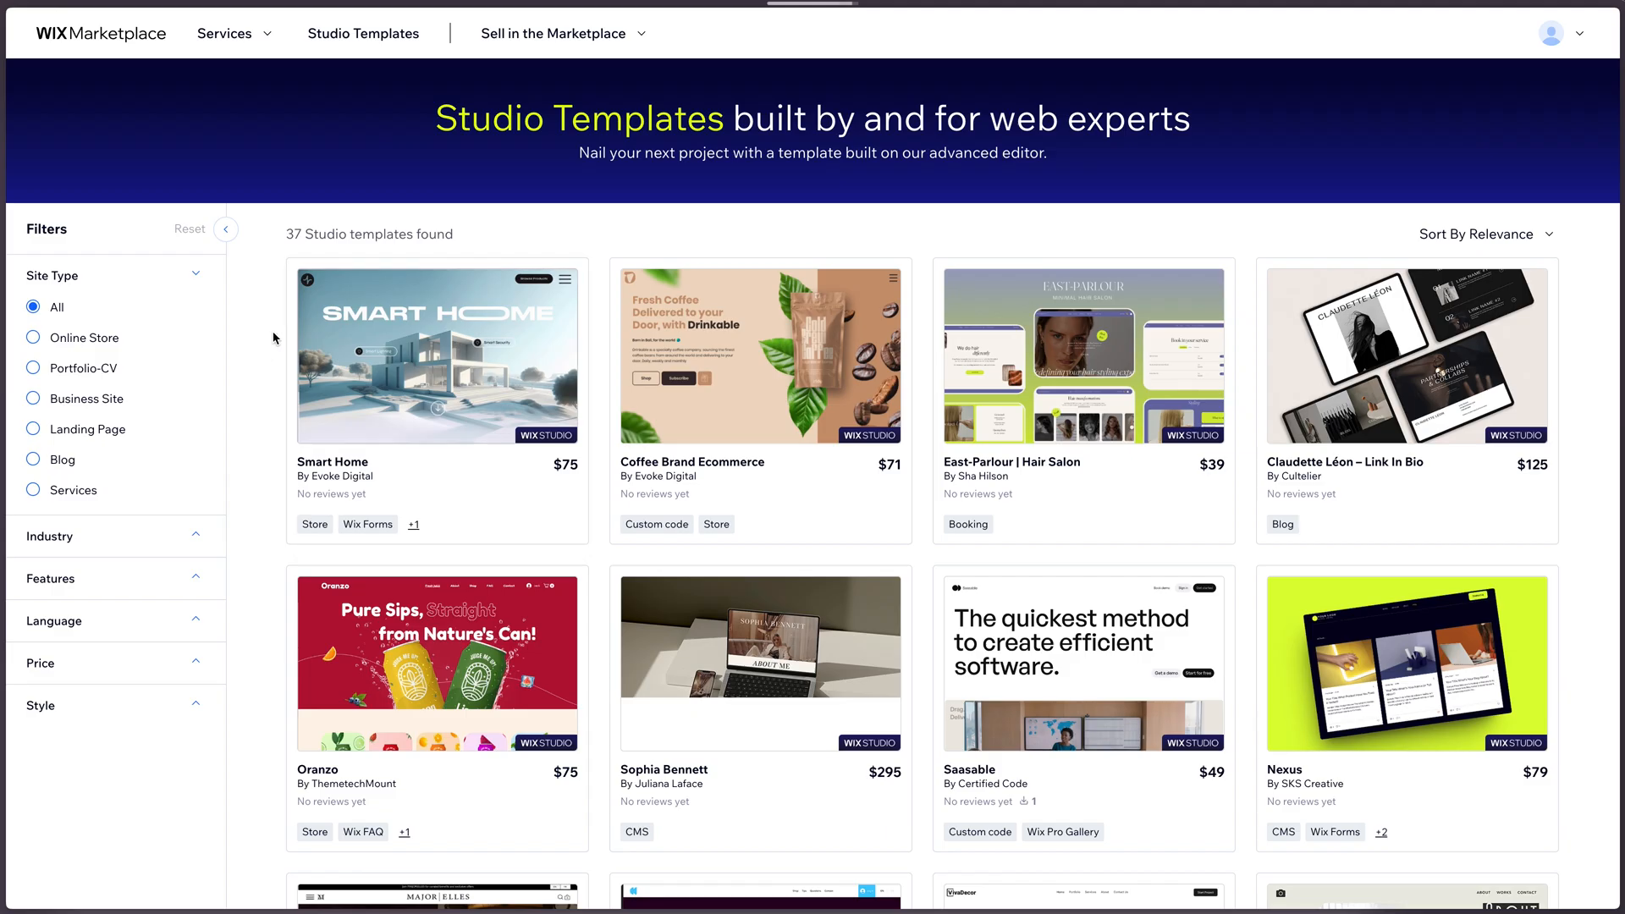
{"action": "scroll", "scroll_direction": "down", "scroll_amount": 3}
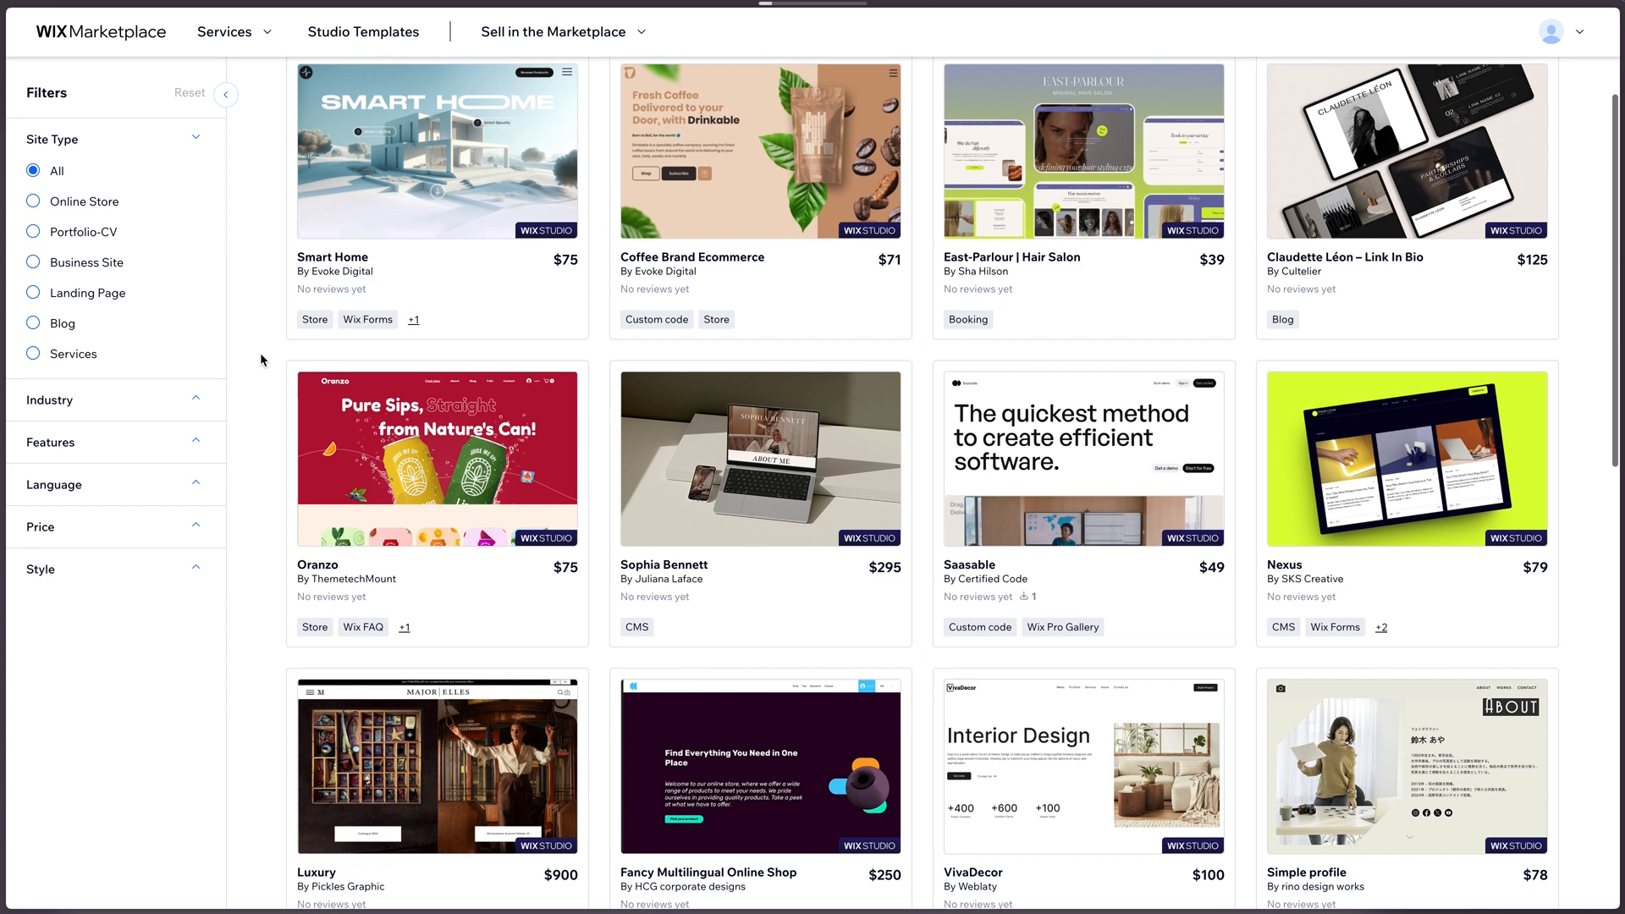
{"action": "scroll", "scroll_direction": "down", "scroll_amount": 3}
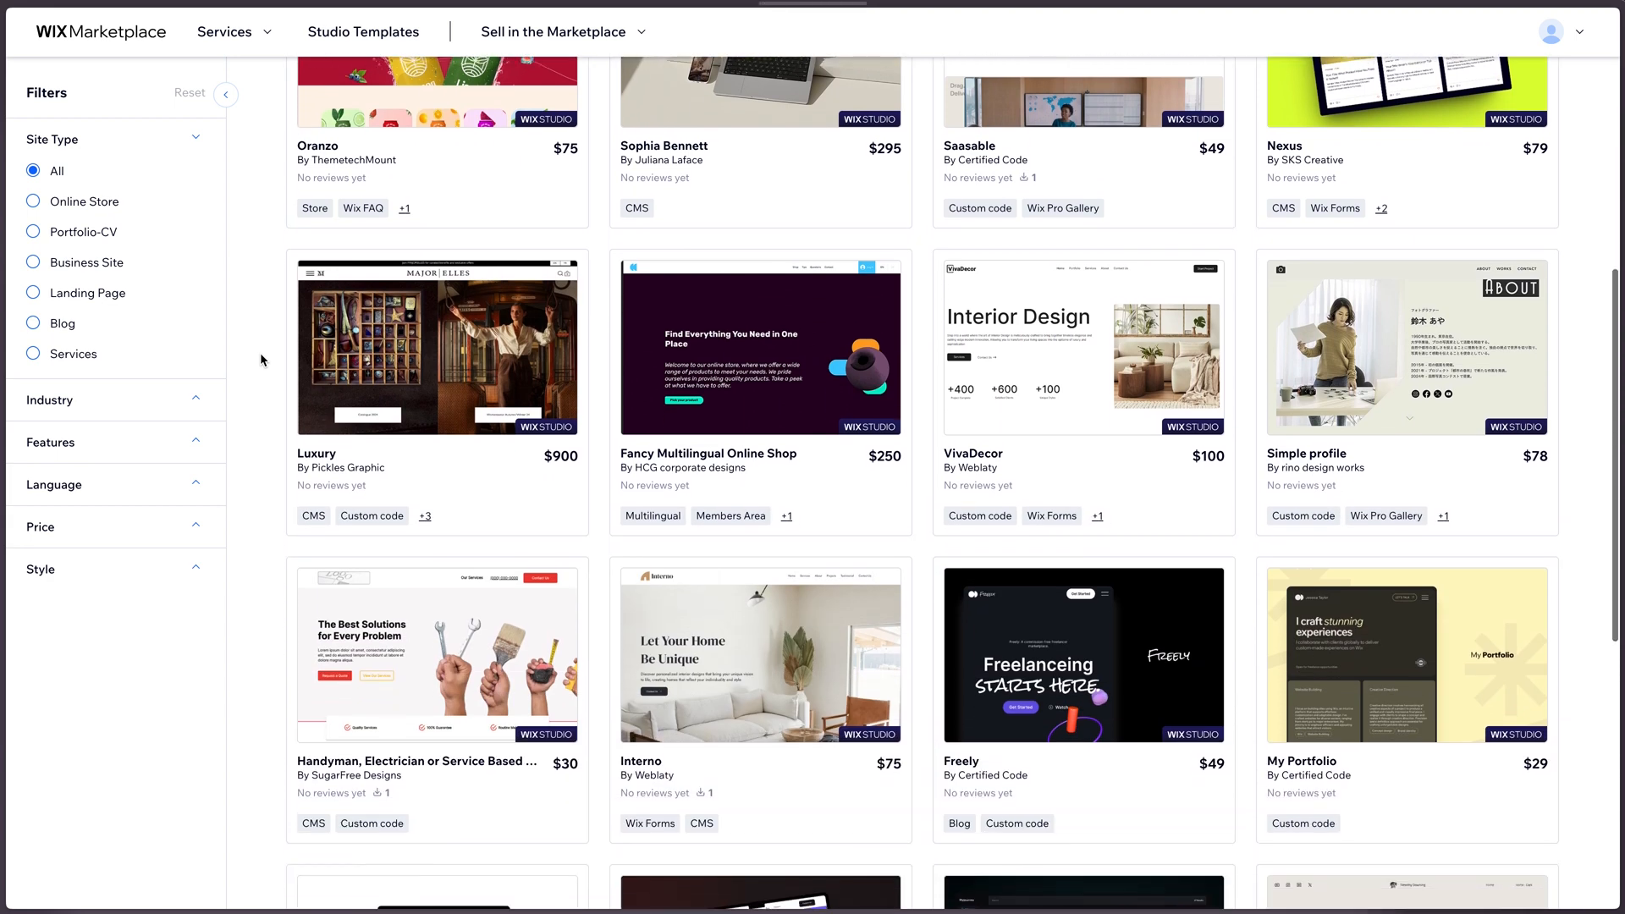
{"action": "scroll", "scroll_direction": "down", "scroll_amount": 3}
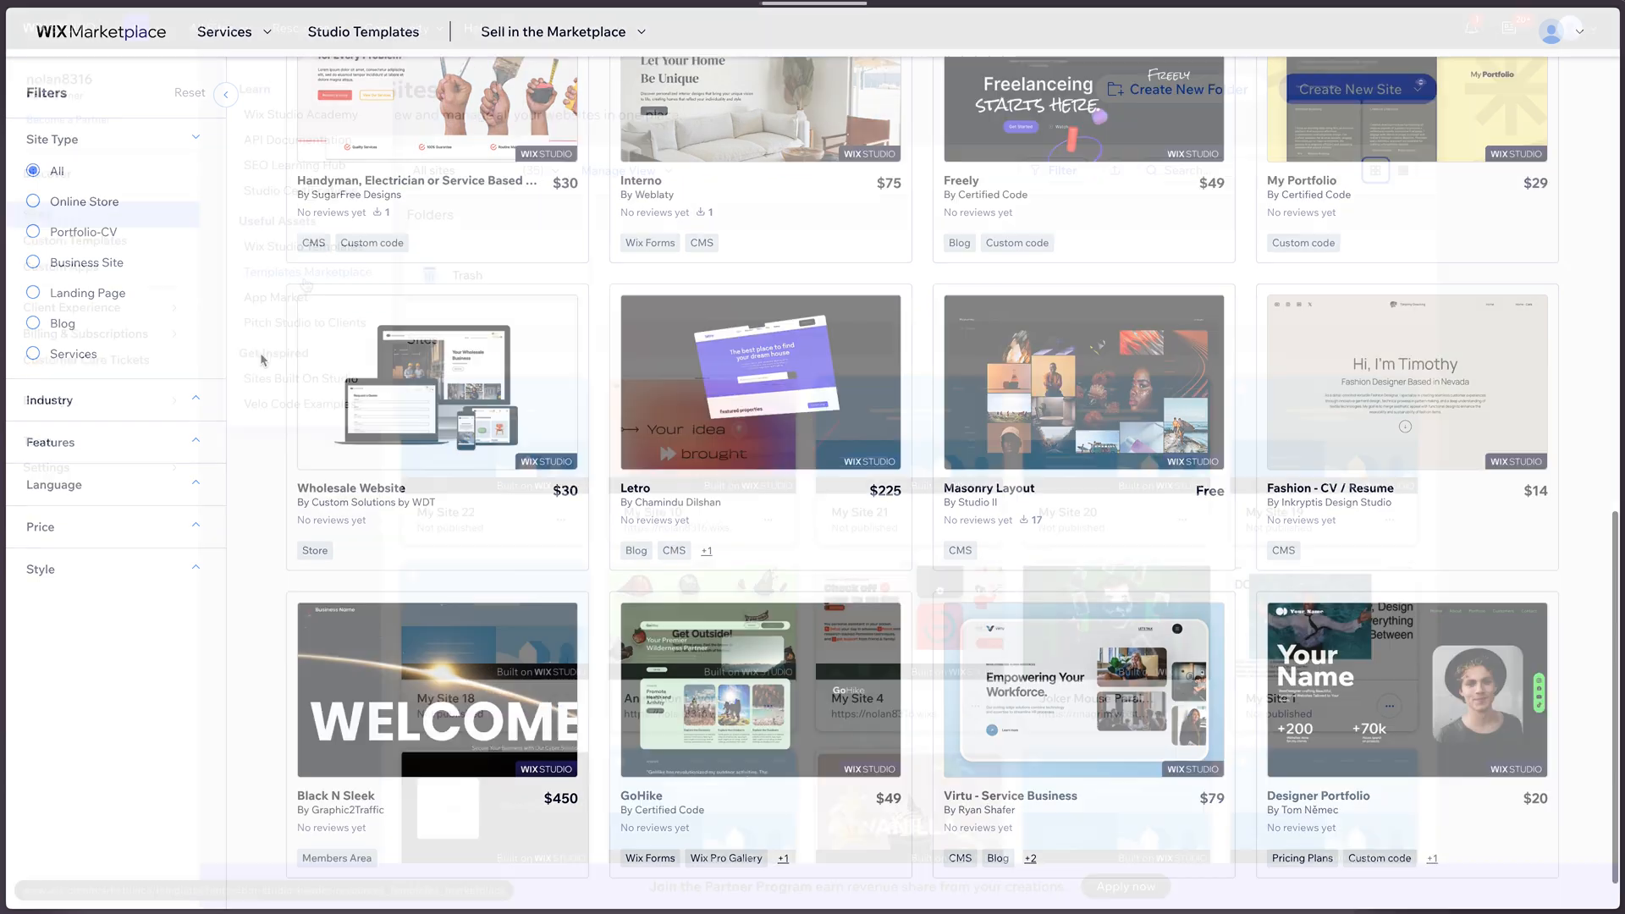
Step: Open the Wix Studio responsive templates gallery from Resources and browse it
{"action": "left_click", "coordinate": [301, 28]}
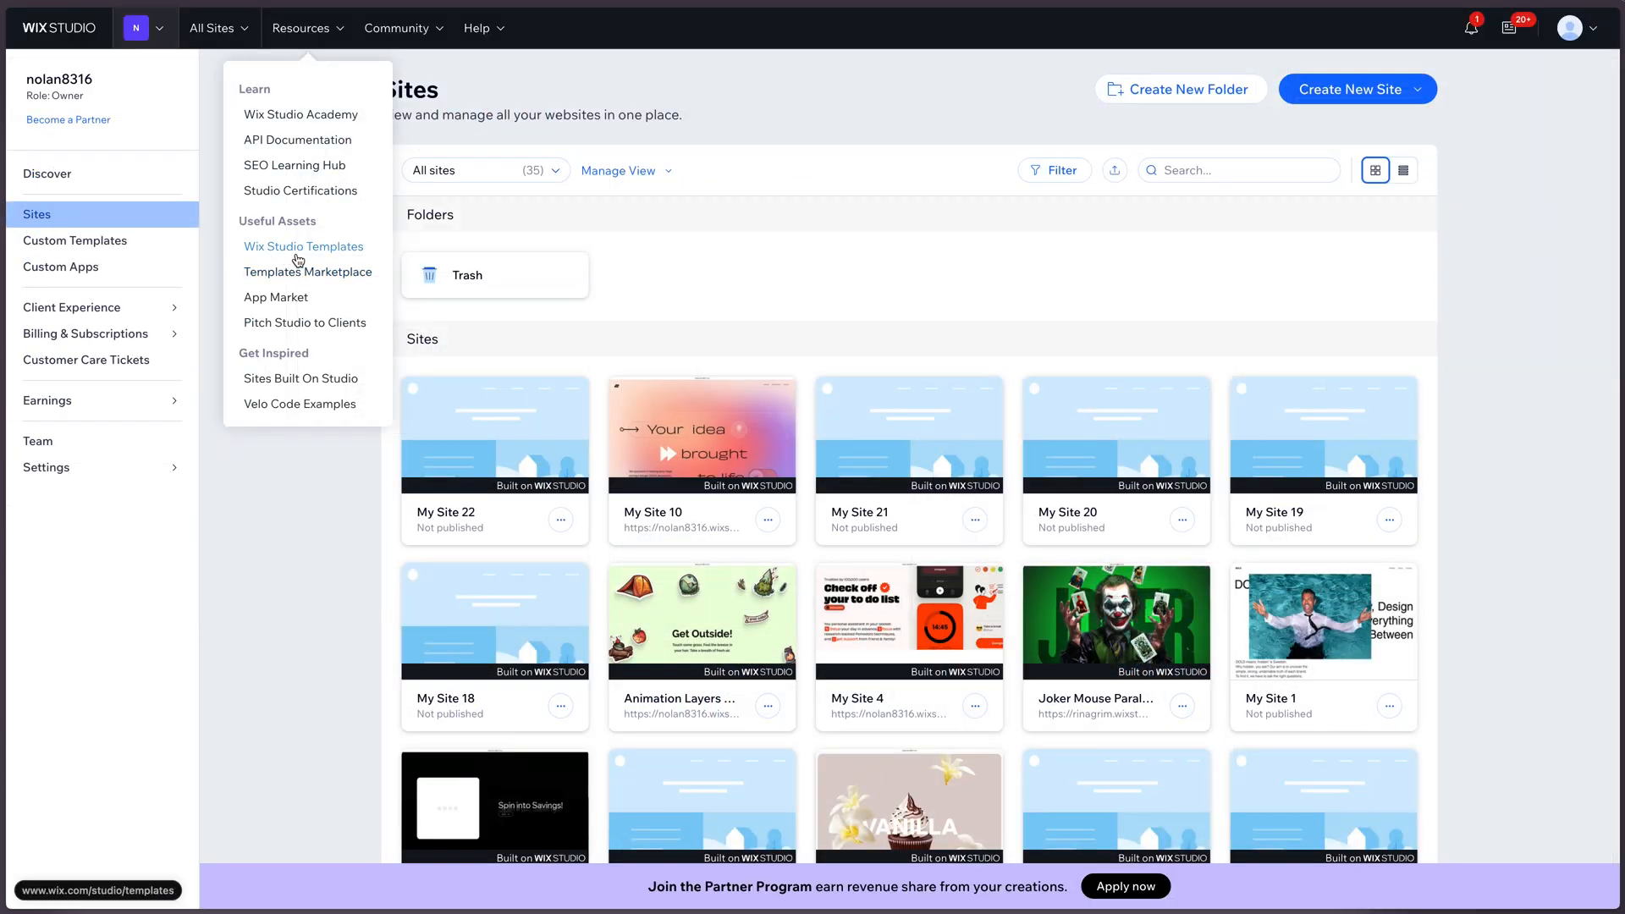
{"action": "left_click", "coordinate": [303, 246]}
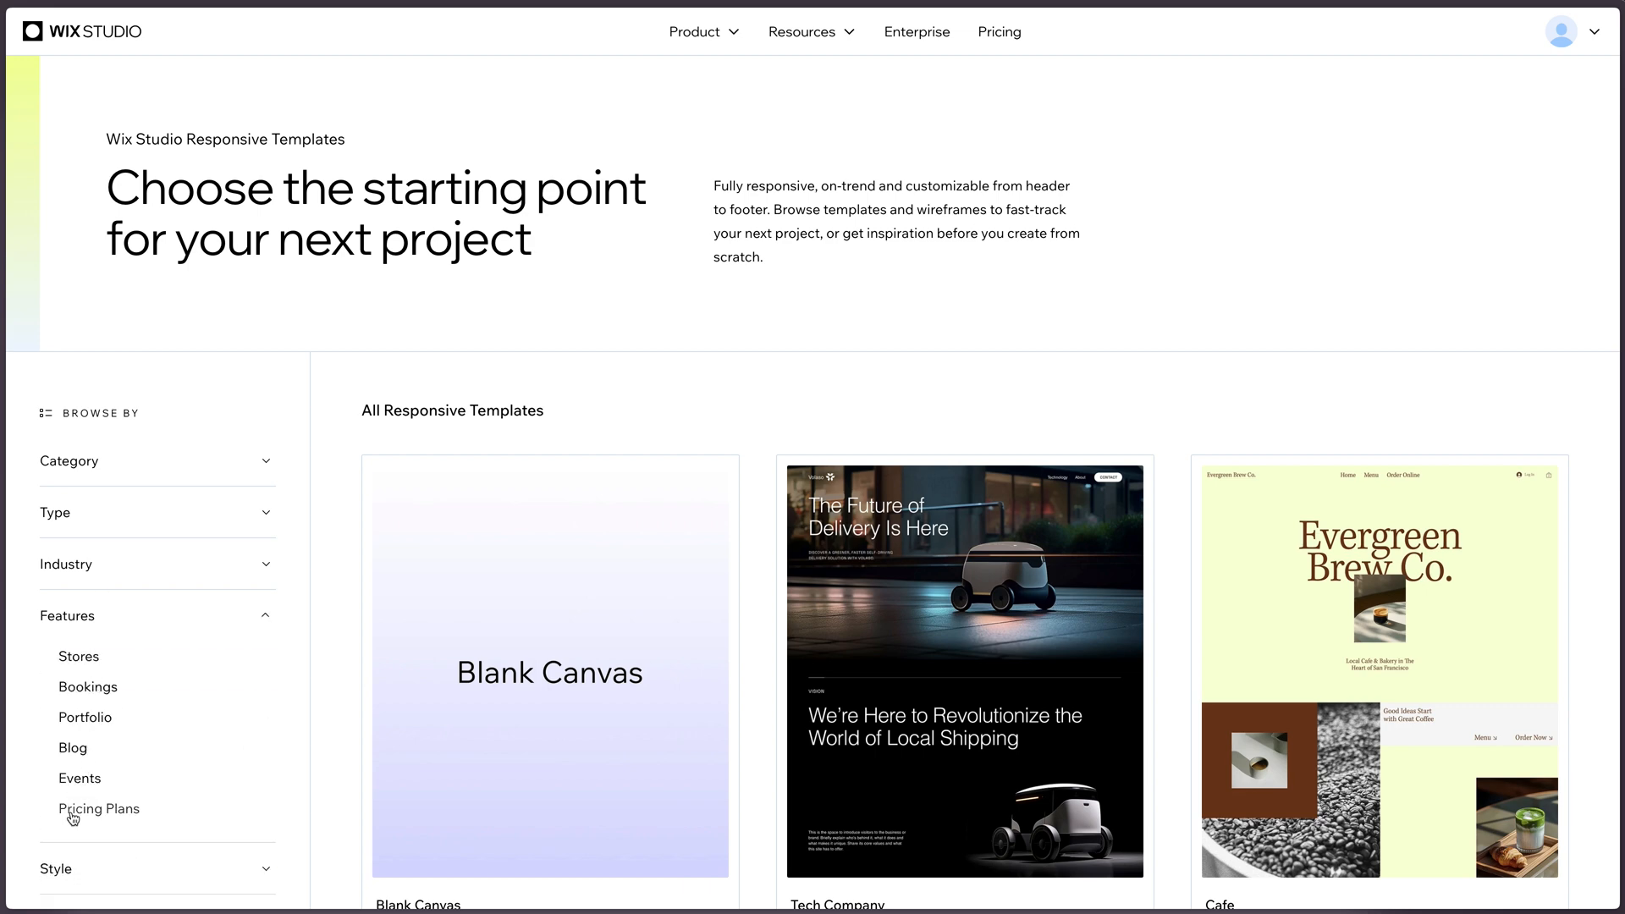
{"action": "scroll", "scroll_direction": "down", "scroll_amount": 3}
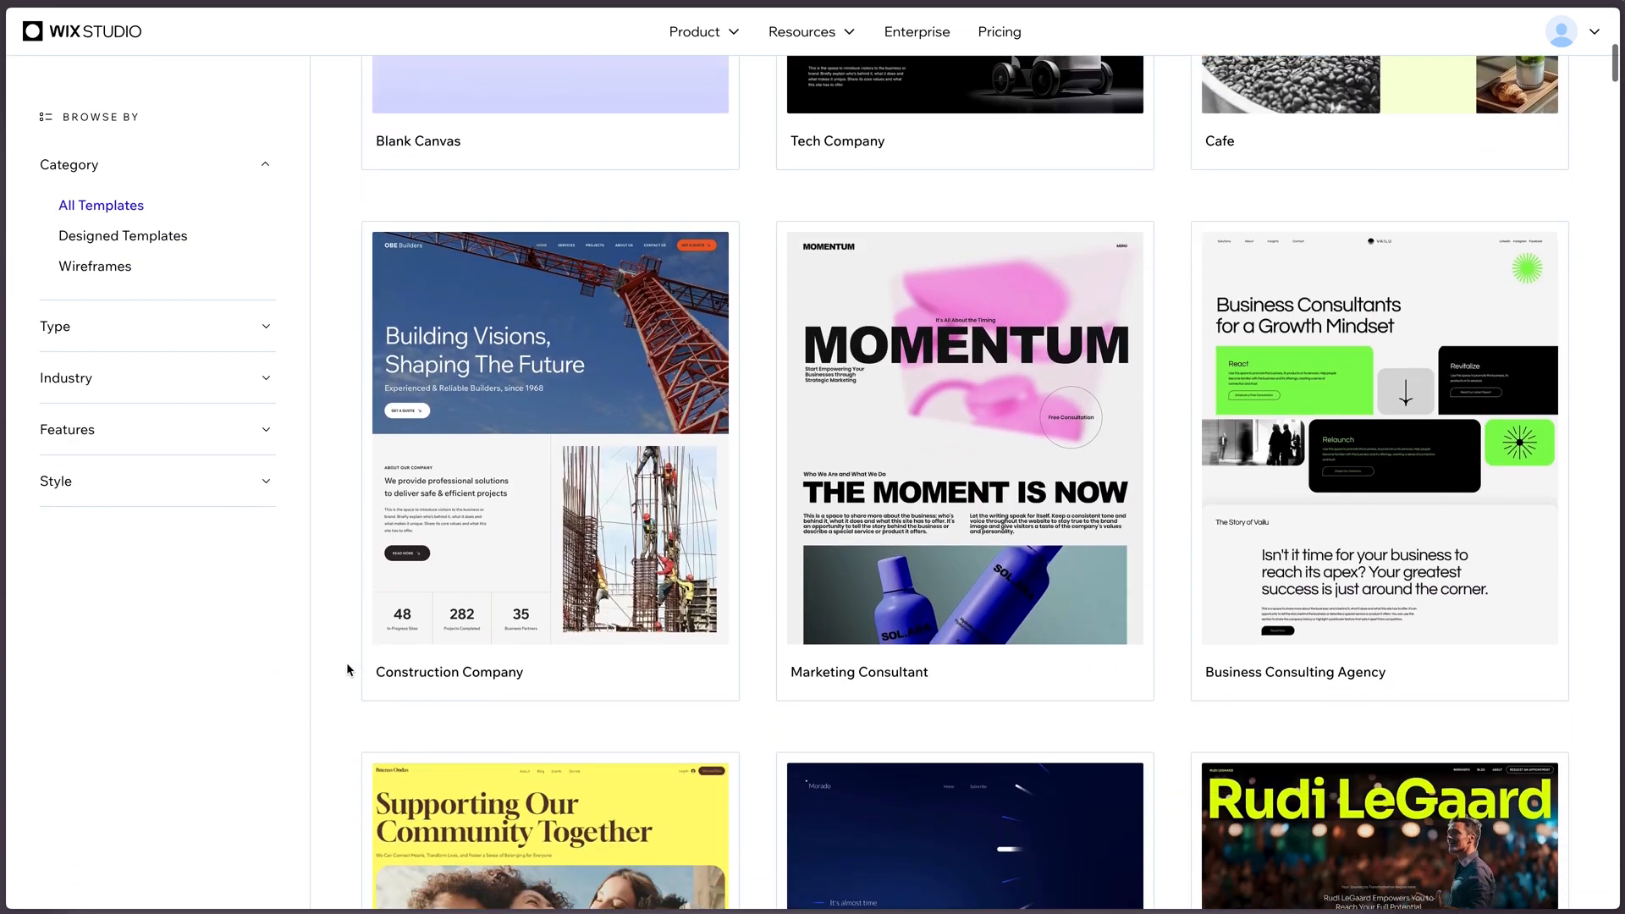
{"action": "mouse_move", "coordinate": [1378, 435]}
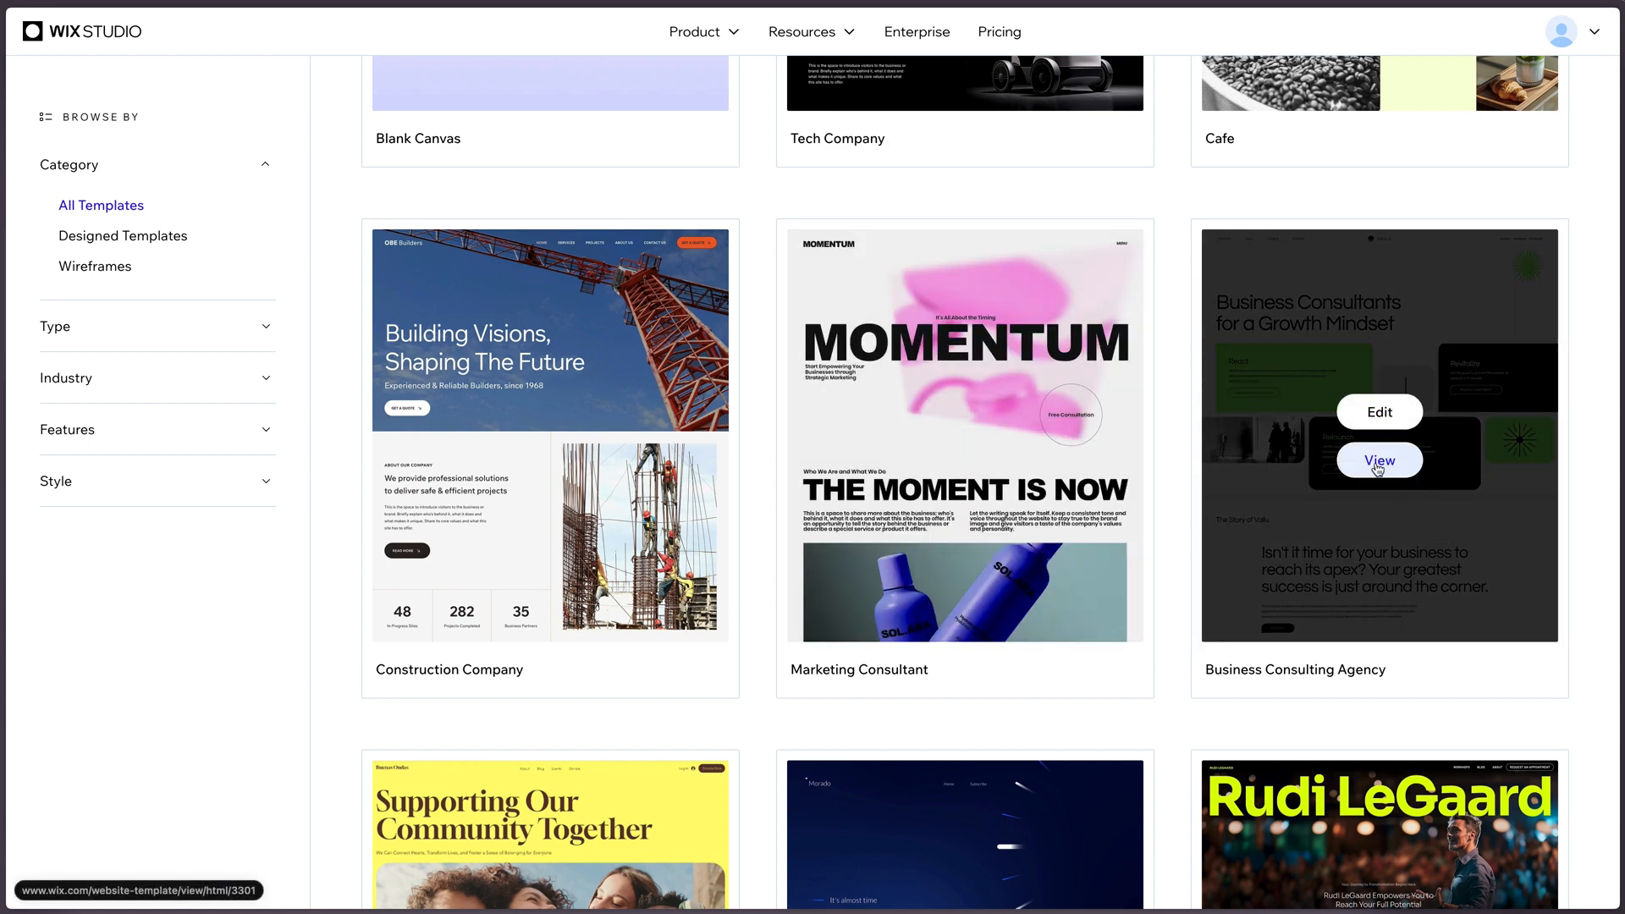
Step: Preview the Business Consulting Agency template and view the fourth Nexus gallery image
{"action": "left_click", "coordinate": [1377, 459]}
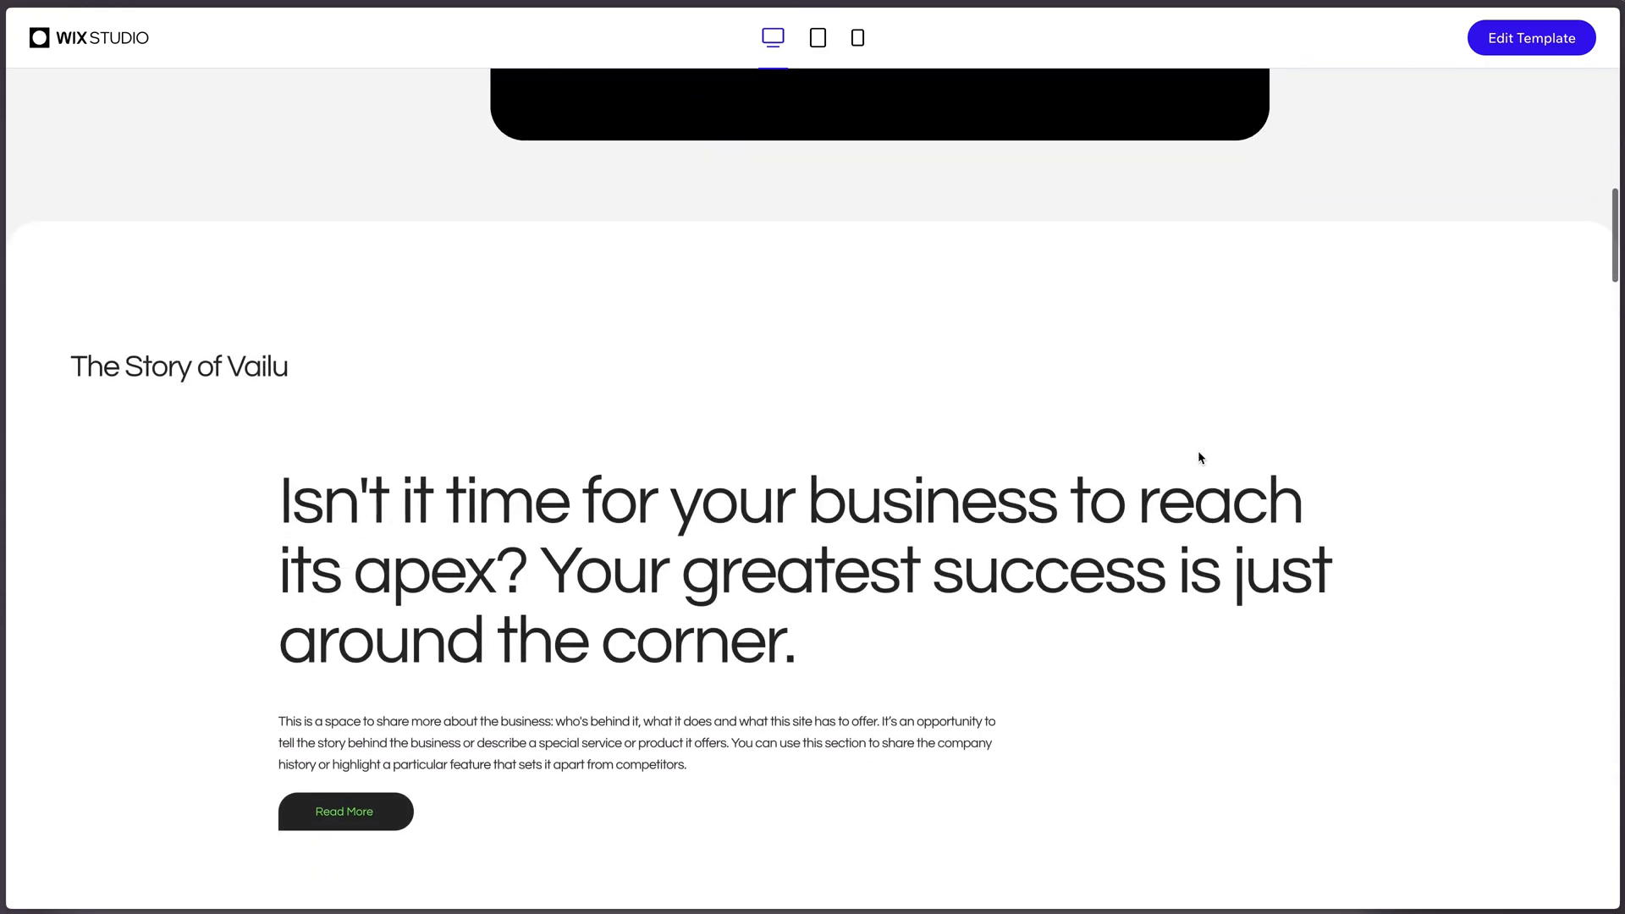
{"action": "scroll", "scroll_direction": "down", "scroll_amount": 3}
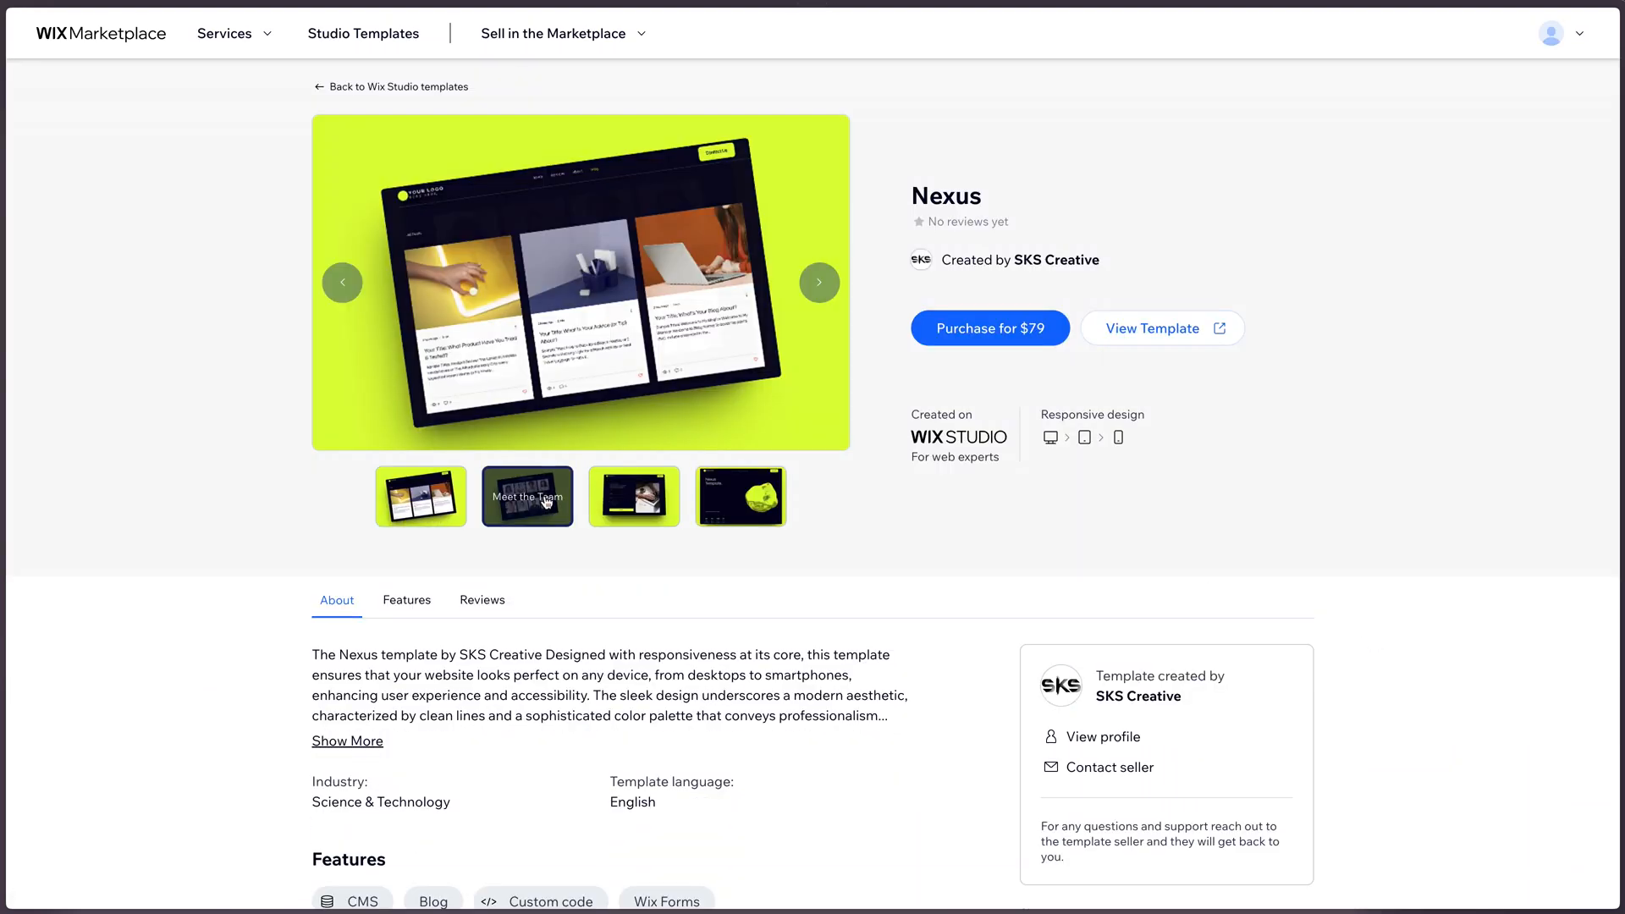
{"action": "left_click", "coordinate": [740, 495]}
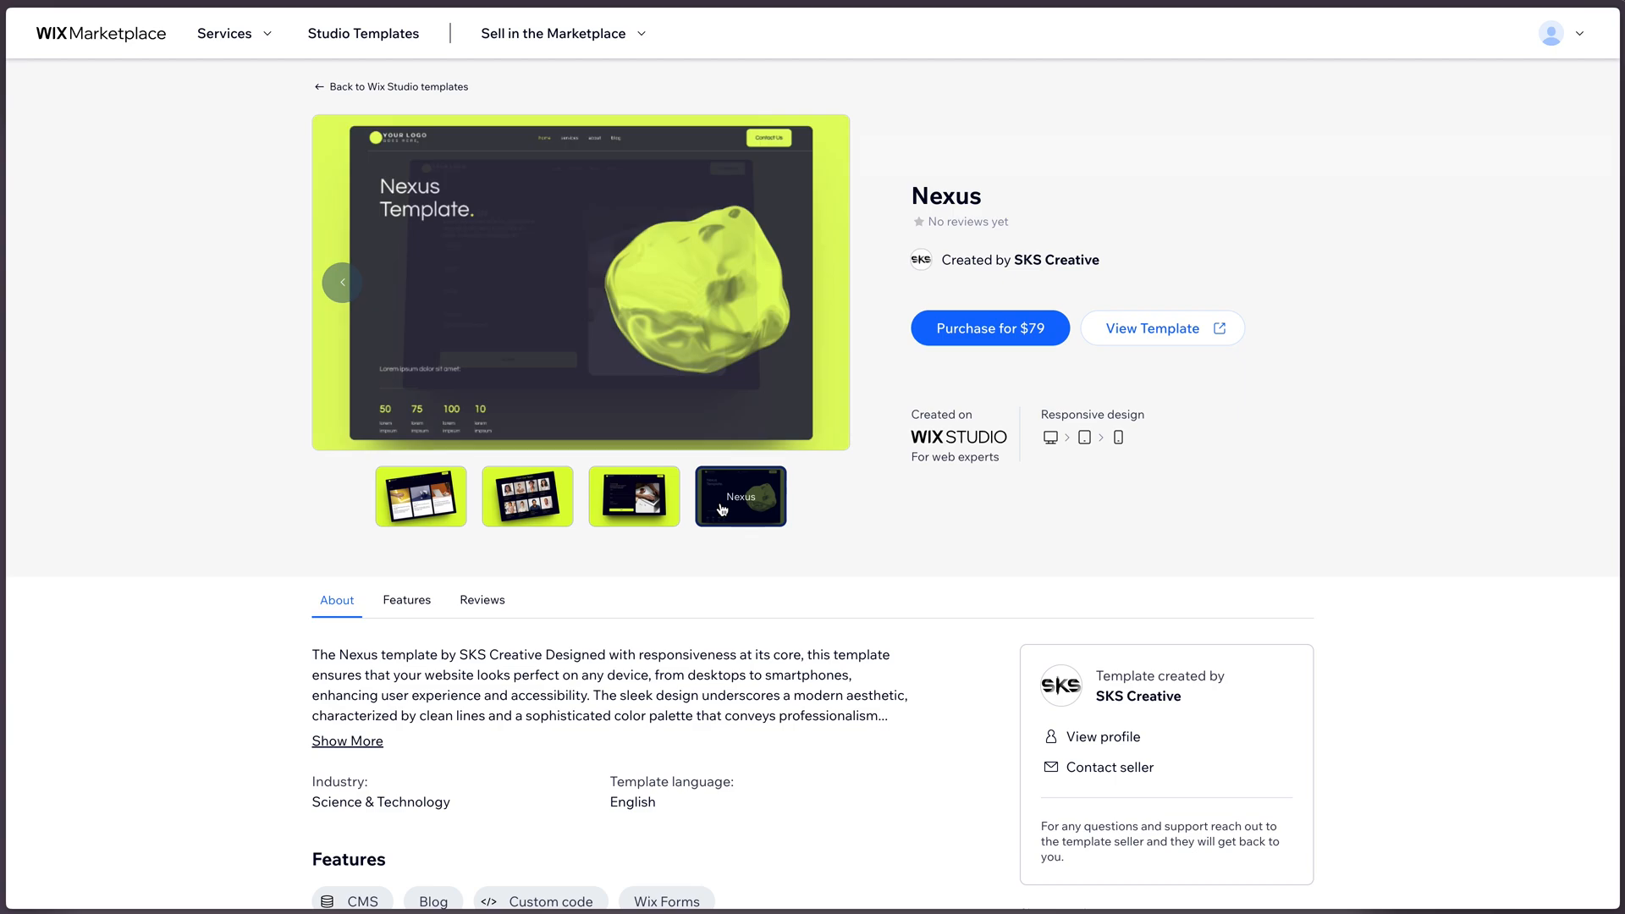
Step: Check the Vailu template at tablet, mobile and desktop widths, scrolling through the page
{"action": "left_click", "coordinate": [1159, 328]}
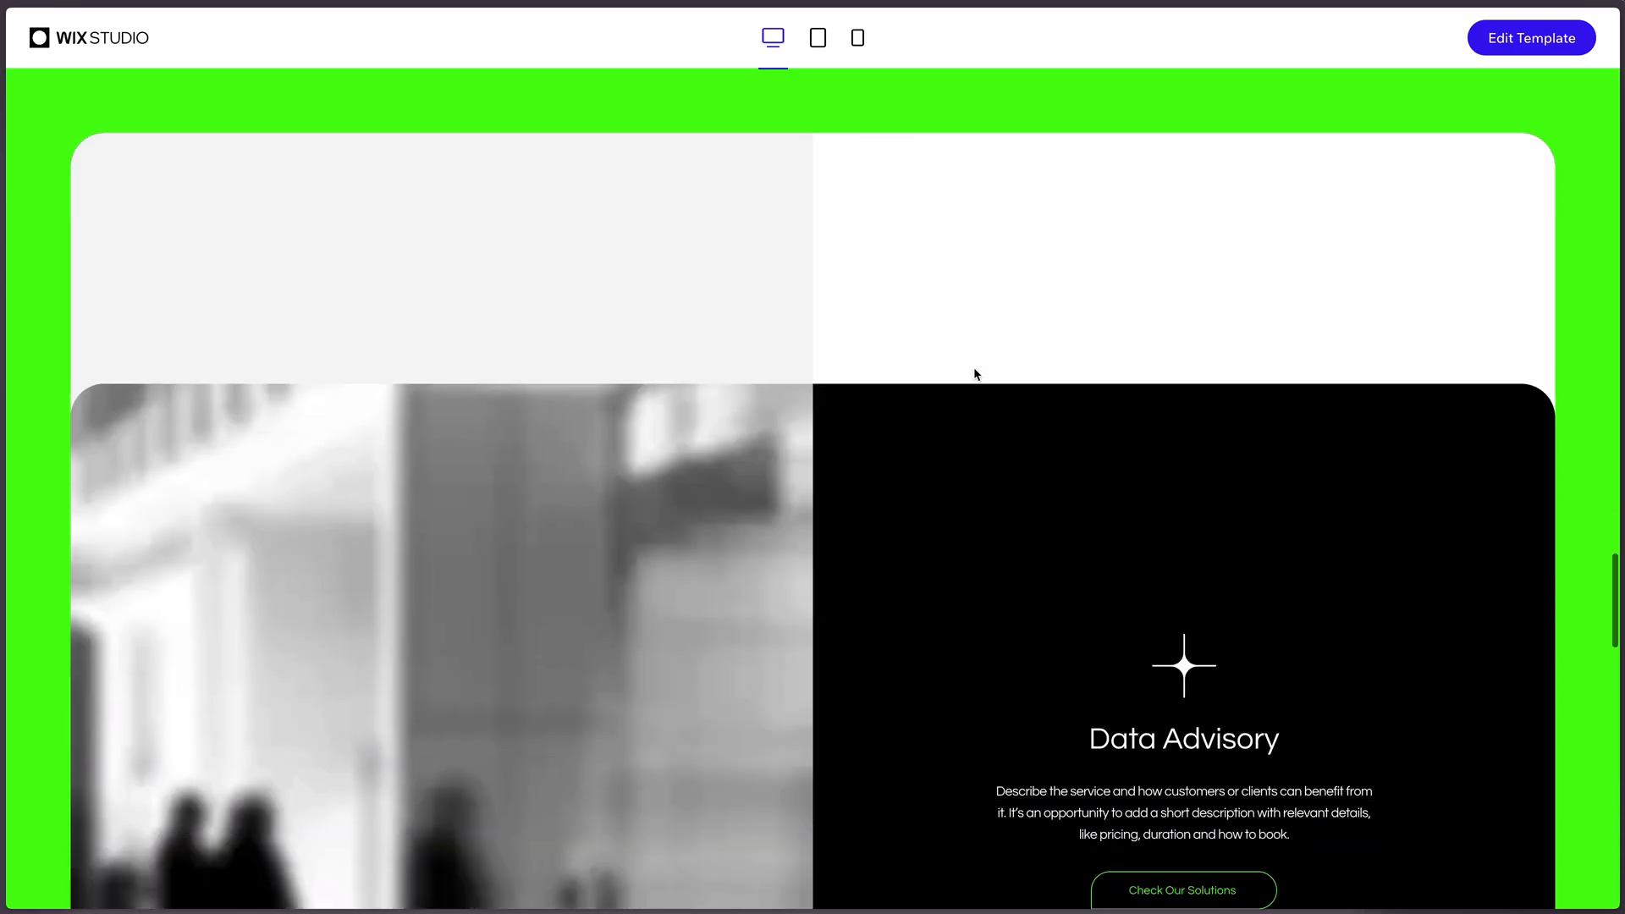
{"action": "scroll", "scroll_direction": "up", "scroll_amount": 3}
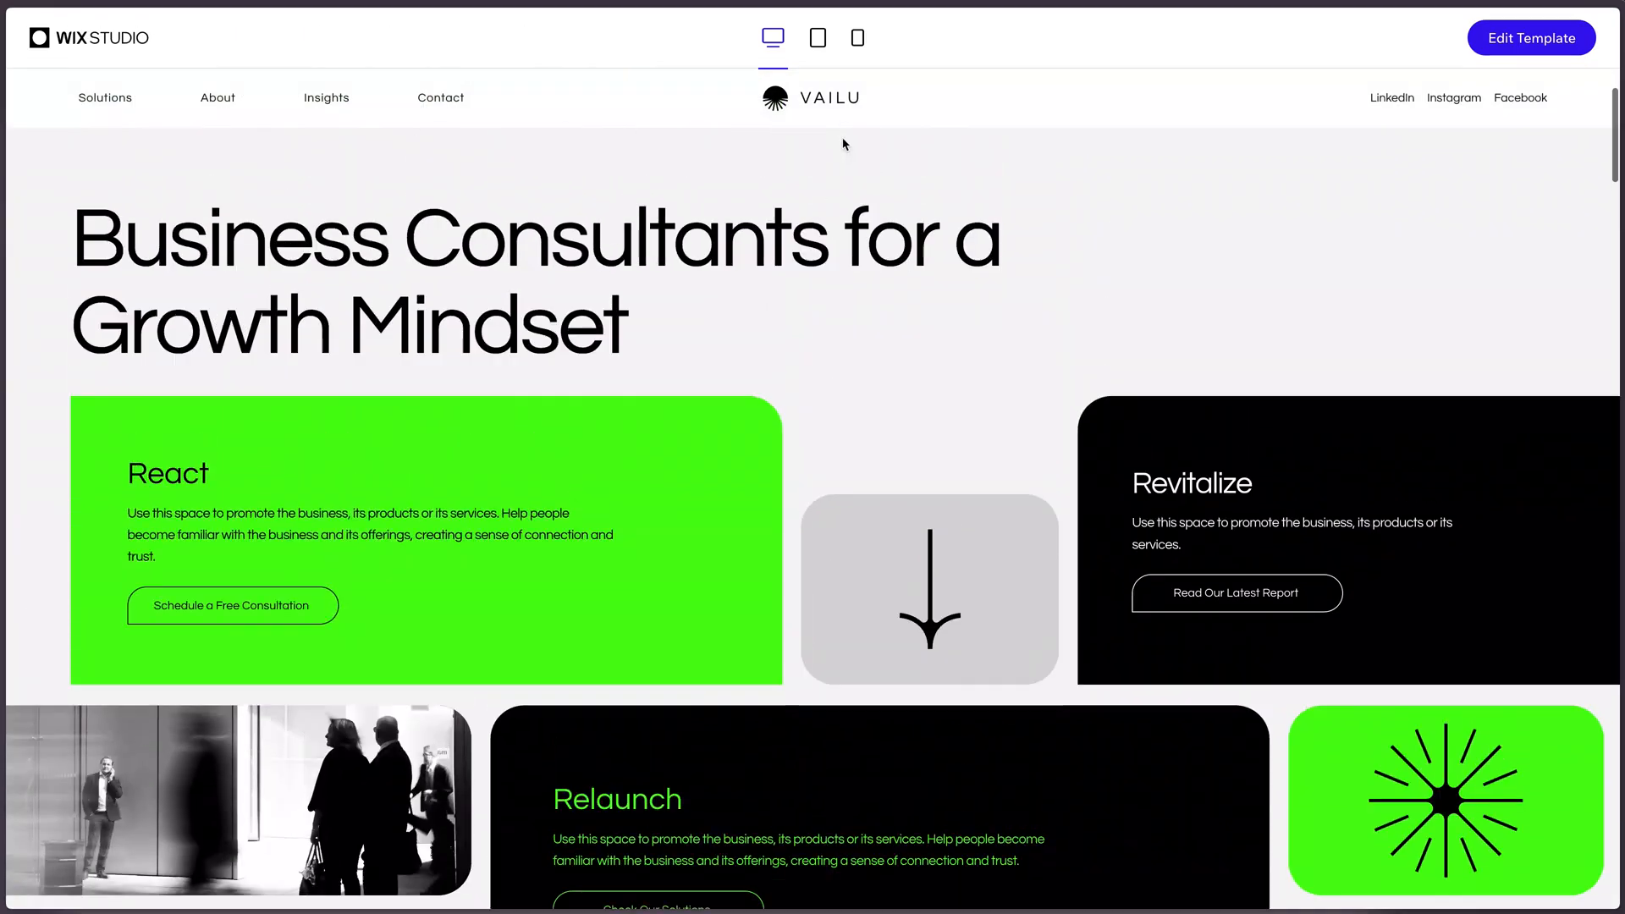
{"action": "left_click", "coordinate": [817, 38]}
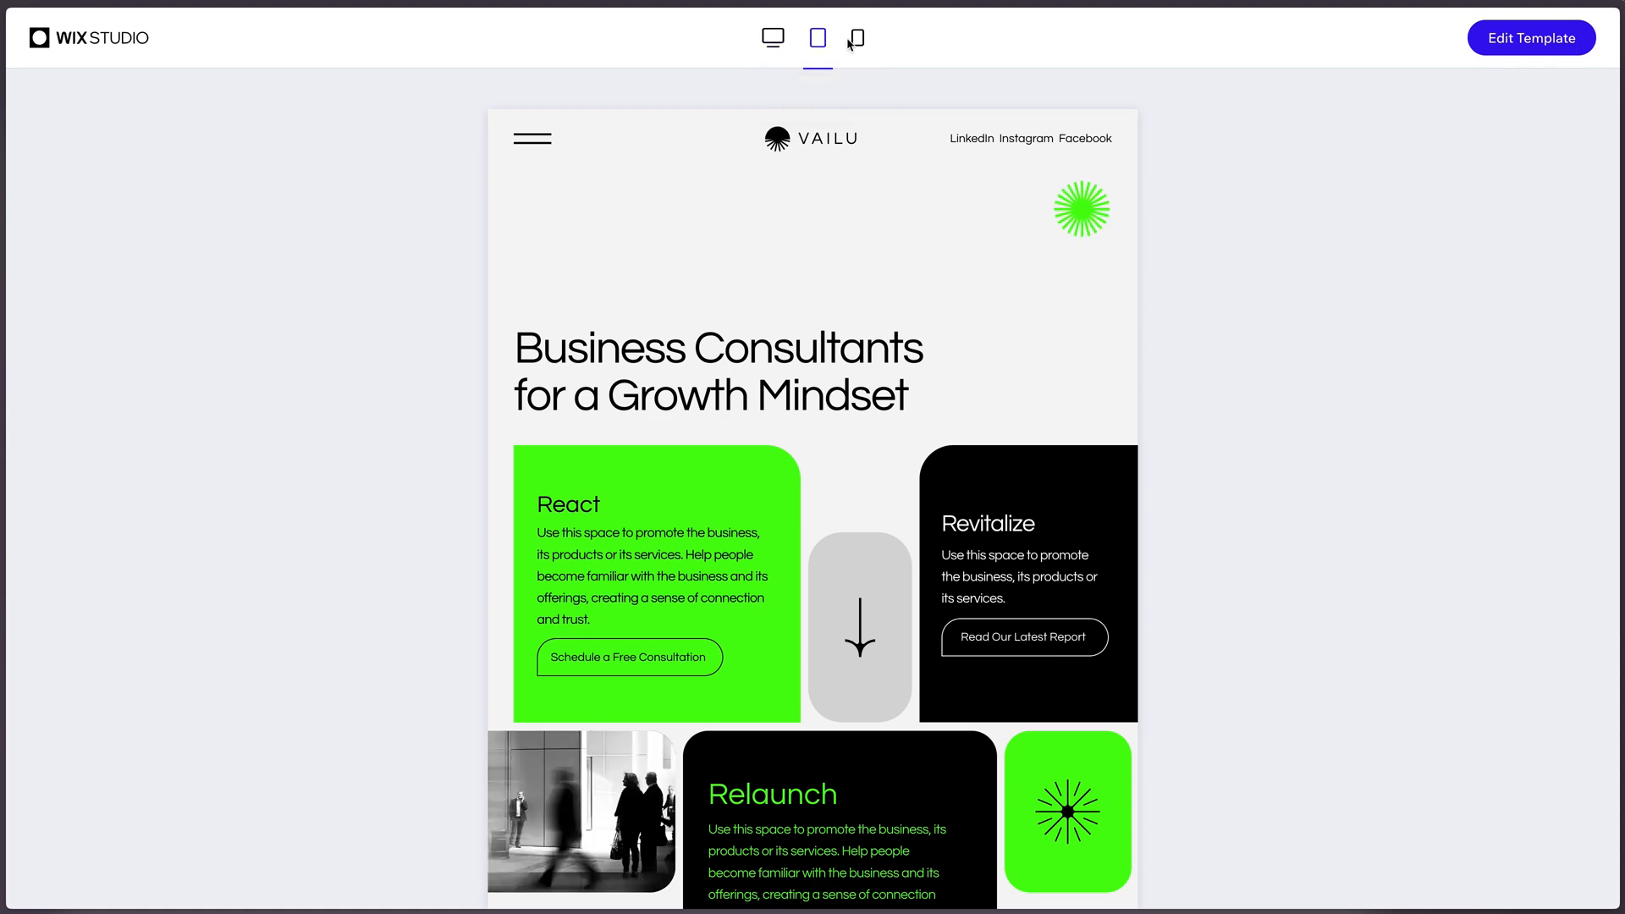
{"action": "left_click", "coordinate": [771, 39]}
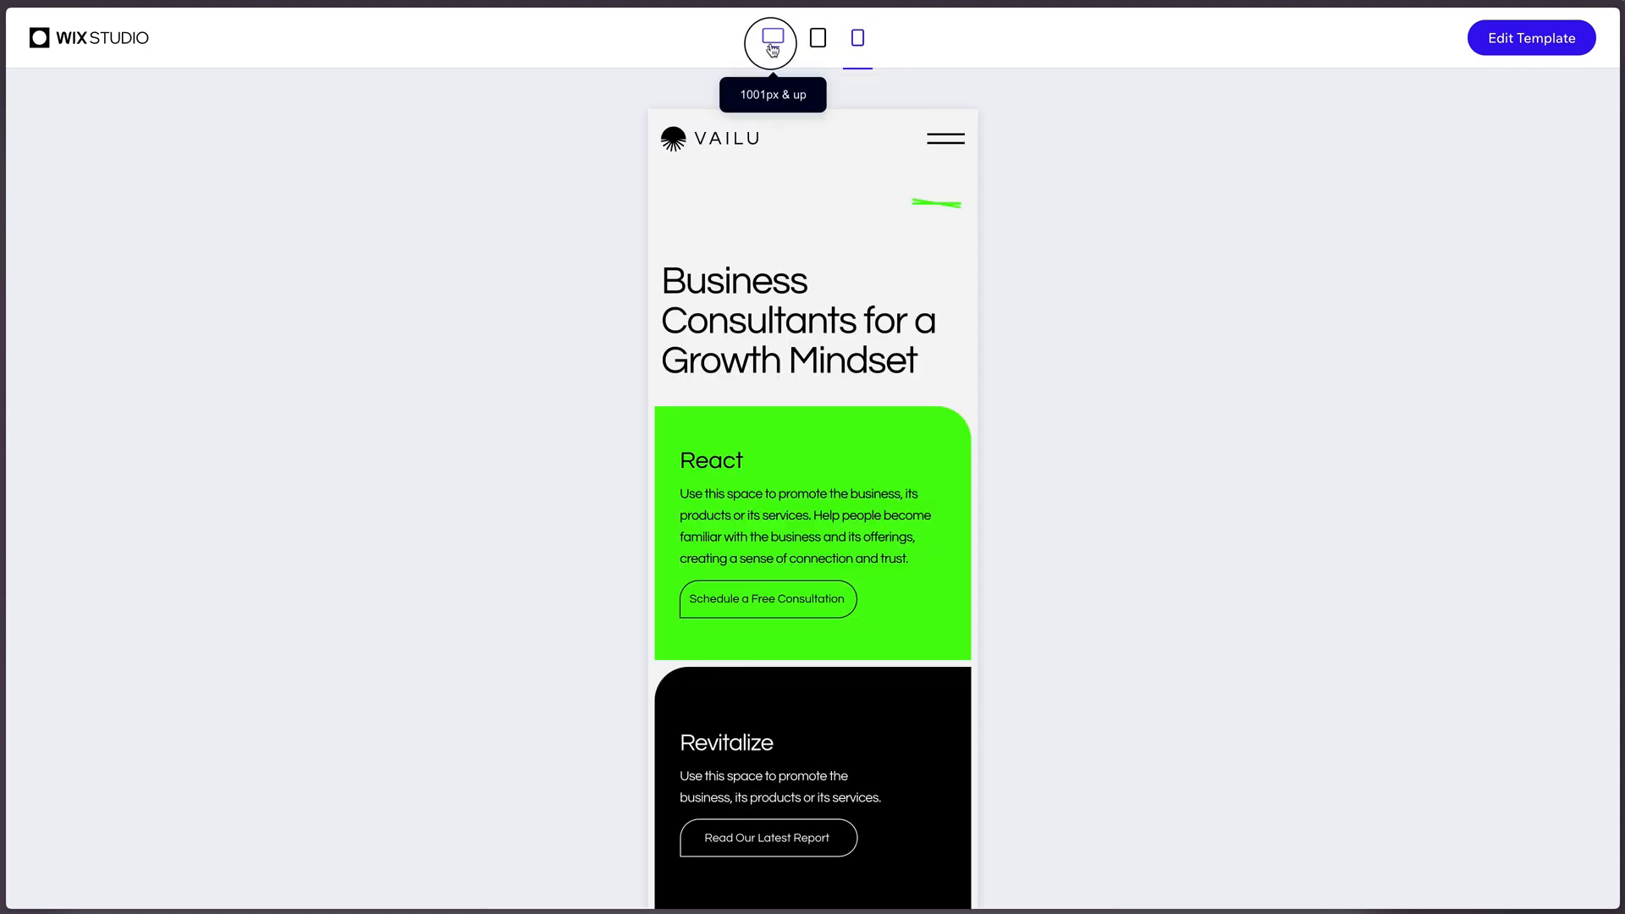
{"action": "left_click", "coordinate": [771, 38]}
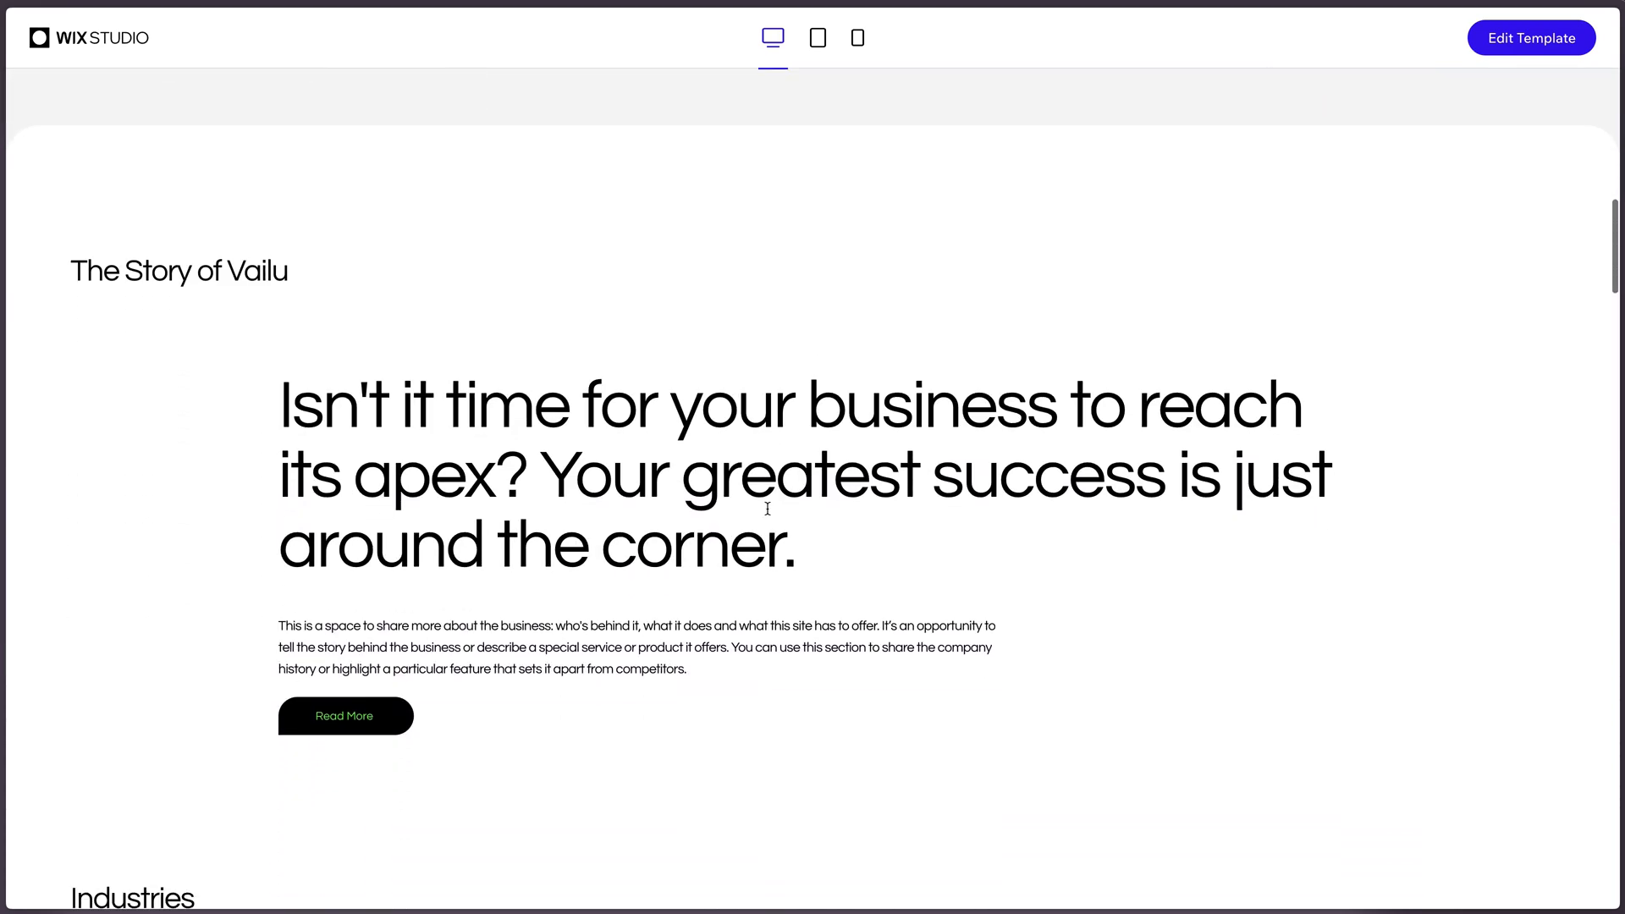
{"action": "scroll", "scroll_direction": "down", "scroll_amount": 3}
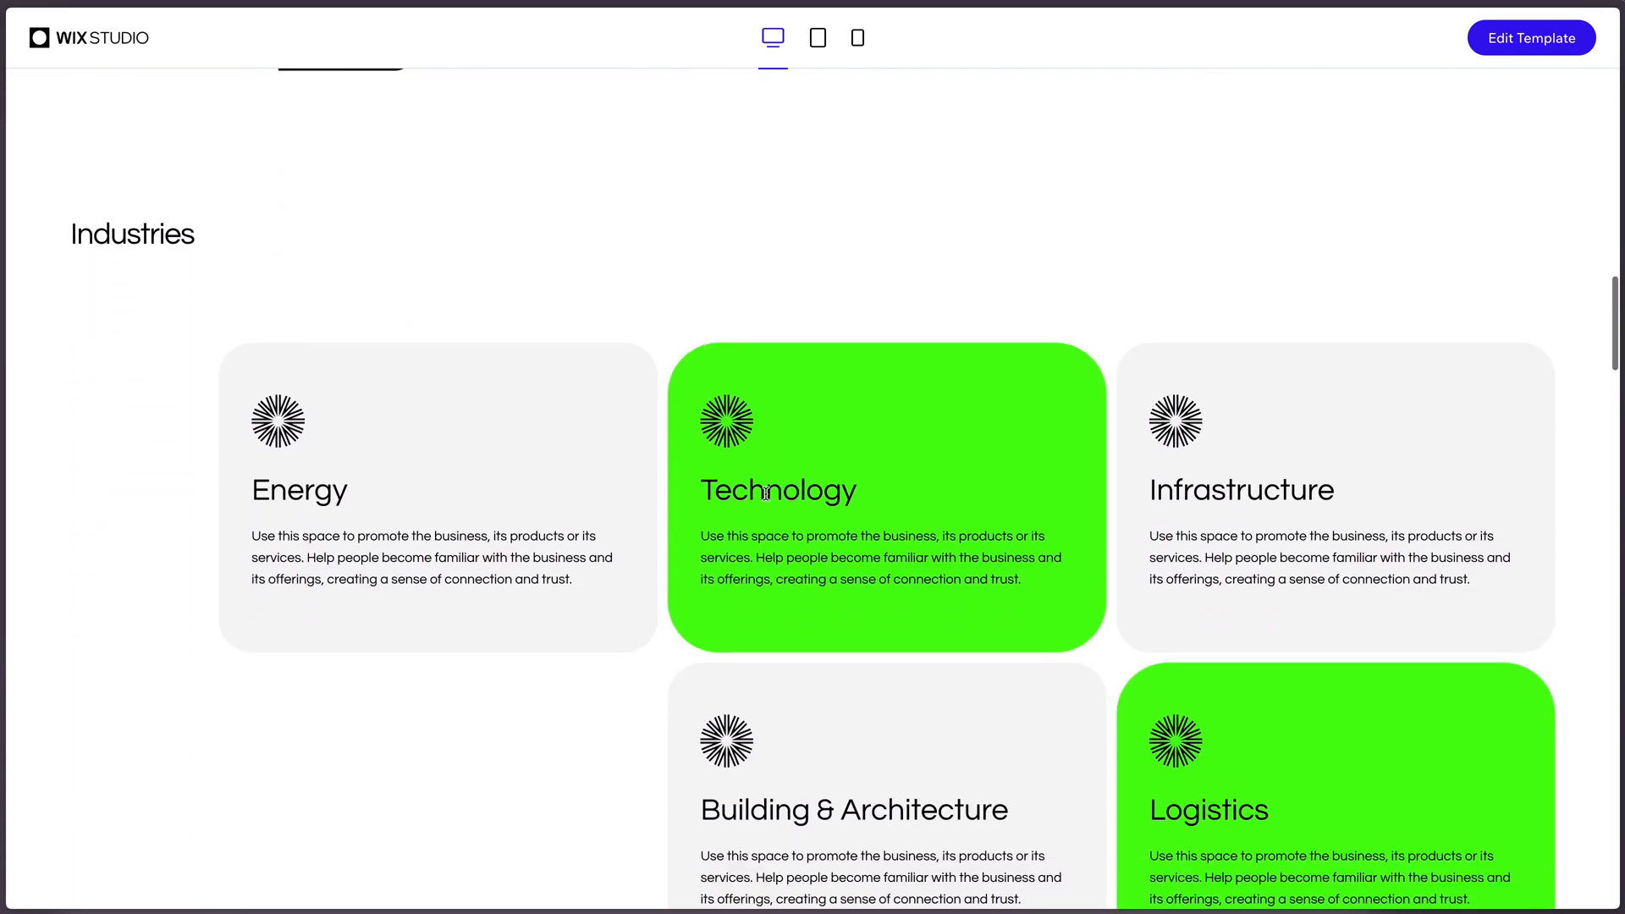
{"action": "scroll", "scroll_direction": "down", "scroll_amount": 3}
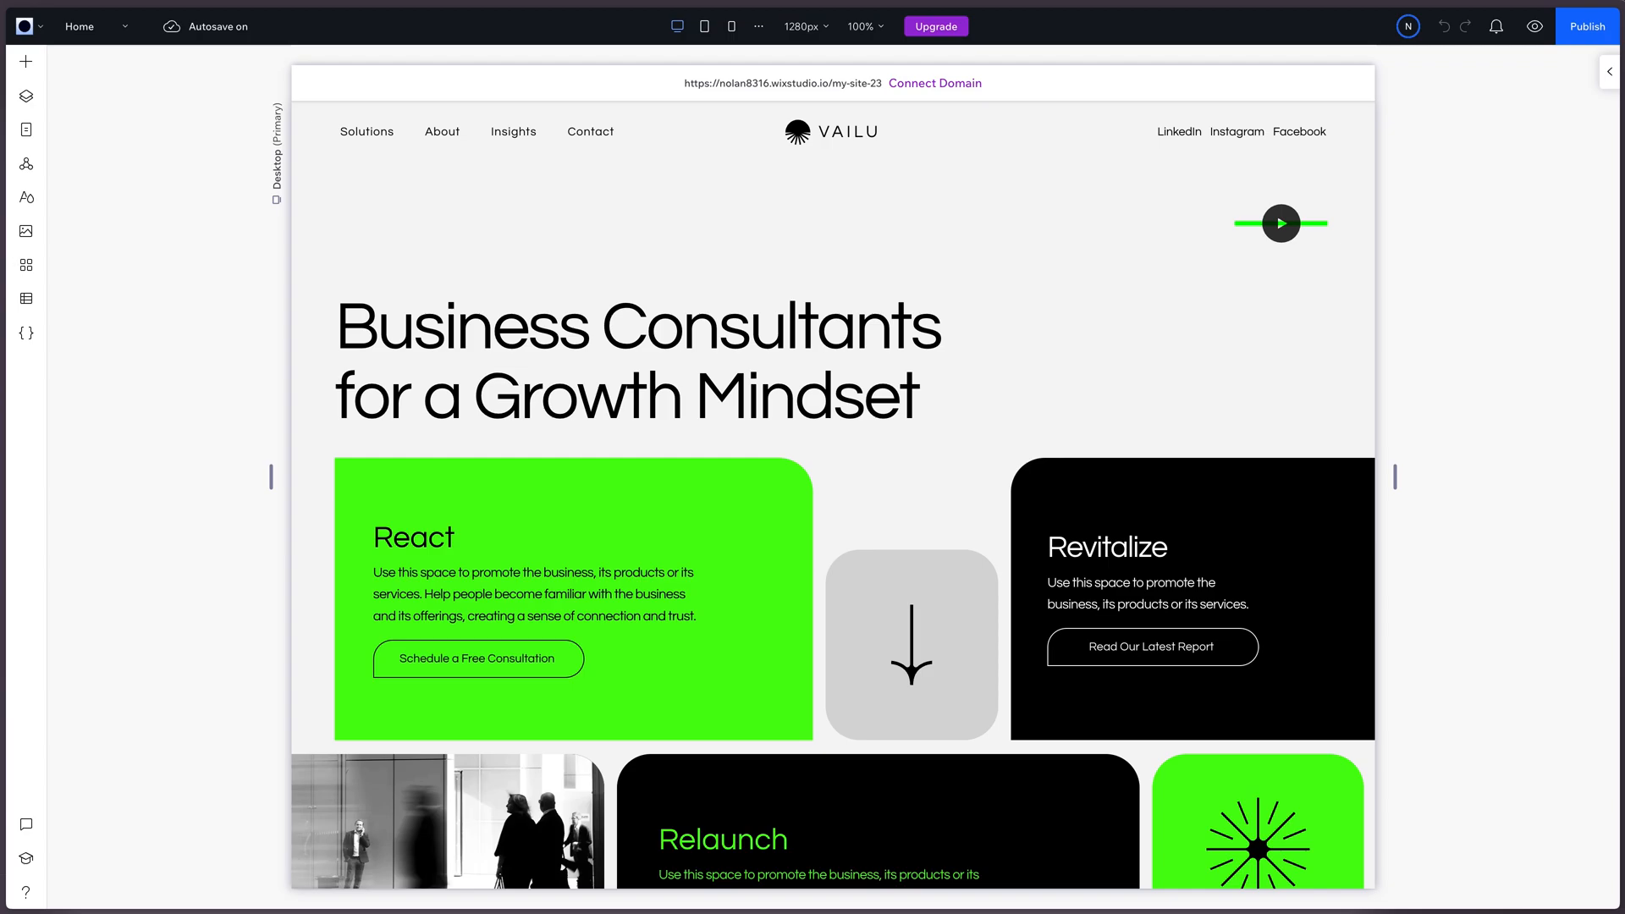
Step: Open site typography styles and set Heading 1 to Raleway
{"action": "left_click", "coordinate": [24, 197]}
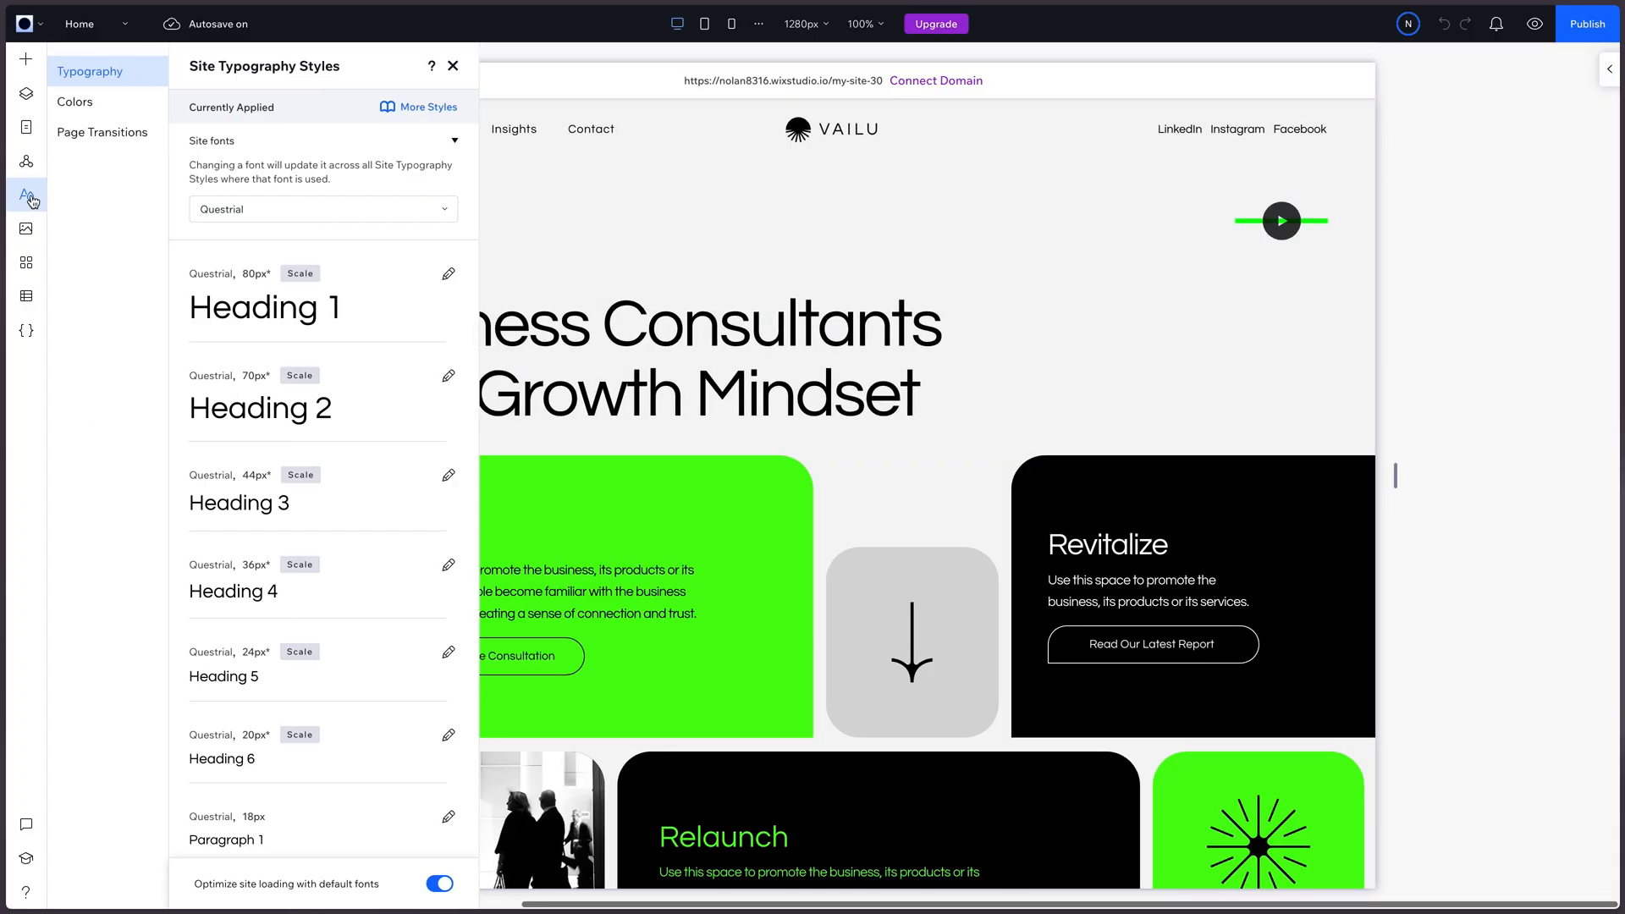
{"action": "mouse_move", "coordinate": [24, 194]}
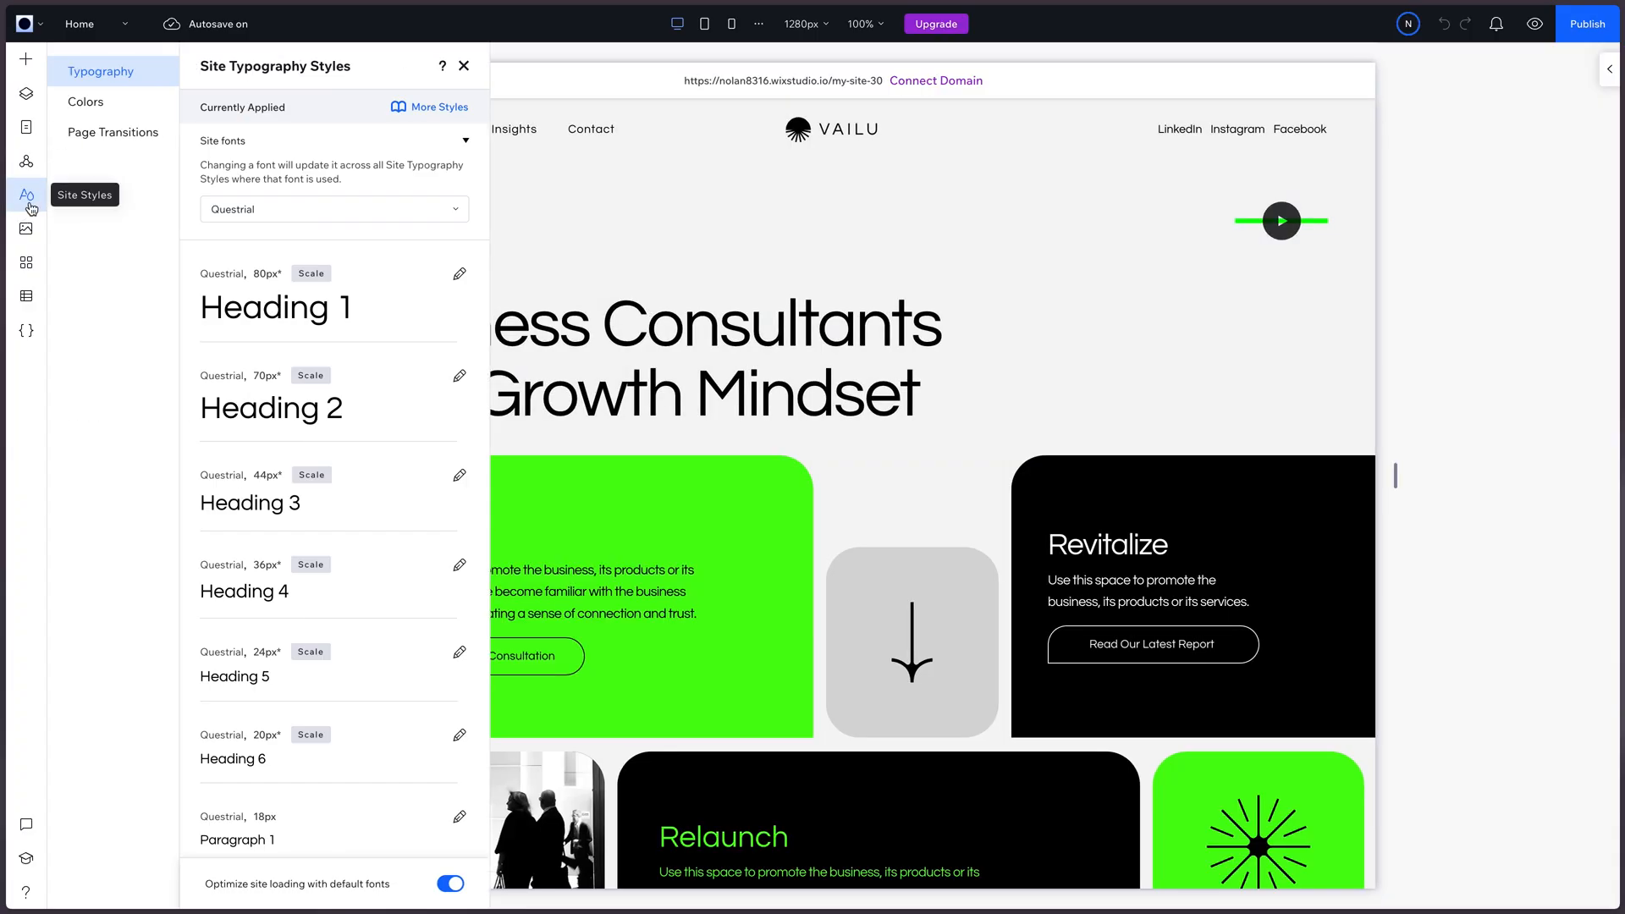
{"action": "mouse_move", "coordinate": [273, 189]}
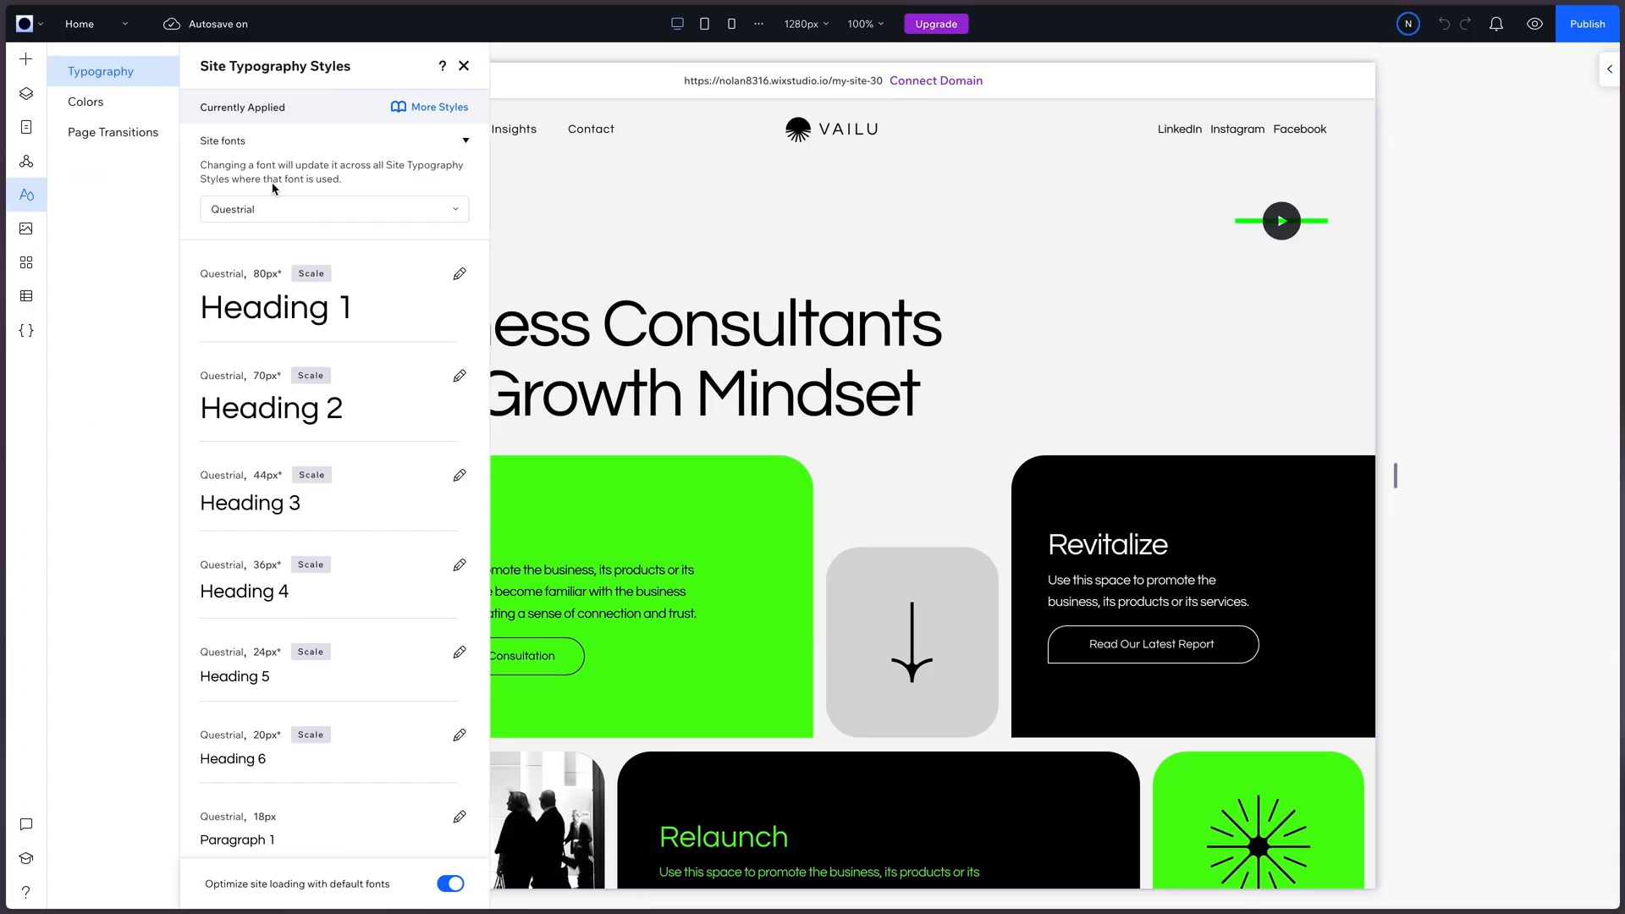
{"action": "left_click", "coordinate": [460, 272]}
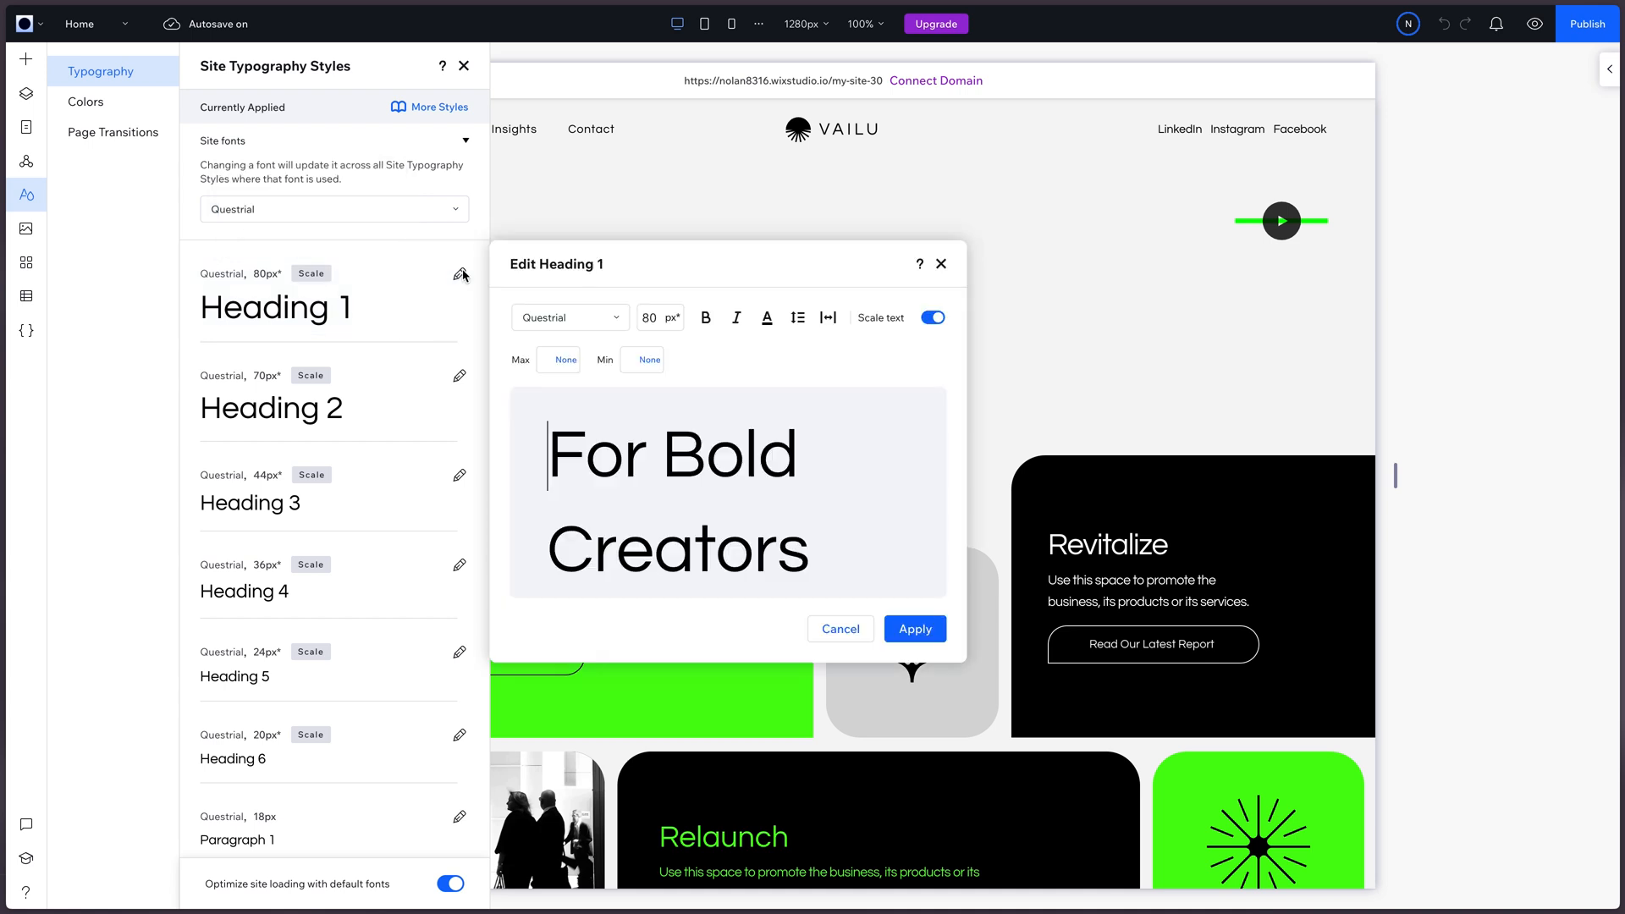
{"action": "left_click", "coordinate": [568, 317]}
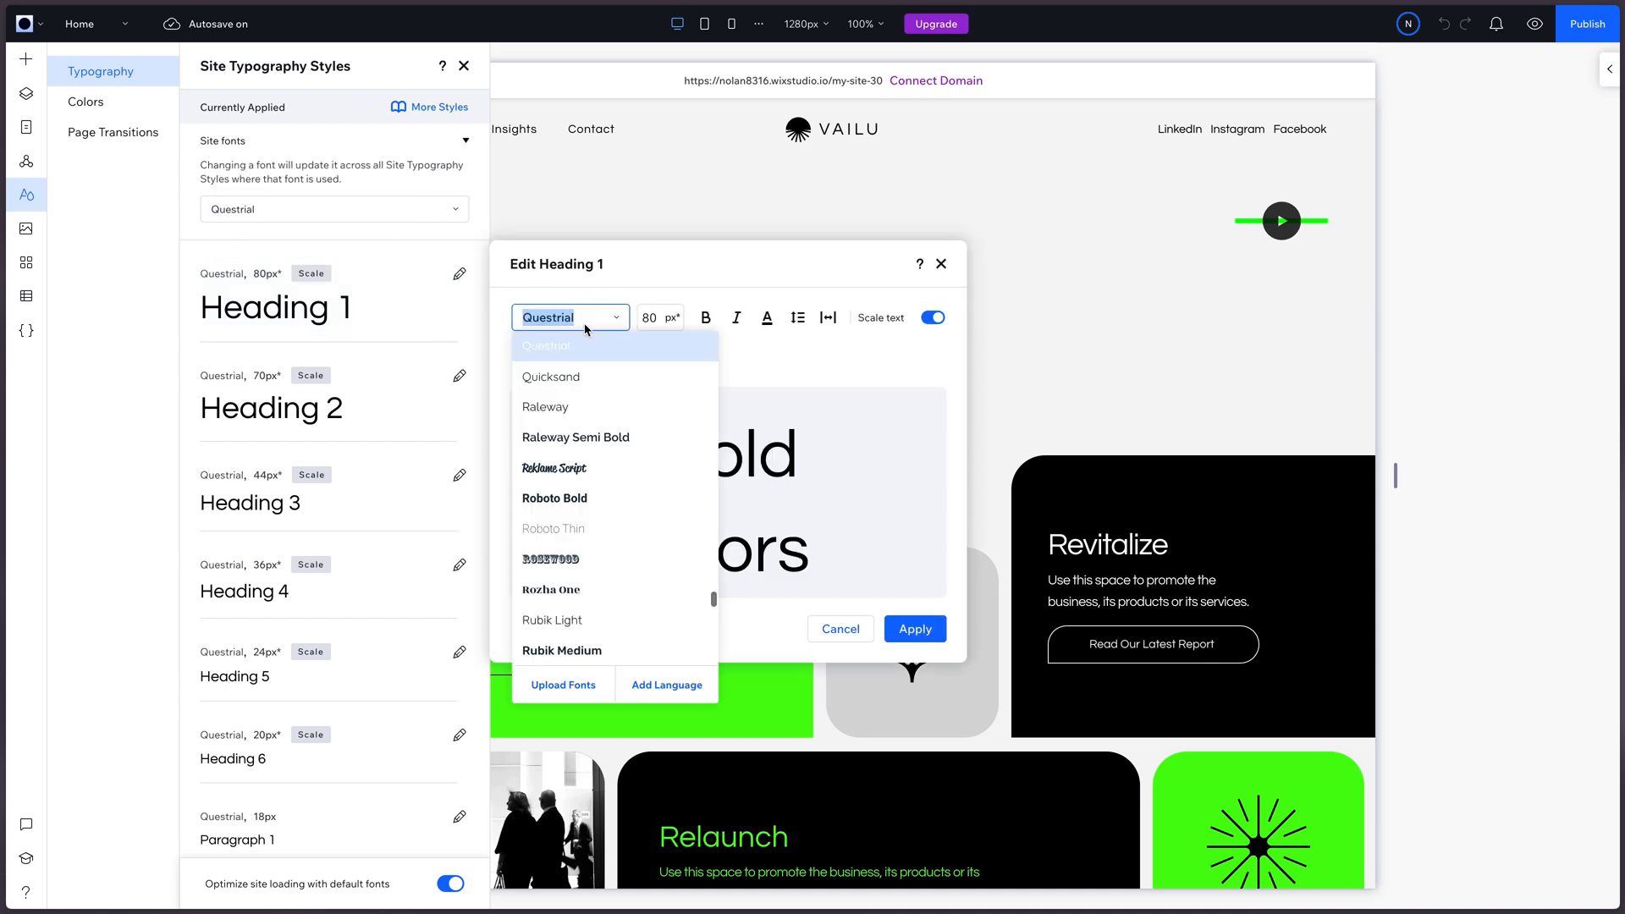
{"action": "left_click", "coordinate": [544, 406]}
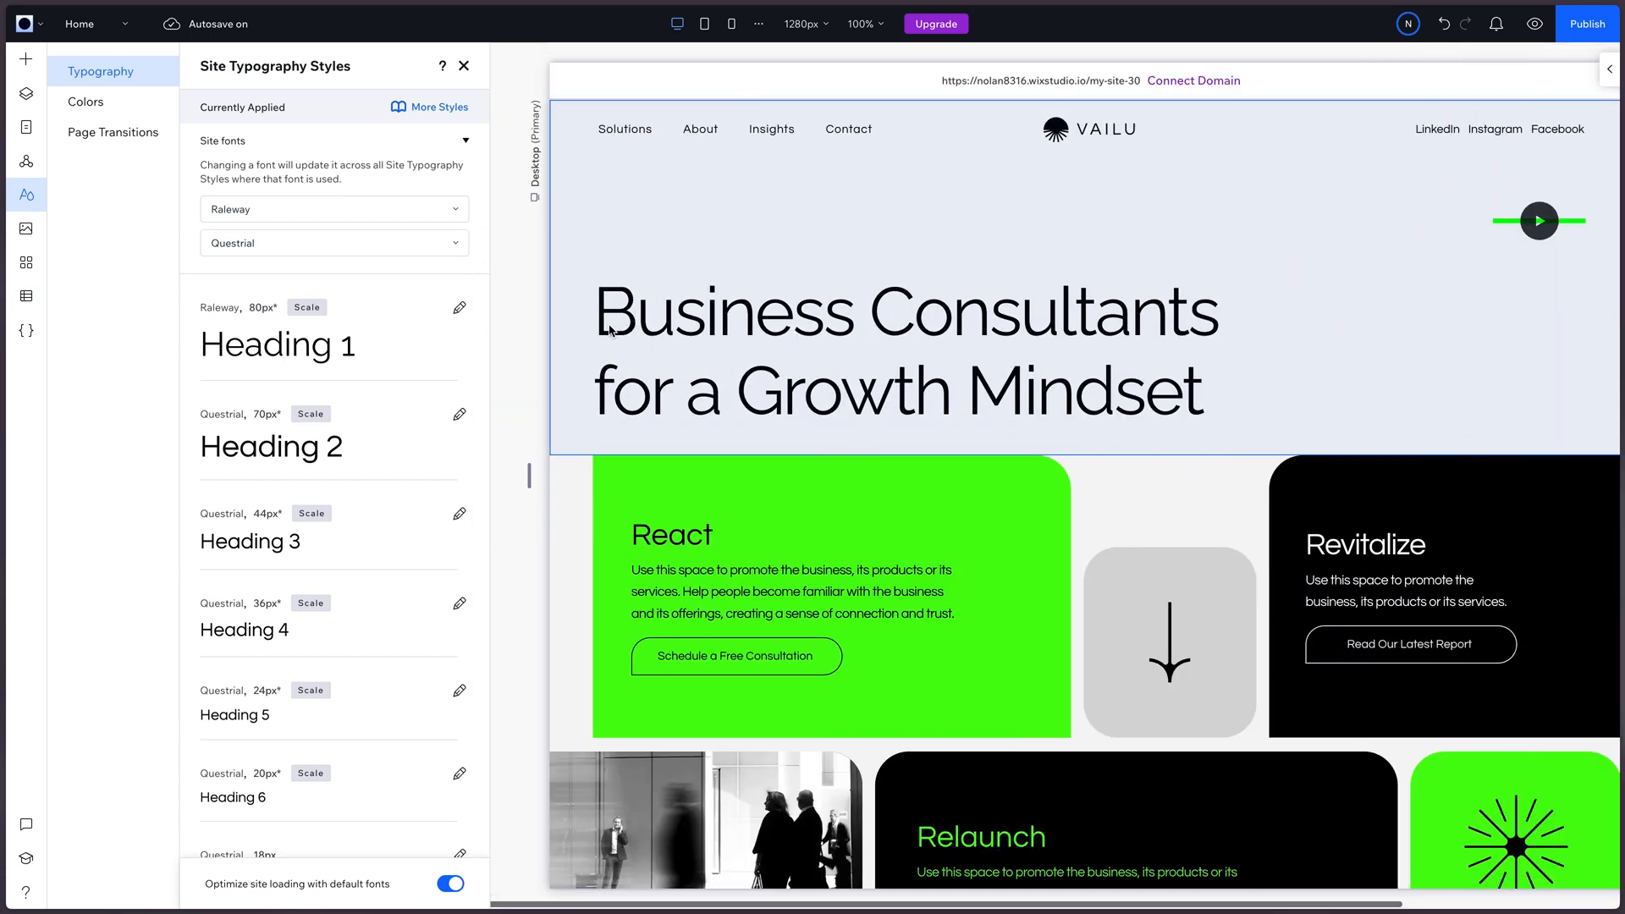
Step: Switch the Heading 2 and Heading 3 styles to Raleway and apply
{"action": "left_click", "coordinate": [459, 413]}
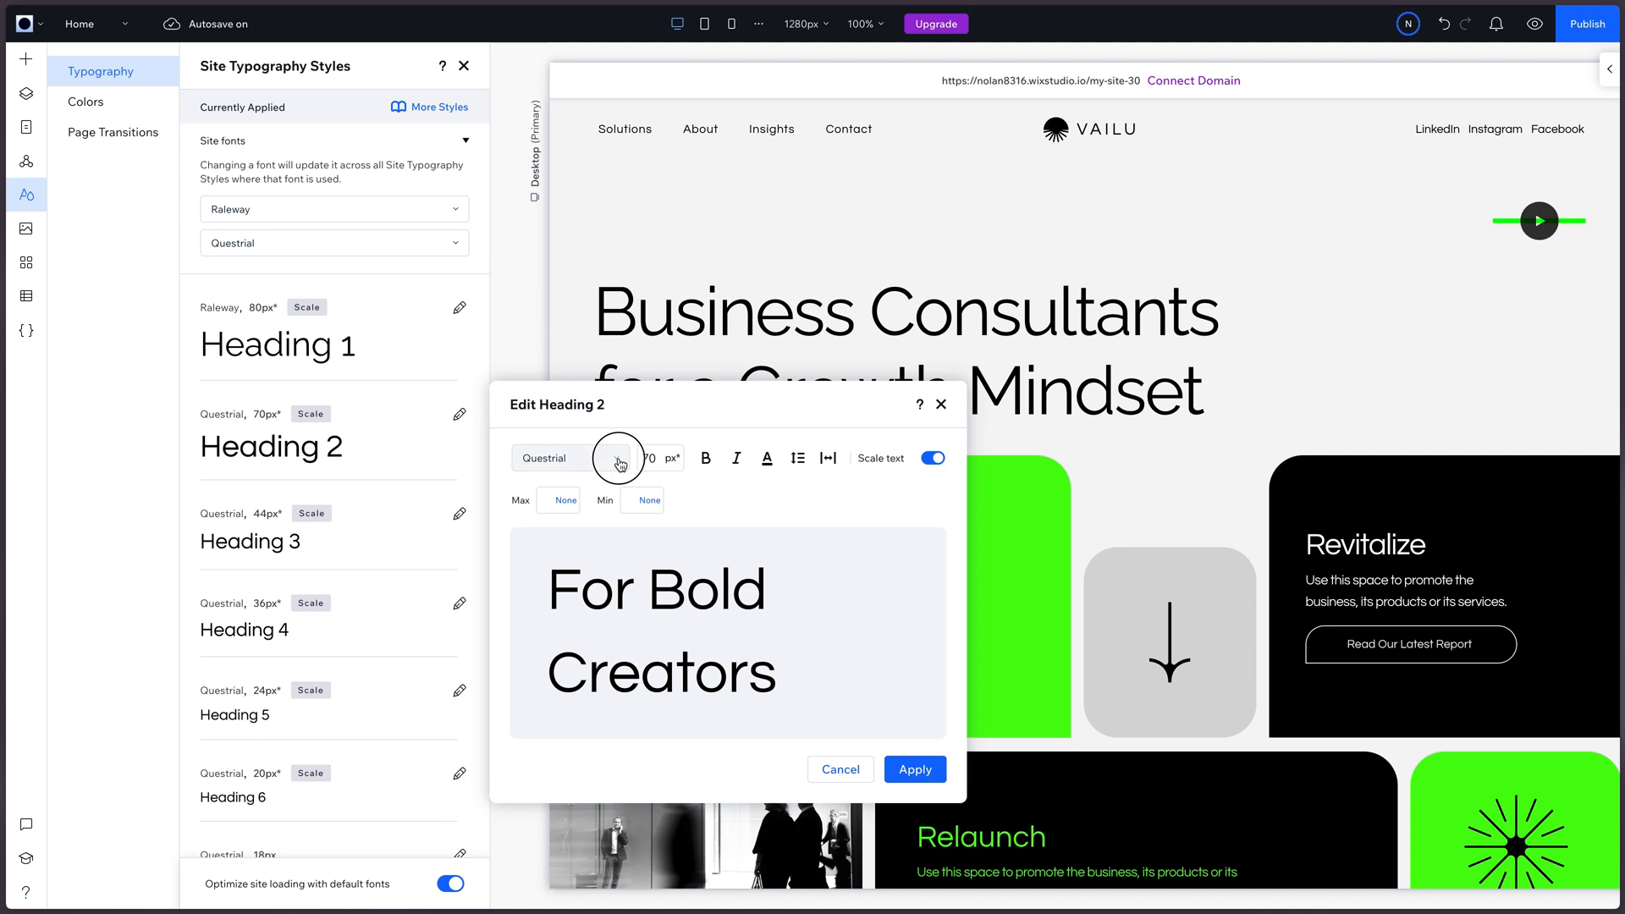
{"action": "left_click", "coordinate": [568, 458]}
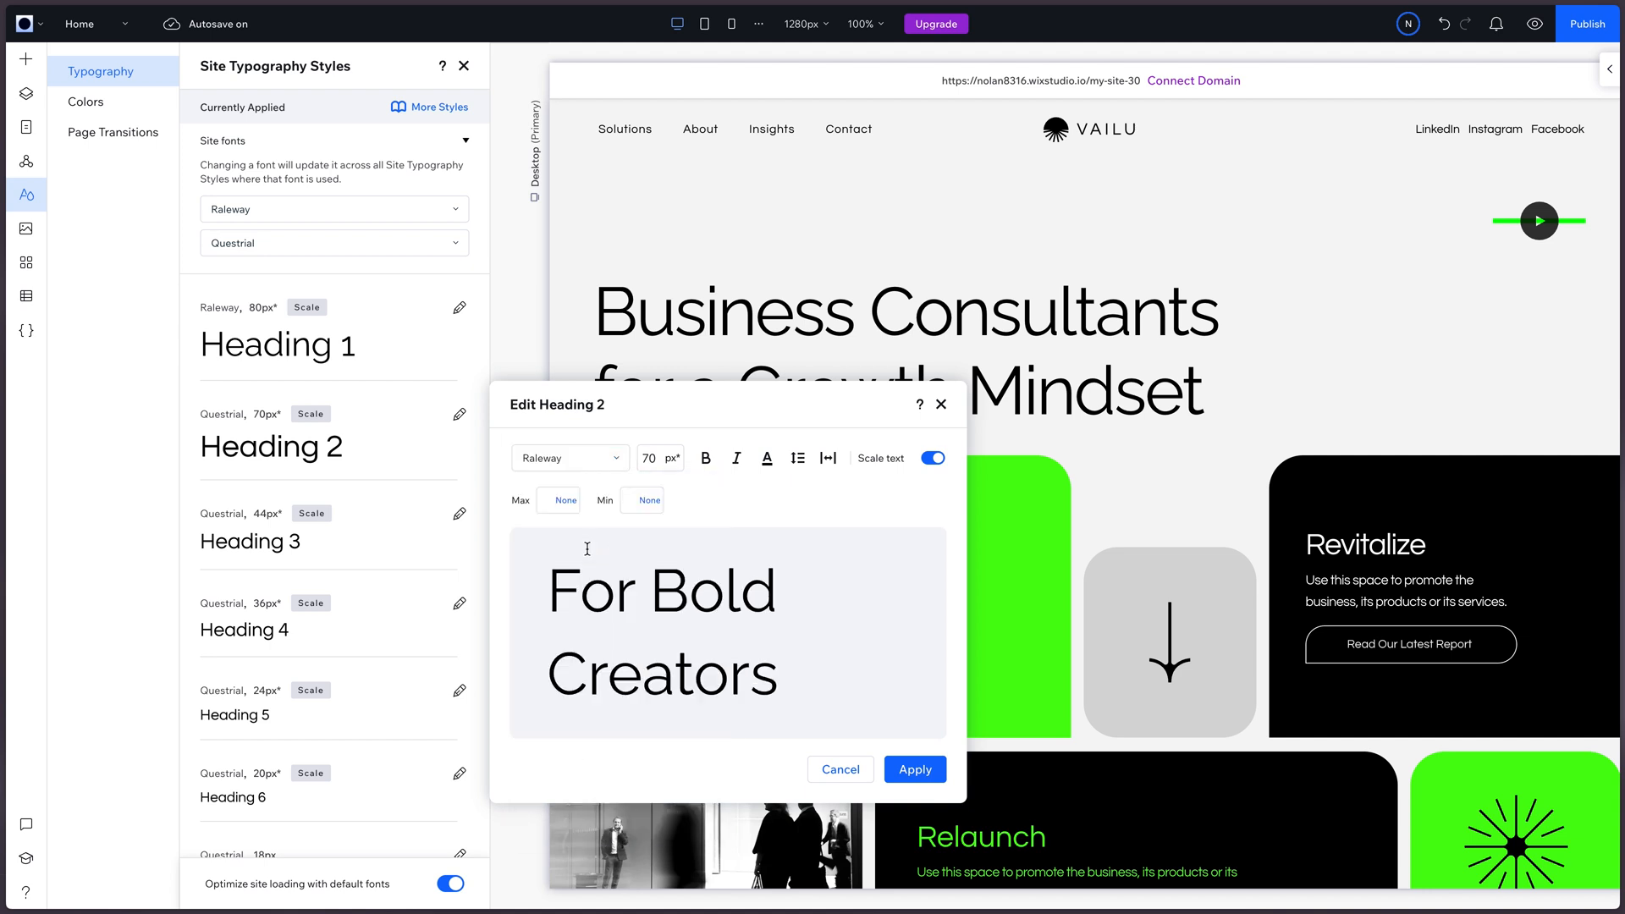
{"action": "left_click", "coordinate": [913, 769]}
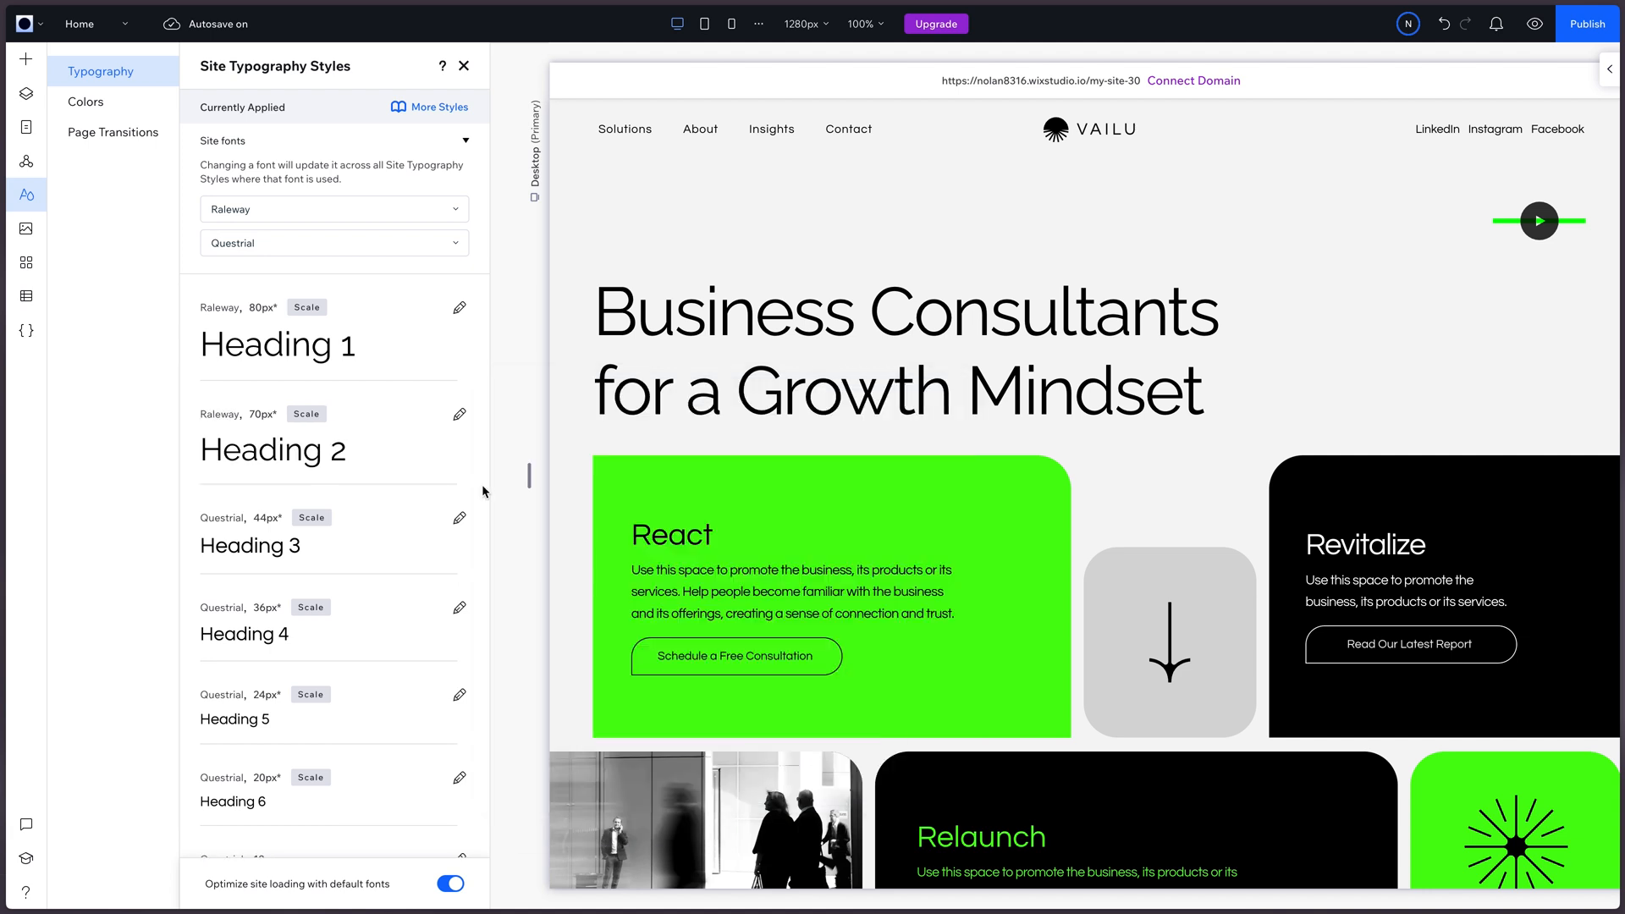
{"action": "left_click", "coordinate": [461, 516]}
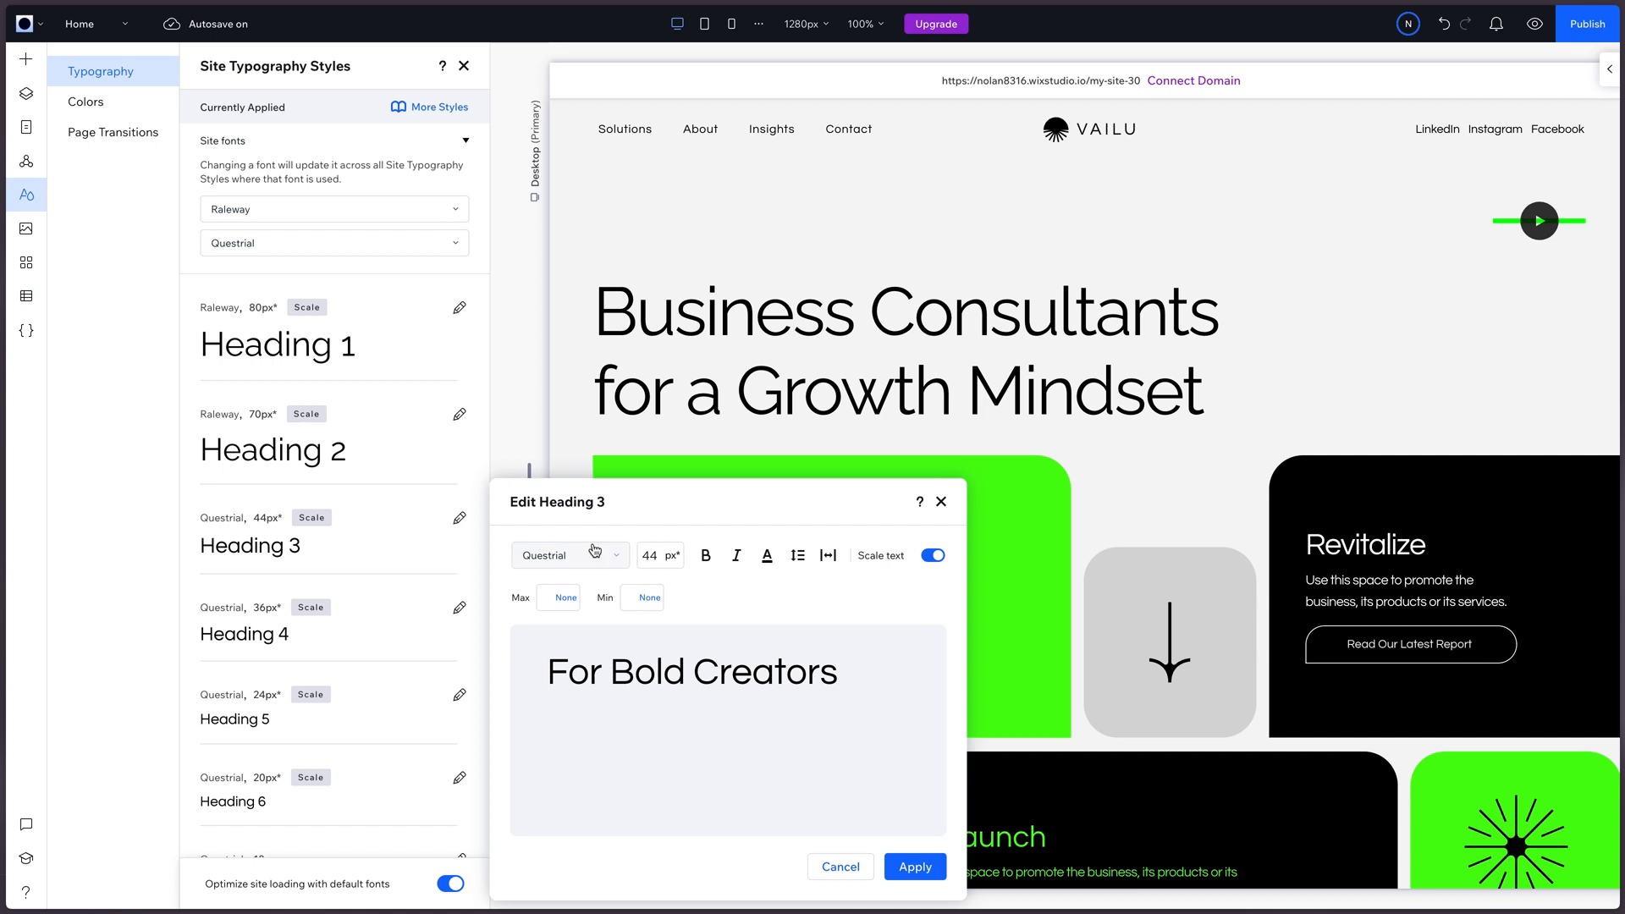
{"action": "left_click", "coordinate": [569, 555]}
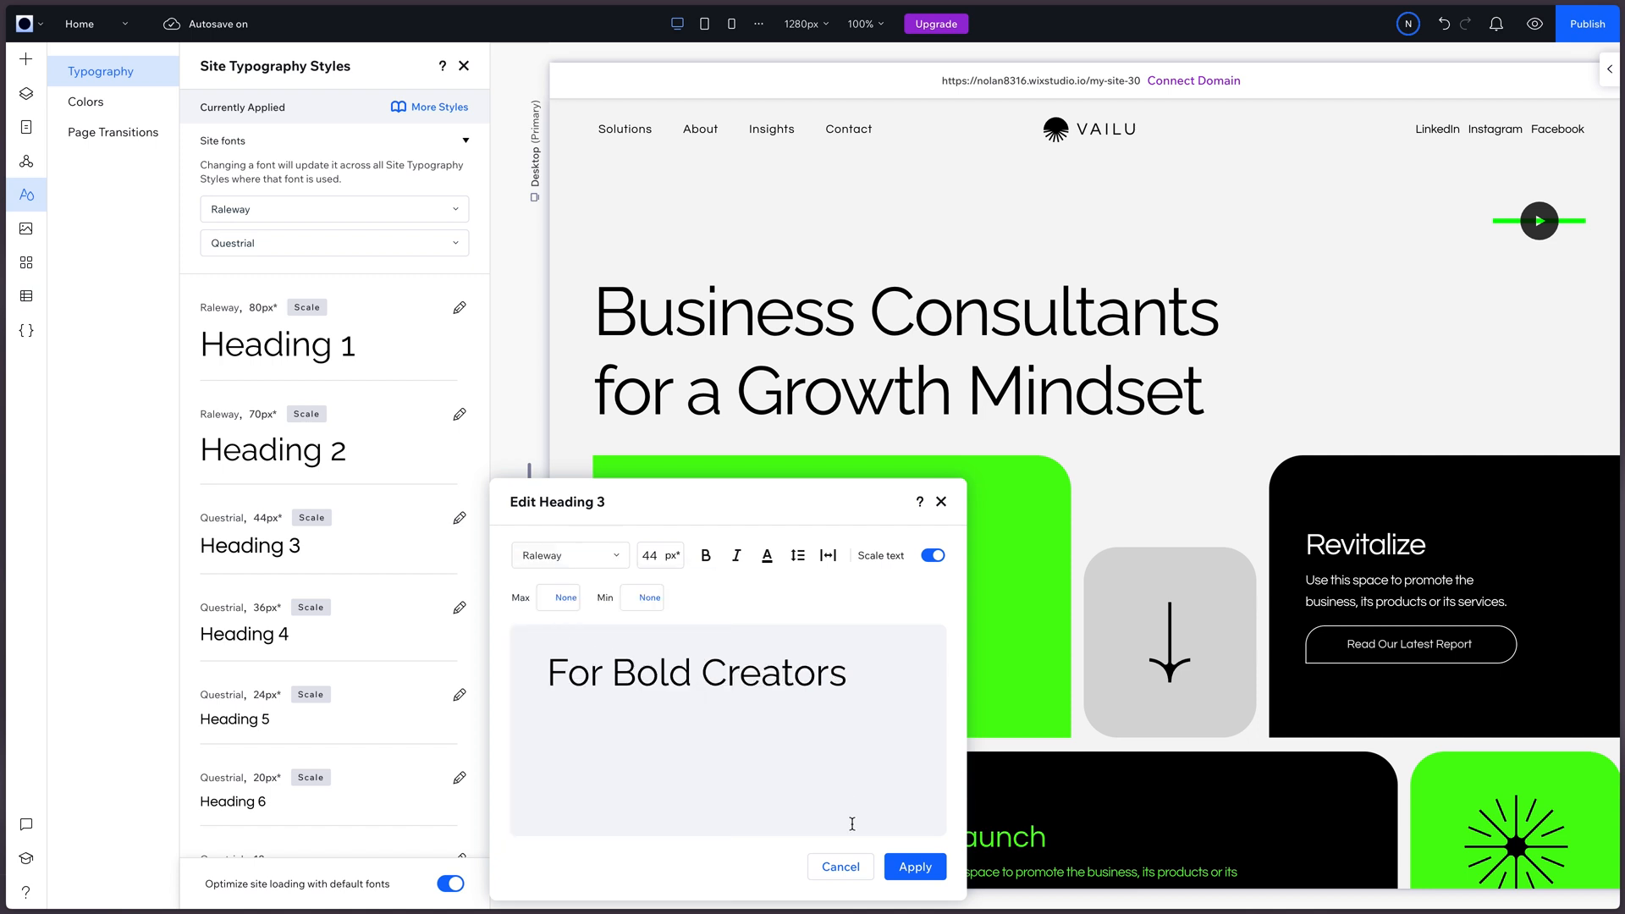
{"action": "left_click", "coordinate": [913, 865]}
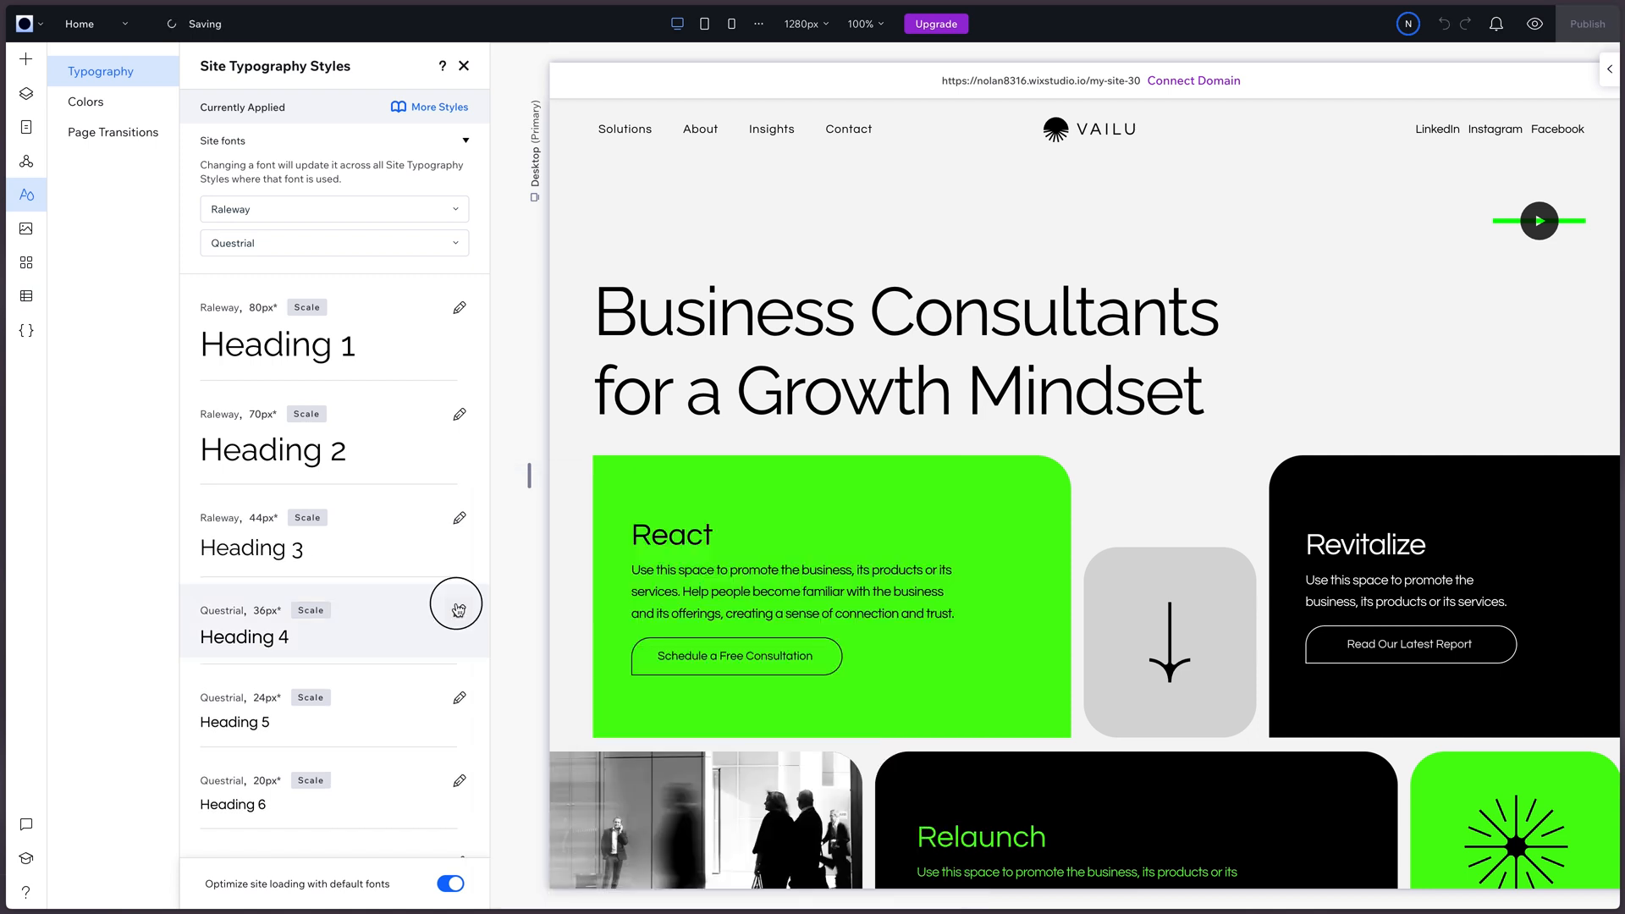
{"action": "scroll", "scroll_direction": "down", "scroll_amount": 3}
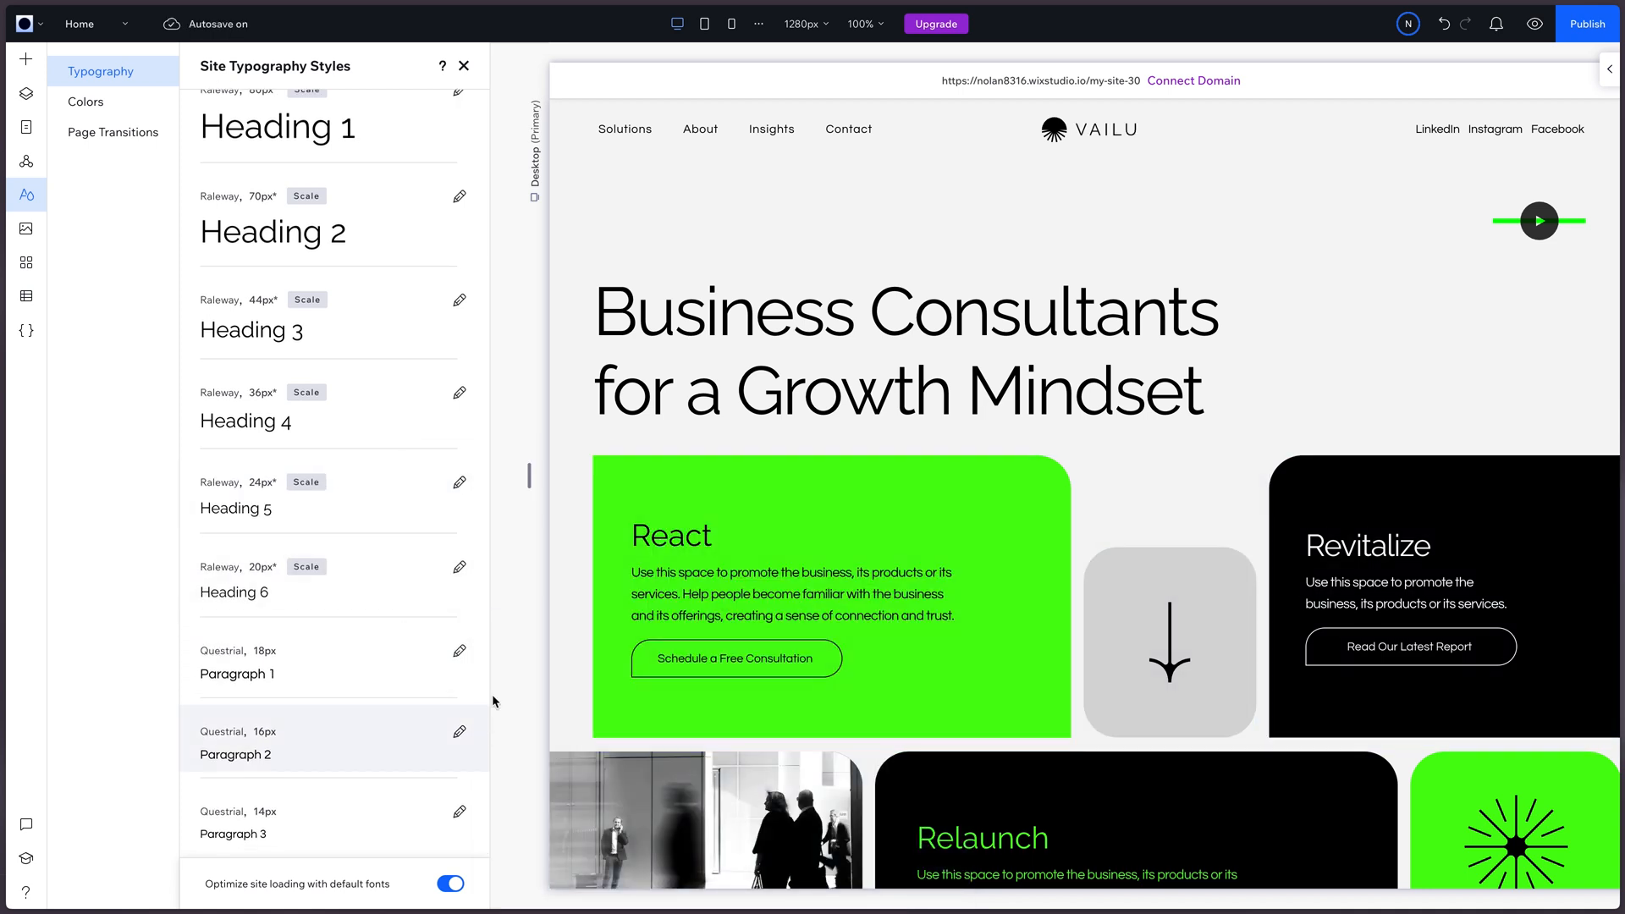
Step: Resize Paragraph 1 to 20px and Paragraph 2 to 18px, keeping Questrial
{"action": "left_click", "coordinate": [458, 650]}
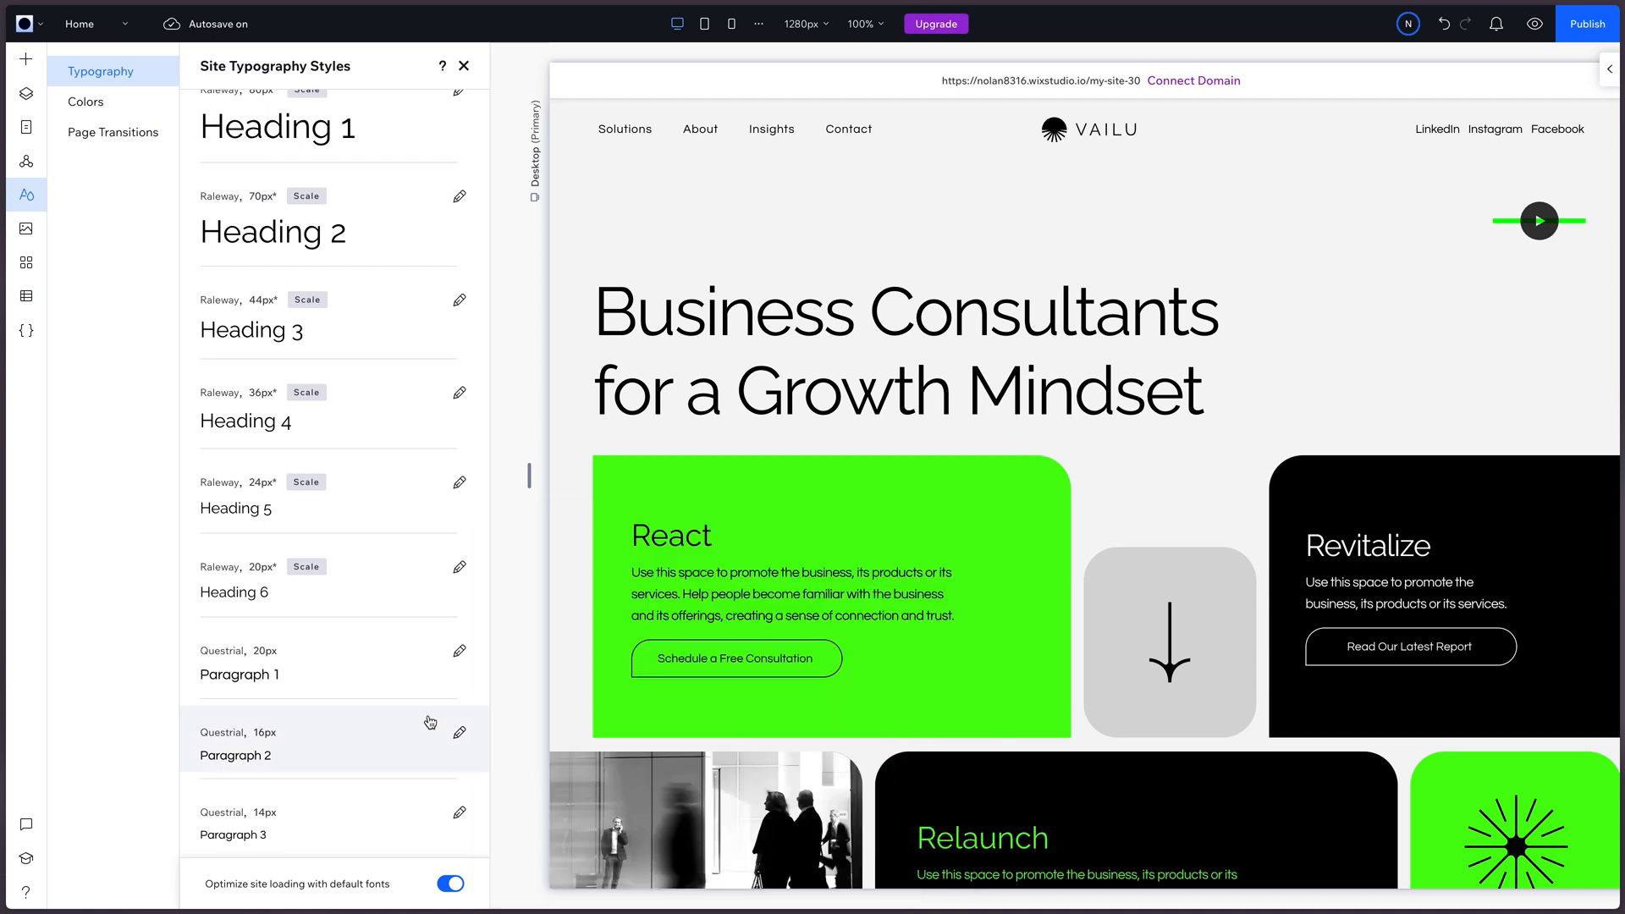
{"action": "left_click", "coordinate": [459, 731]}
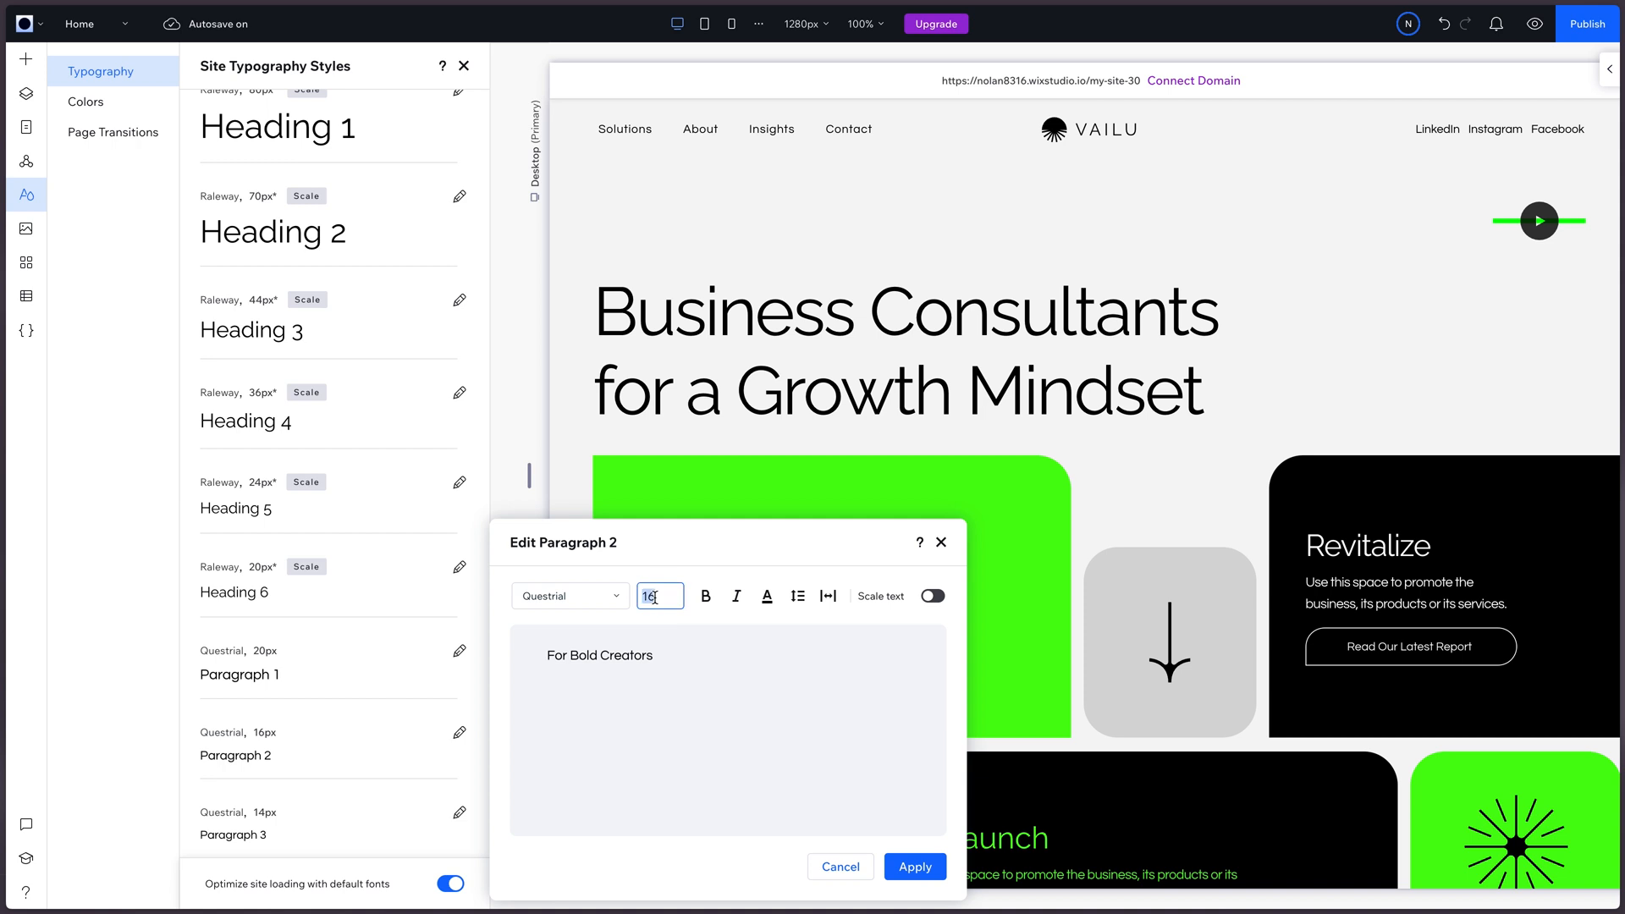
{"action": "type", "text": "18"}
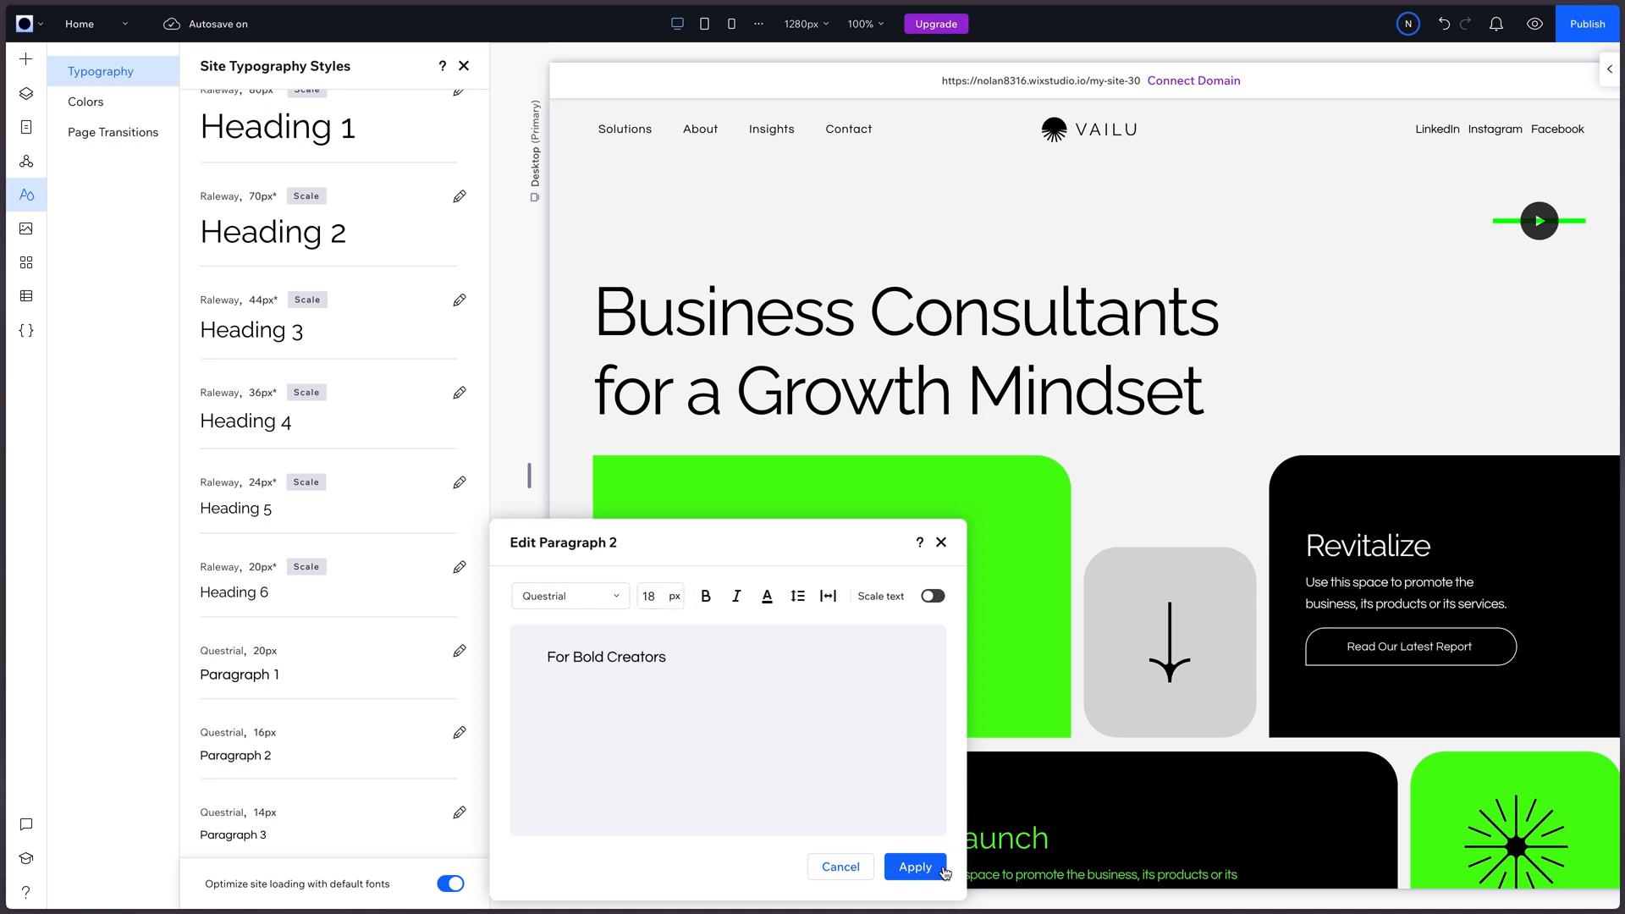
{"action": "left_click", "coordinate": [913, 867]}
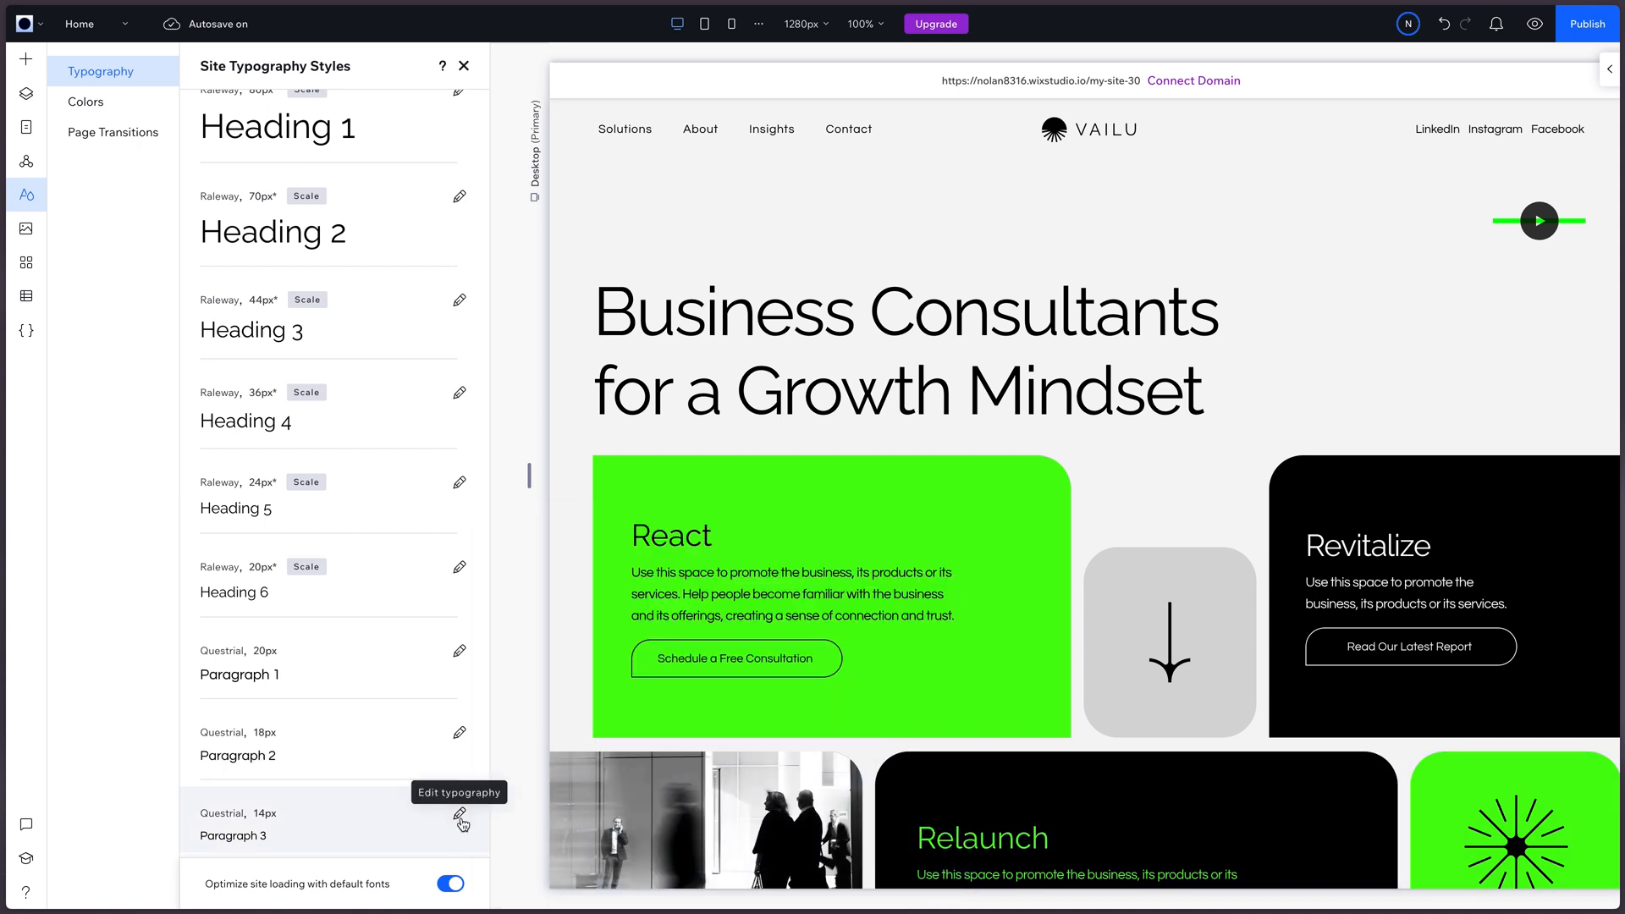
{"action": "left_click", "coordinate": [461, 818]}
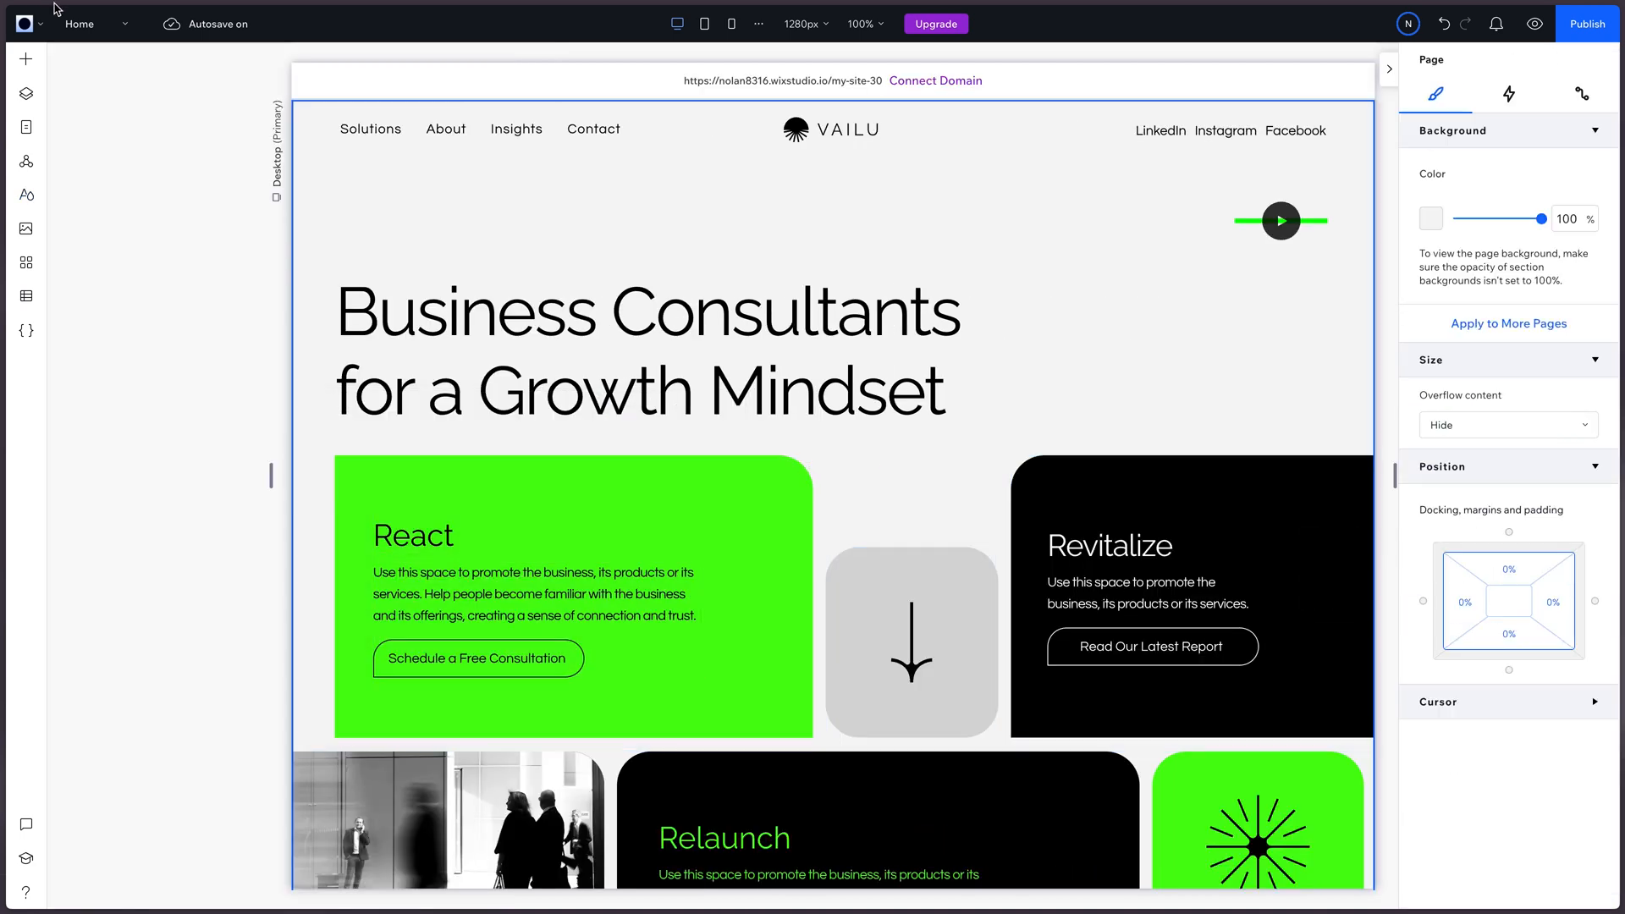
{"action": "left_click", "coordinate": [25, 194]}
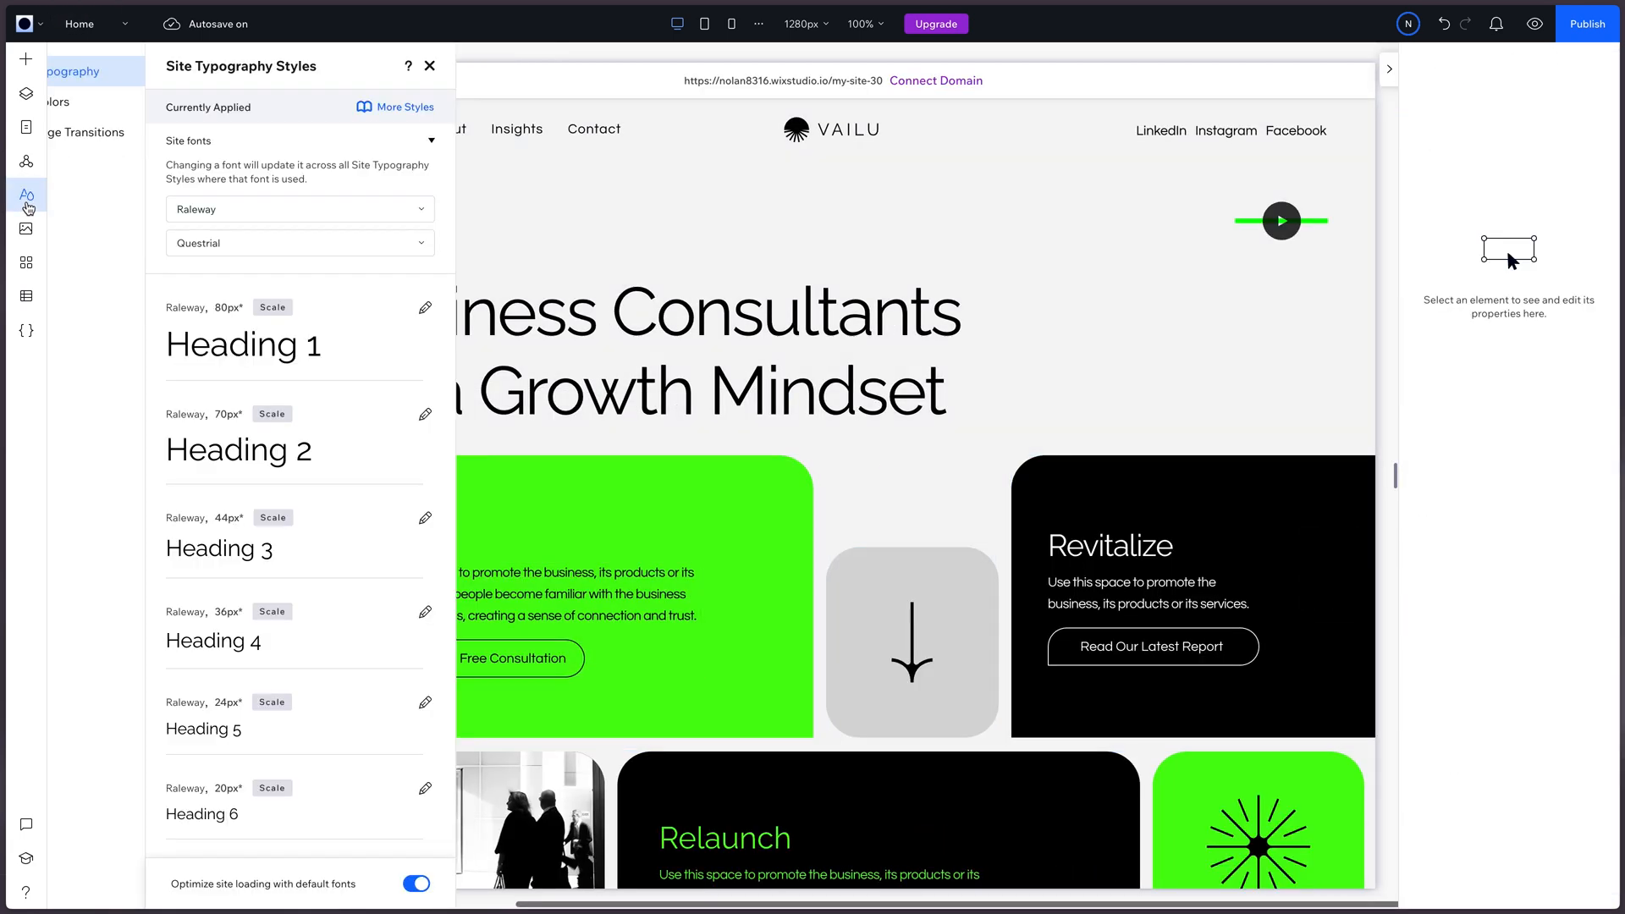
Step: Change the bright green action colour to bright blue in Site Colors
{"action": "left_click", "coordinate": [84, 102]}
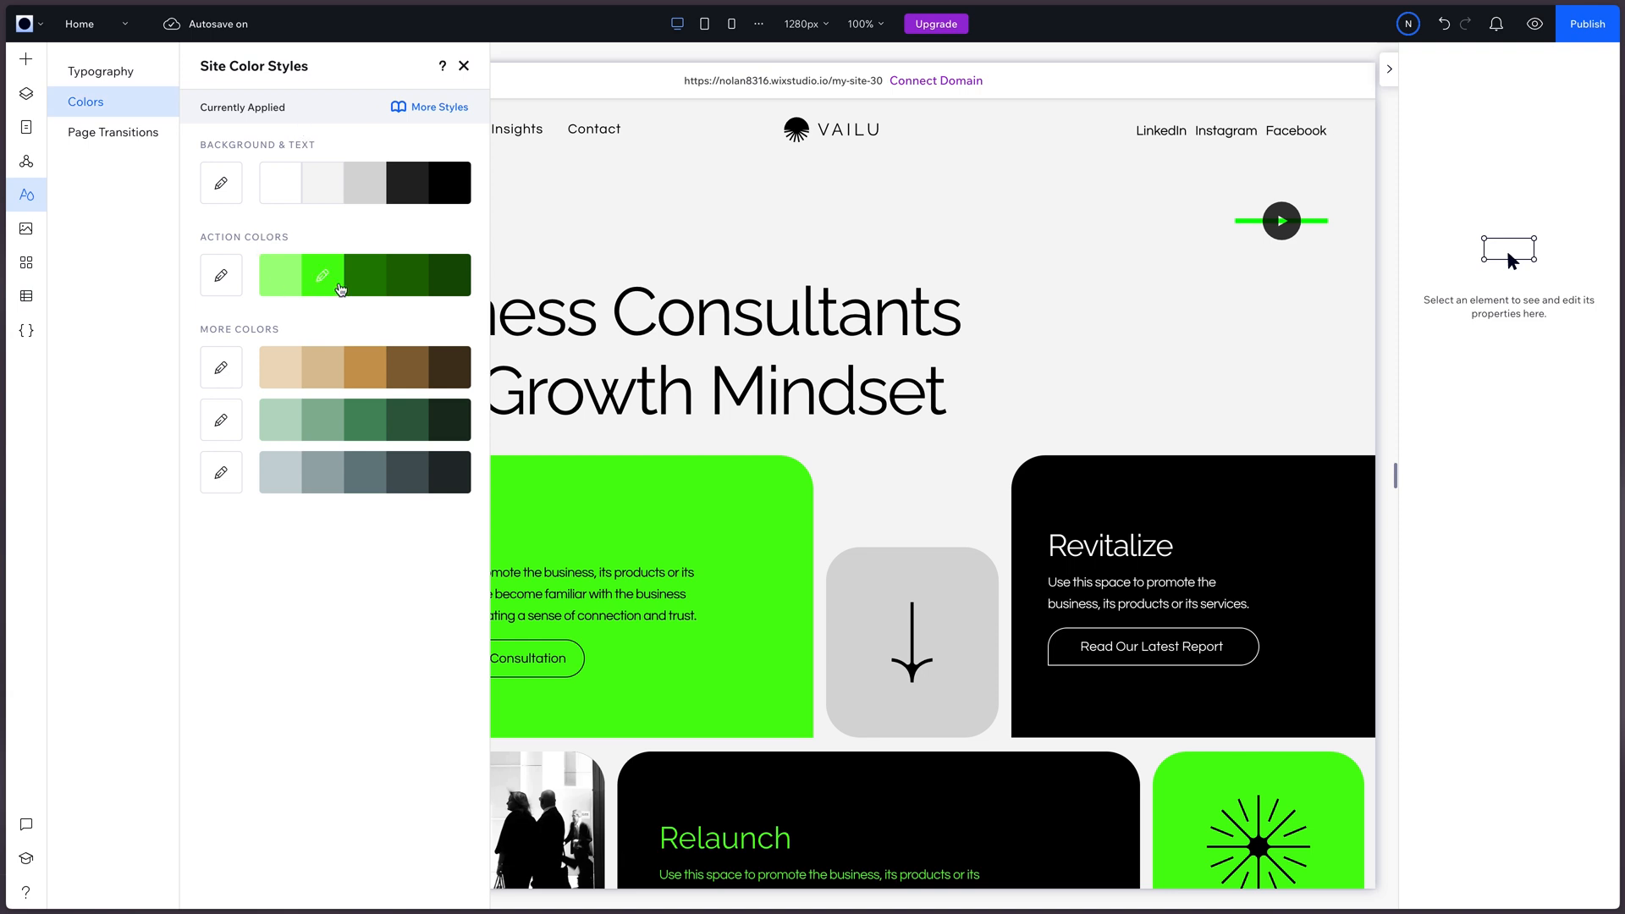
{"action": "mouse_move", "coordinate": [324, 282]}
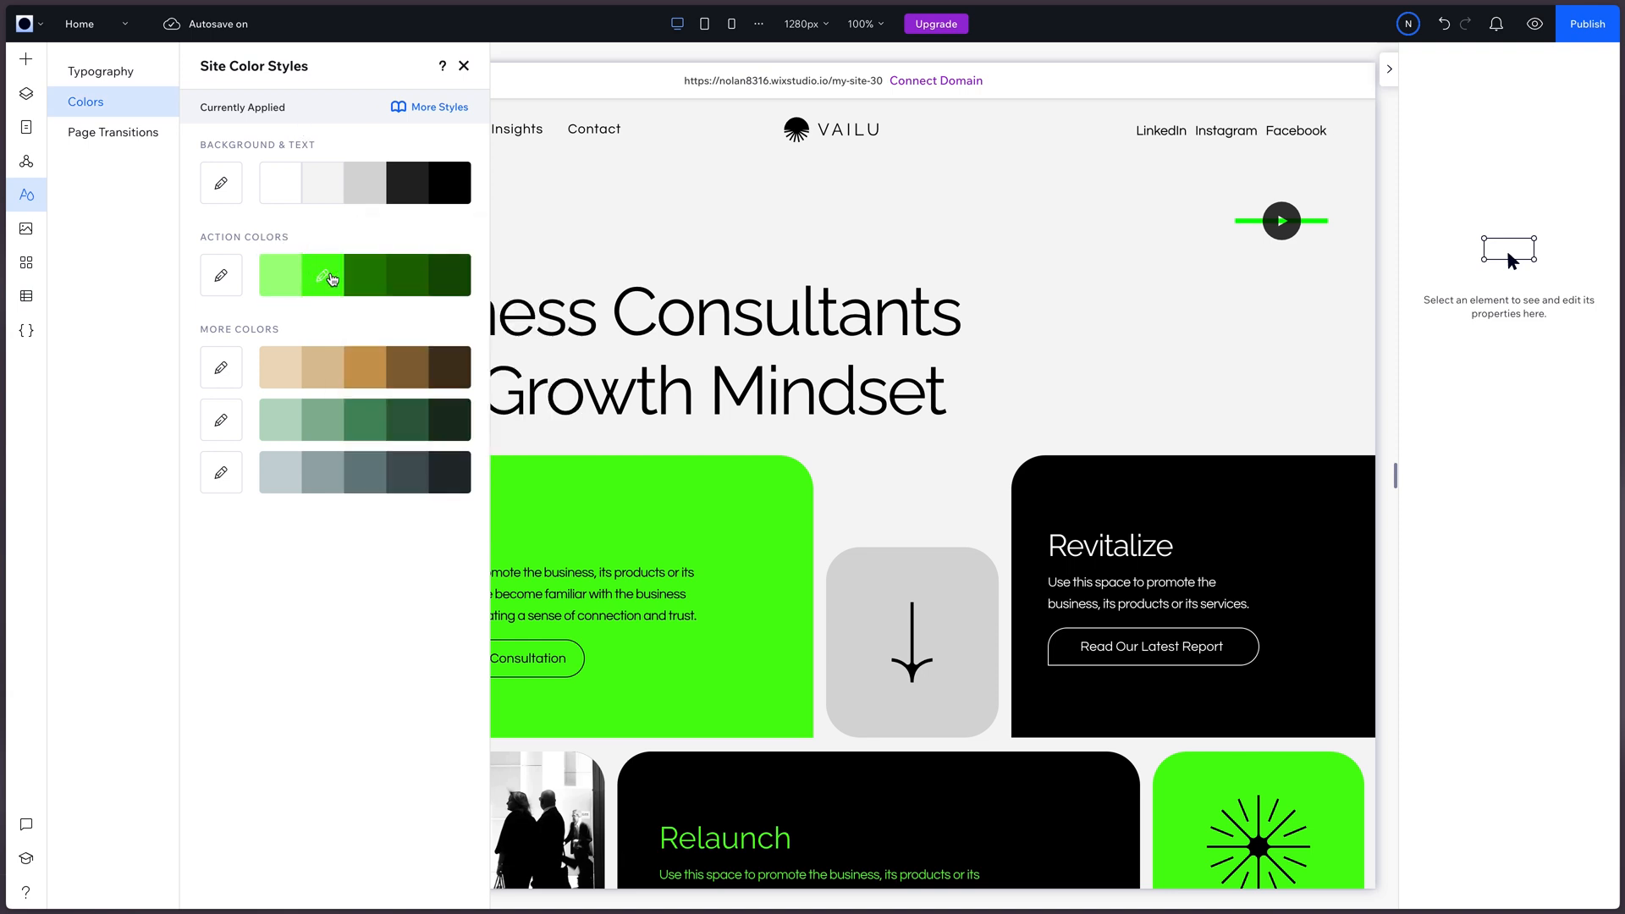
{"action": "left_click", "coordinate": [322, 274]}
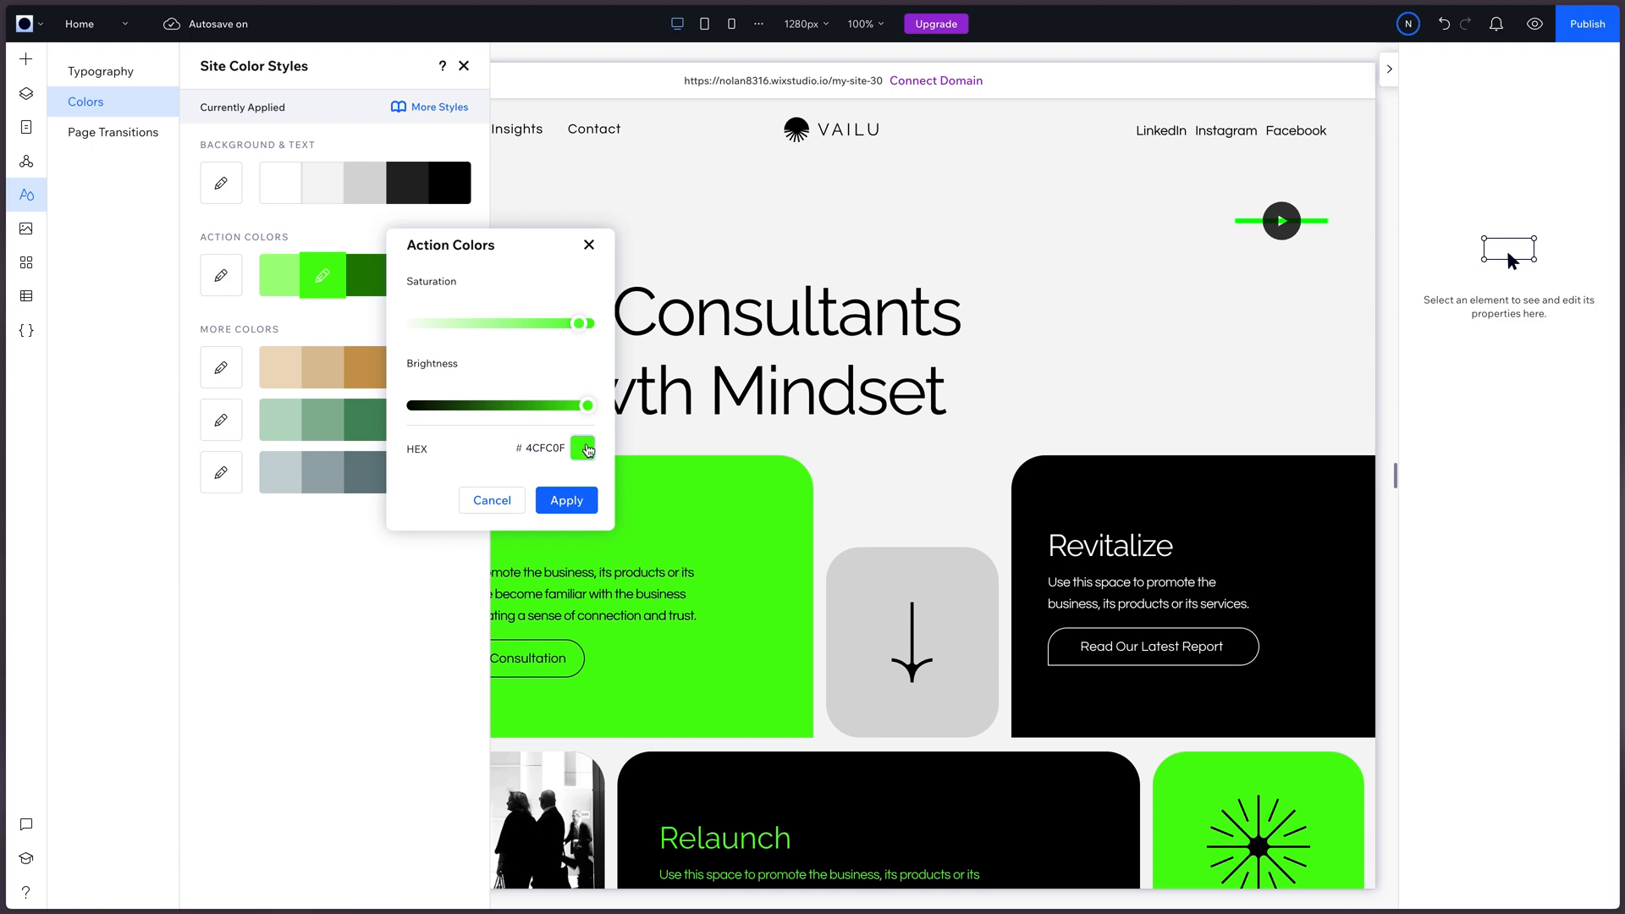
{"action": "left_click", "coordinate": [585, 448]}
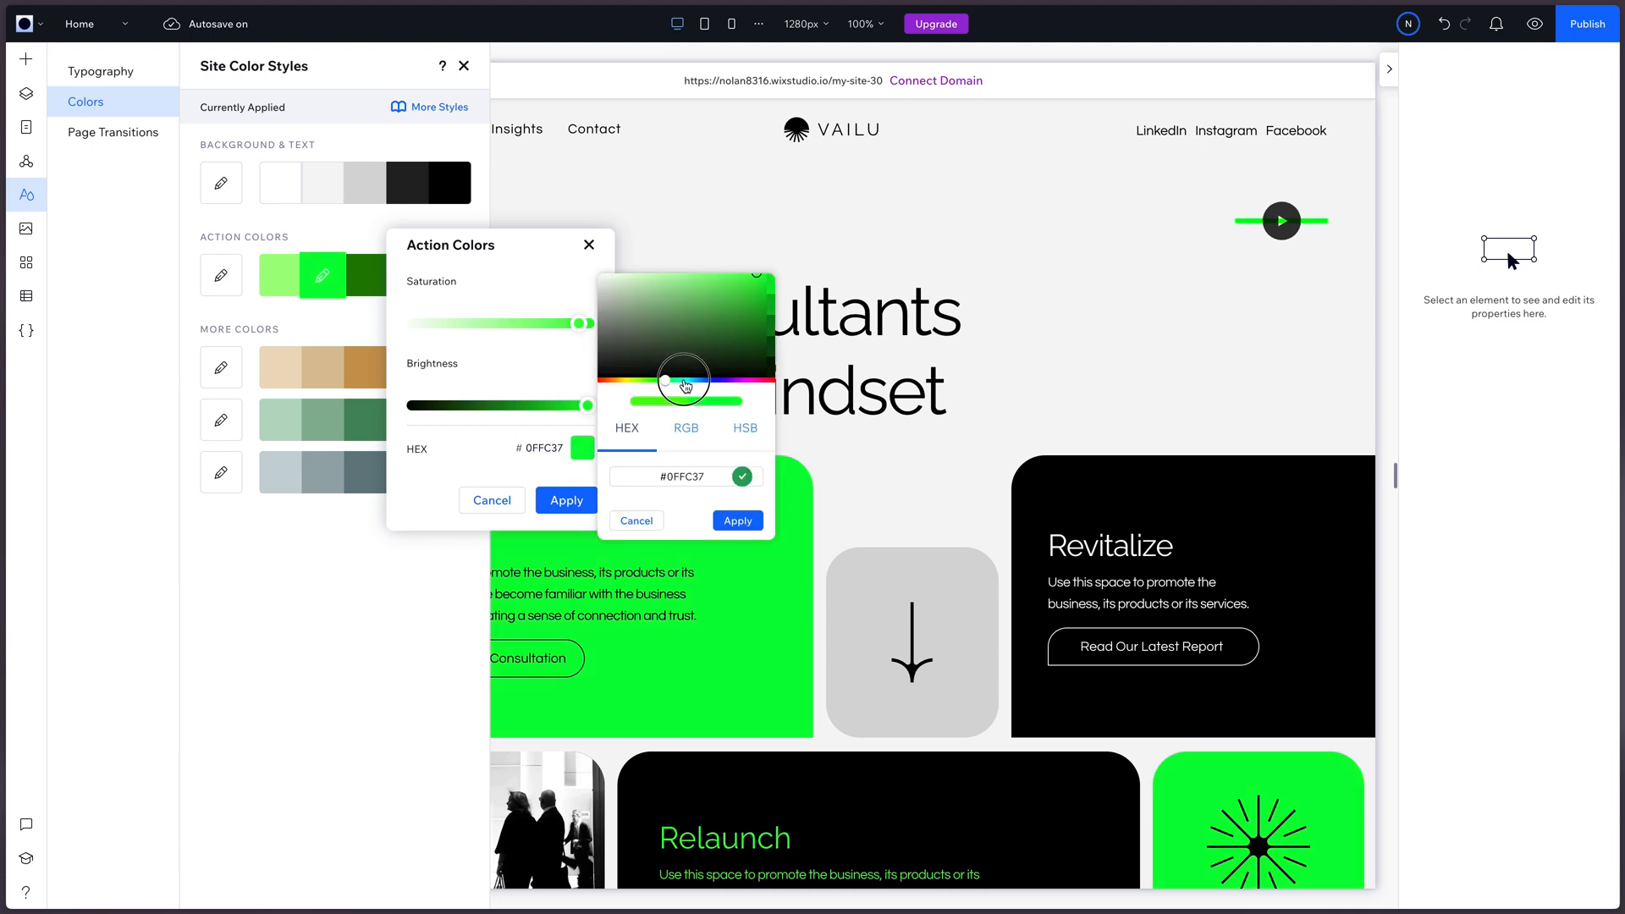
{"action": "left_click_drag", "start_coordinate": [684, 378], "coordinate": [693, 379]}
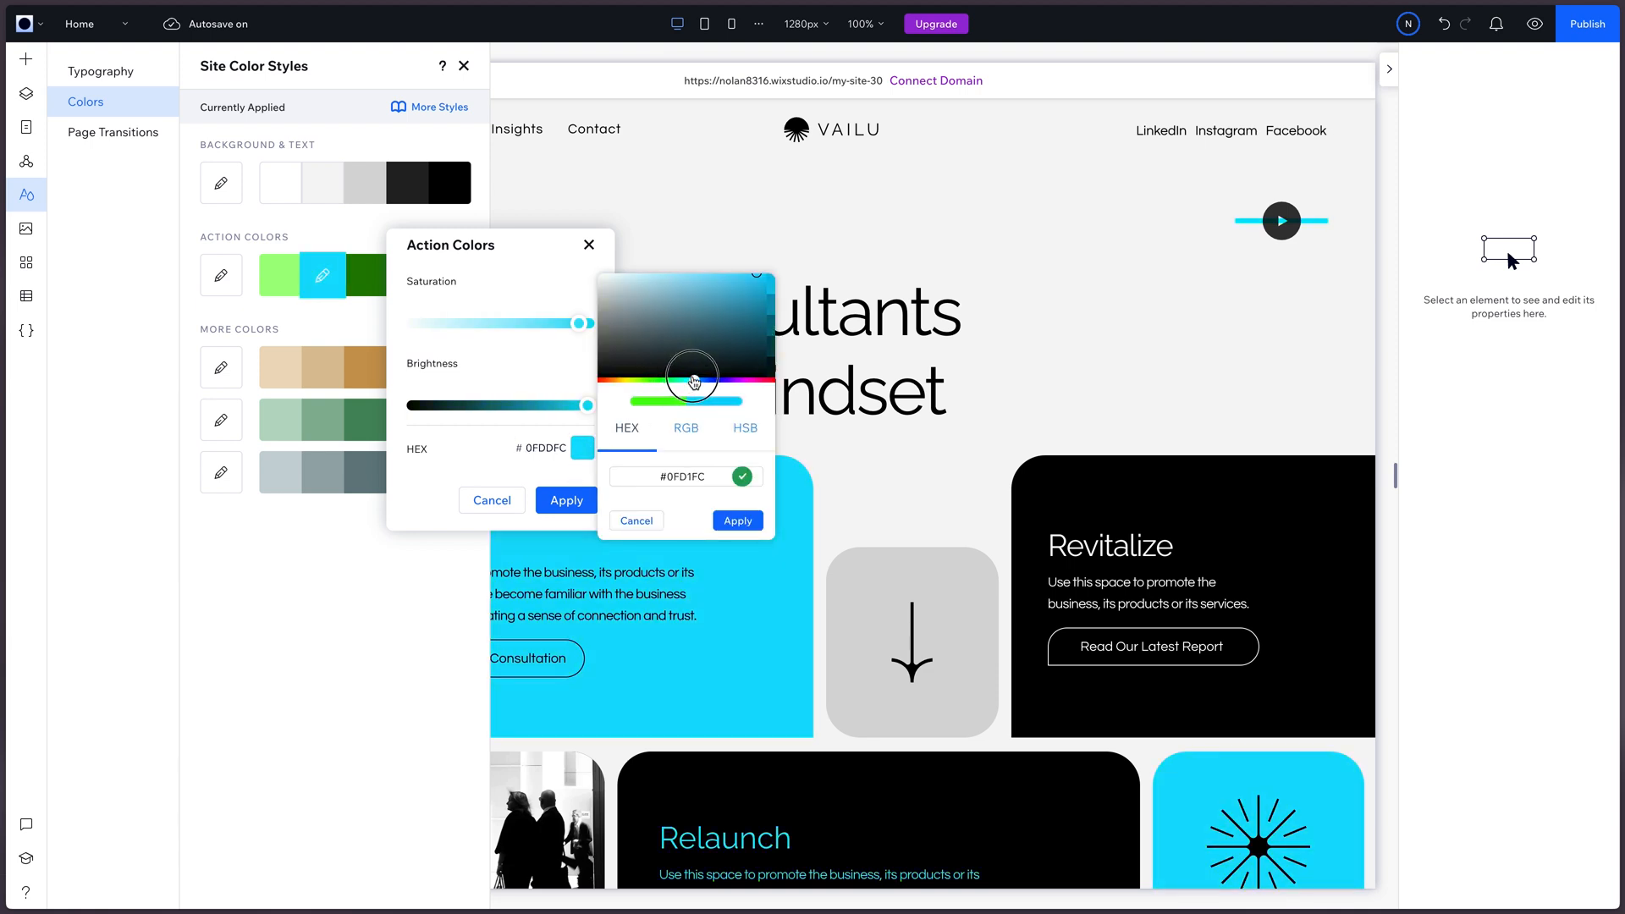
{"action": "left_click", "coordinate": [737, 521]}
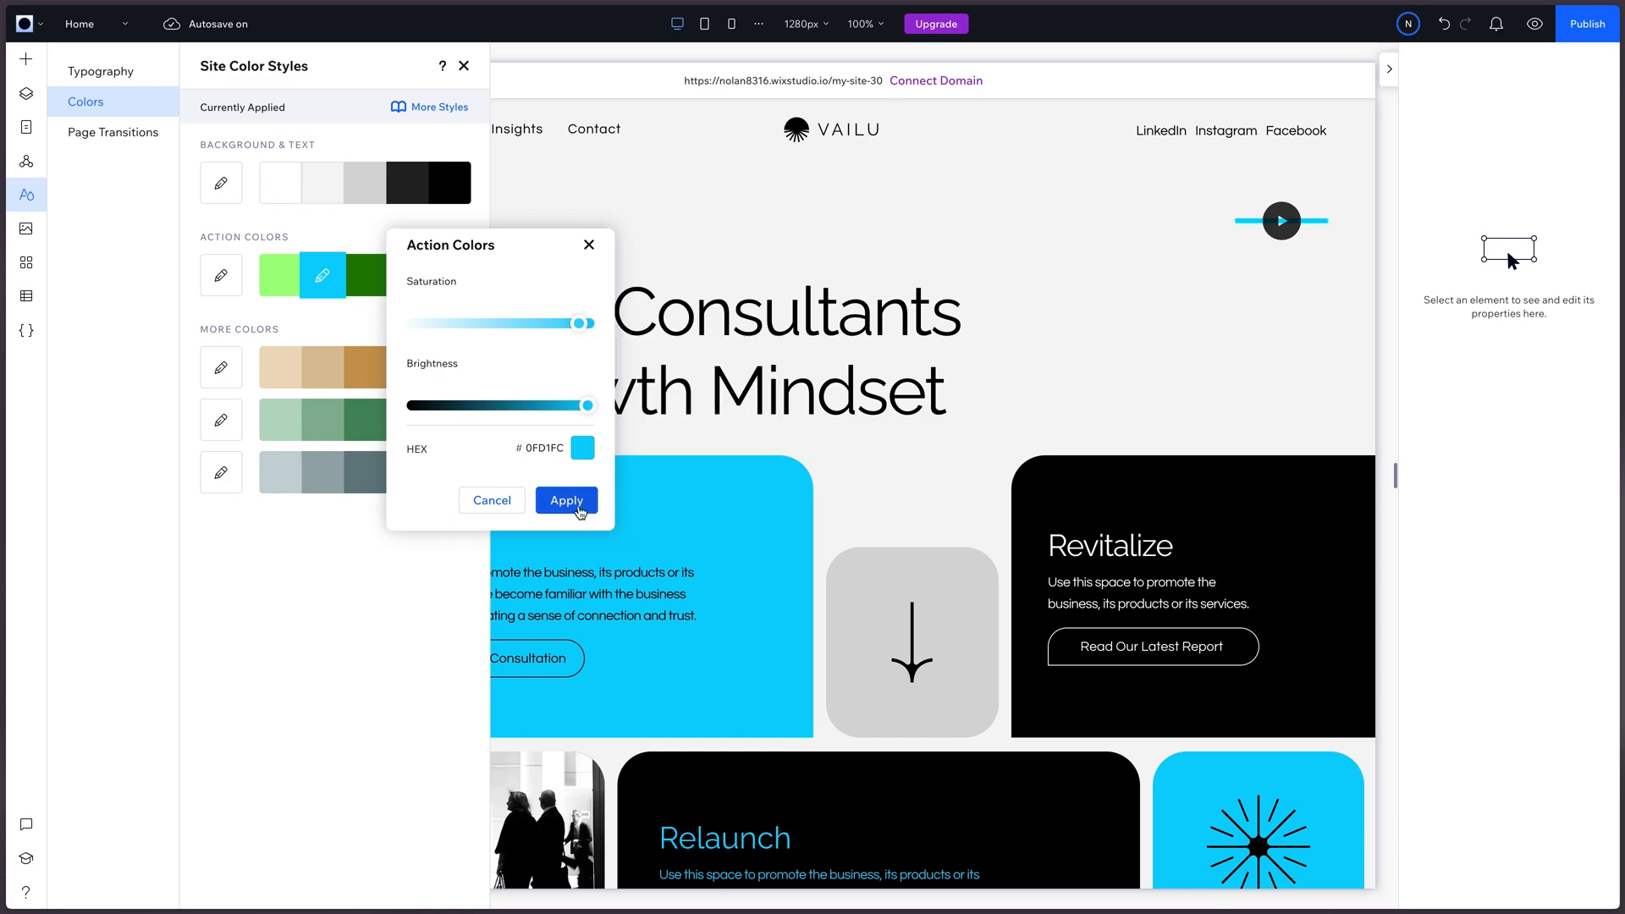
{"action": "left_click", "coordinate": [566, 500]}
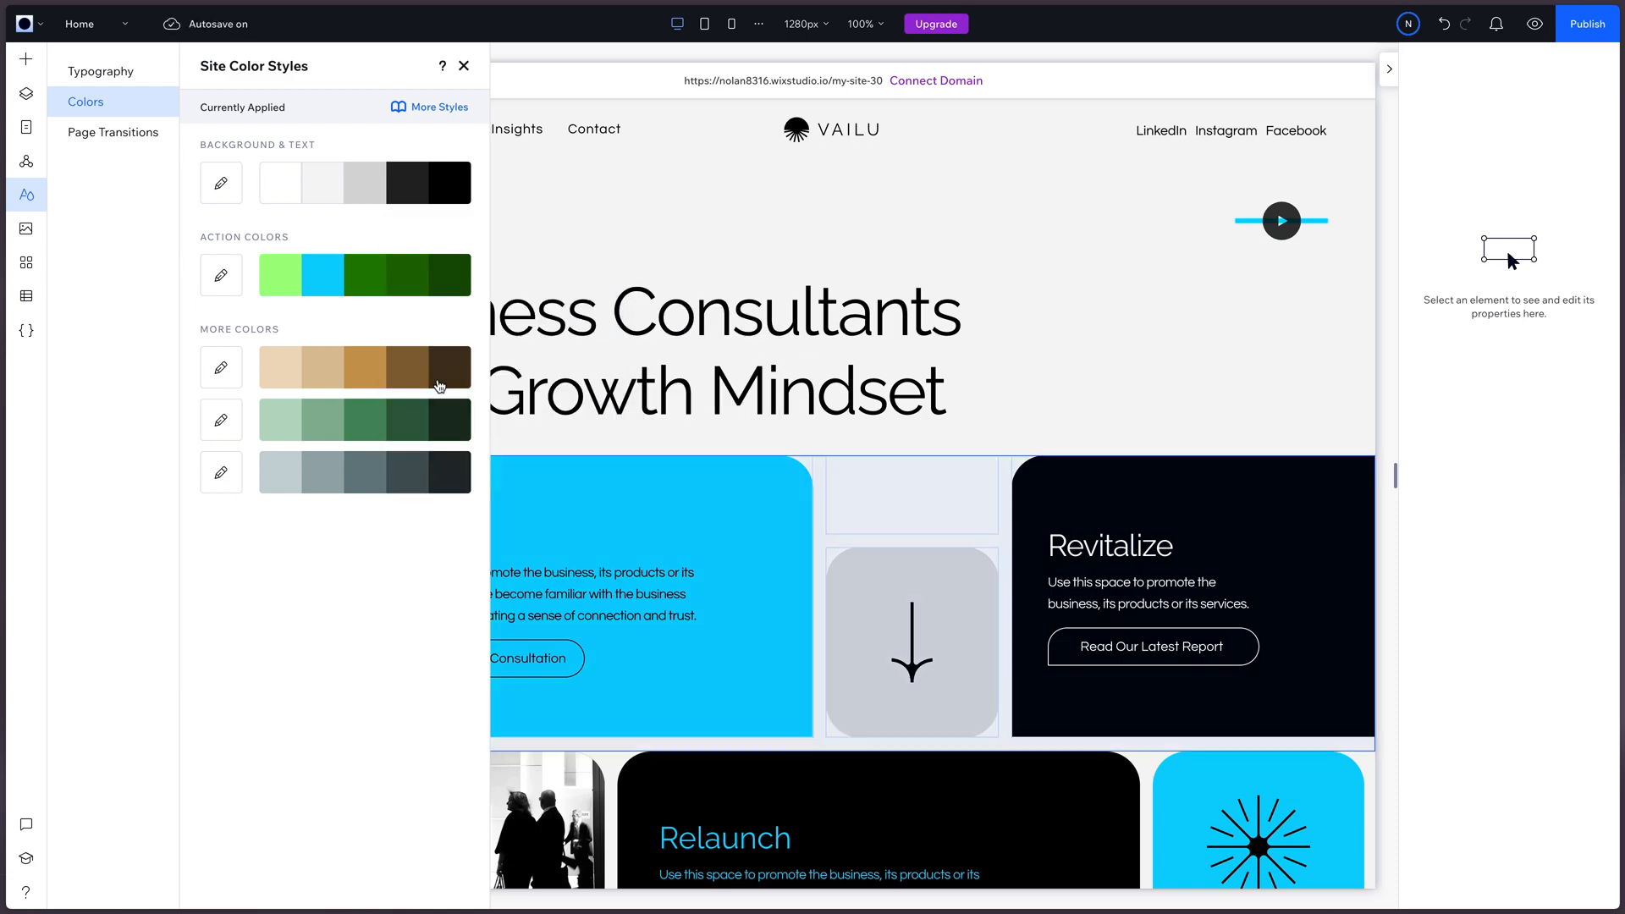
Step: Change the light green action colour to light blue #98DBFF
{"action": "scroll", "scroll_direction": "down", "scroll_amount": 3}
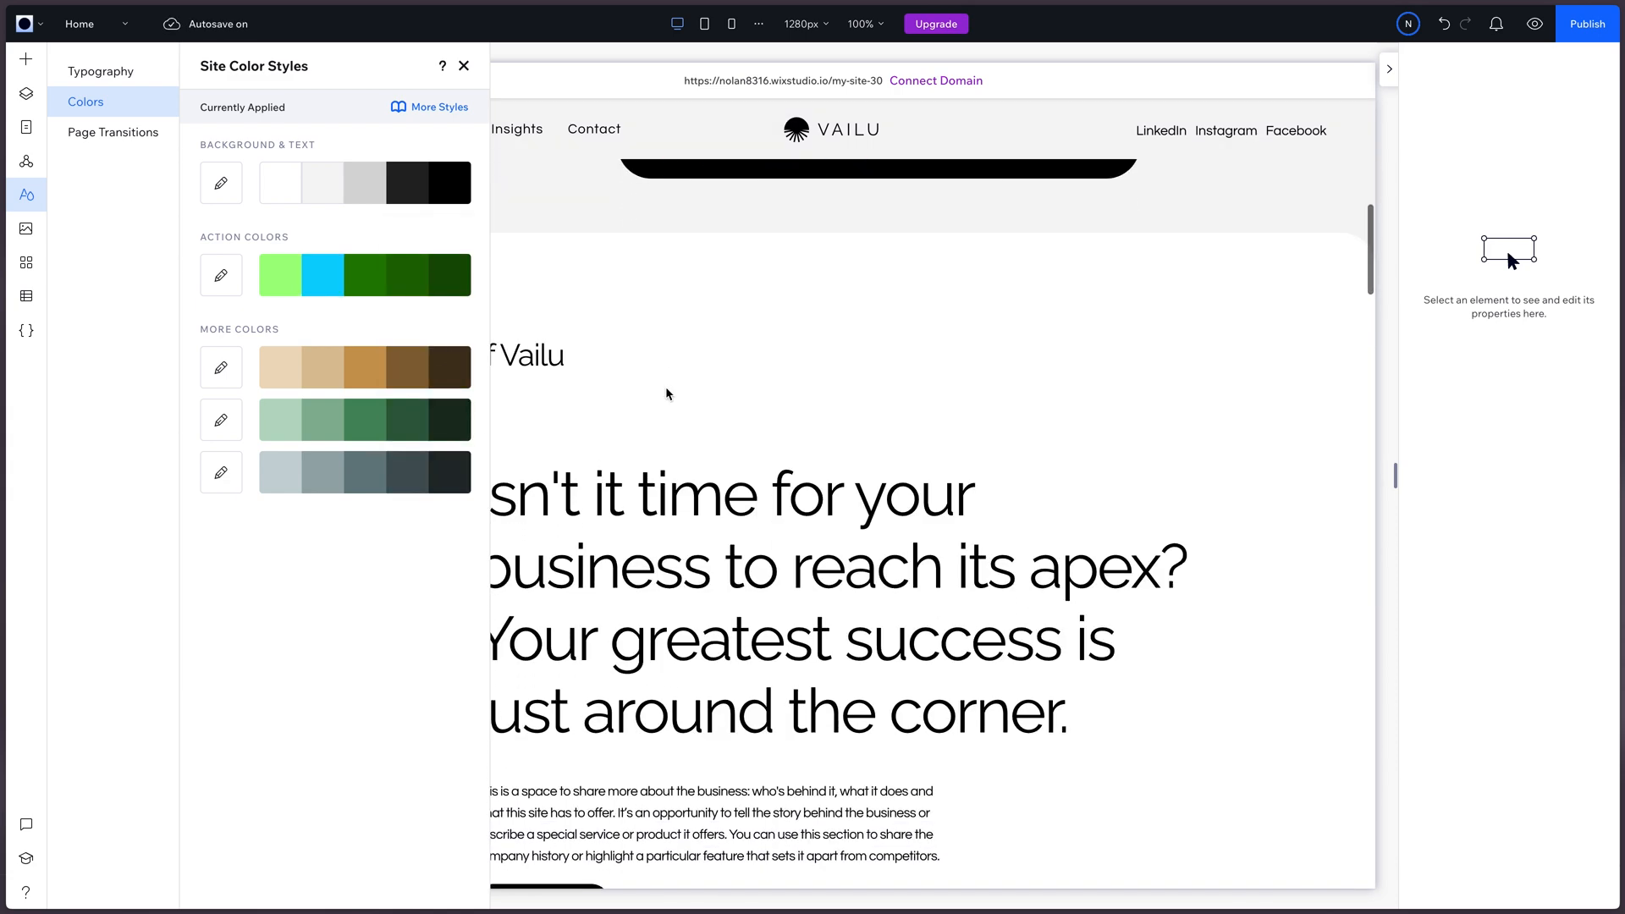
{"action": "scroll", "scroll_direction": "down", "scroll_amount": 3}
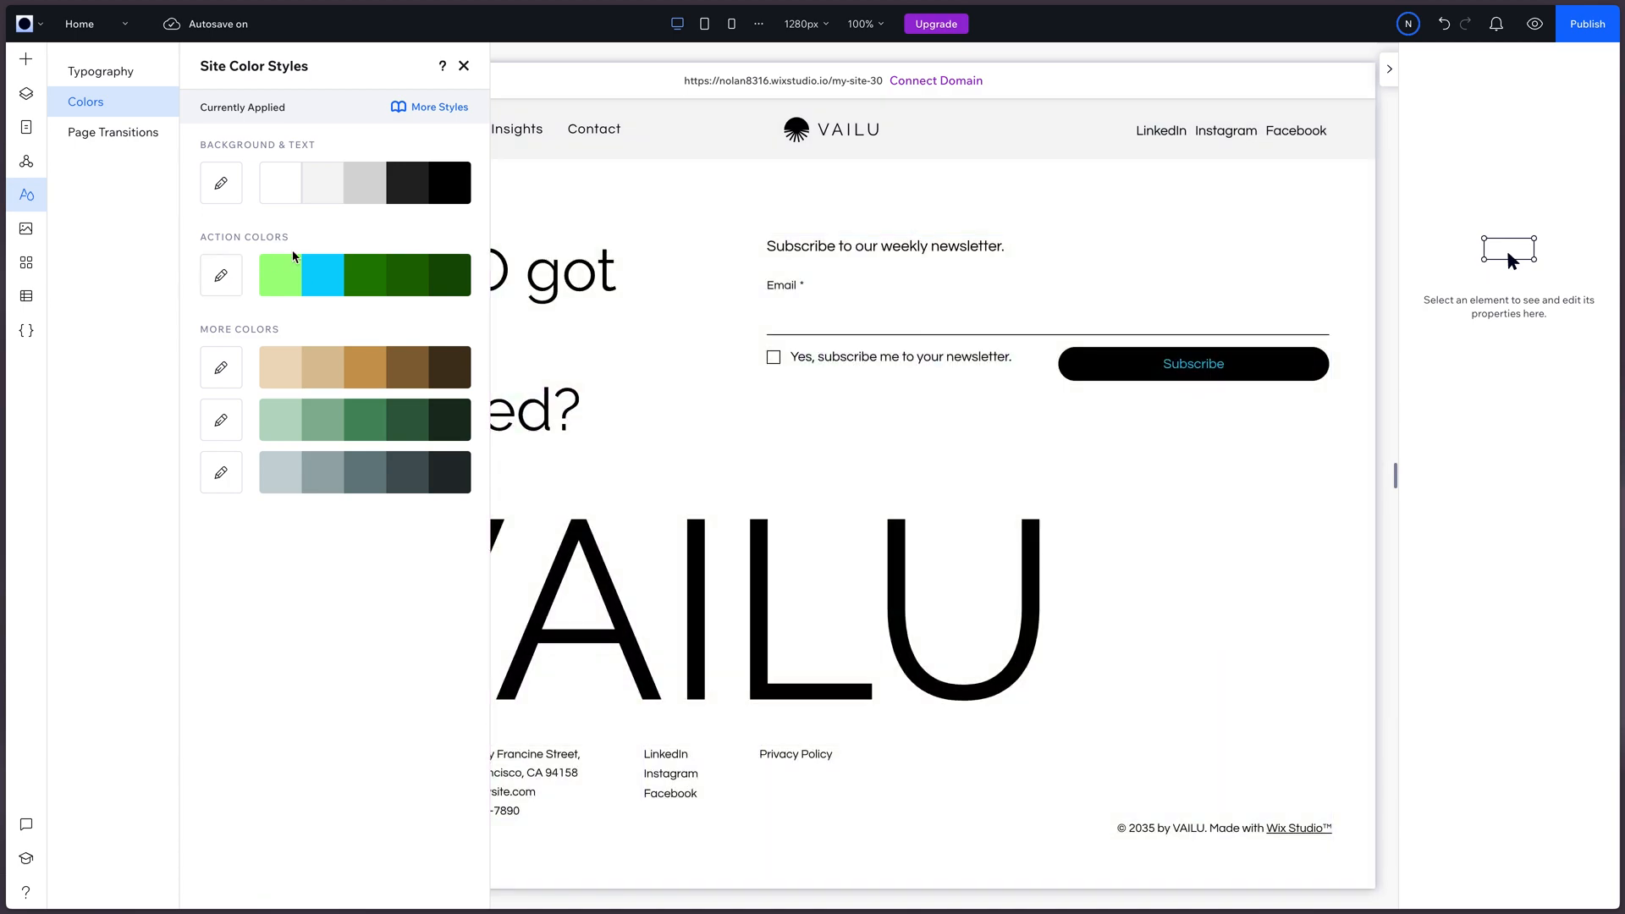
{"action": "left_click", "coordinate": [222, 274]}
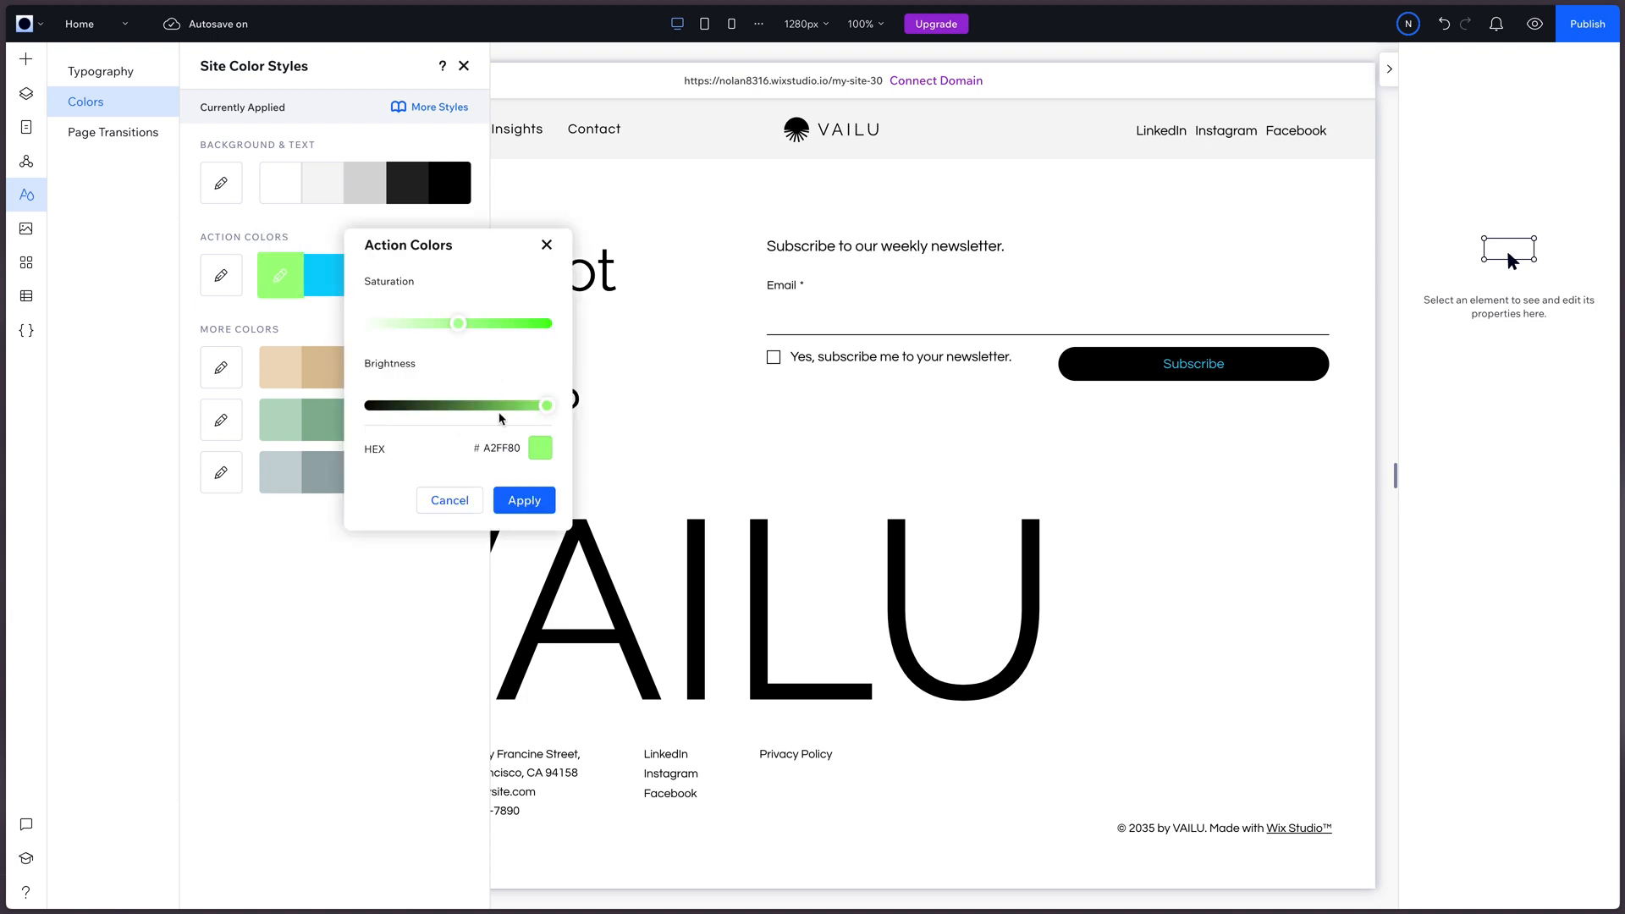
{"action": "left_click", "coordinate": [539, 448]}
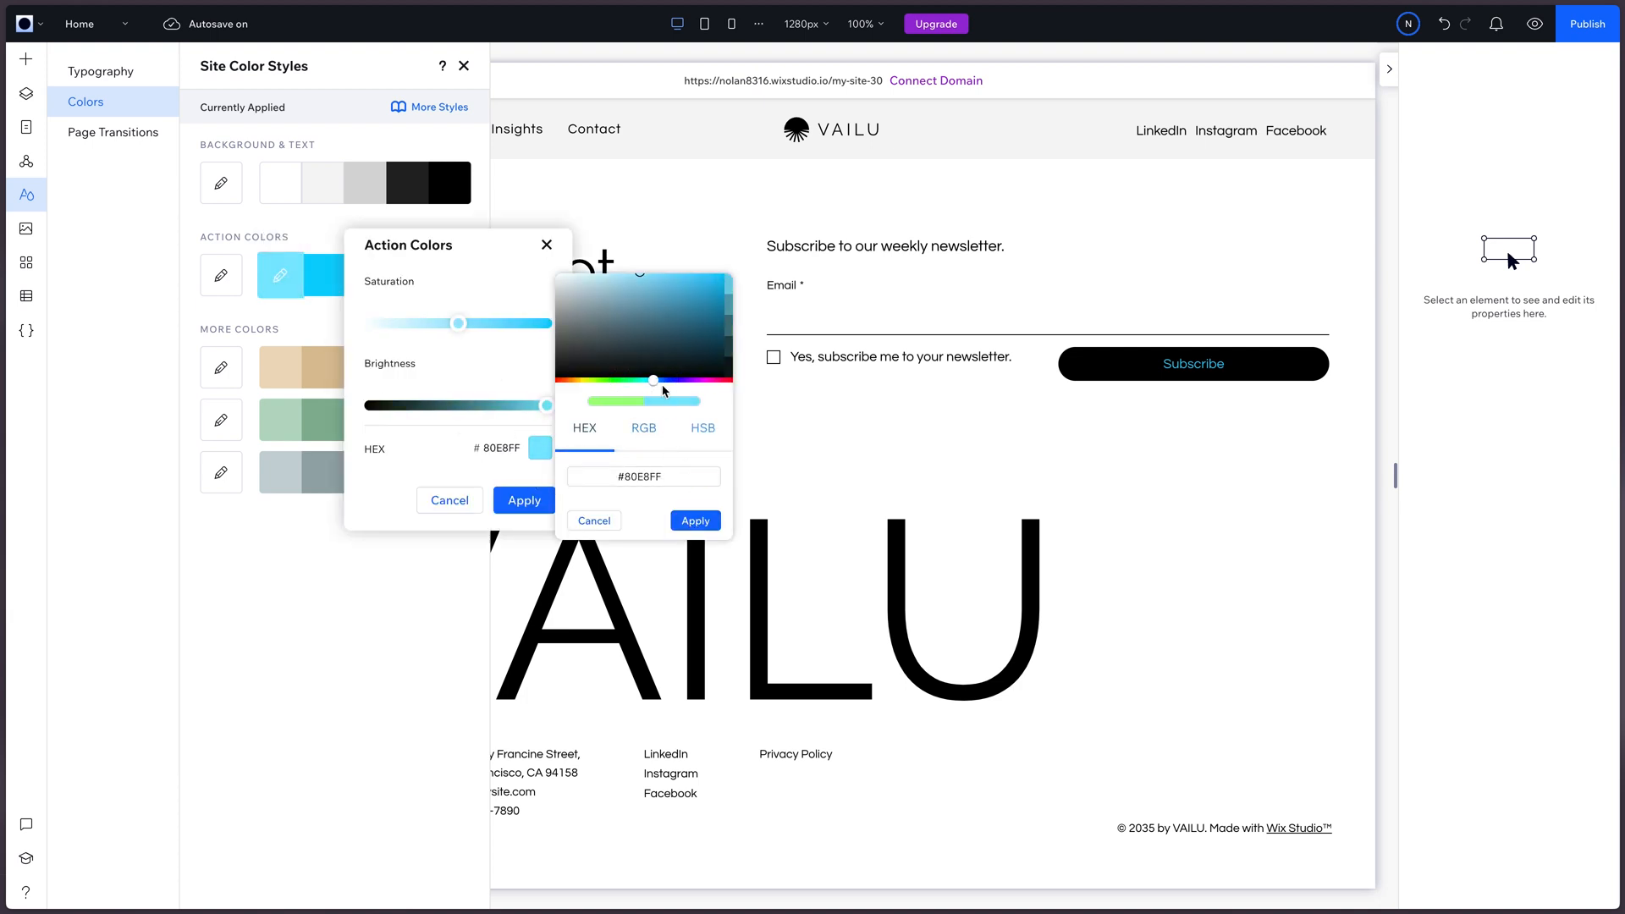
{"action": "left_click", "coordinate": [654, 384]}
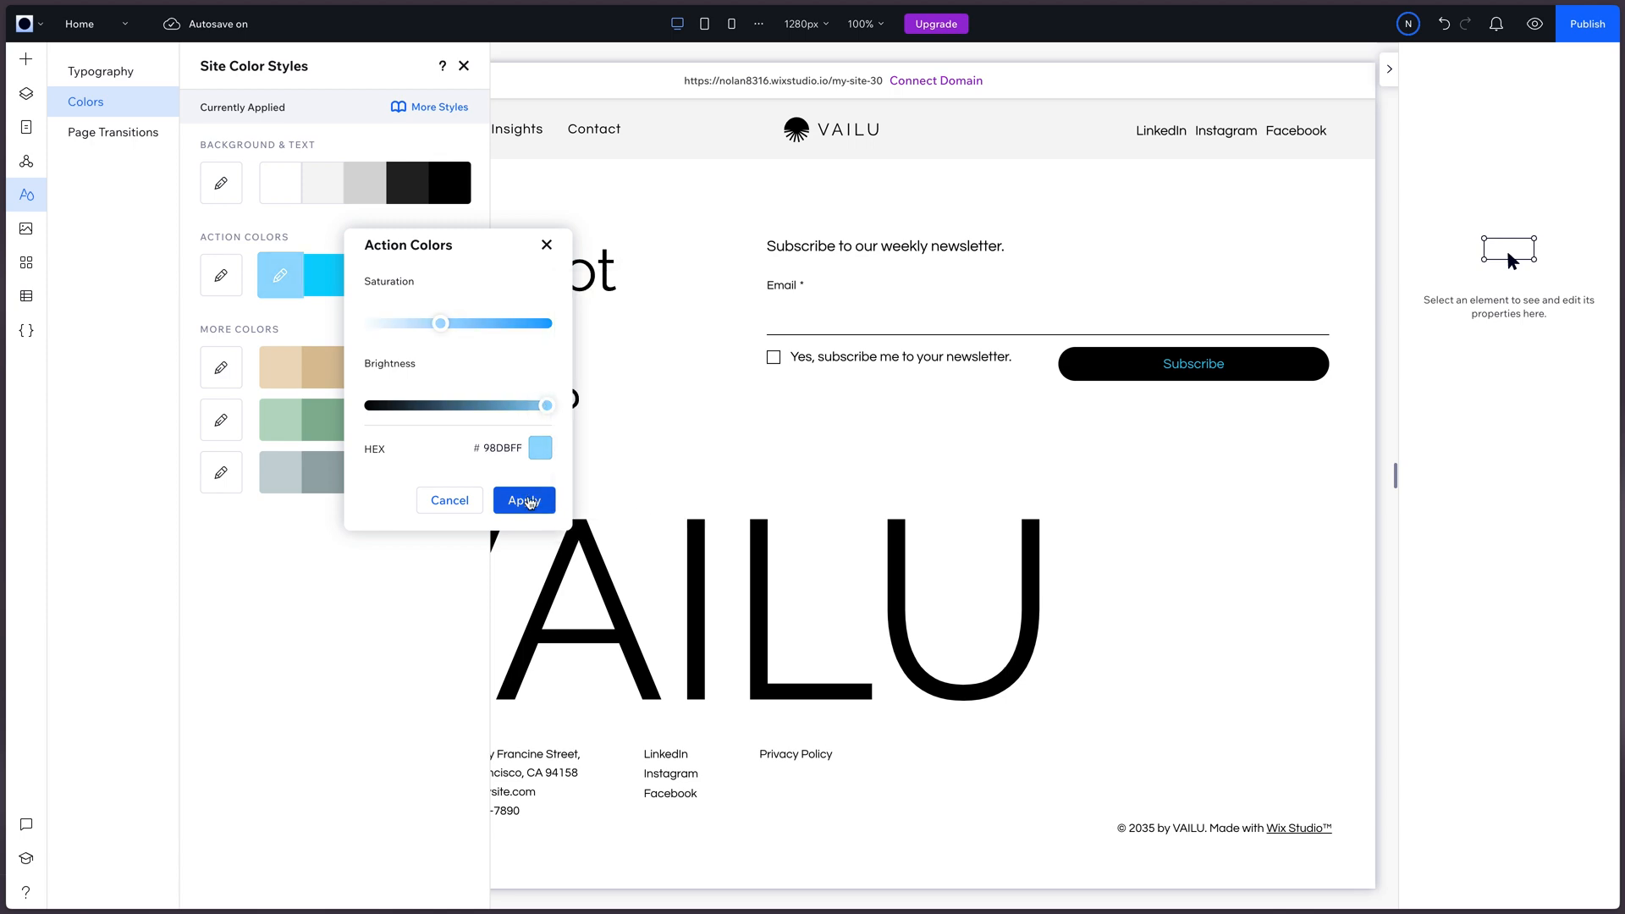
{"action": "left_click", "coordinate": [523, 500]}
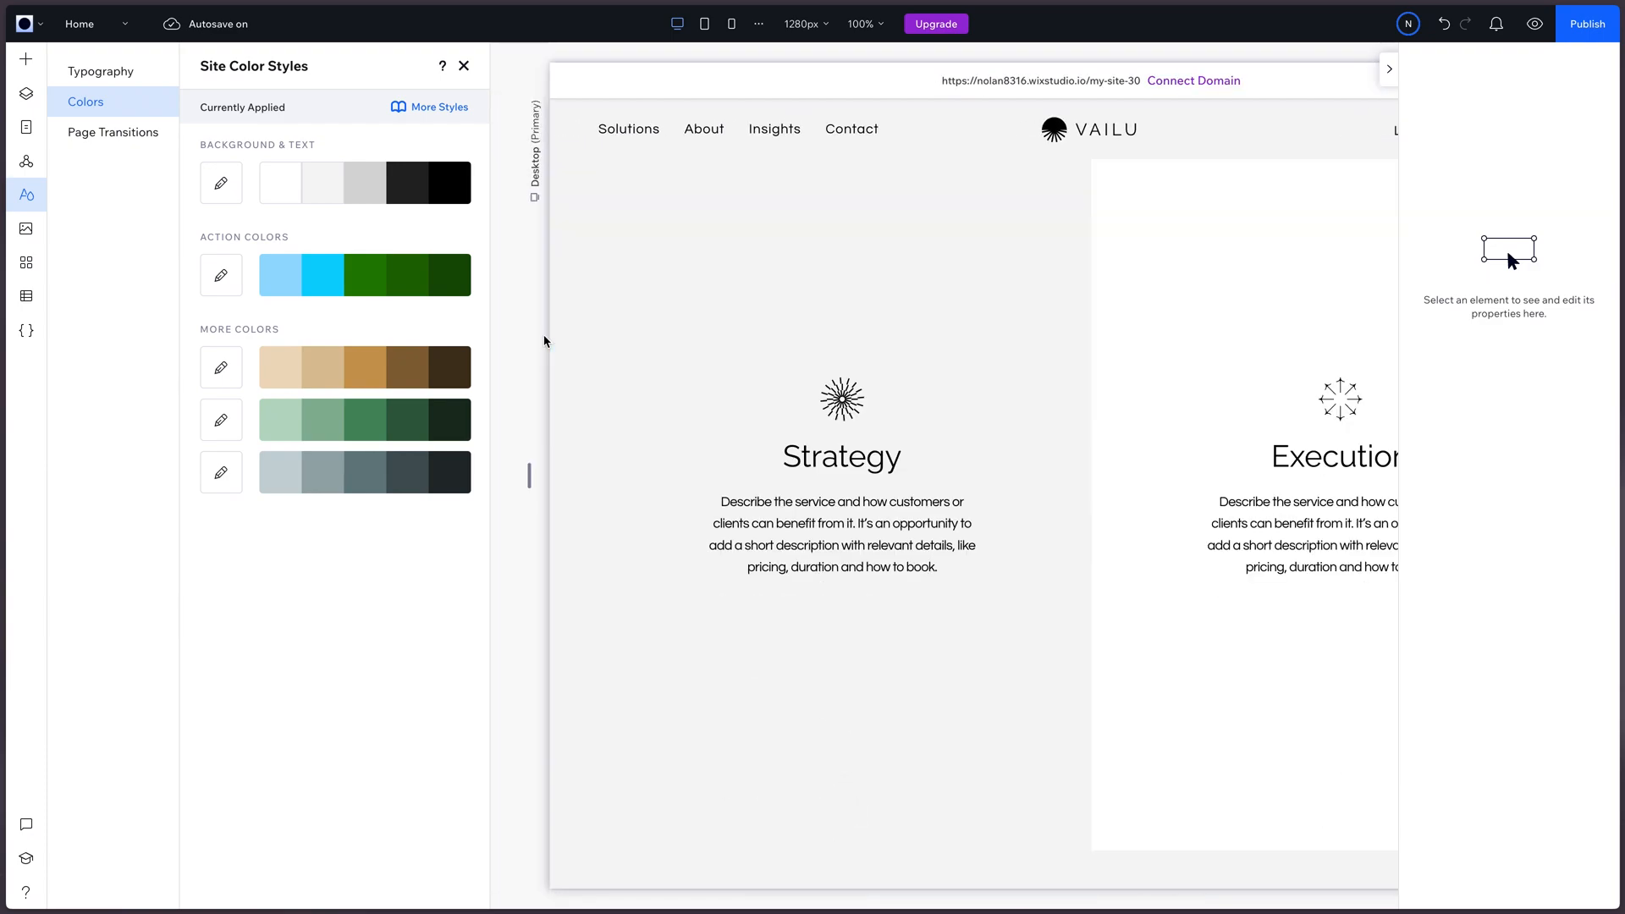
Step: Shift the dark grey Background & Text swatch's hue to a deep navy
{"action": "scroll", "scroll_direction": "down", "scroll_amount": 3}
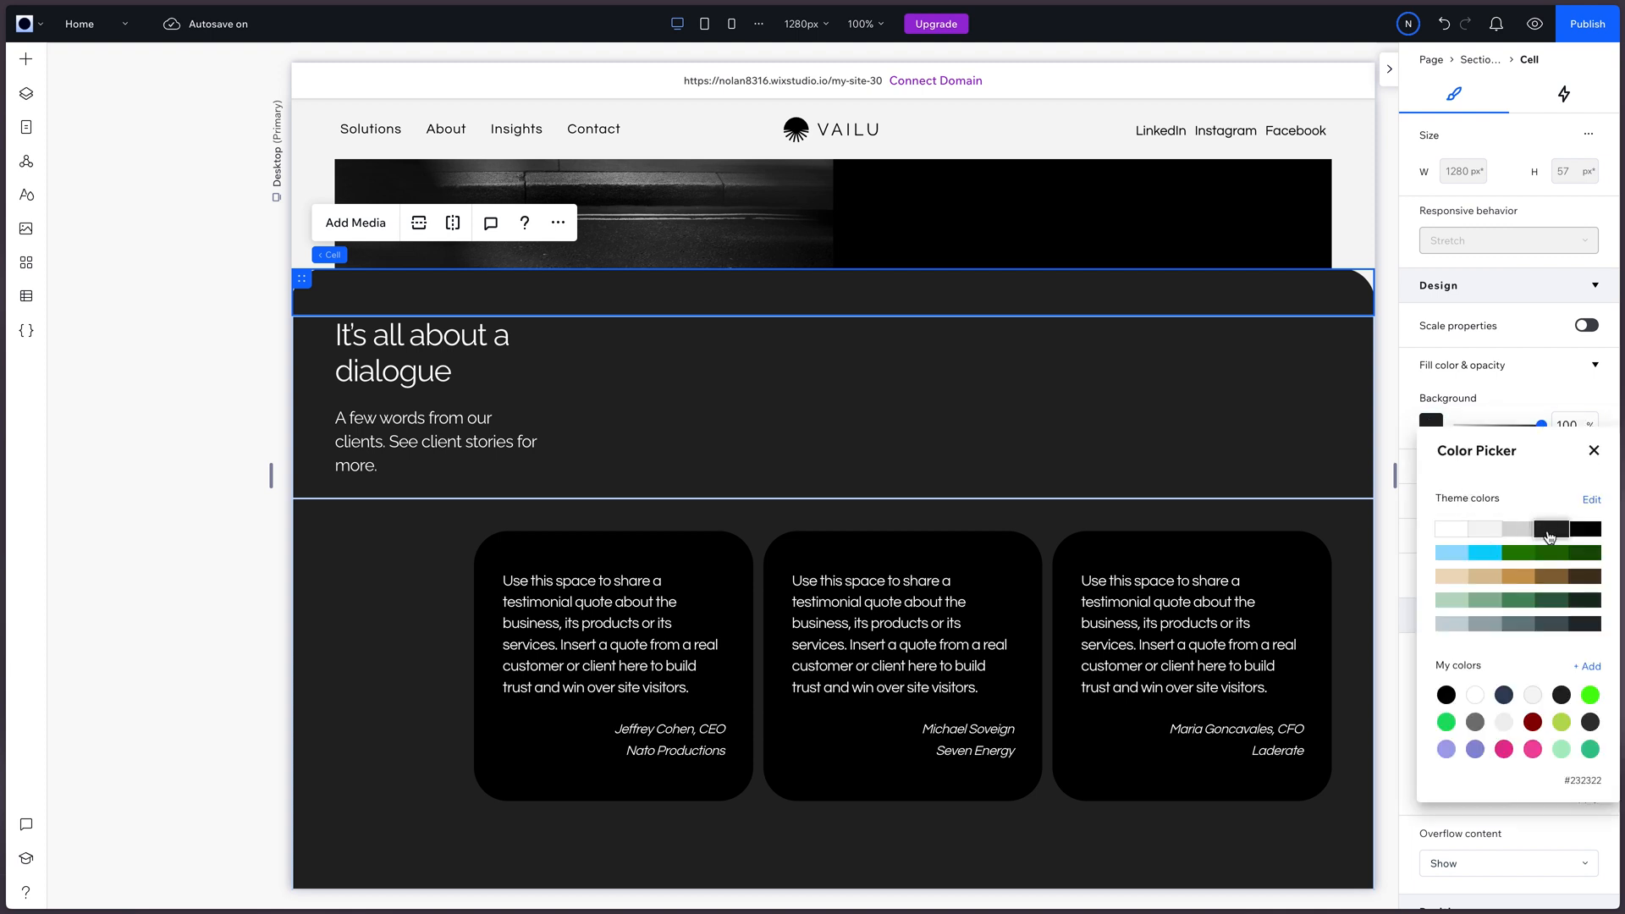
{"action": "left_click", "coordinate": [26, 195]}
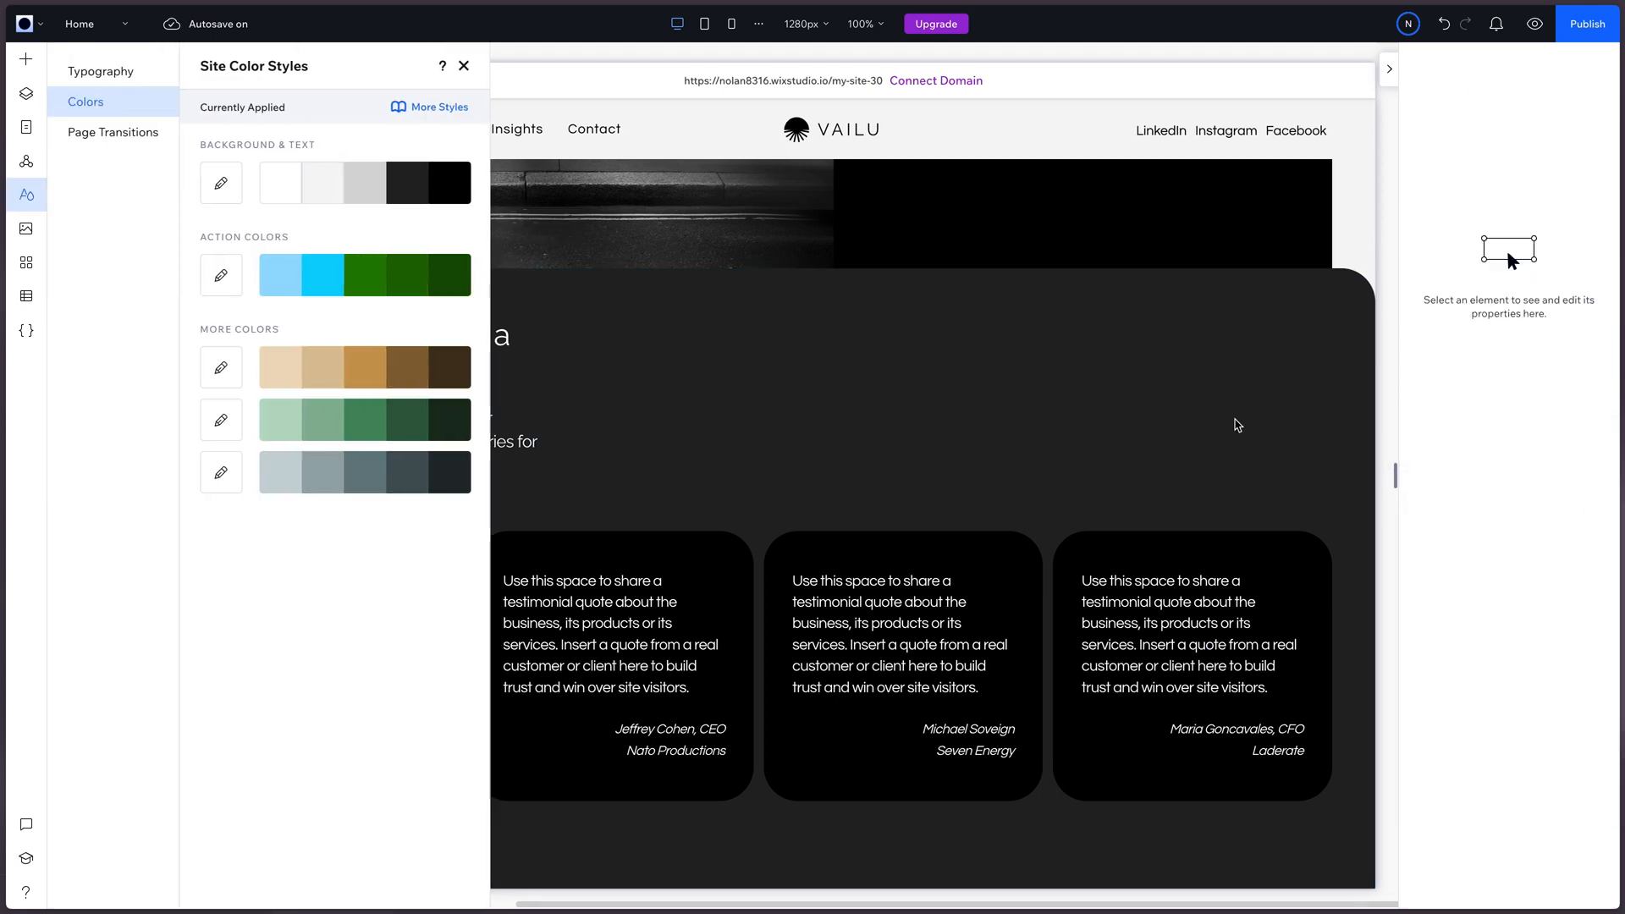
{"action": "left_click", "coordinate": [407, 183]}
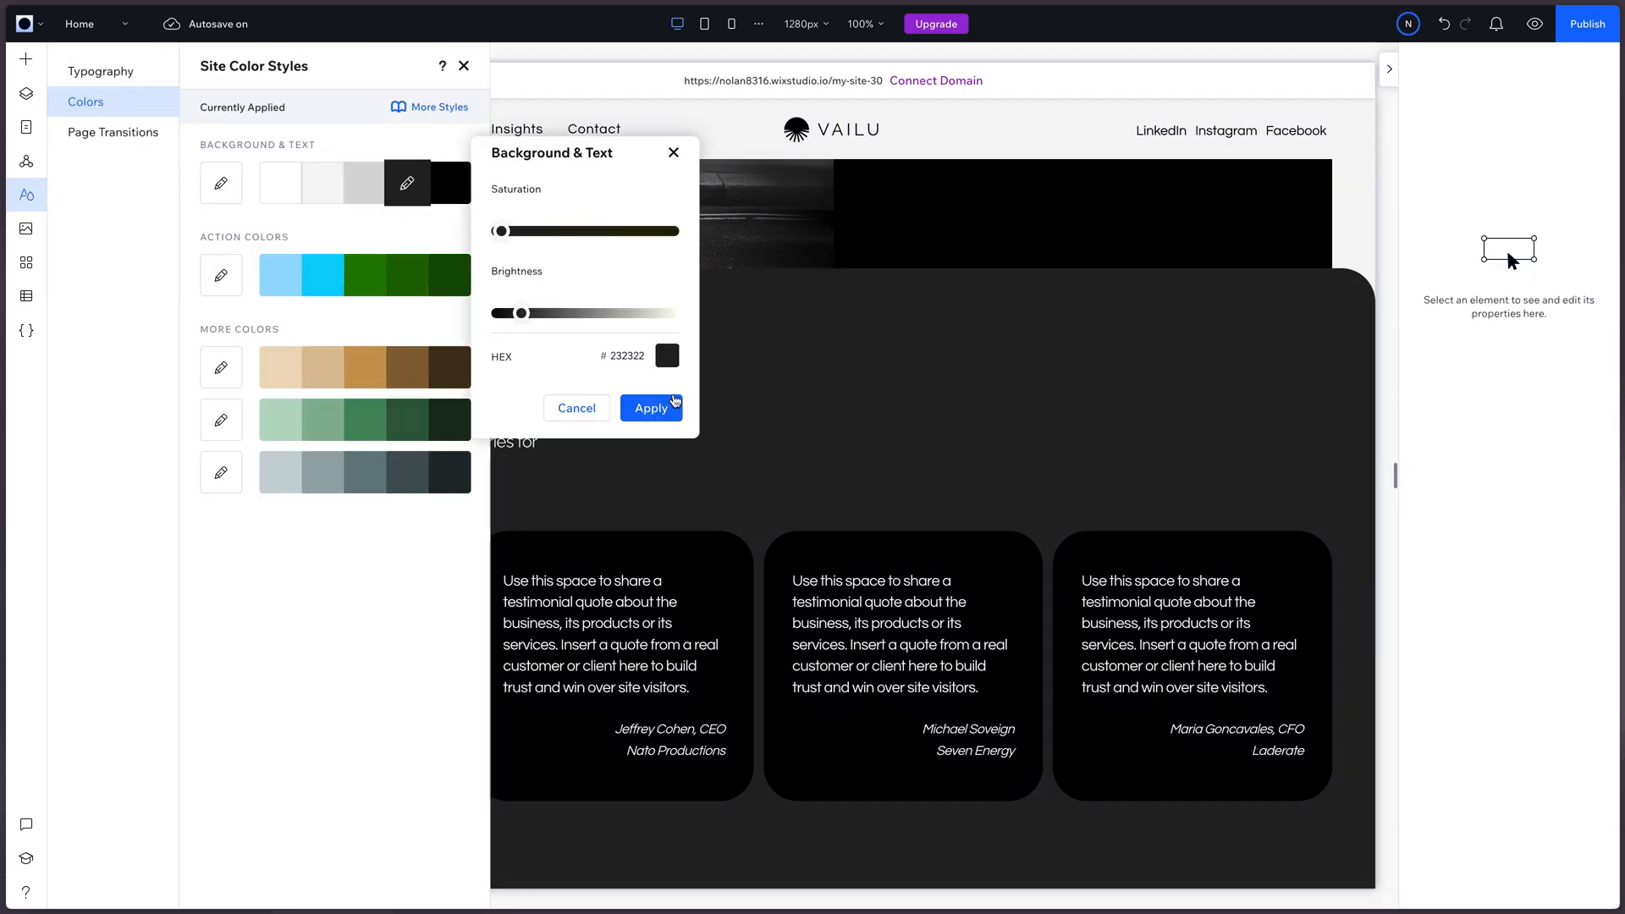
{"action": "left_click", "coordinate": [665, 355]}
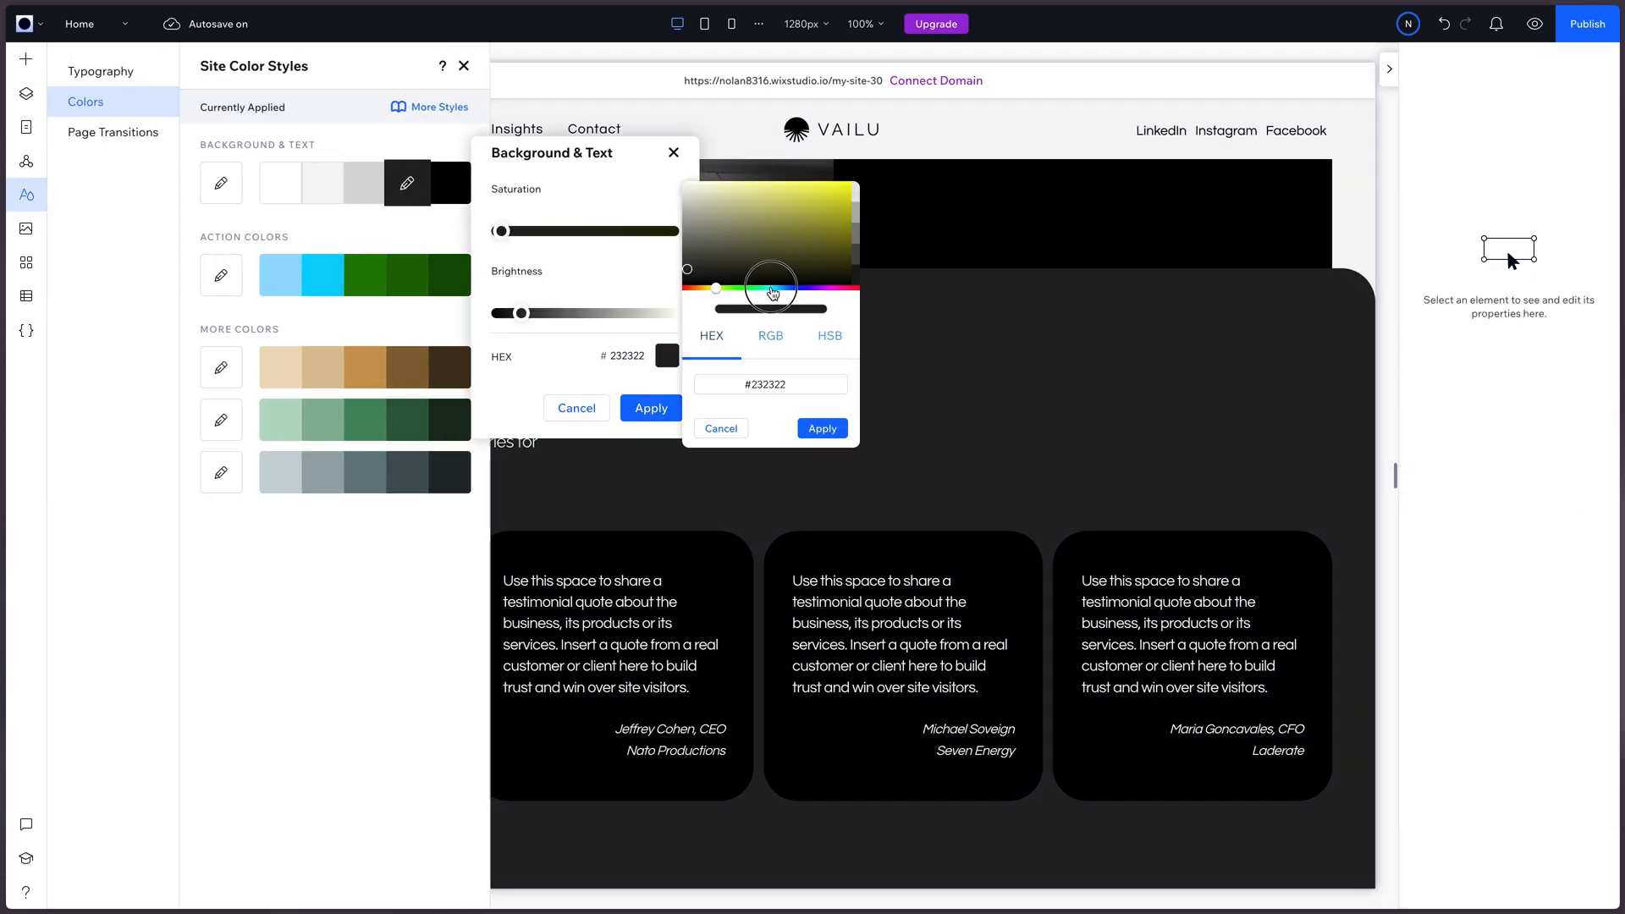
{"action": "left_click_drag", "start_coordinate": [715, 287], "coordinate": [775, 288]}
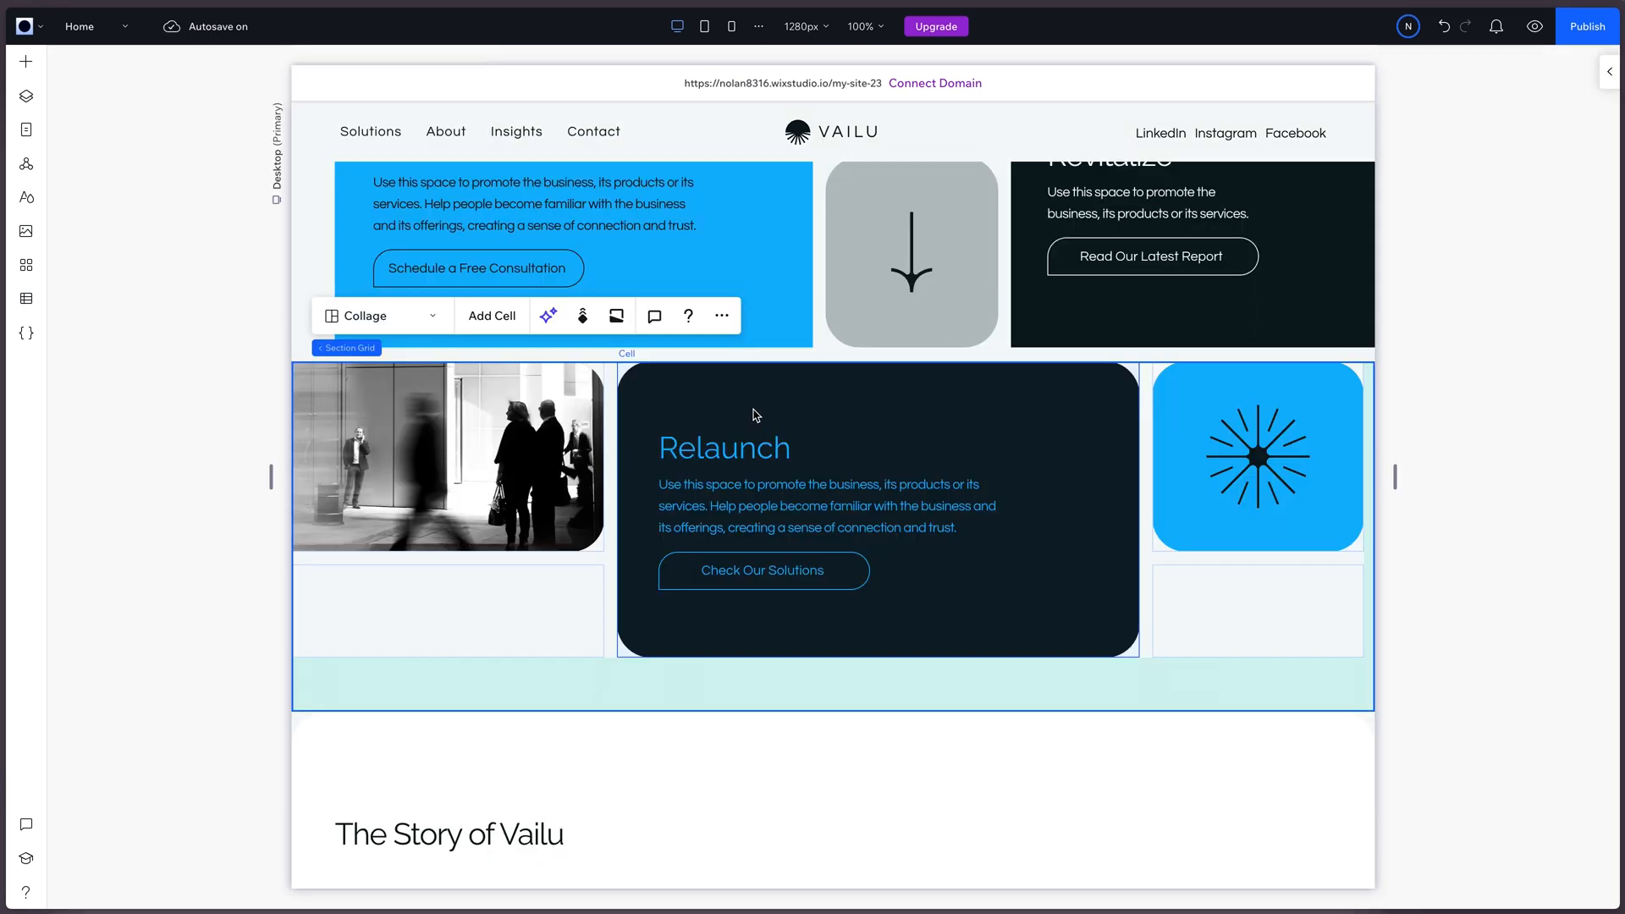
Step: Deselect elements and return to the blue hero with React, Revitalize and Relaunch blocks
{"action": "scroll", "scroll_direction": "down", "scroll_amount": 3}
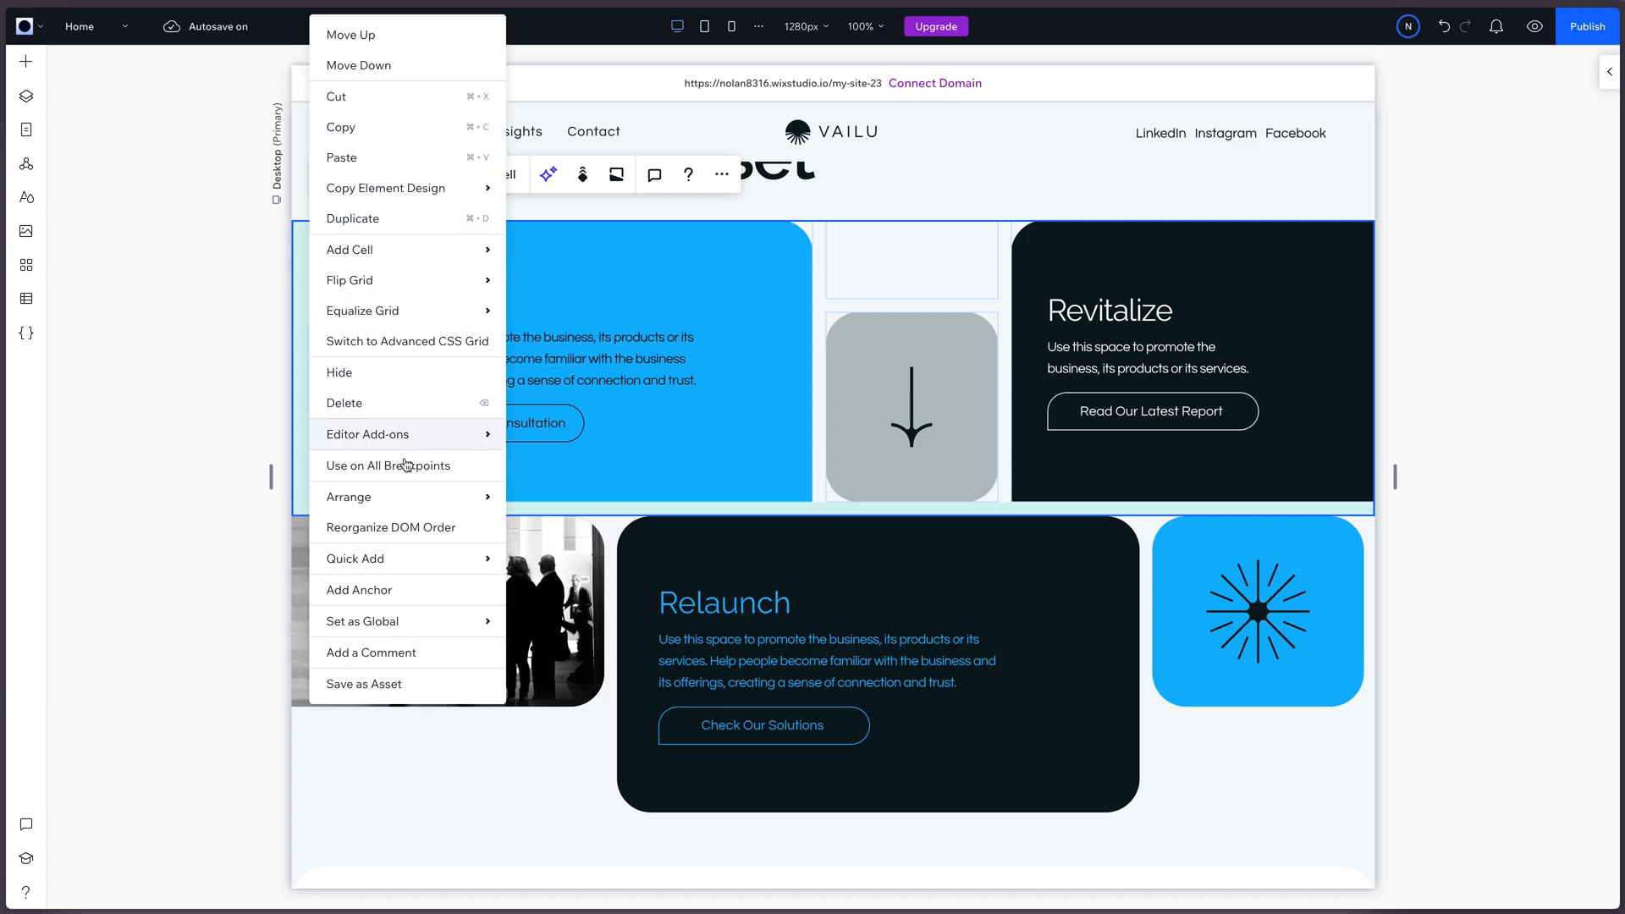
{"action": "left_click", "coordinate": [364, 683]}
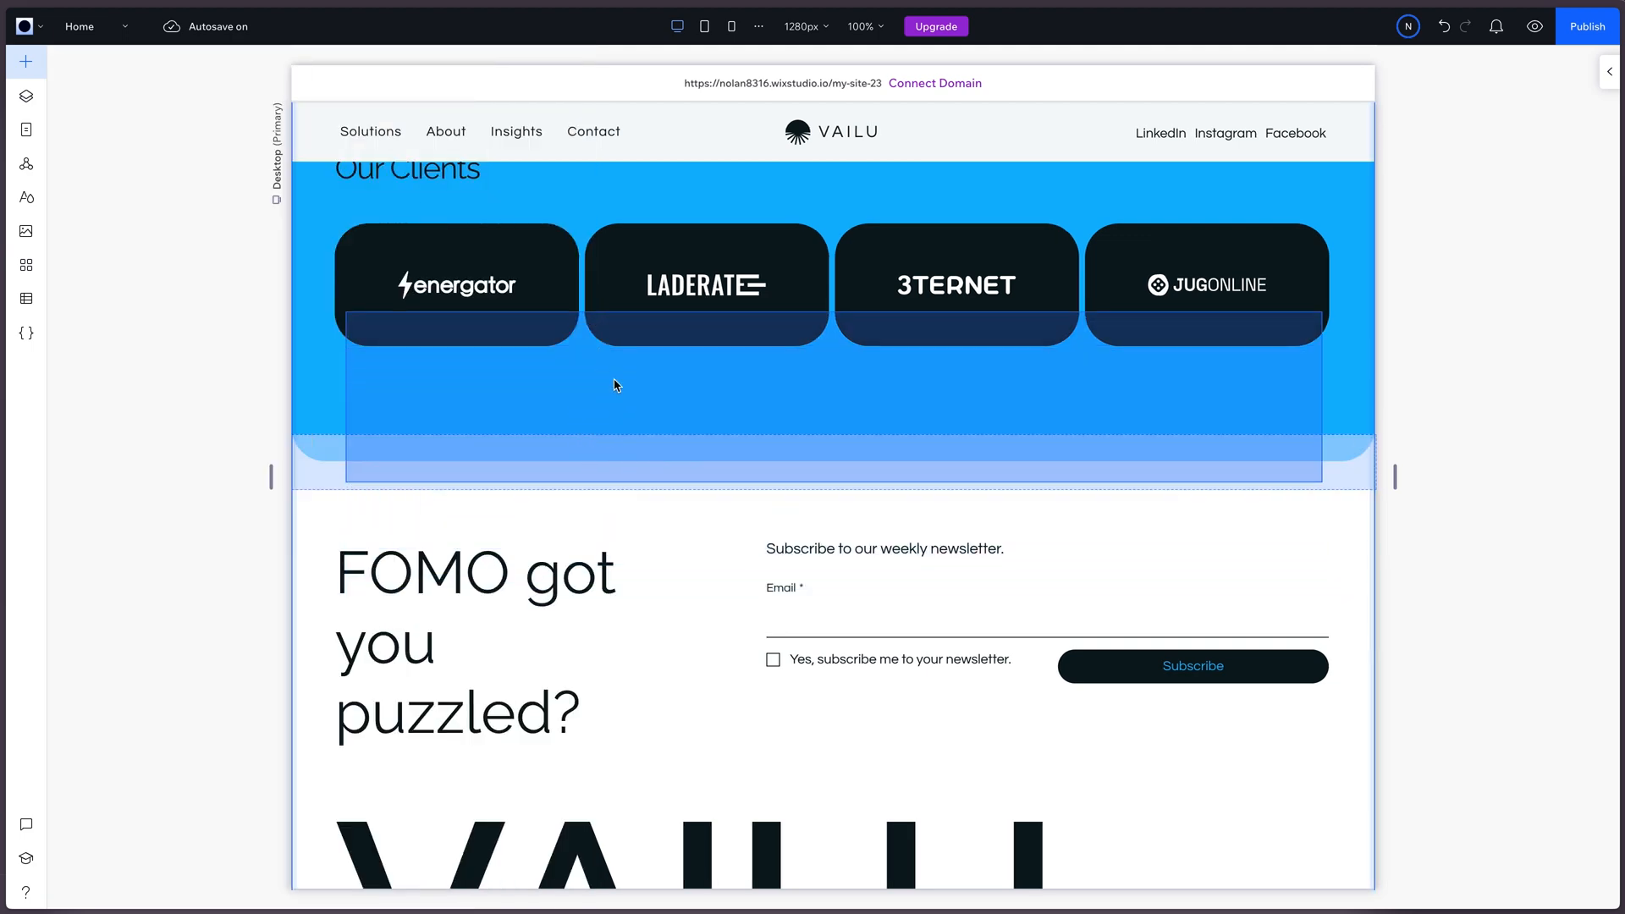
{"action": "left_click", "coordinate": [615, 384]}
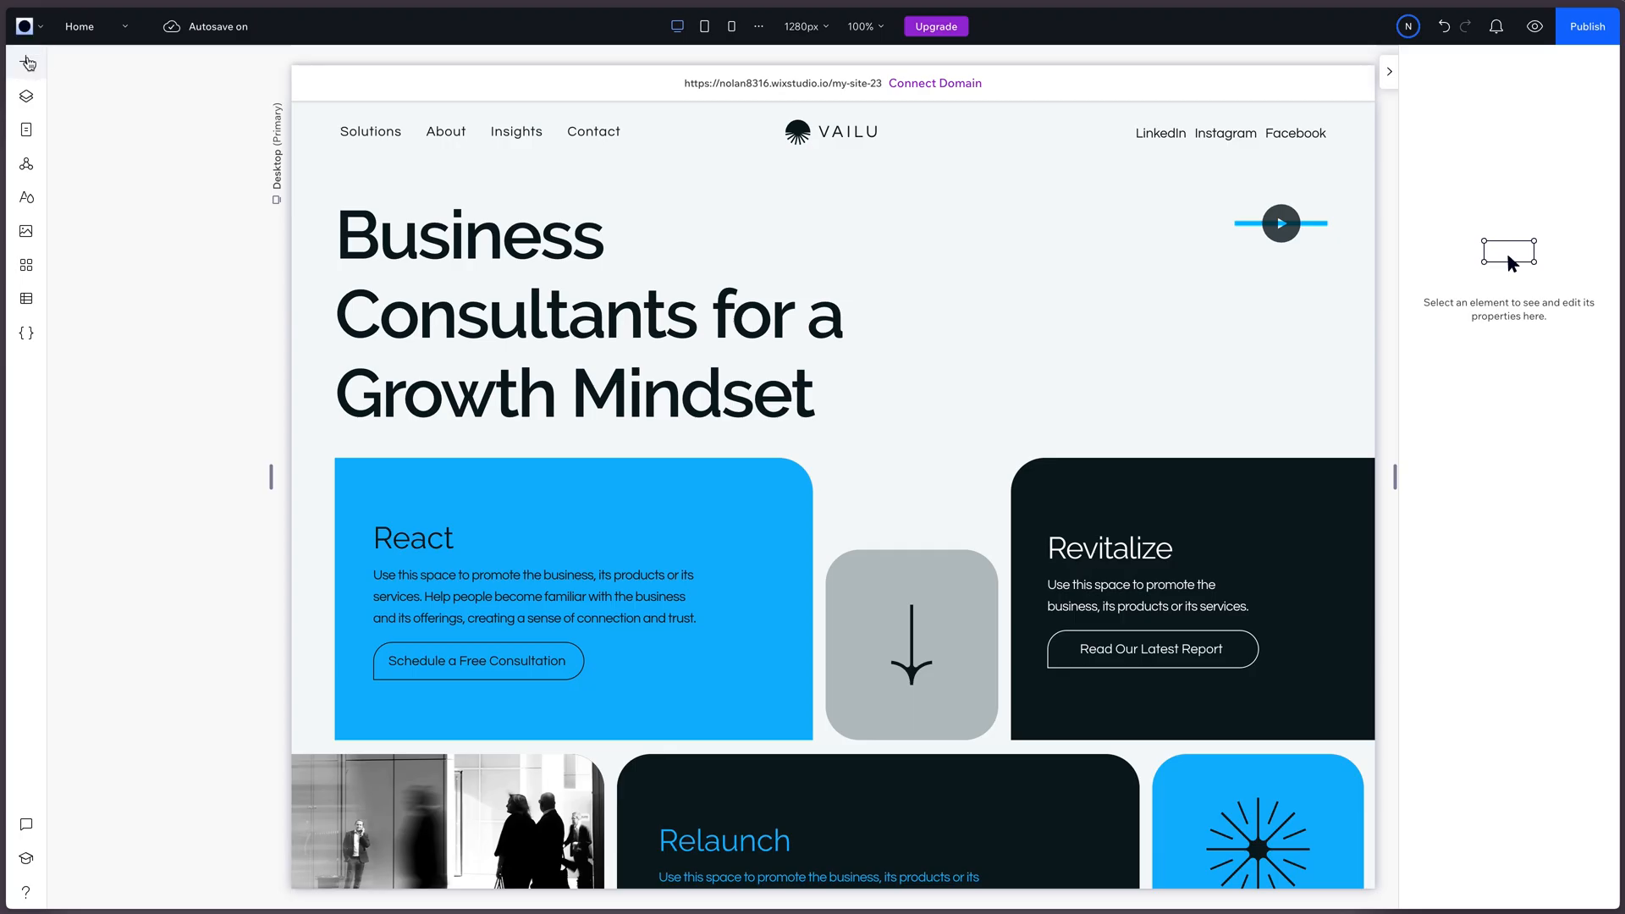
Step: Look over Add Elements, scroll the page, then open the CMS News collection
{"action": "left_click", "coordinate": [27, 62]}
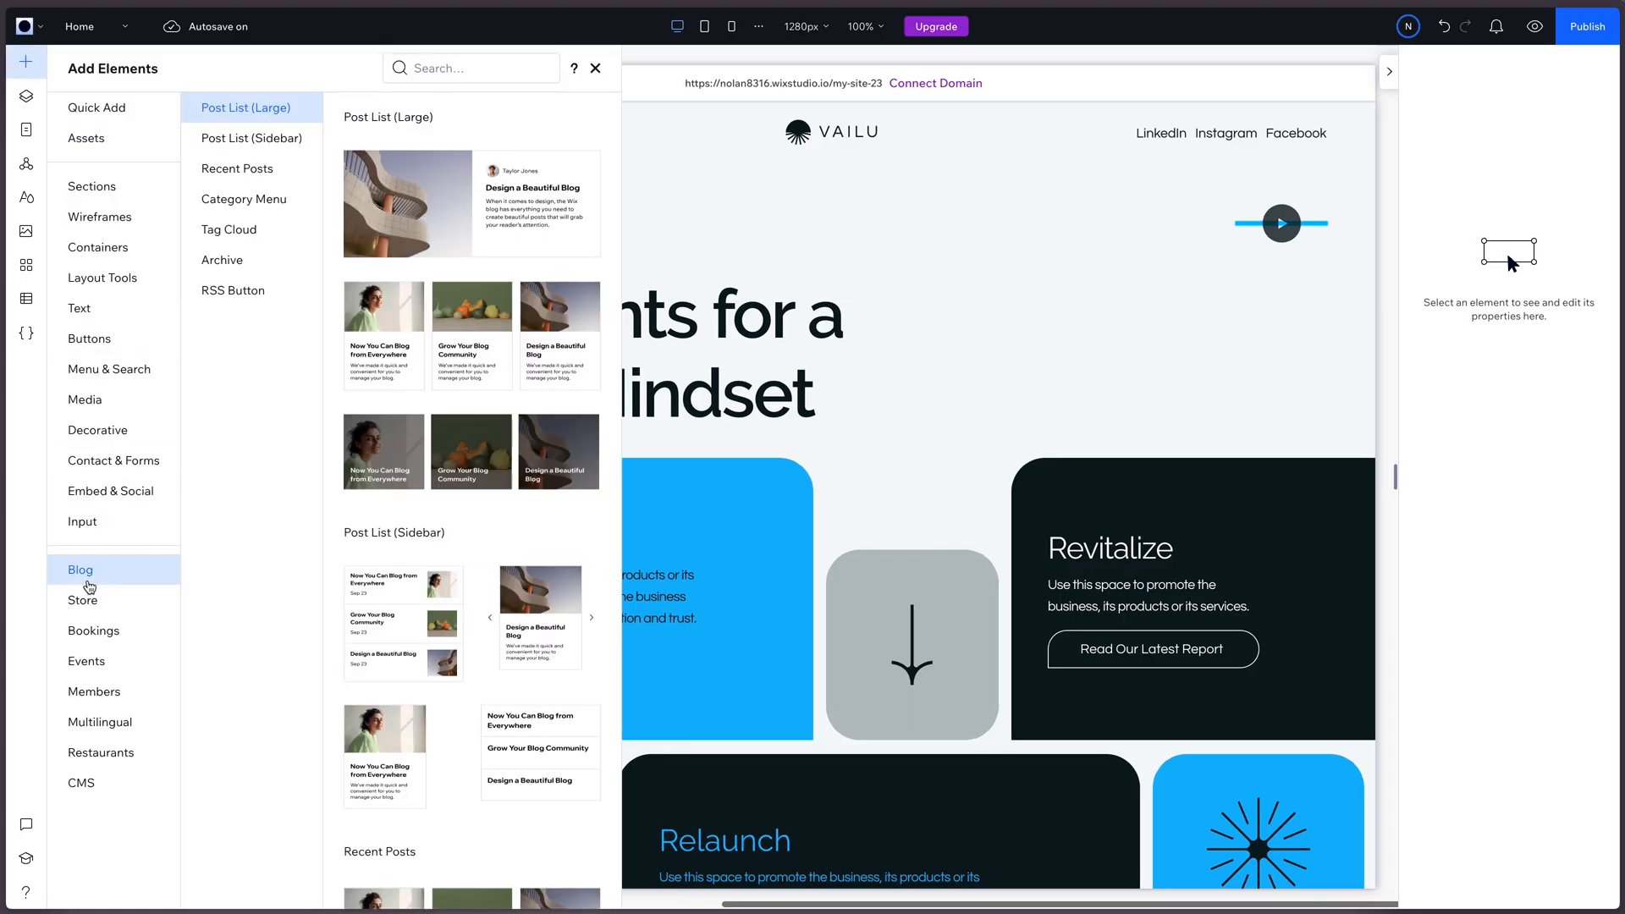
{"action": "scroll", "scroll_direction": "down", "scroll_amount": 3}
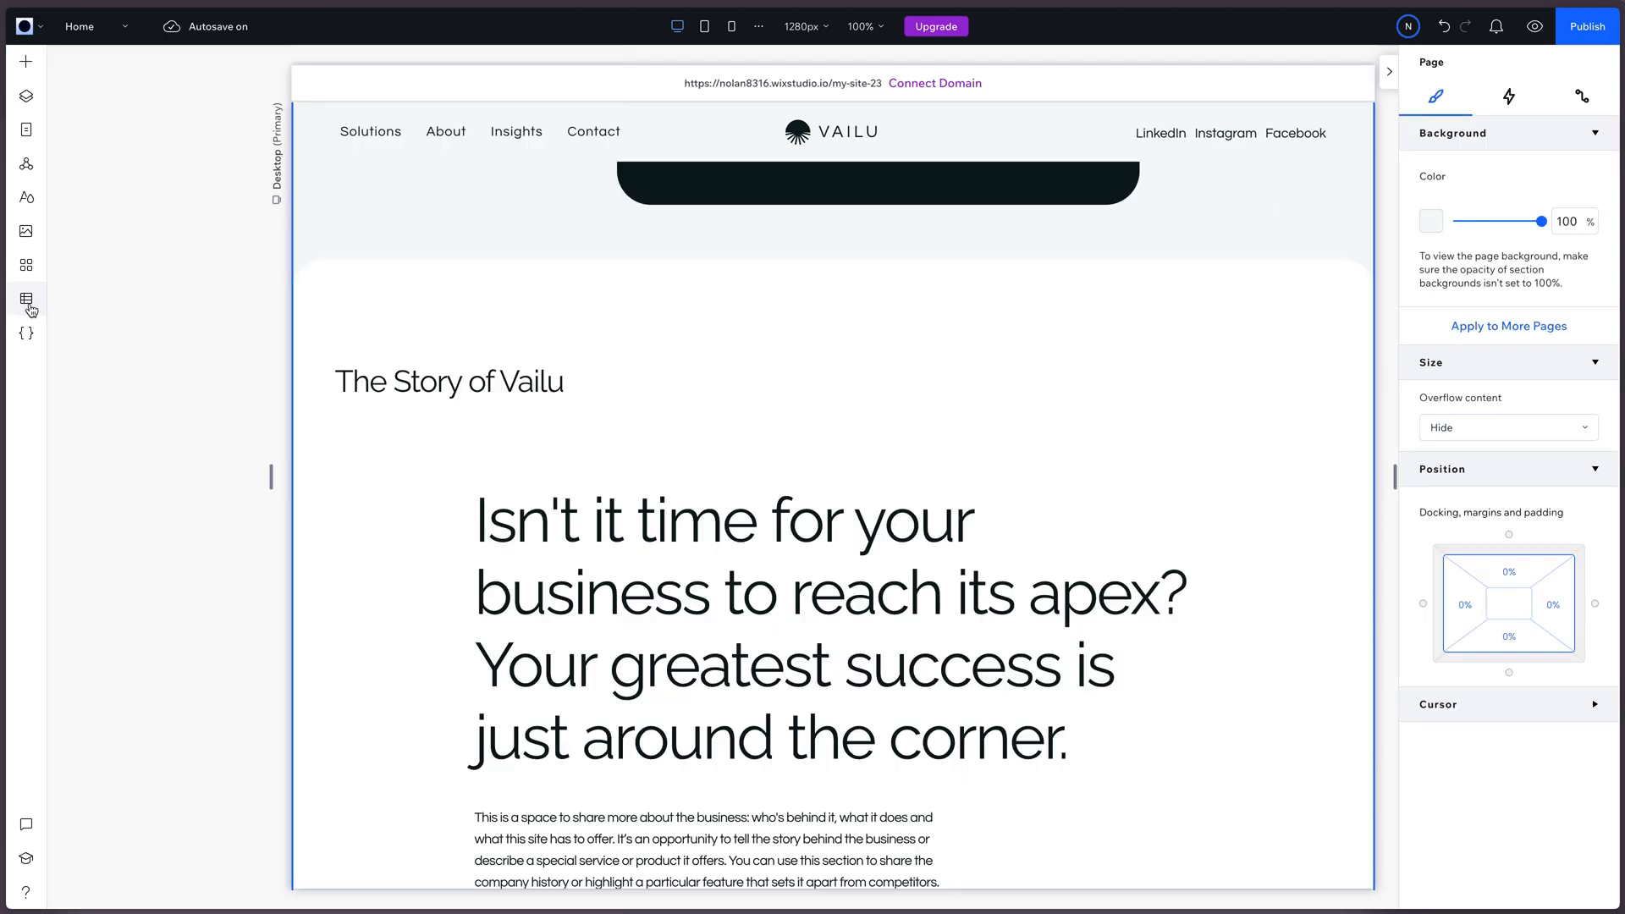
{"action": "left_click", "coordinate": [25, 299]}
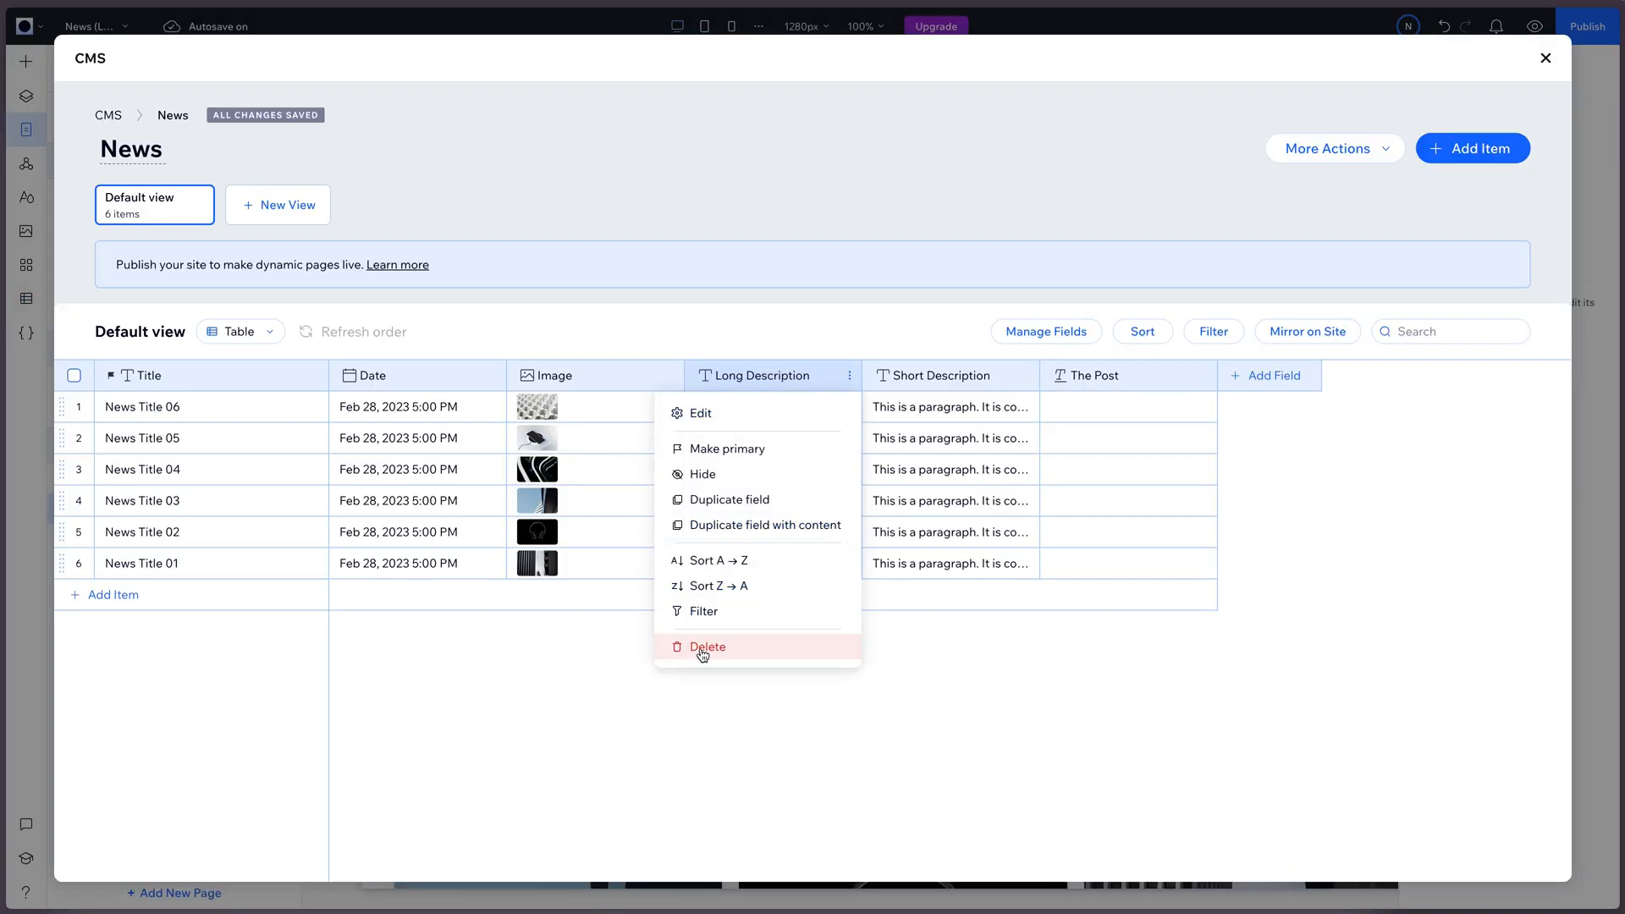
Step: Delete the Long Description field from the News collection
{"action": "left_click", "coordinate": [1546, 59]}
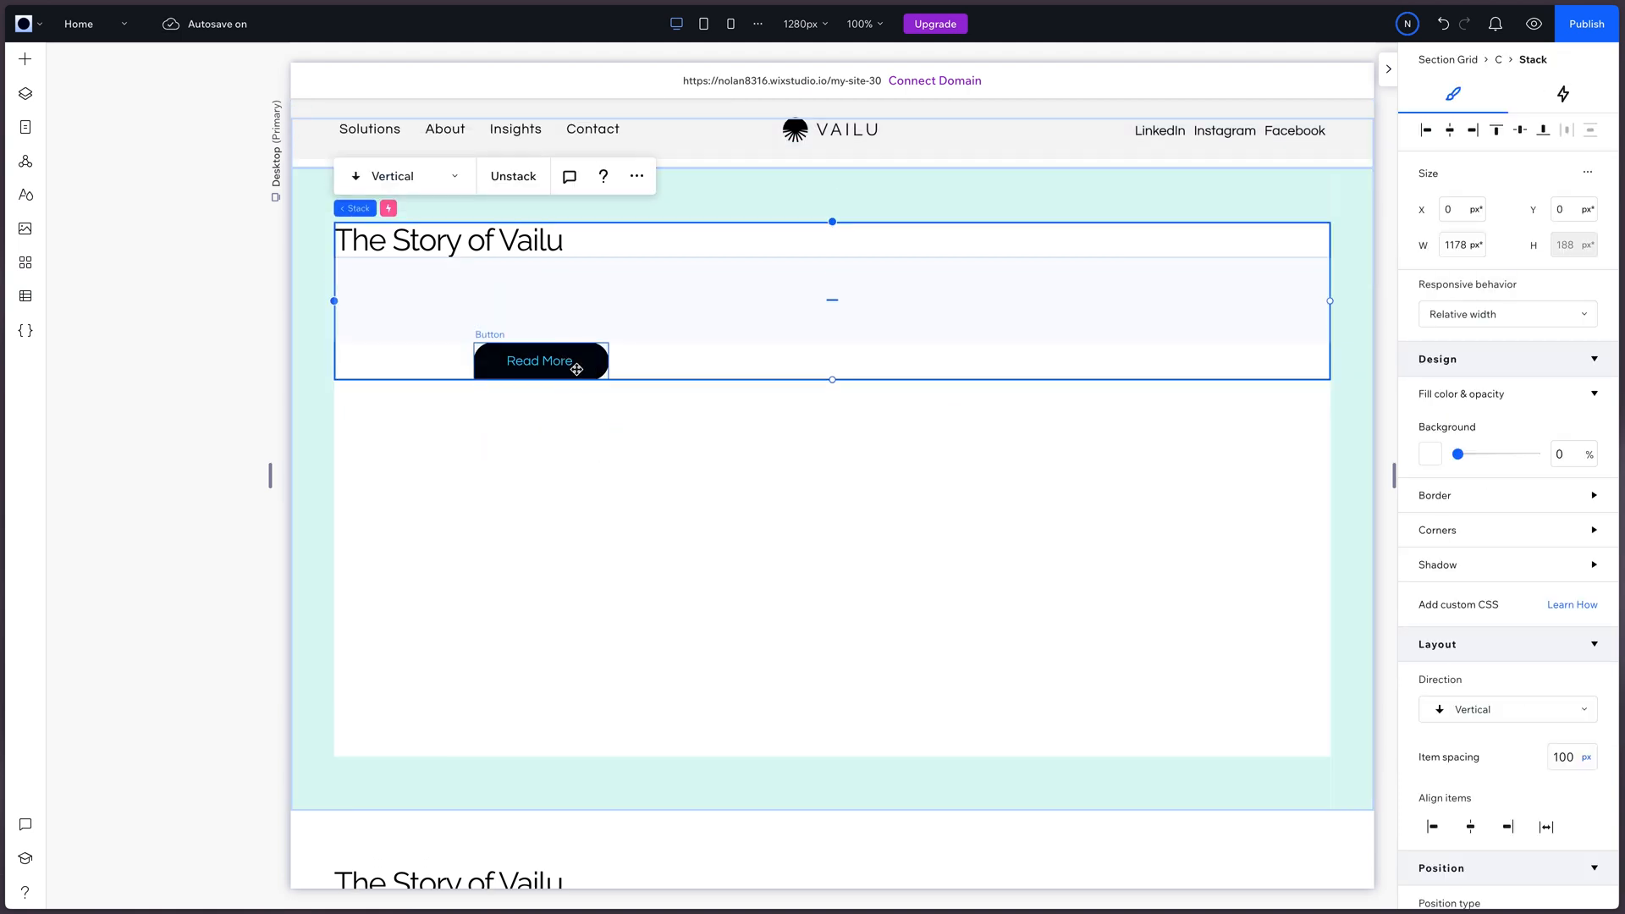
Step: Relabel the Read More button to 'View All Blog Posts' and widen it to fit
{"action": "left_click", "coordinate": [540, 360]}
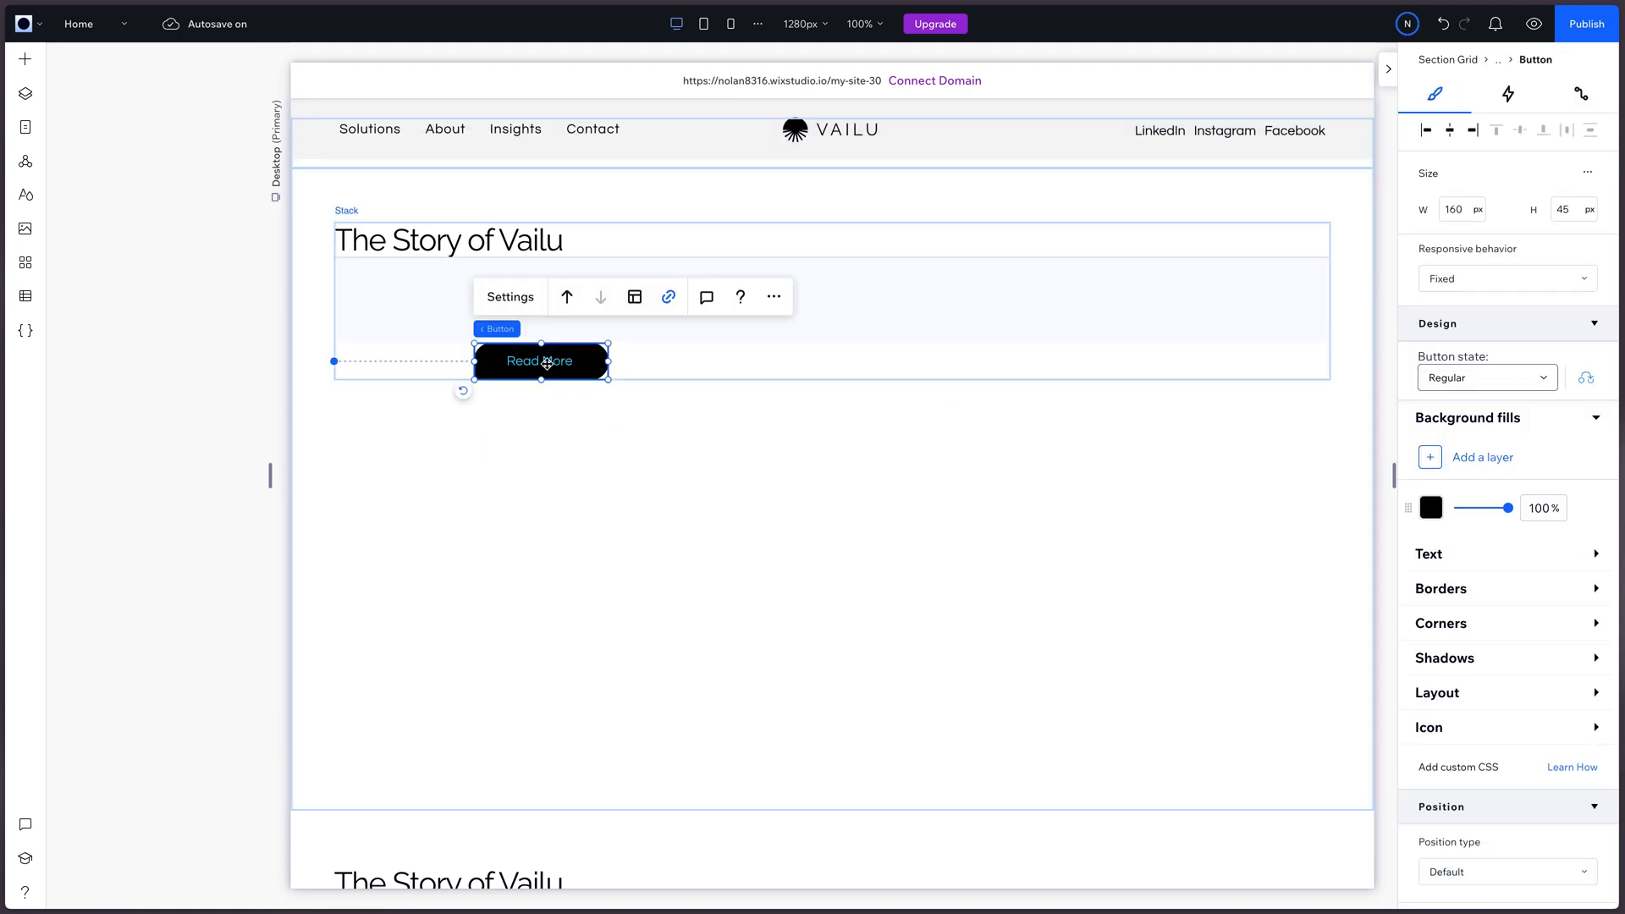
{"action": "left_click", "coordinate": [509, 297]}
{"action": "type", "text": "View All"}
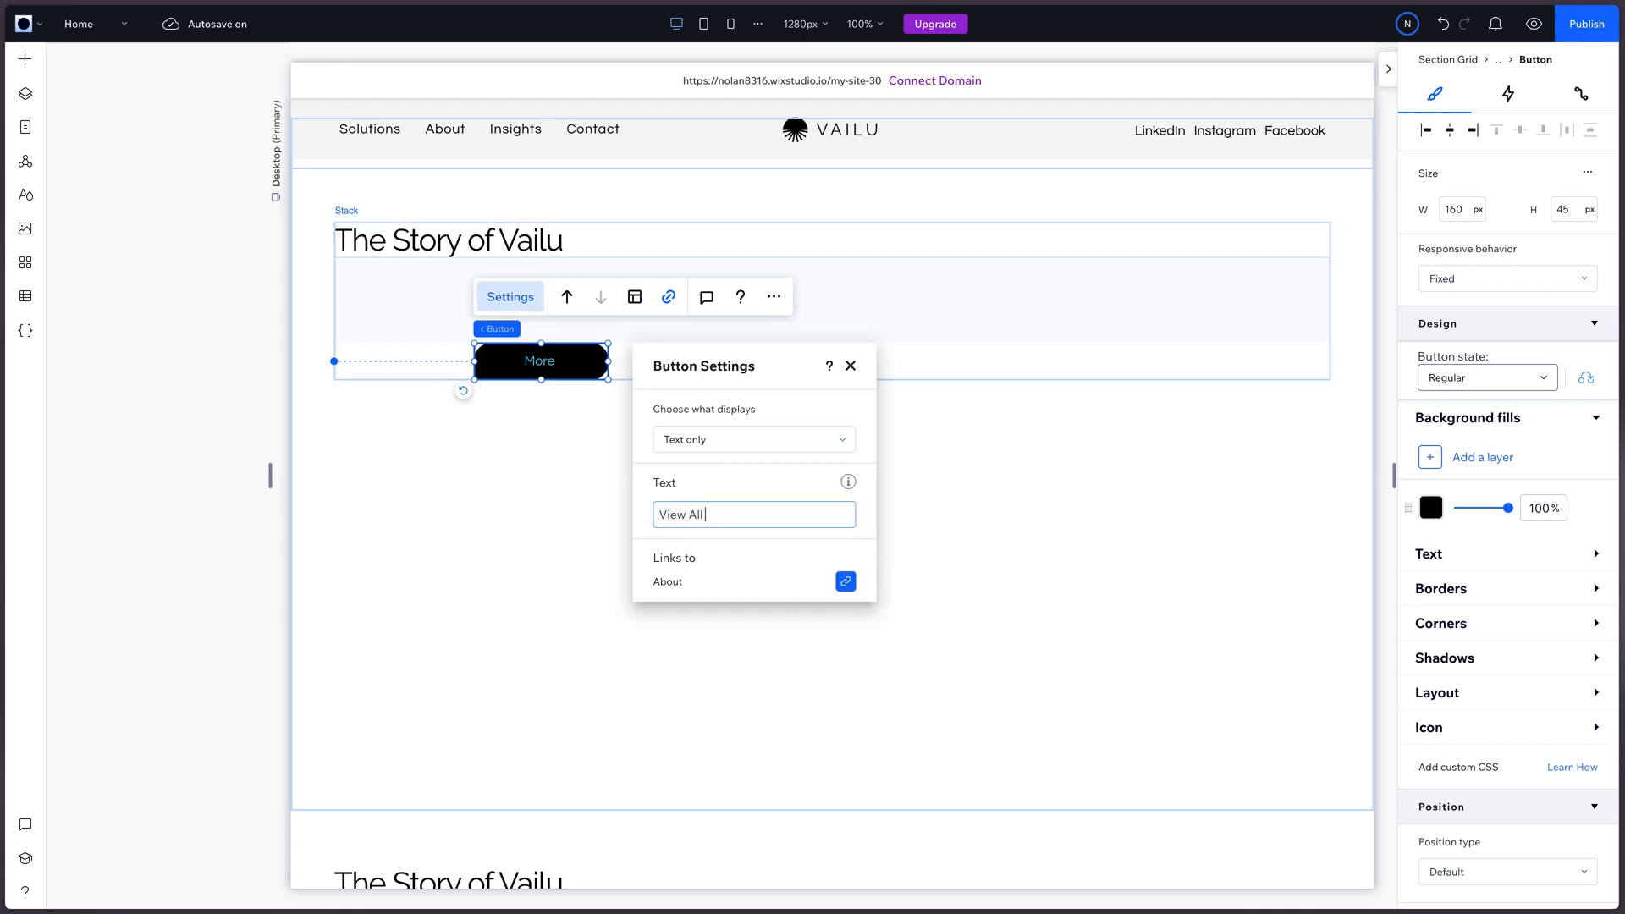
{"action": "type", "text": "Blog Posts"}
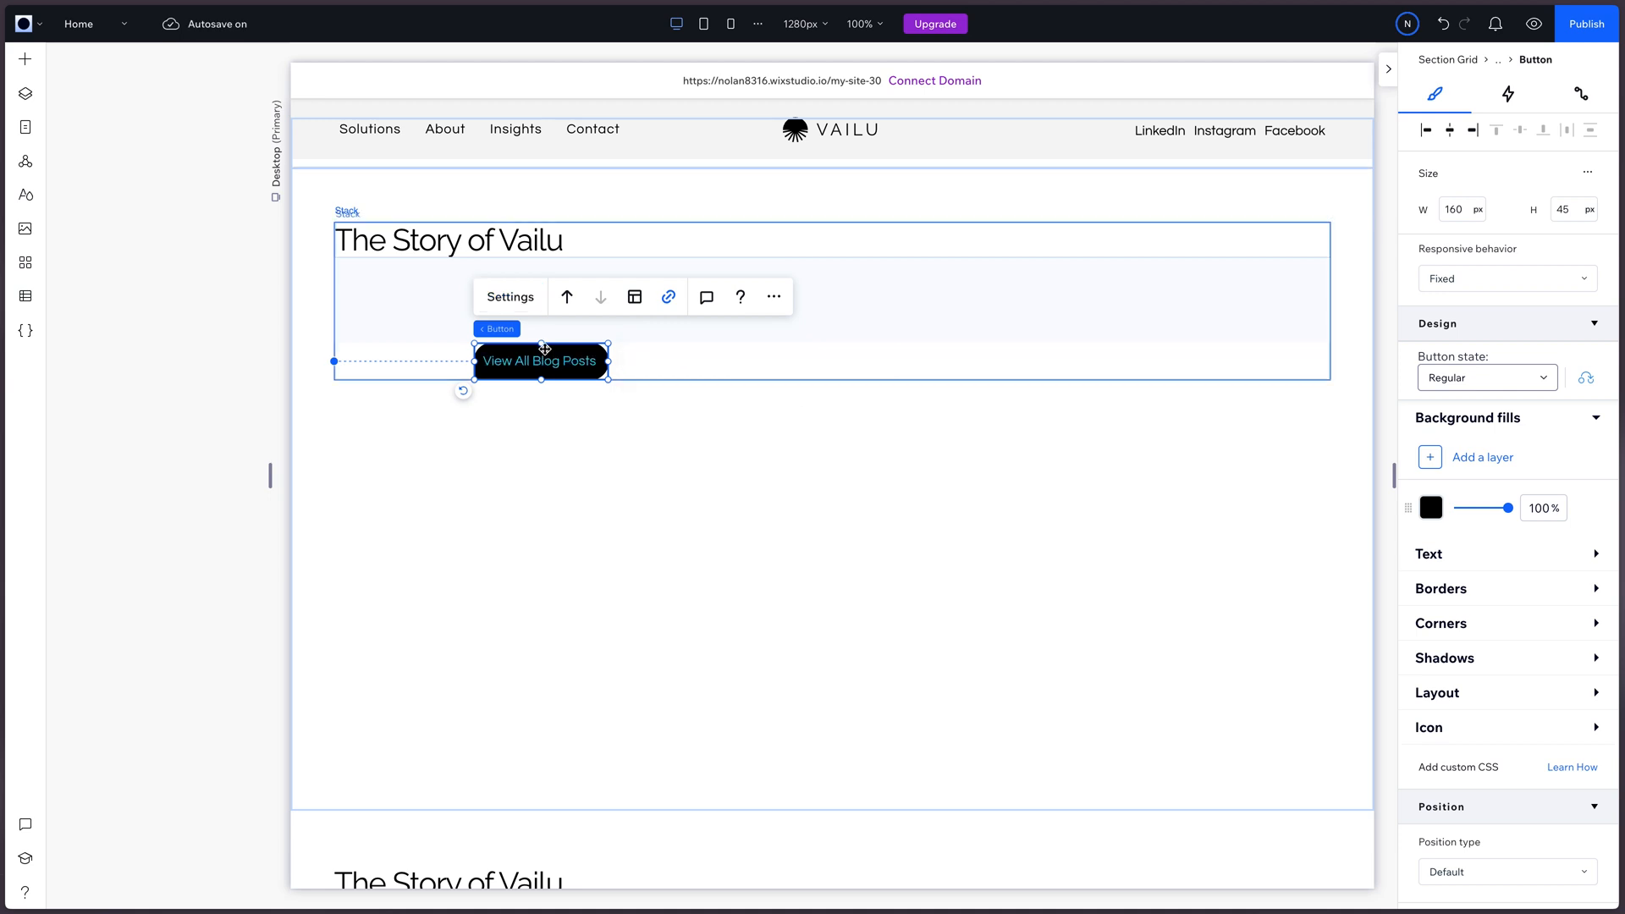
{"action": "left_click_drag", "start_coordinate": [606, 361], "coordinate": [629, 361]}
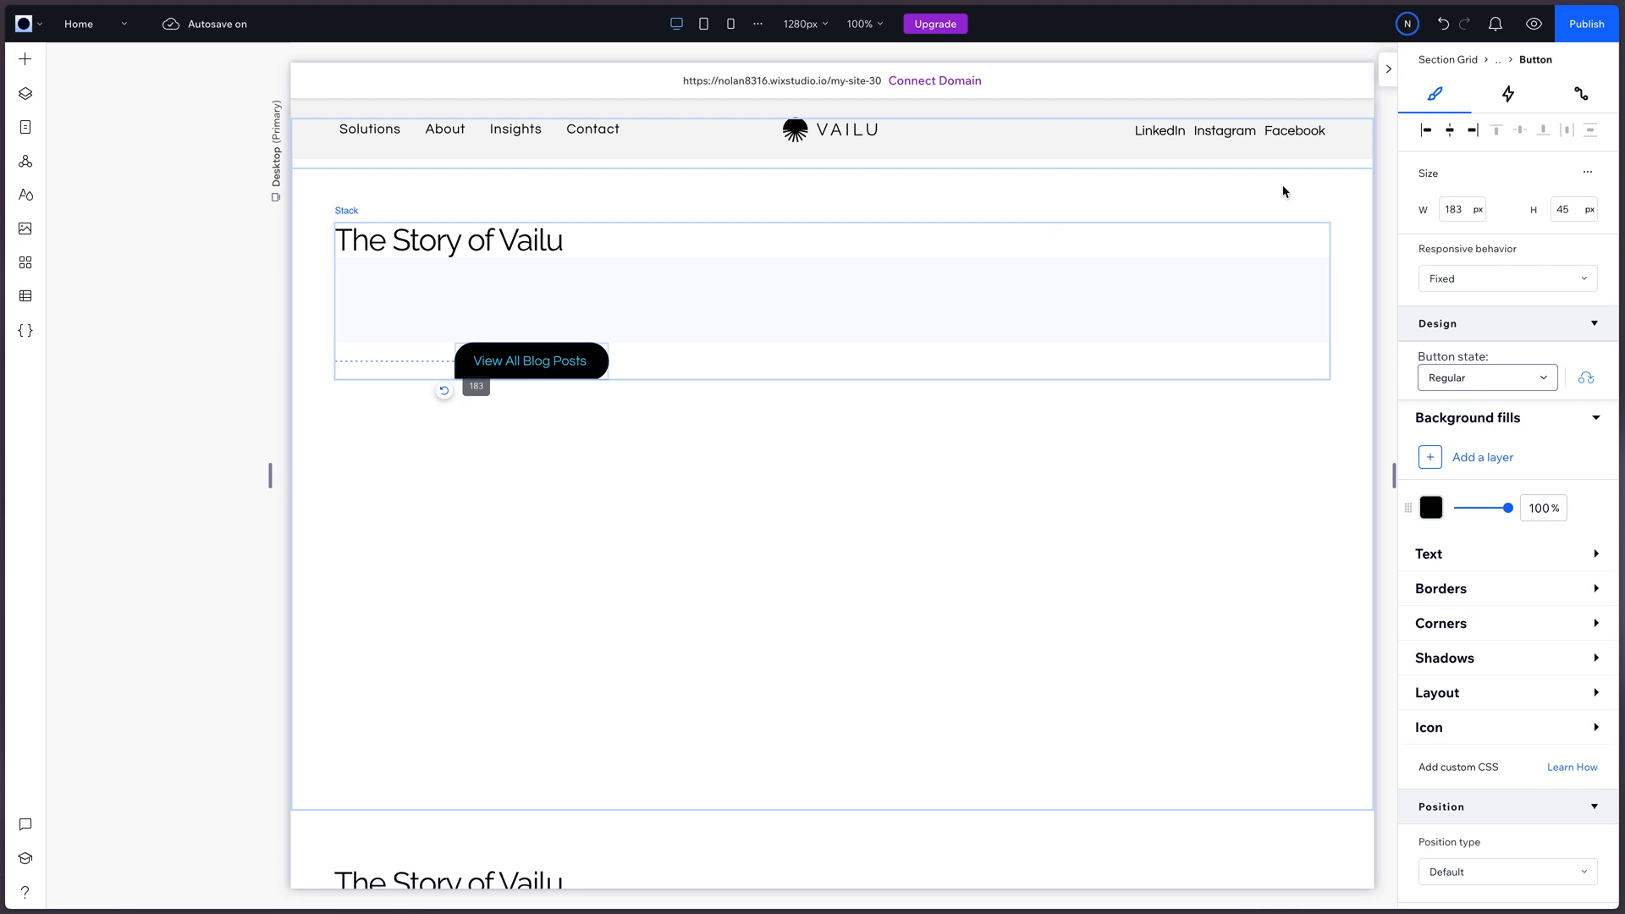
Step: Replace 'The Story of Vailu' heading with 'Our Recent Blog Posts'
{"action": "left_click", "coordinate": [530, 361]}
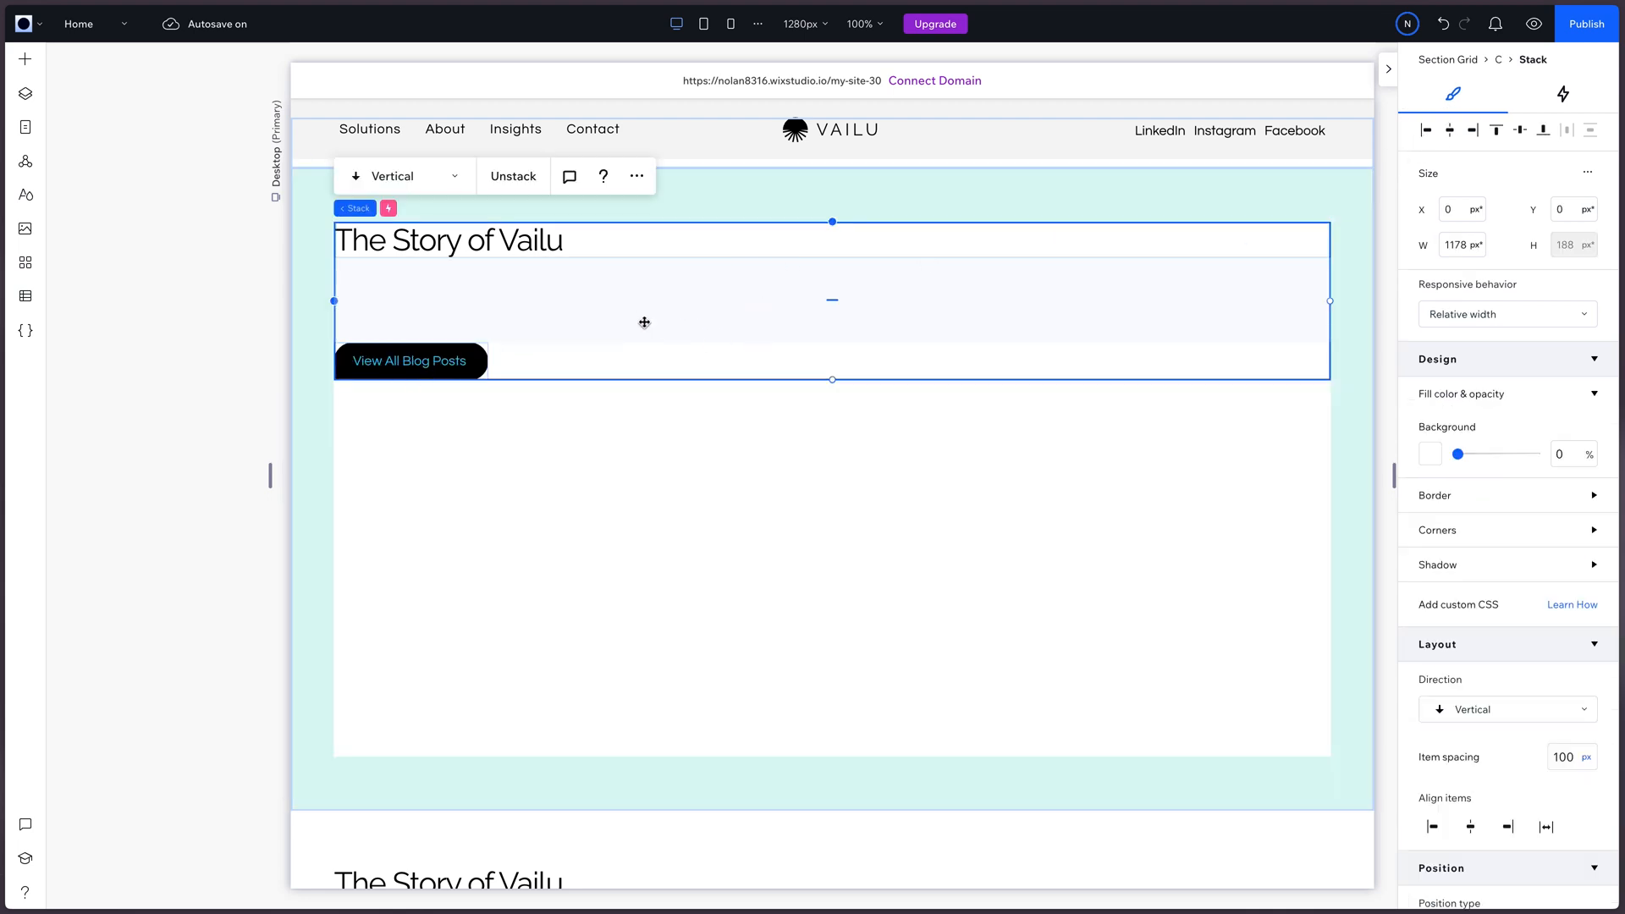
{"action": "left_click", "coordinate": [447, 240]}
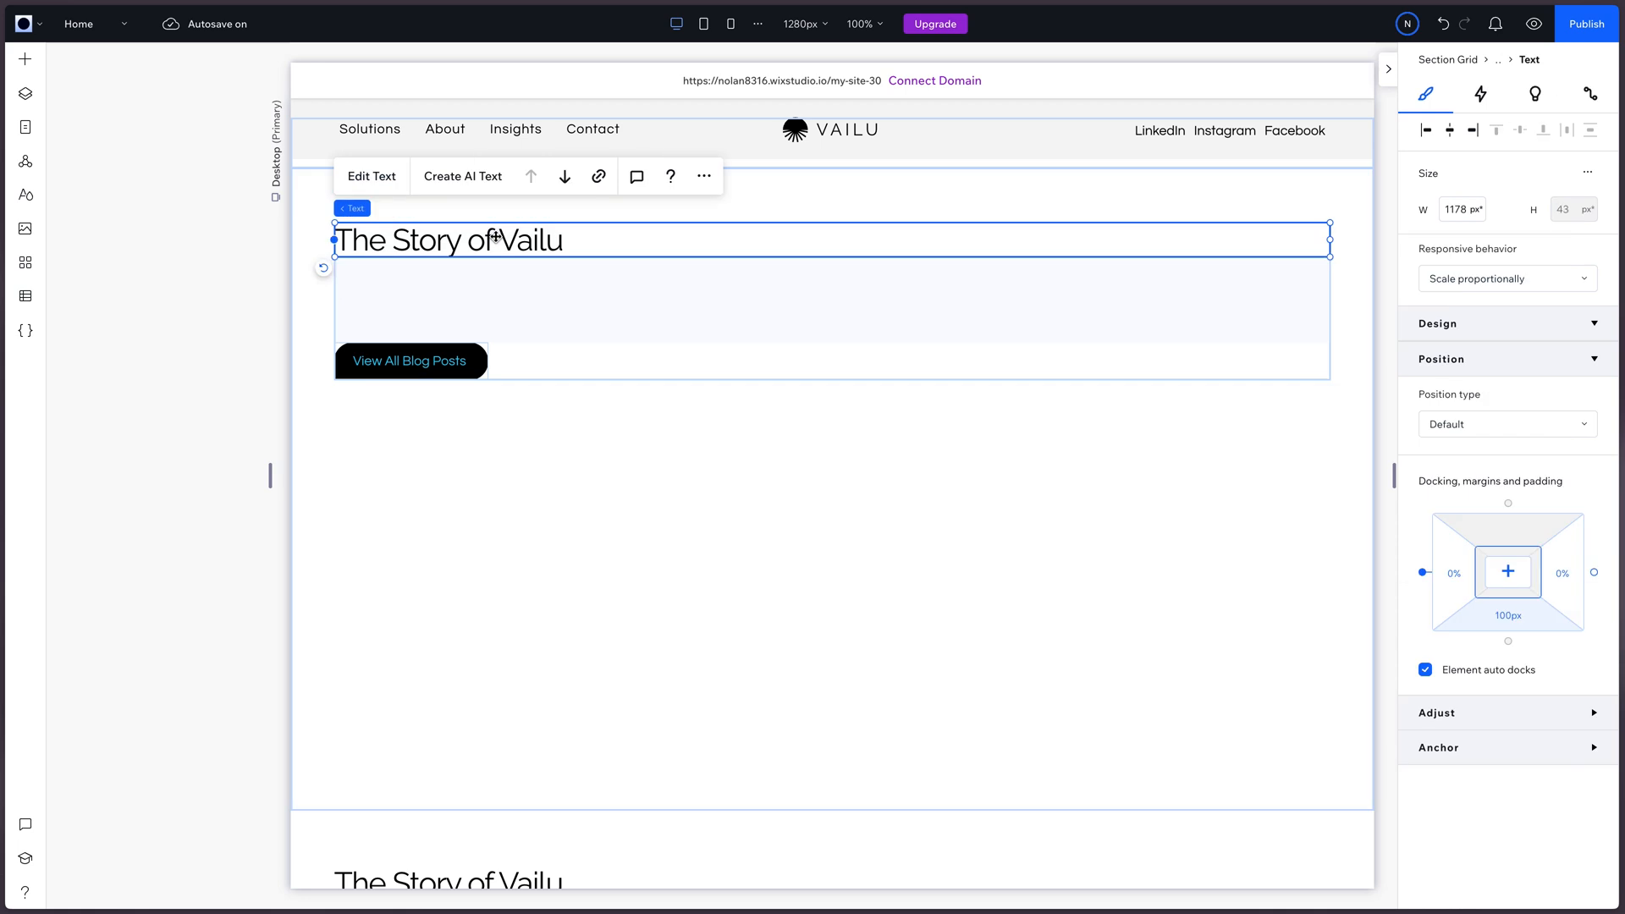
{"action": "left_click", "coordinate": [371, 175]}
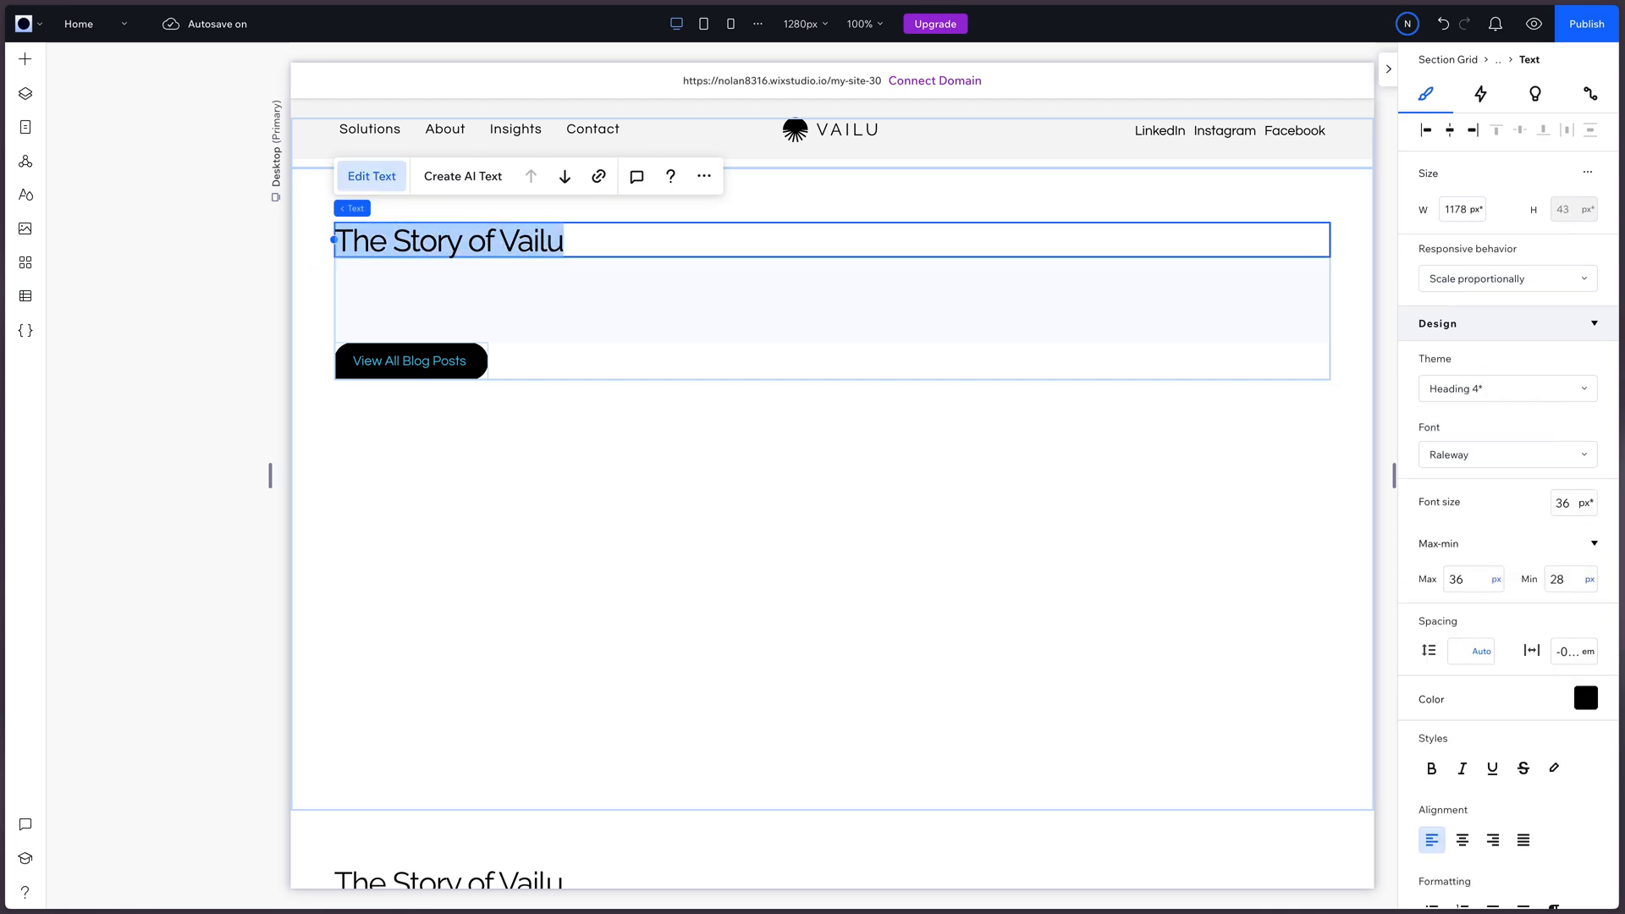
{"action": "key", "text": "Delete"}
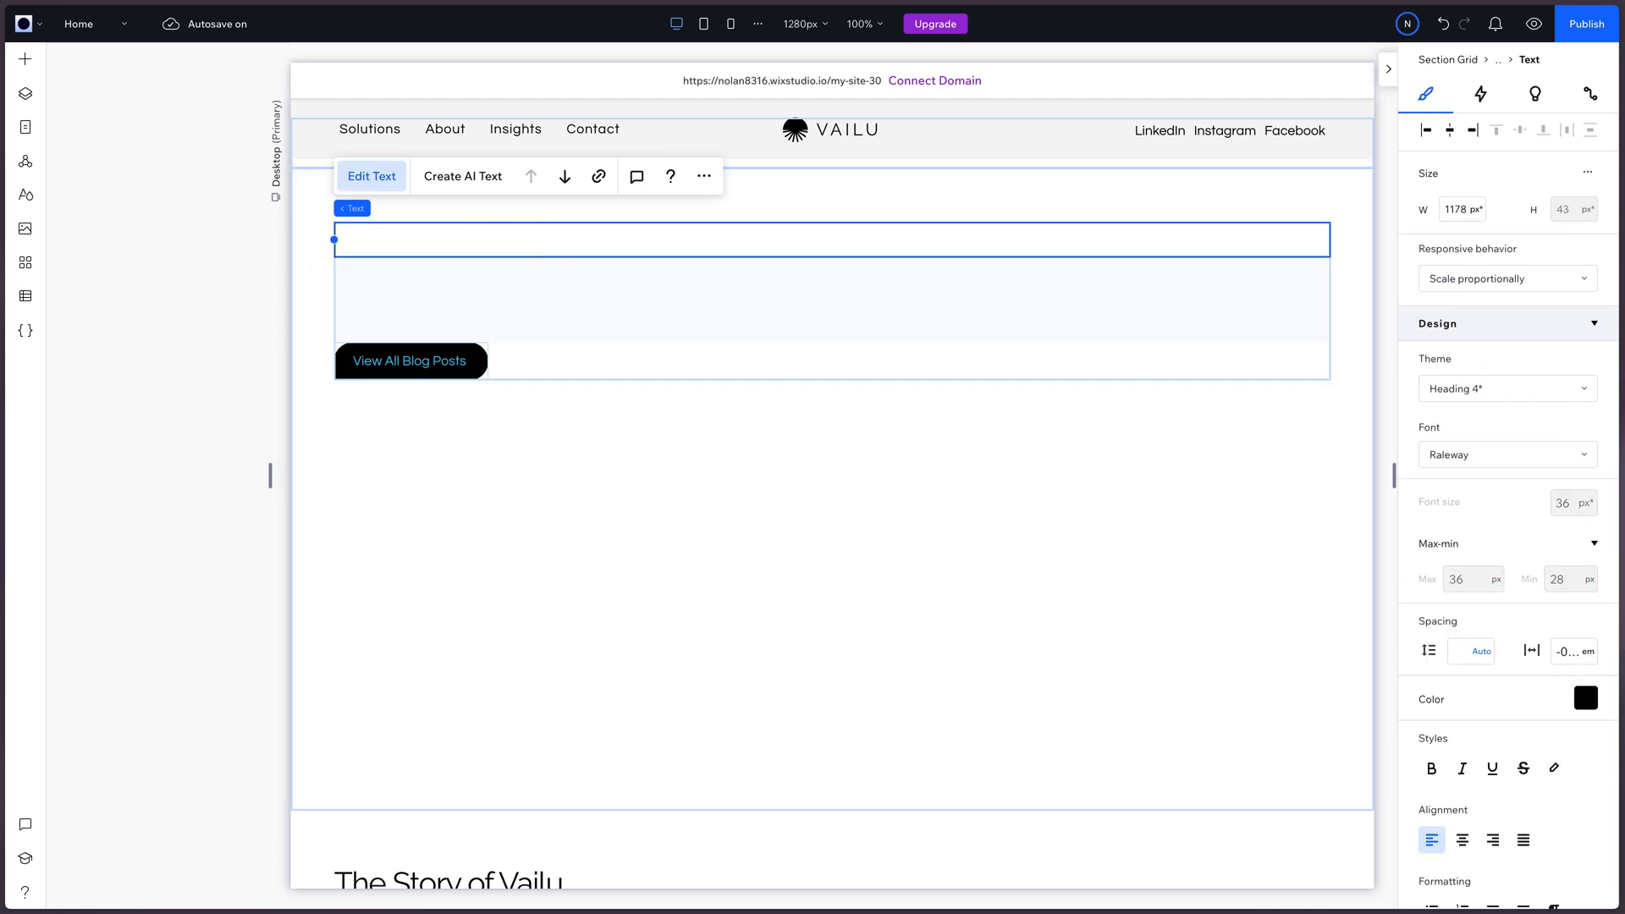
{"action": "type", "text": "Our Recent P"}
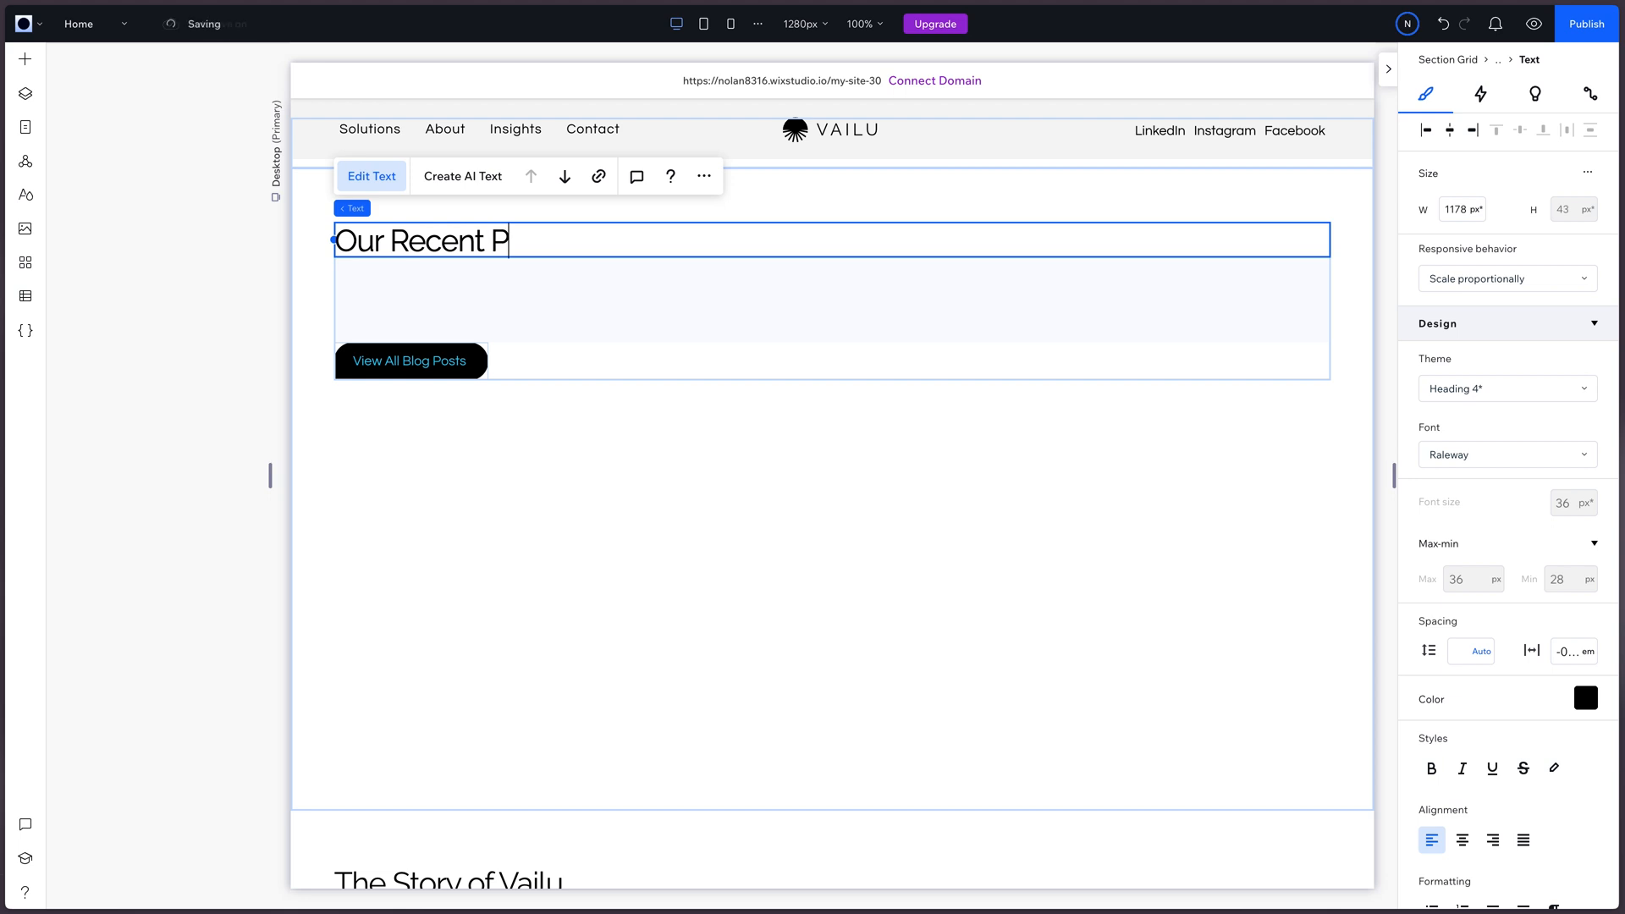
{"action": "type", "text": "Blog Pot"}
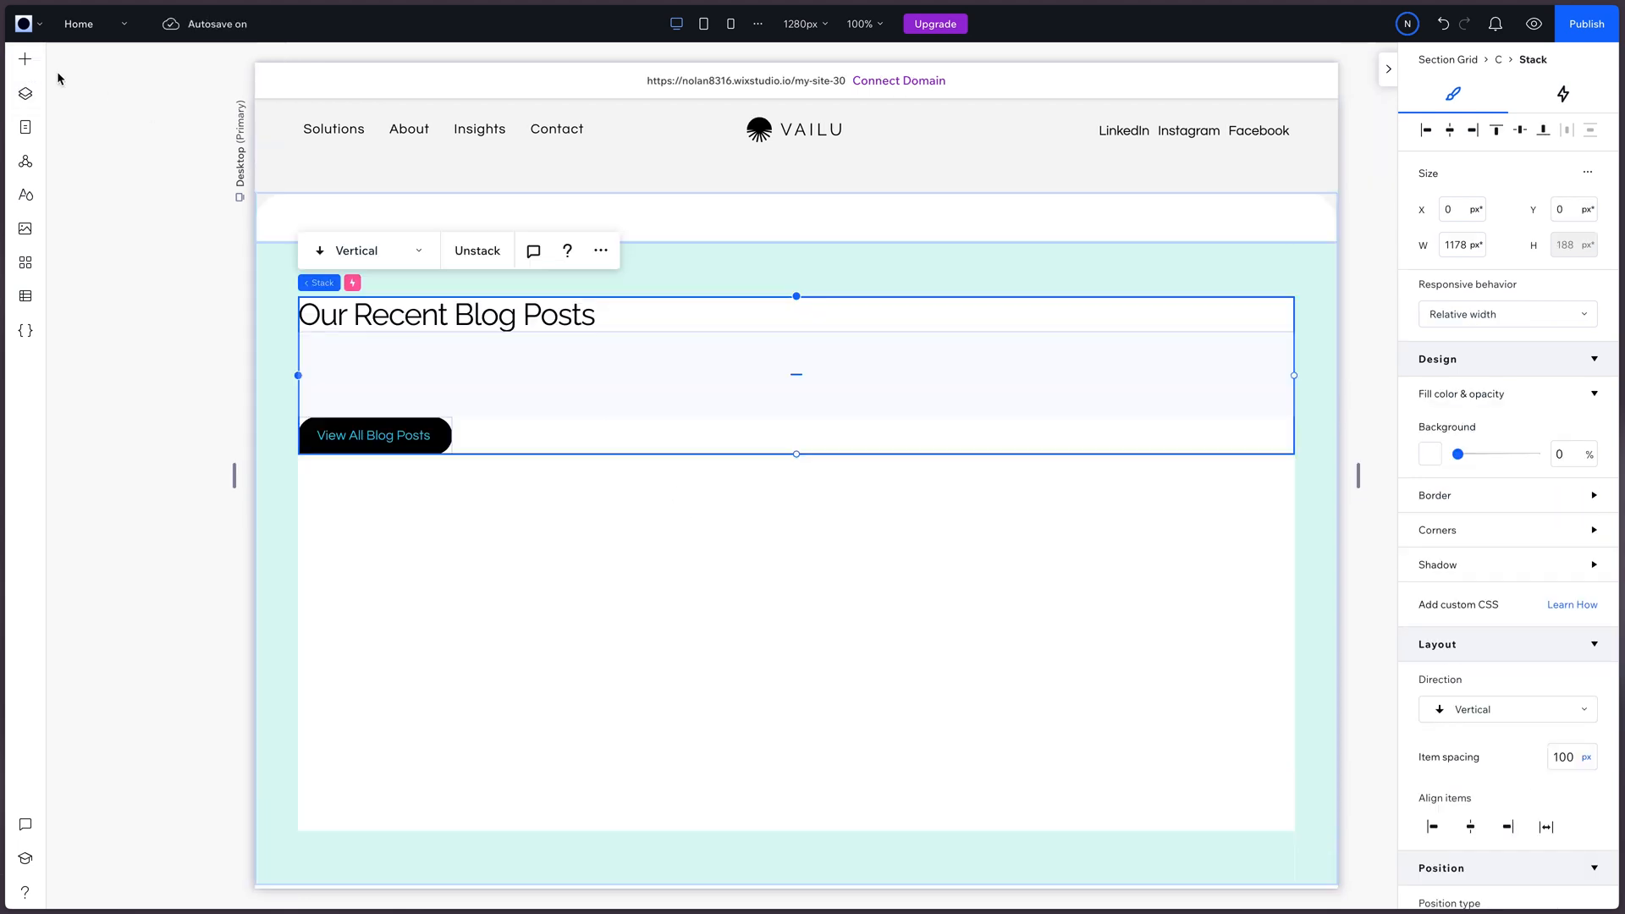
Step: Add a three-card repeater and stretch it across the full section width
{"action": "left_click", "coordinate": [25, 58]}
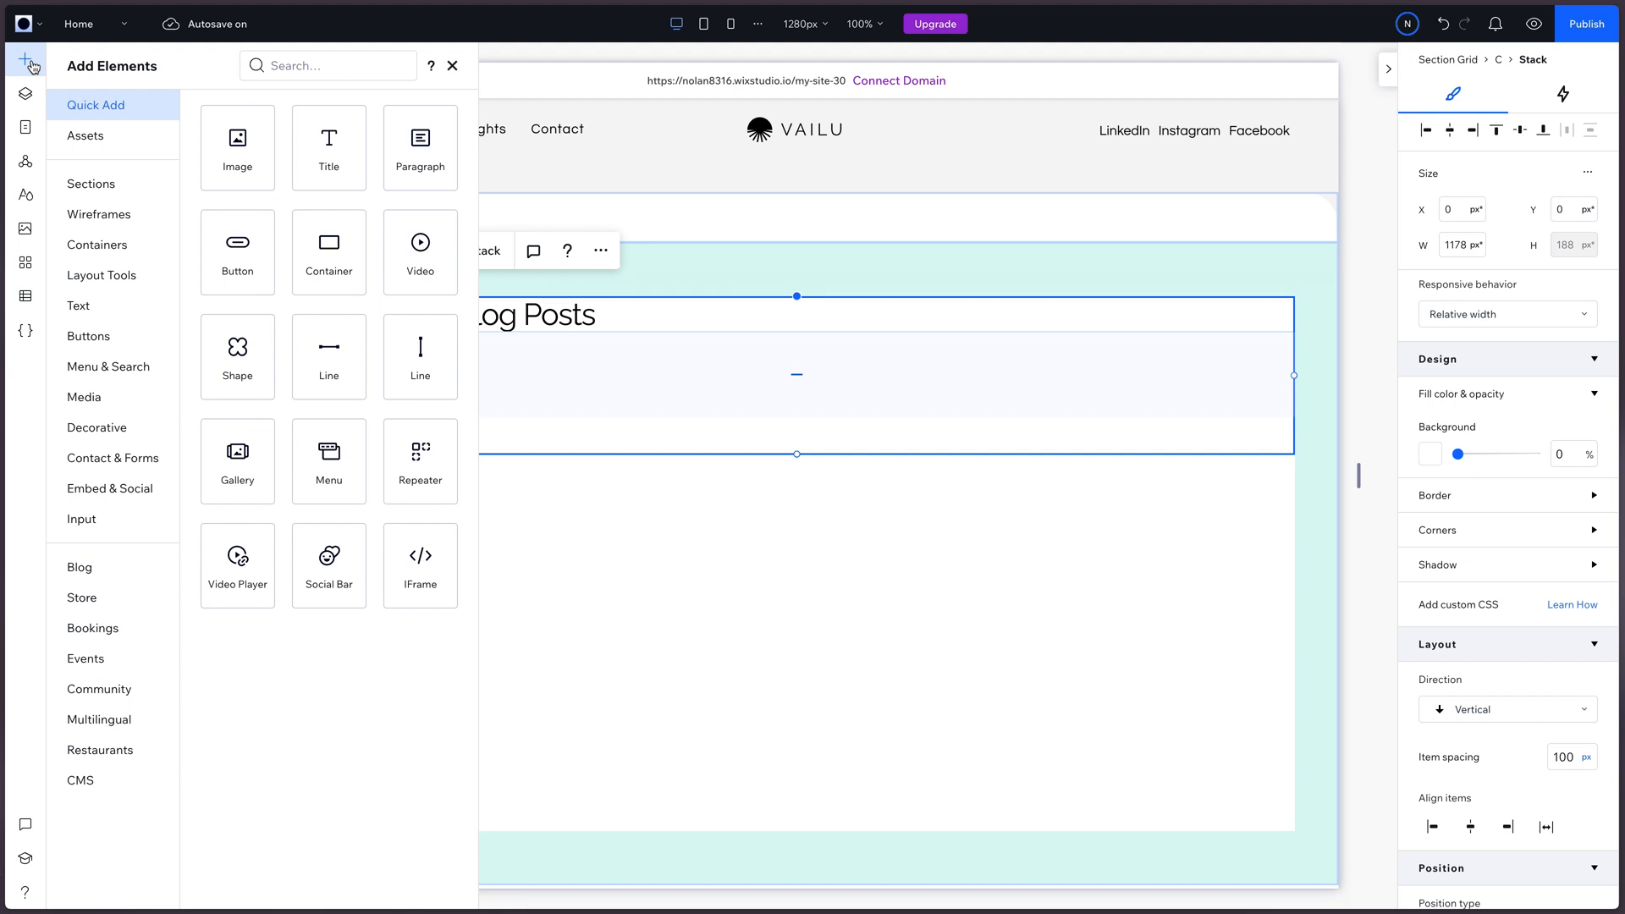
{"action": "mouse_move", "coordinate": [421, 484]}
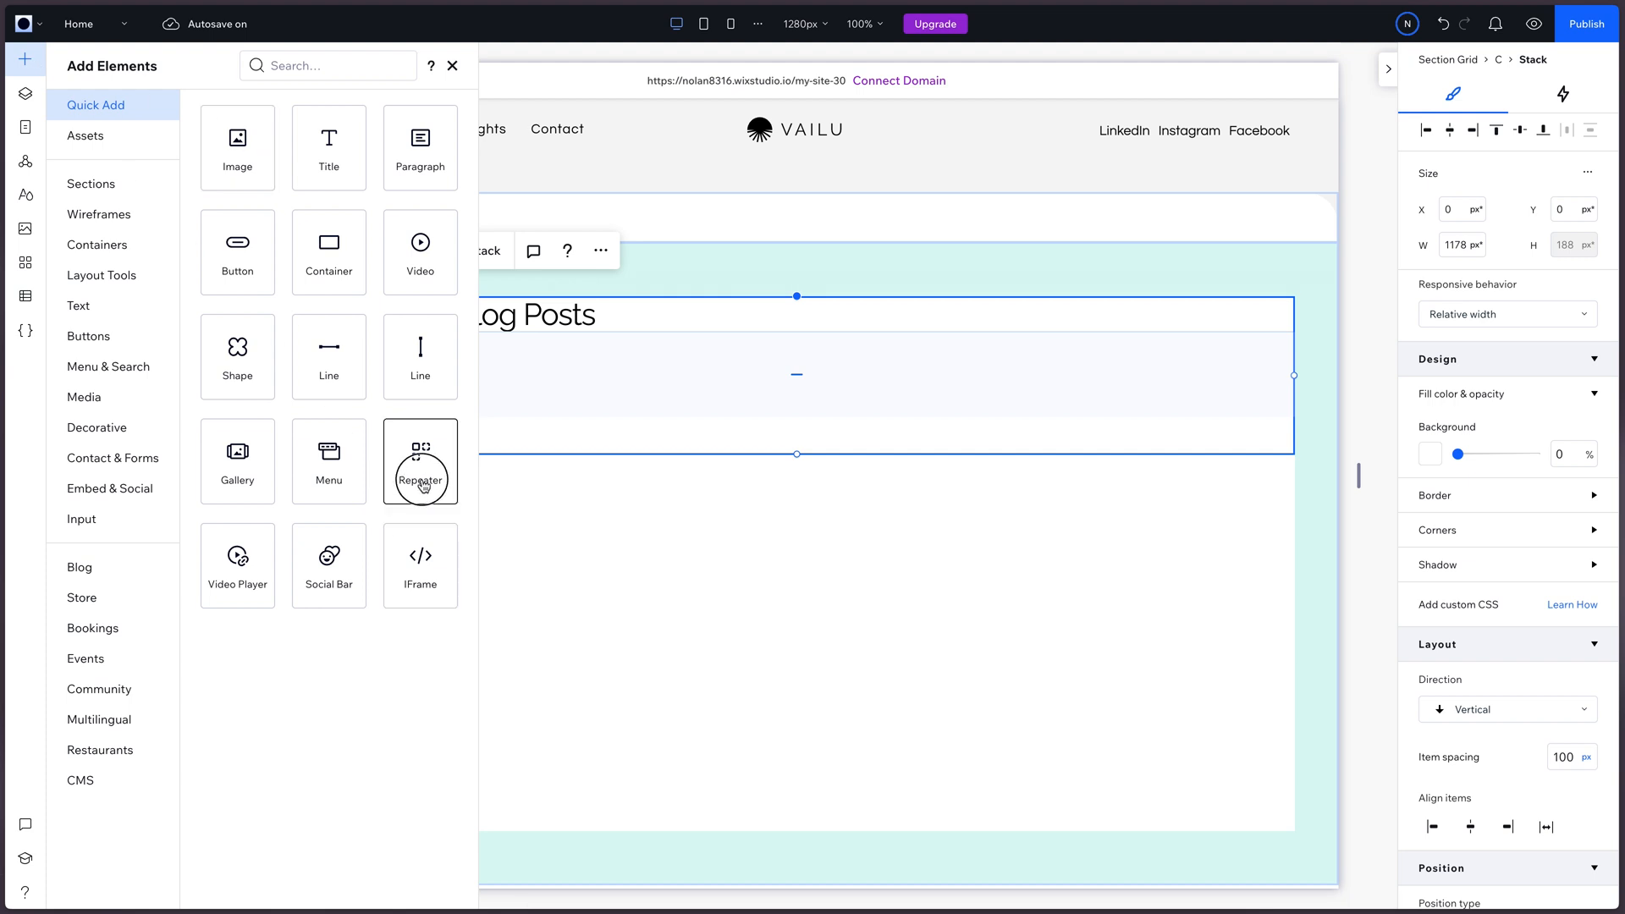
{"action": "left_click", "coordinate": [420, 461]}
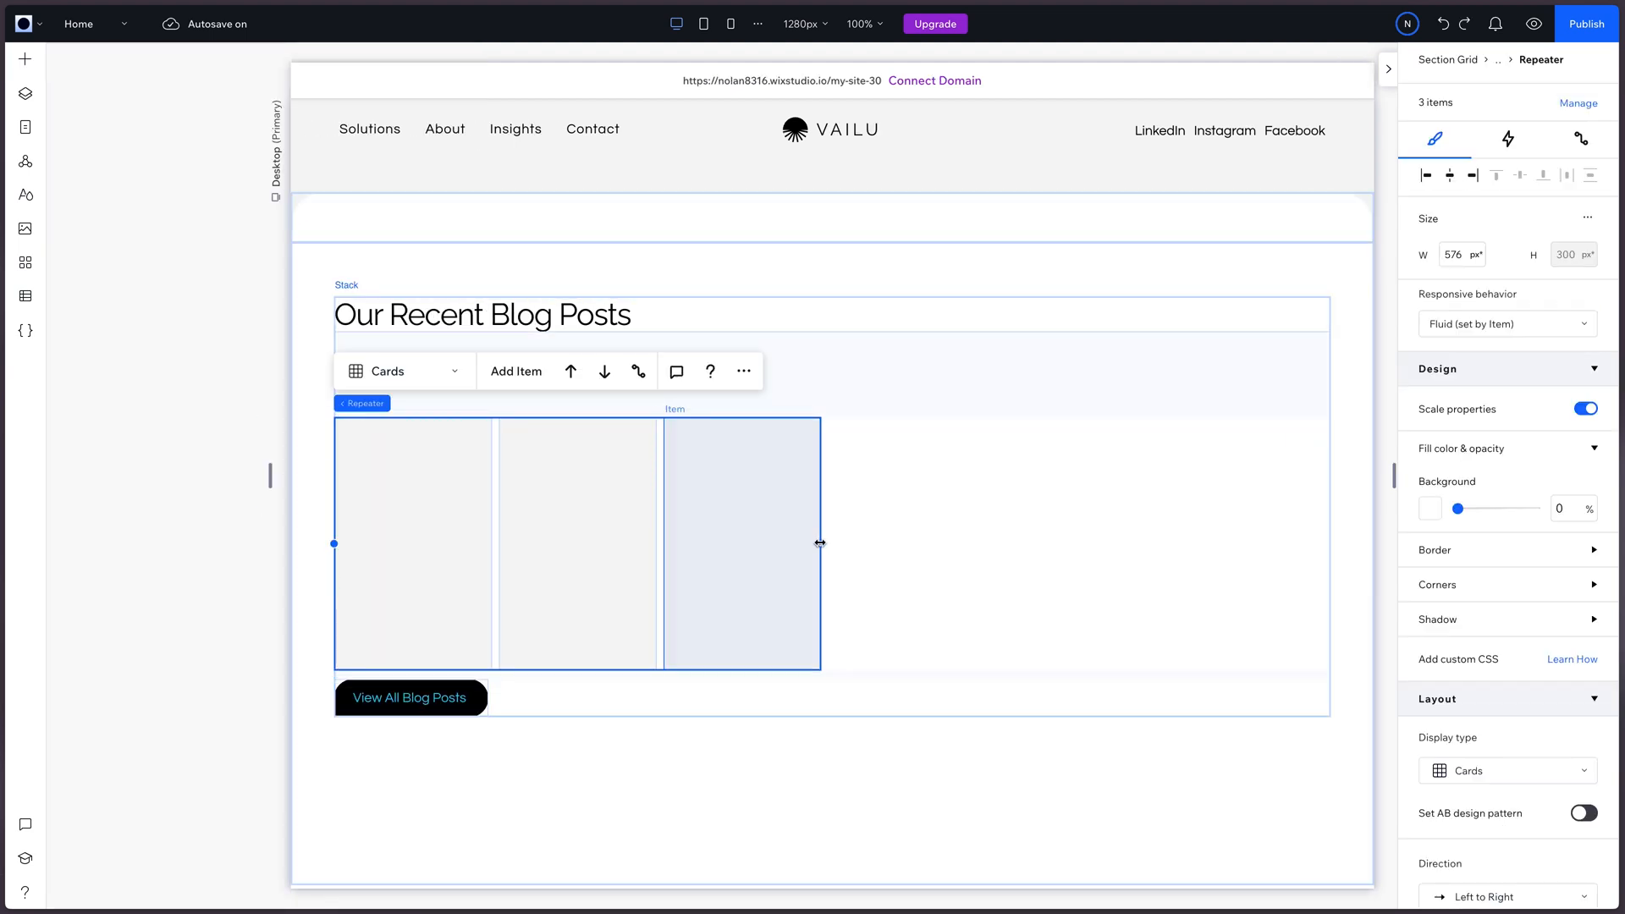
{"action": "left_click_drag", "start_coordinate": [819, 543], "coordinate": [1324, 543]}
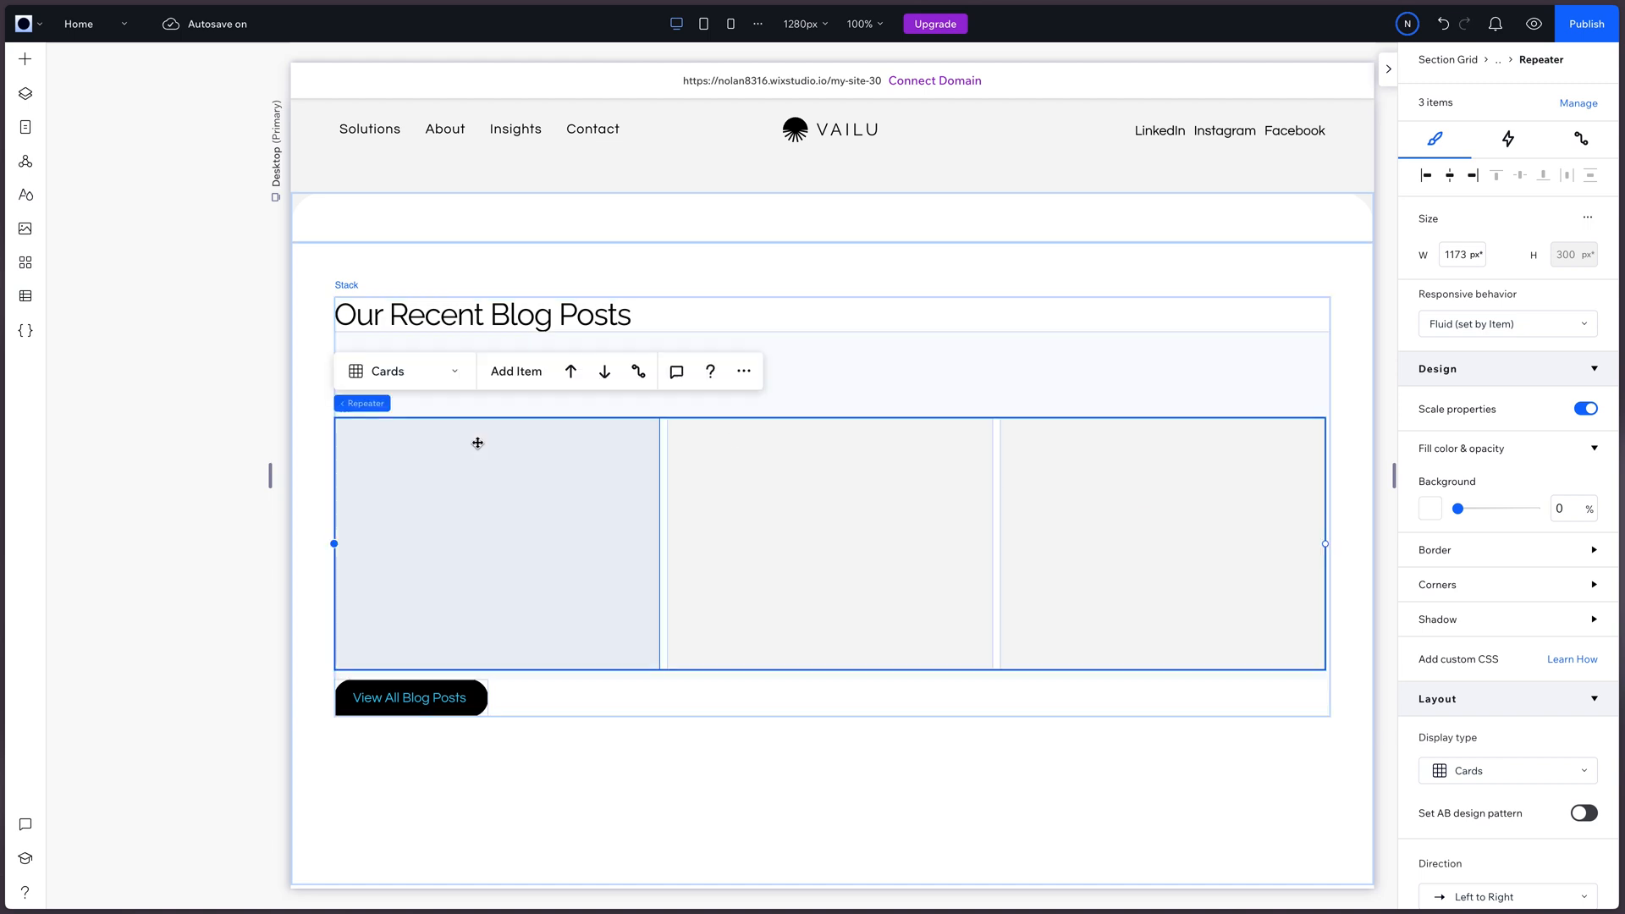
{"action": "left_click", "coordinate": [829, 534]}
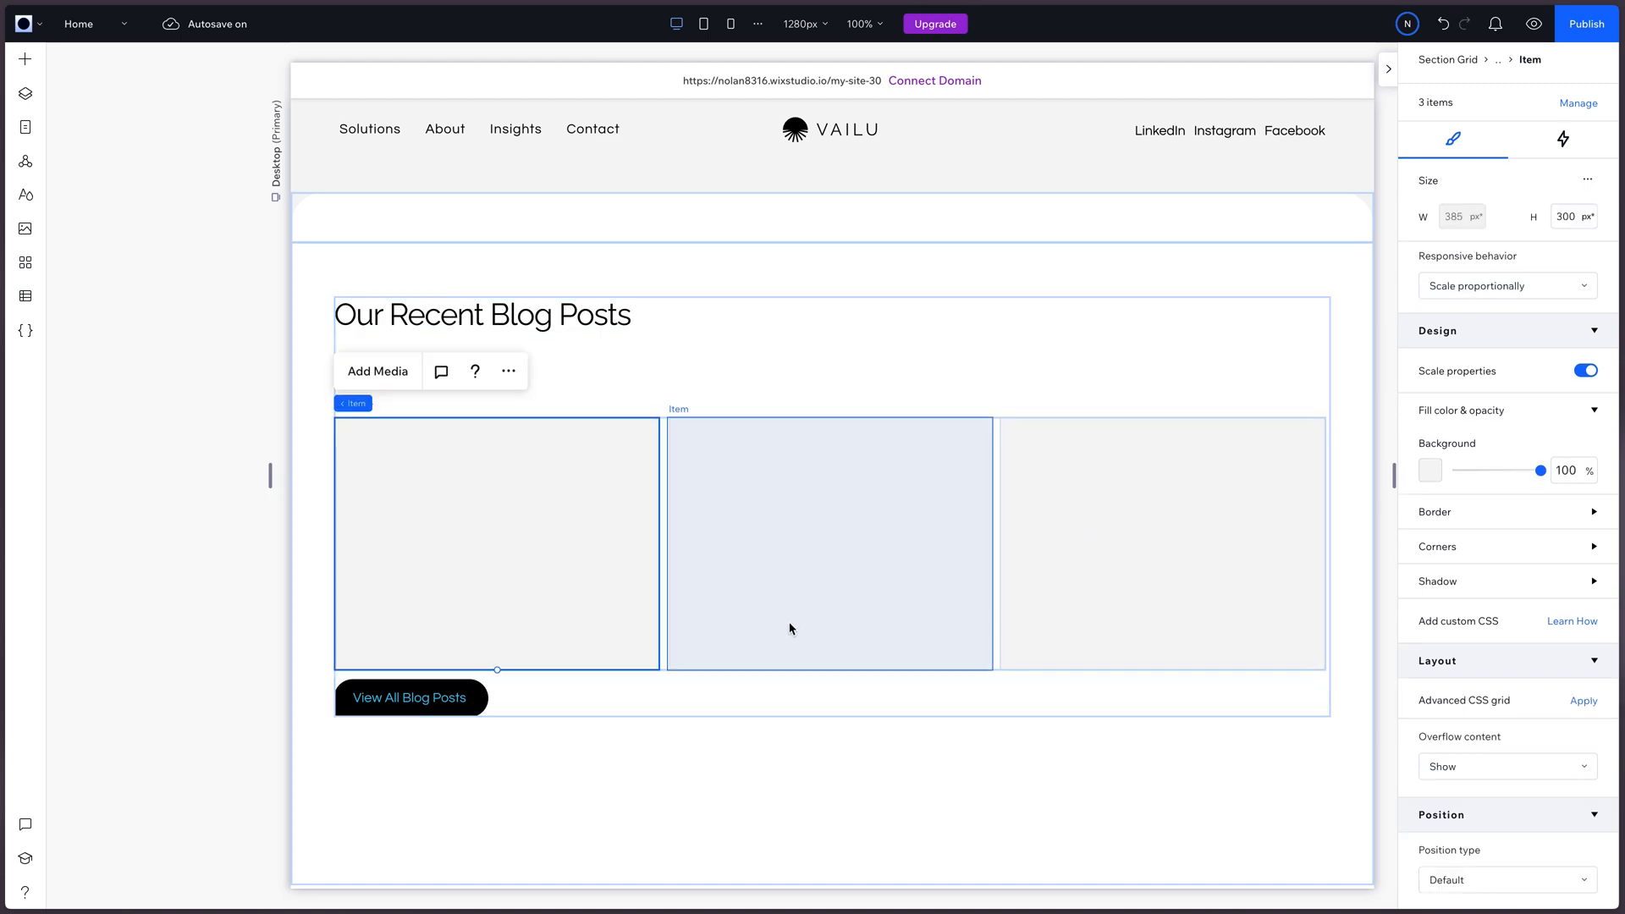
Step: Scroll down the page toward the Industries section's Energy card
{"action": "scroll", "scroll_direction": "down", "scroll_amount": 3}
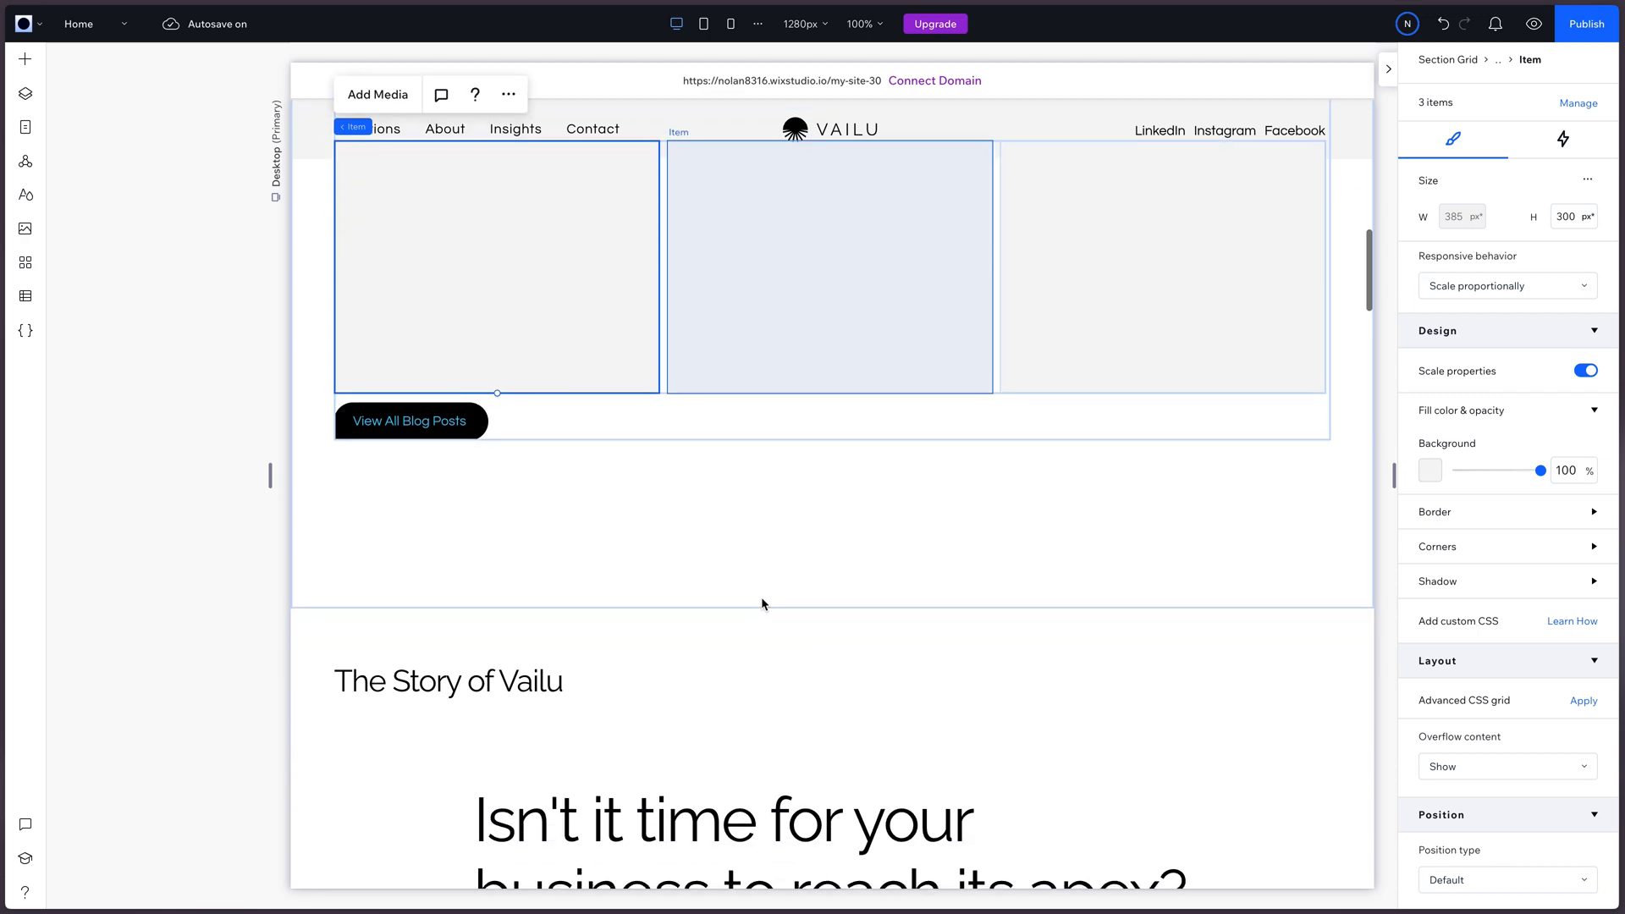
{"action": "scroll", "scroll_direction": "down", "scroll_amount": 3}
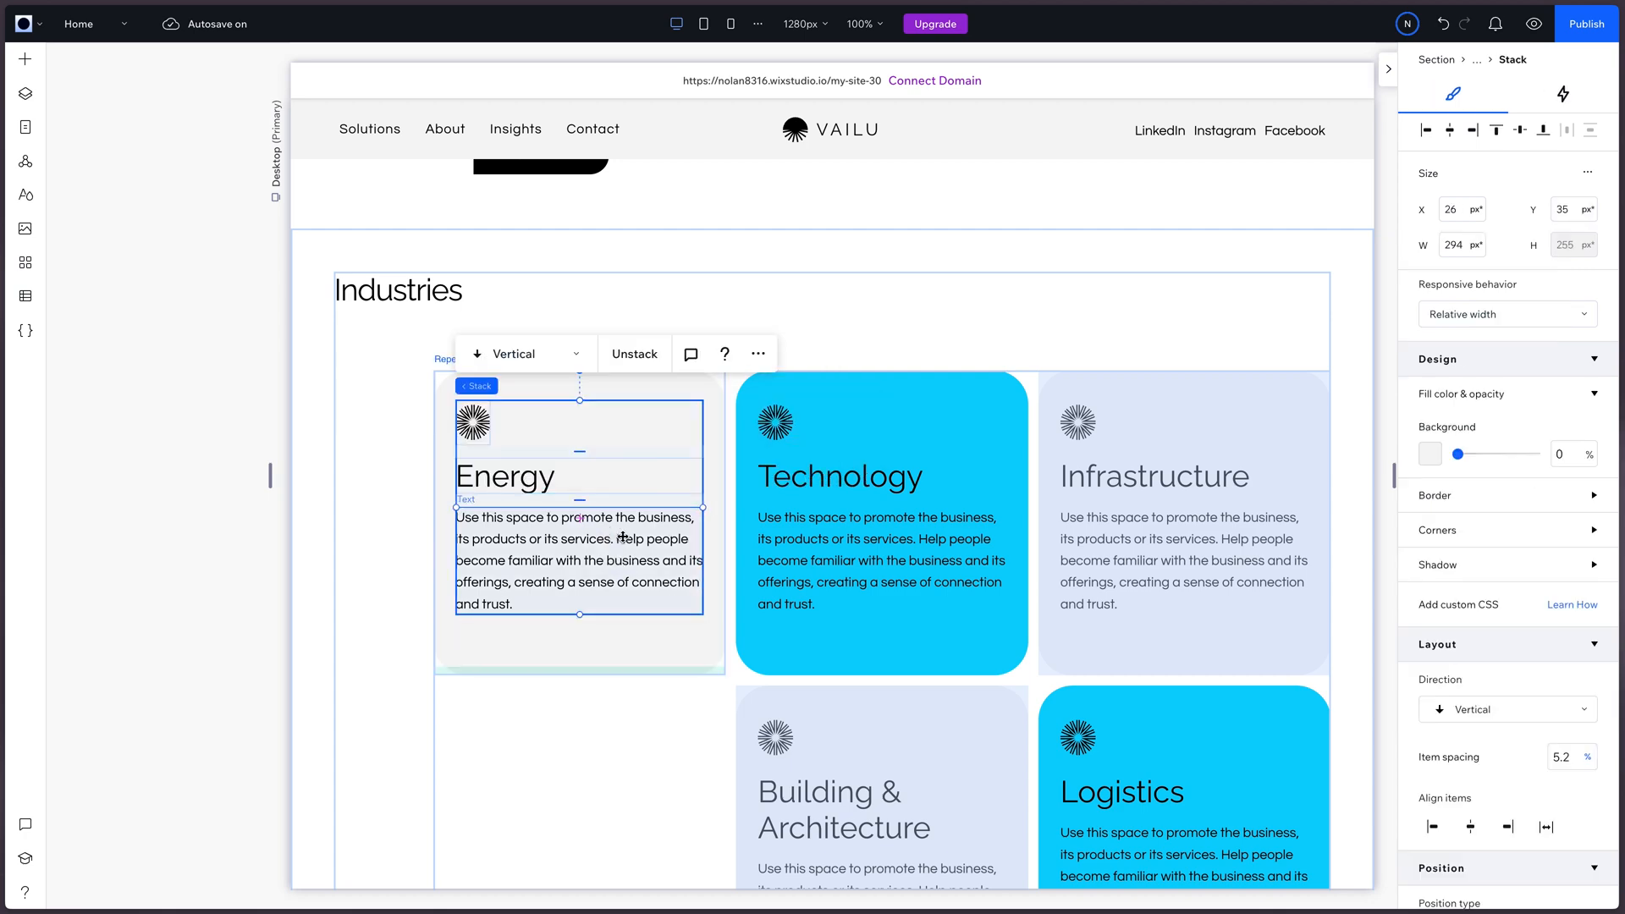
{"action": "scroll", "scroll_direction": "down", "scroll_amount": 3}
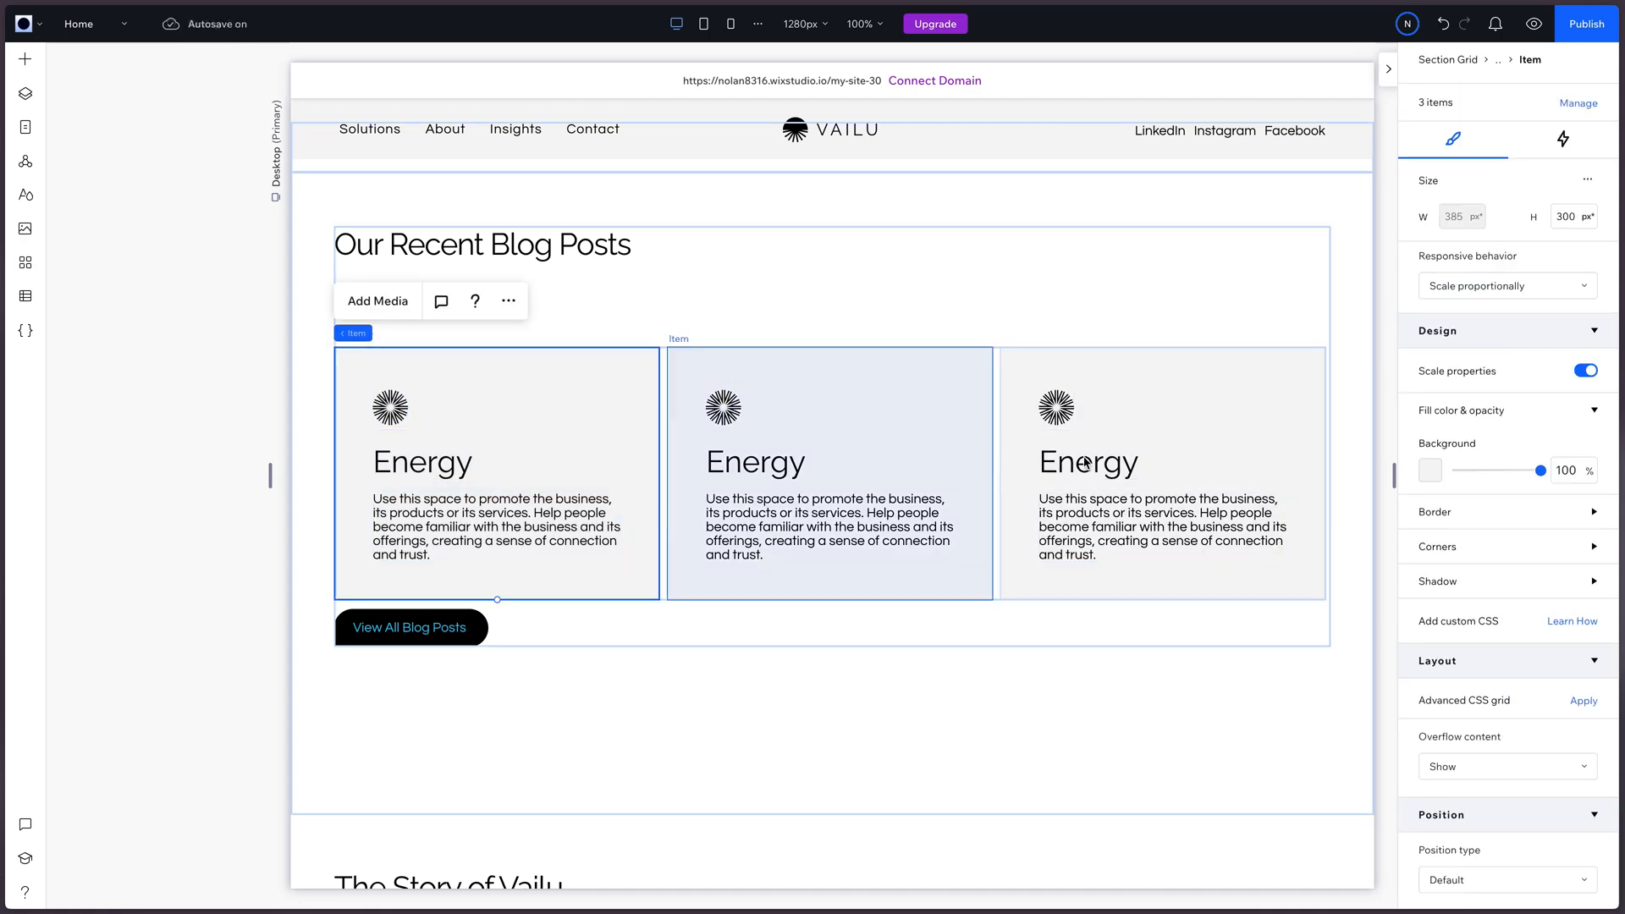
Step: Select a blog card in the repeater to give it rounded corners
{"action": "left_click", "coordinate": [1429, 469]}
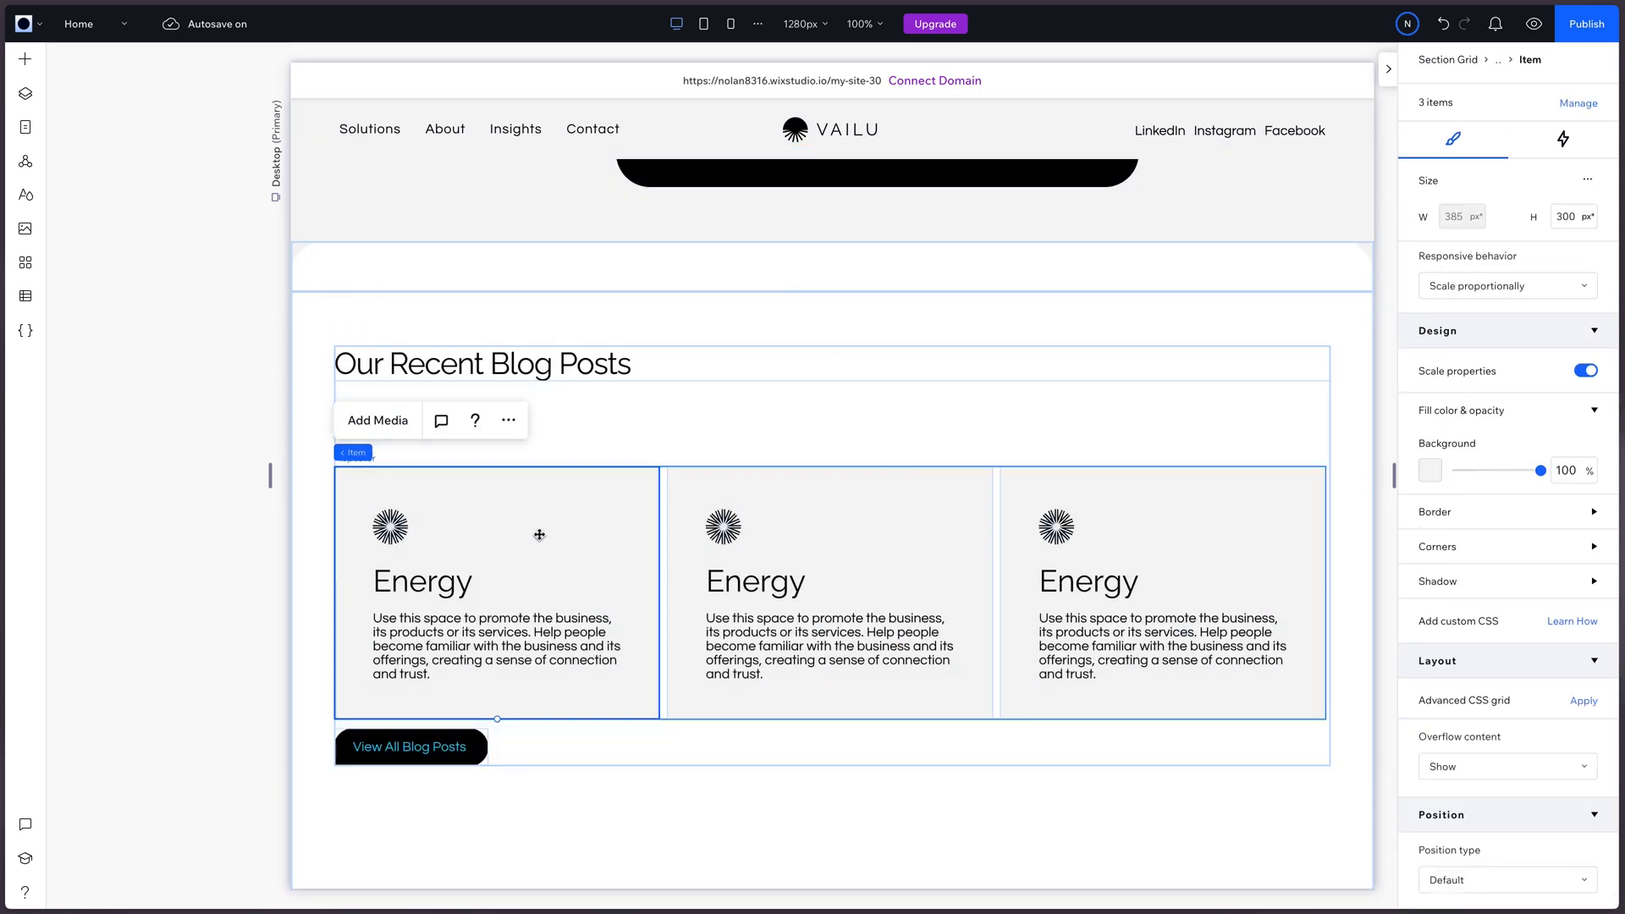
{"action": "left_click", "coordinate": [1436, 545]}
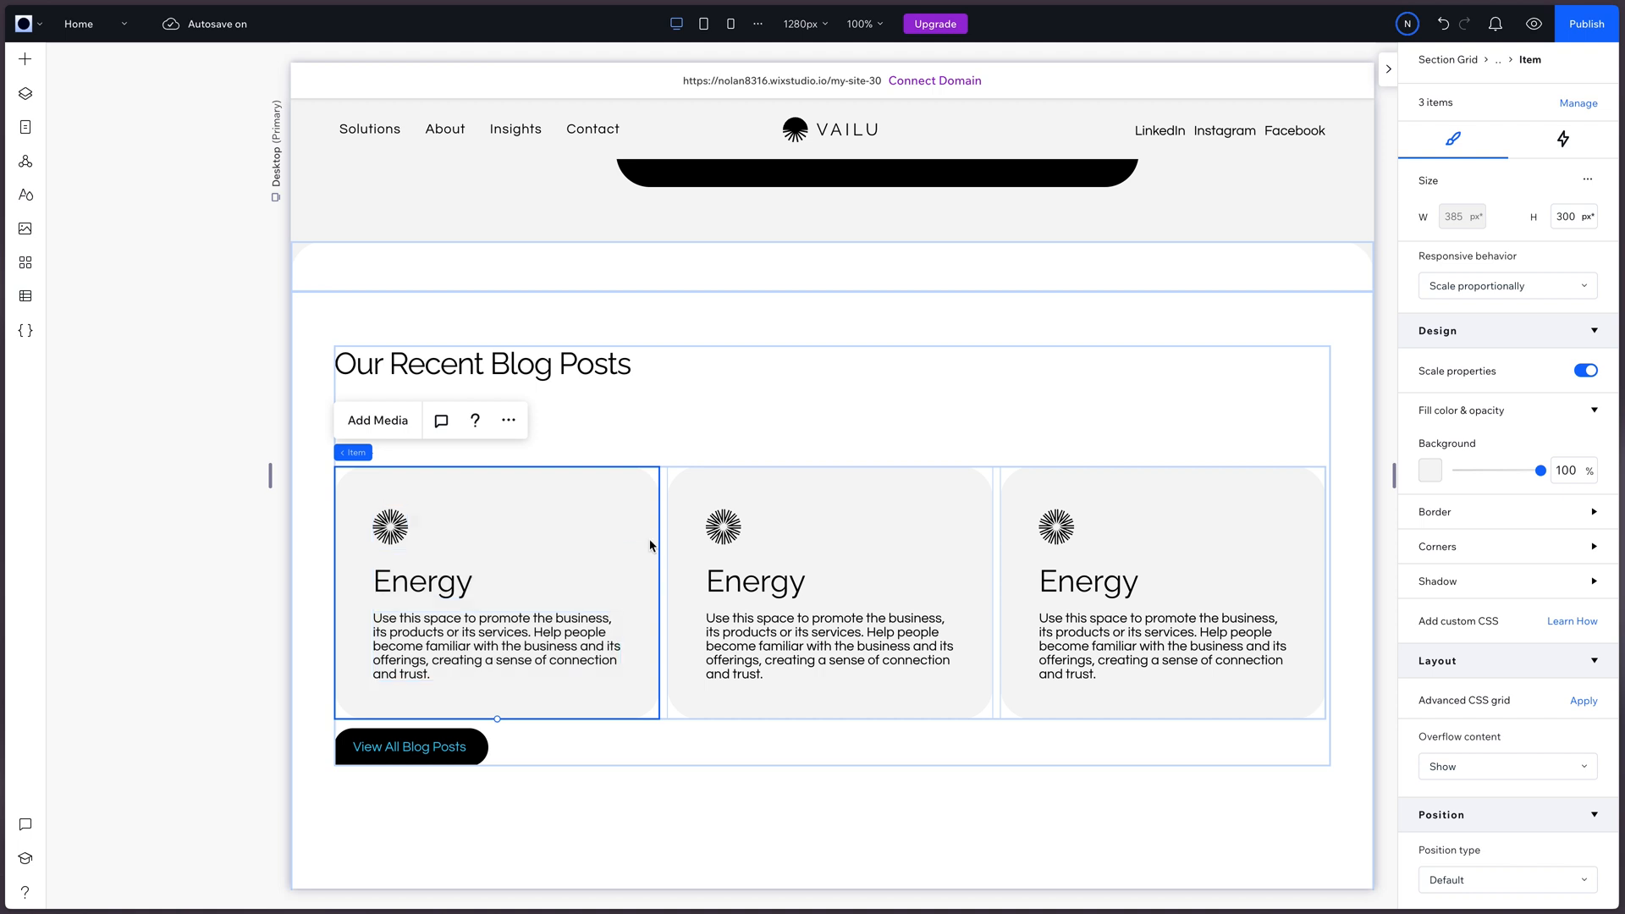
Step: Add a desert cover image above the Energy heading in the first blog card
{"action": "left_click", "coordinate": [391, 526]}
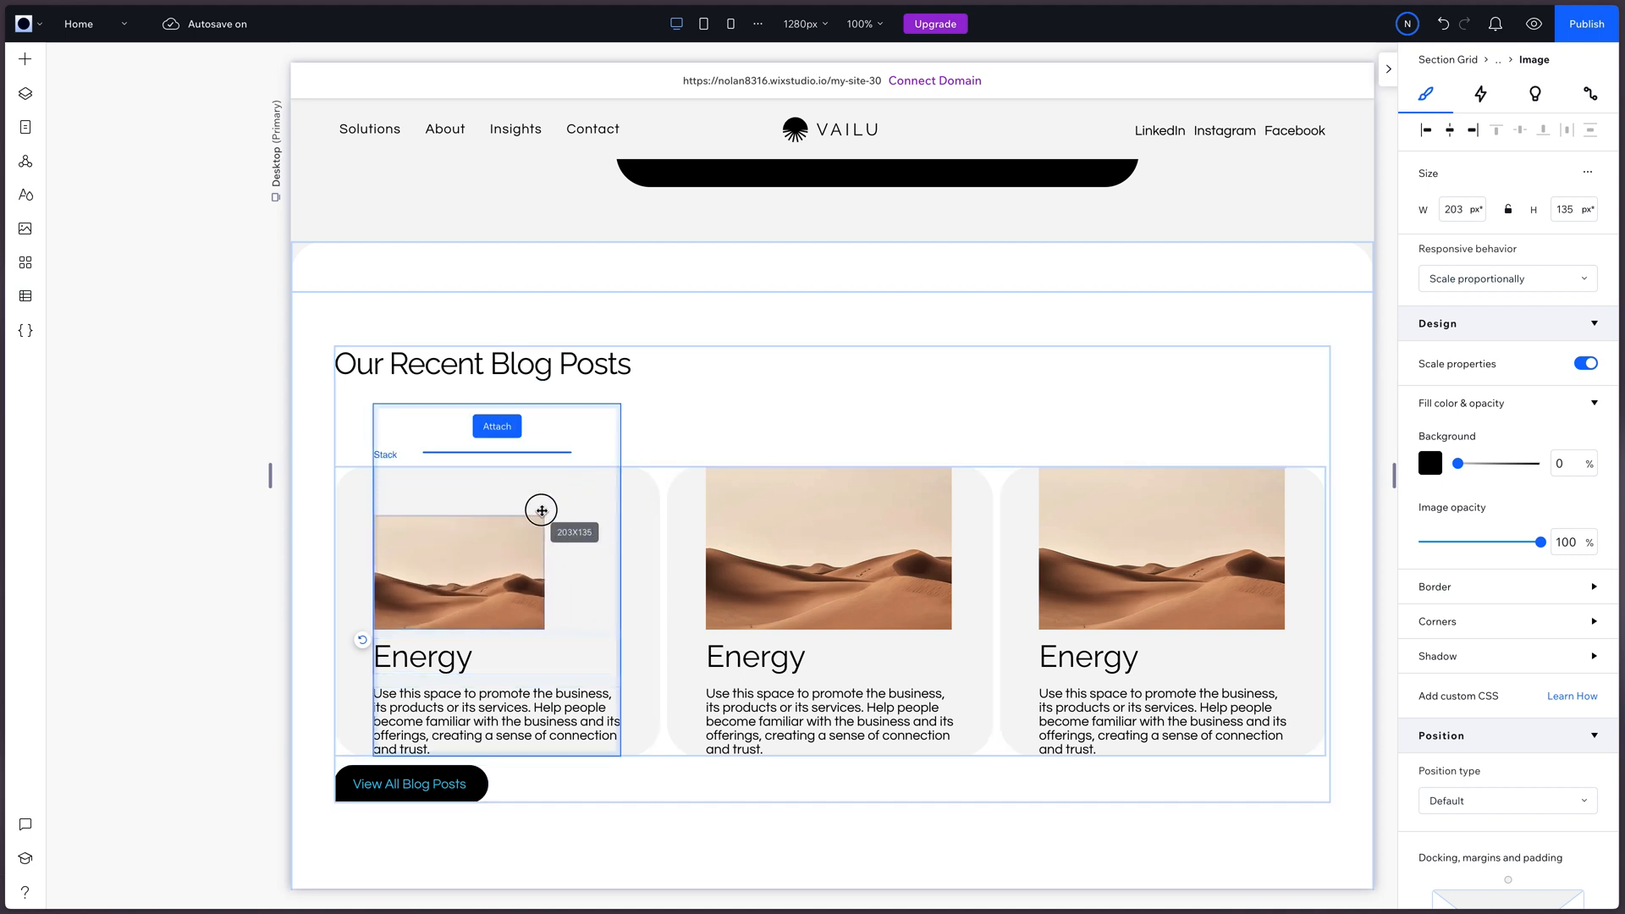
{"action": "left_click_drag", "start_coordinate": [540, 509], "coordinate": [558, 570]}
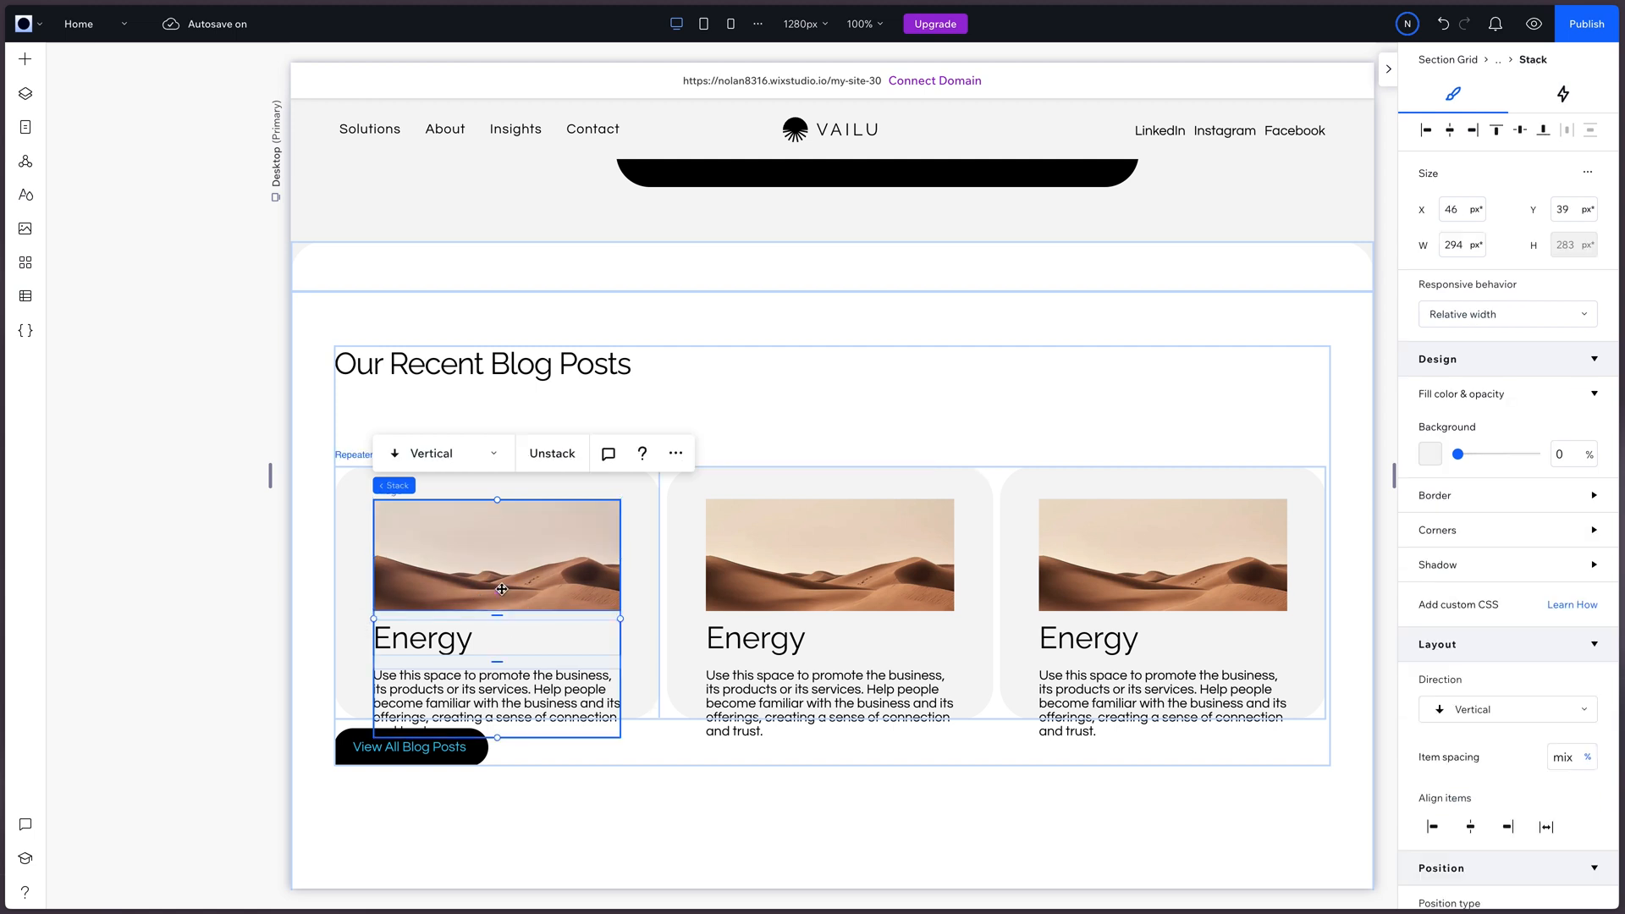
{"action": "left_click", "coordinate": [495, 554]}
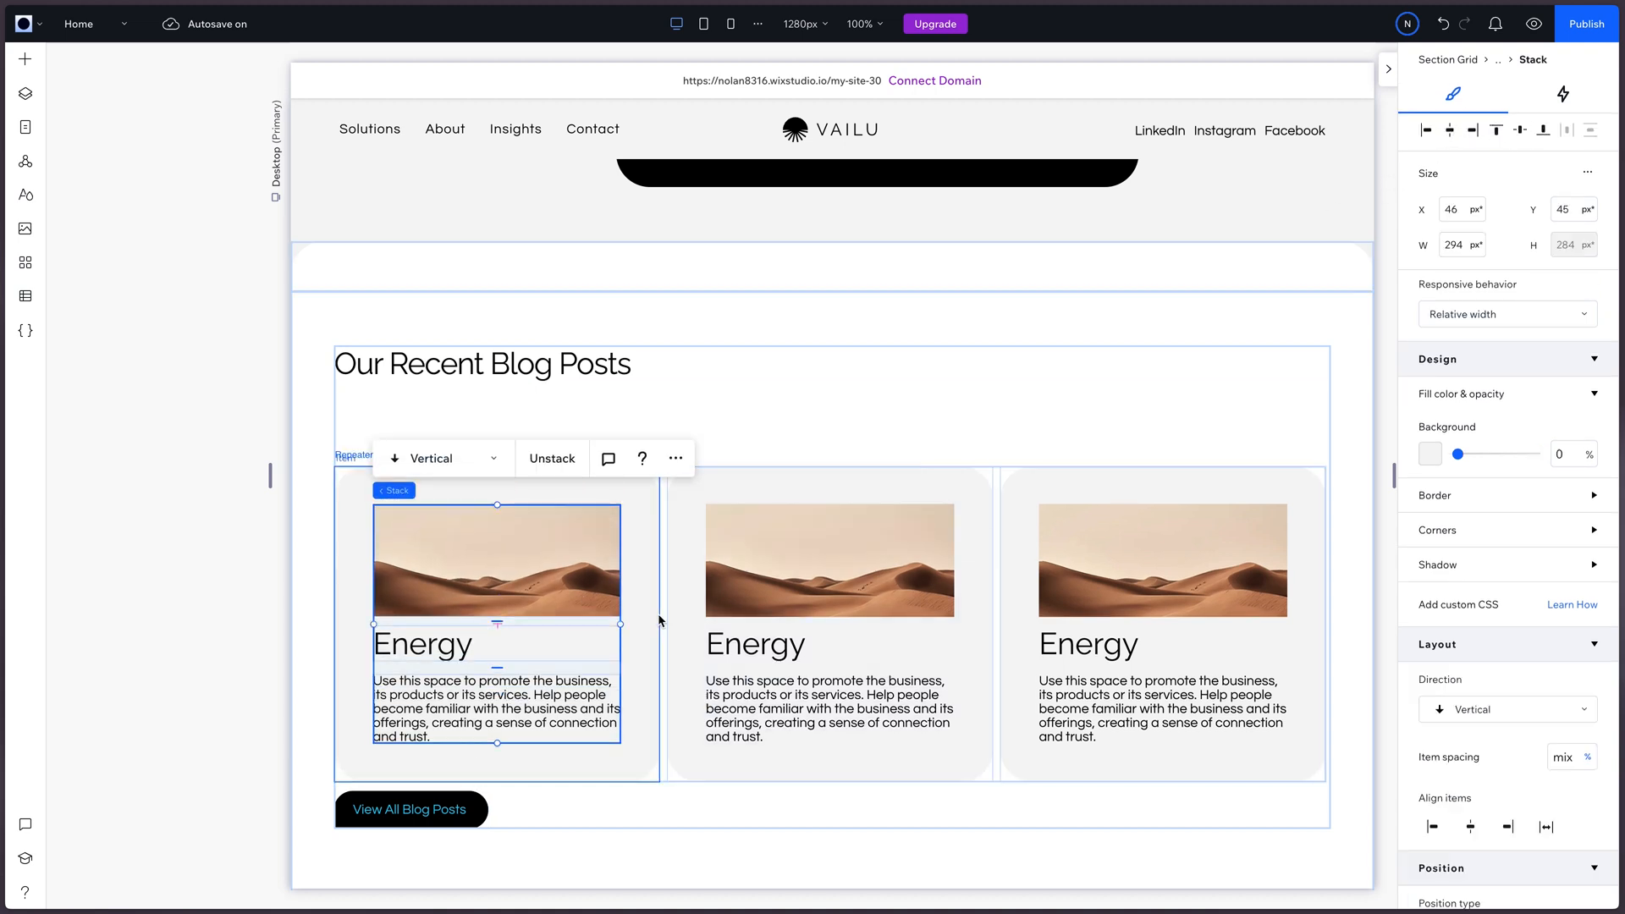
{"action": "left_click", "coordinate": [481, 364]}
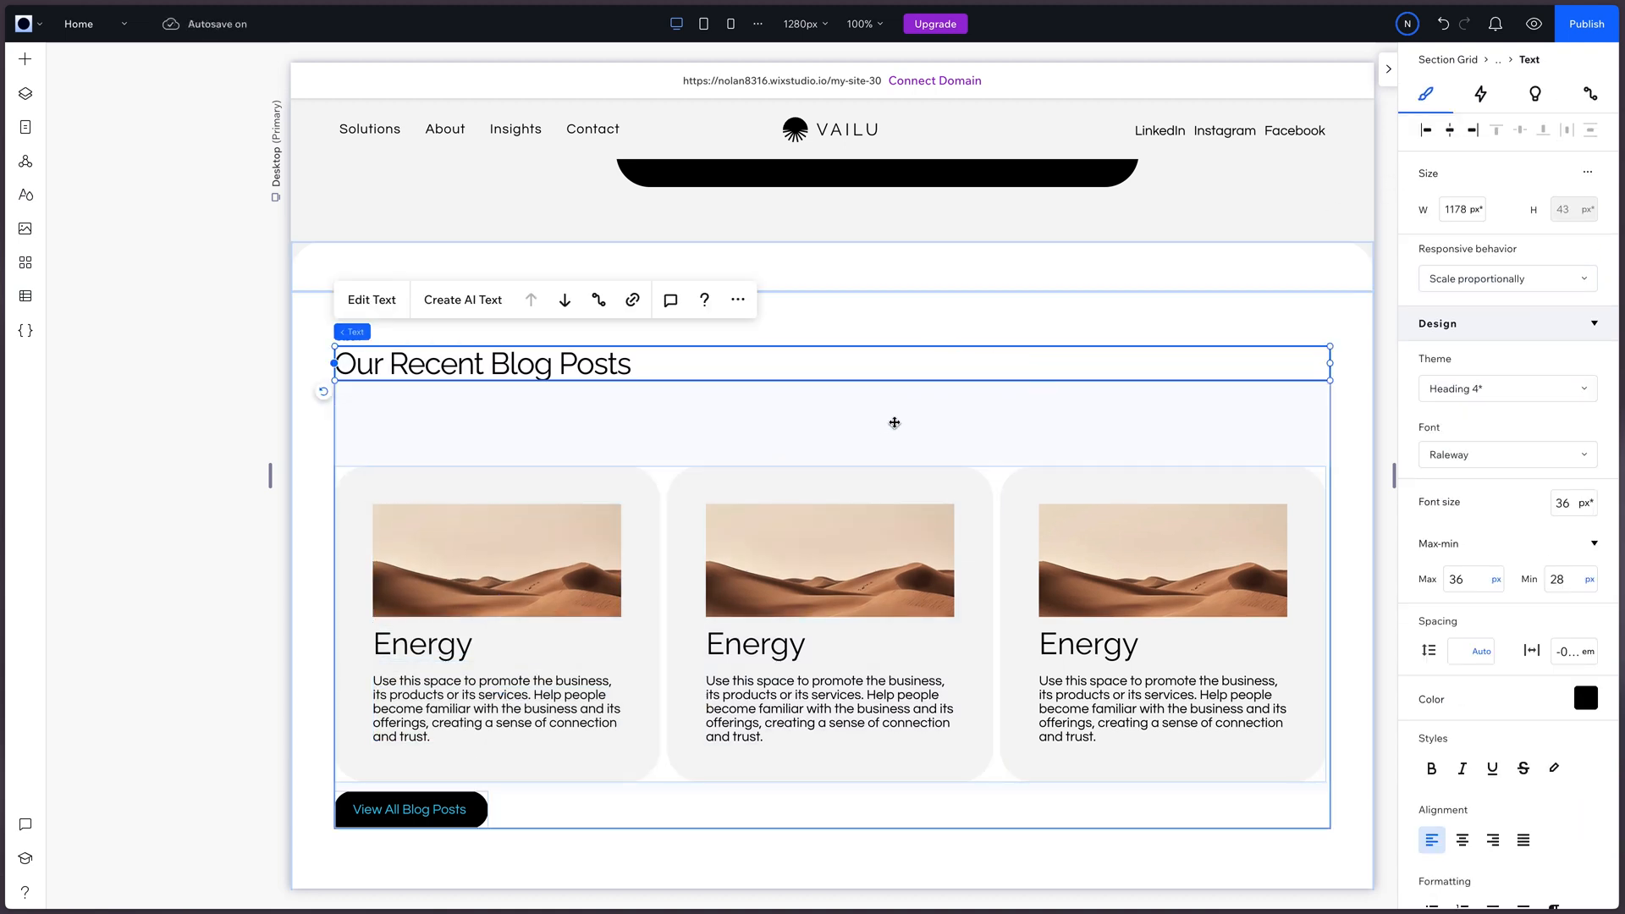
{"action": "left_click", "coordinate": [495, 561]}
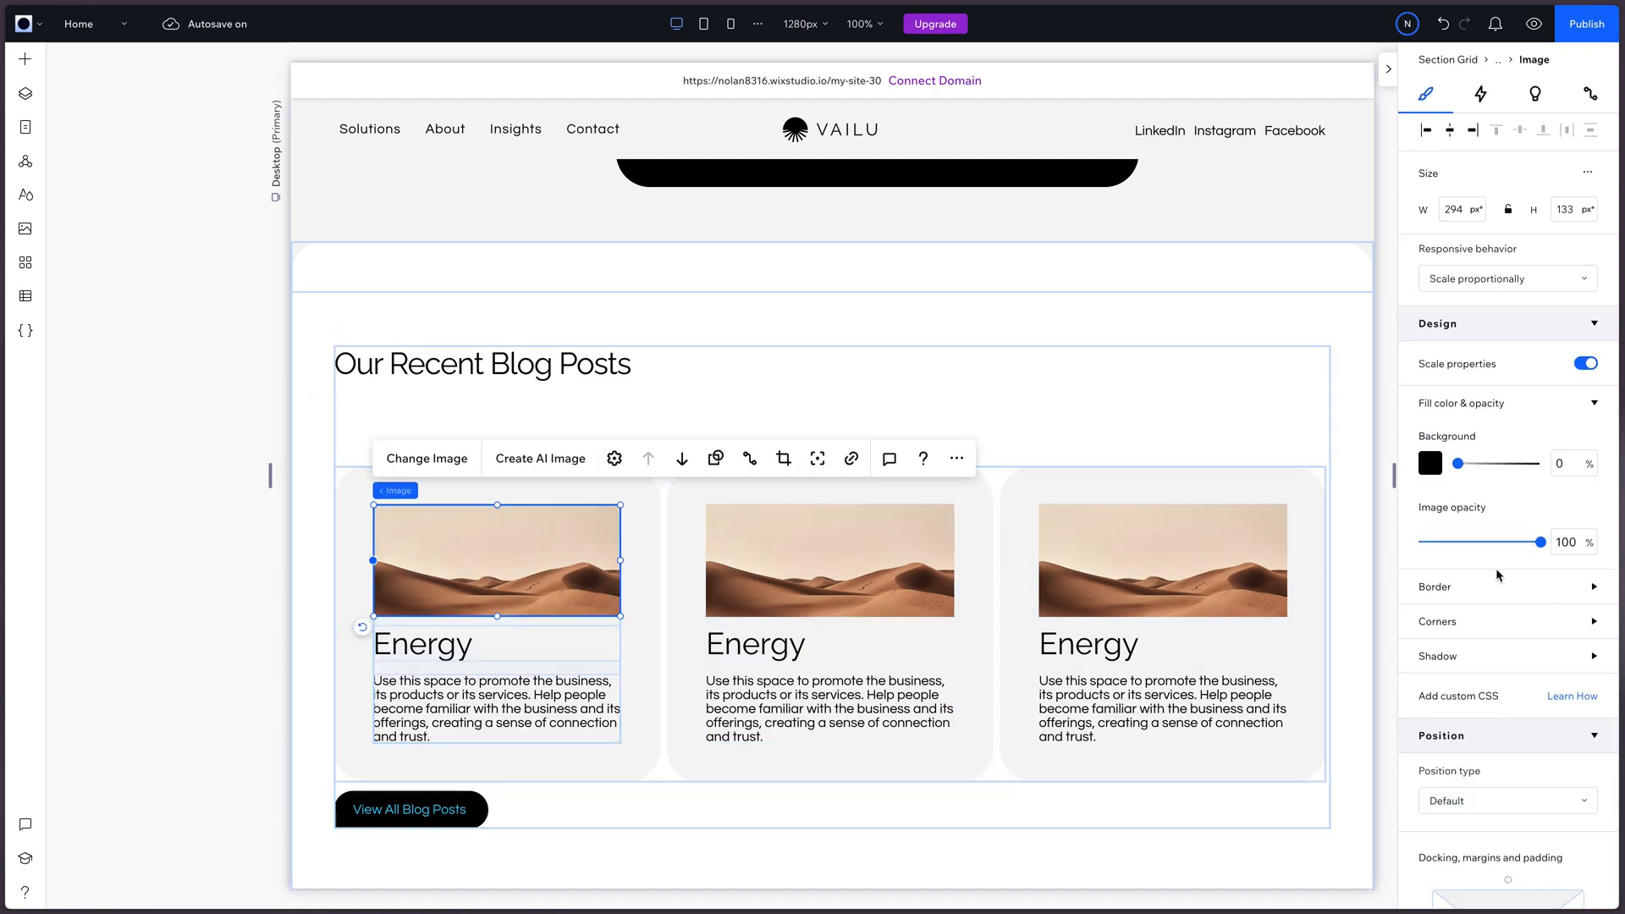
{"action": "left_click", "coordinate": [1436, 620]}
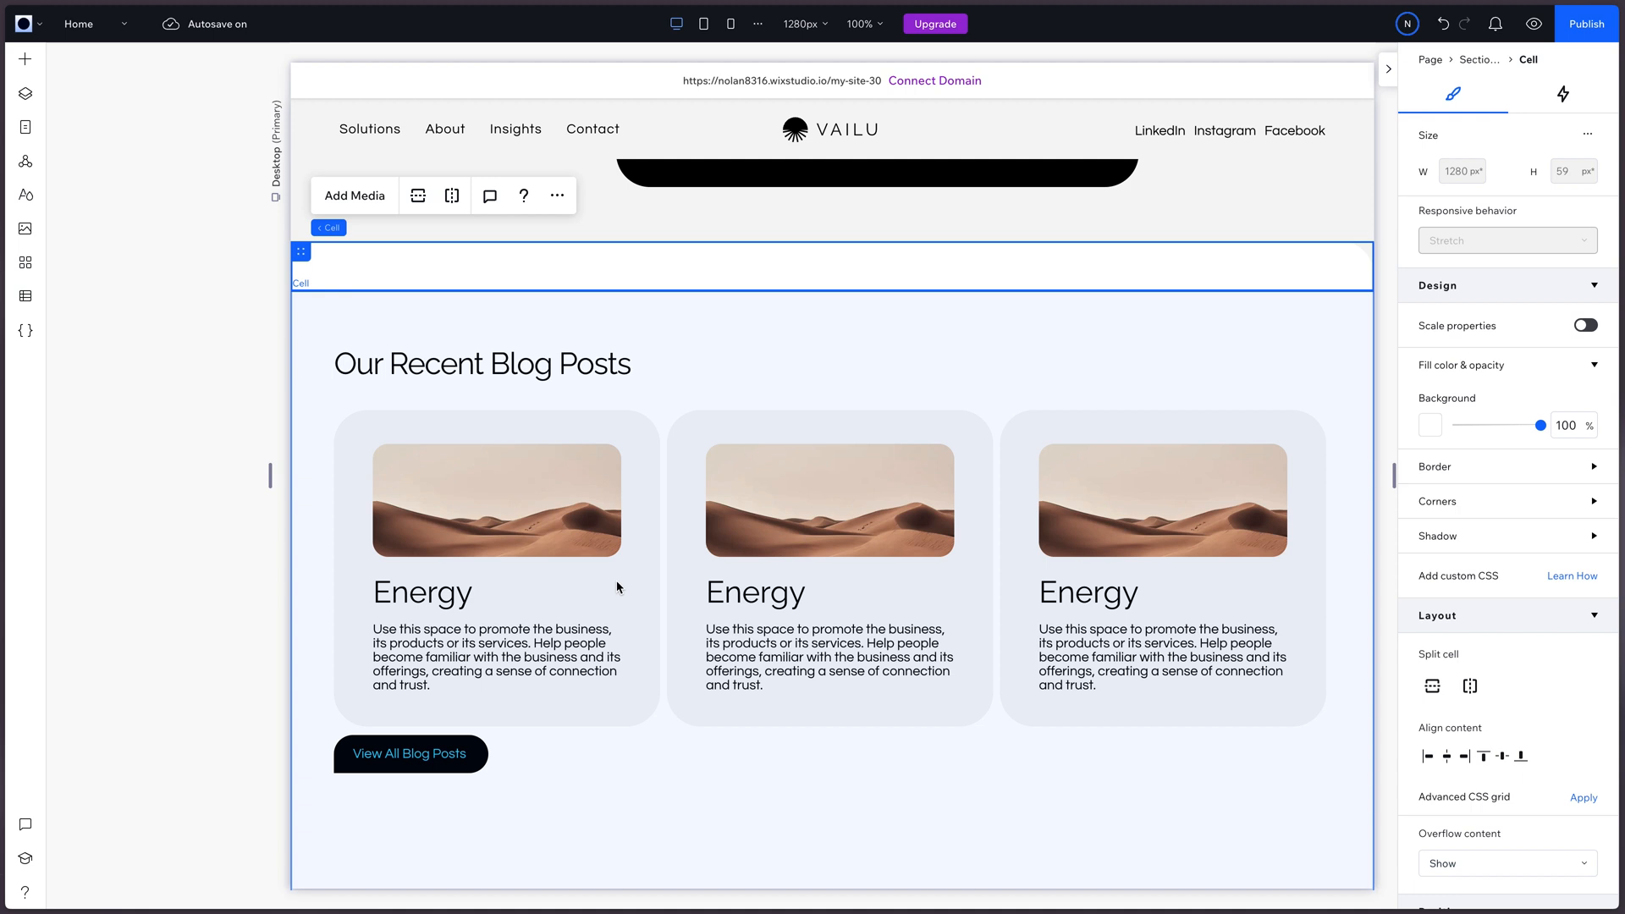
{"action": "mouse_move", "coordinate": [654, 587]}
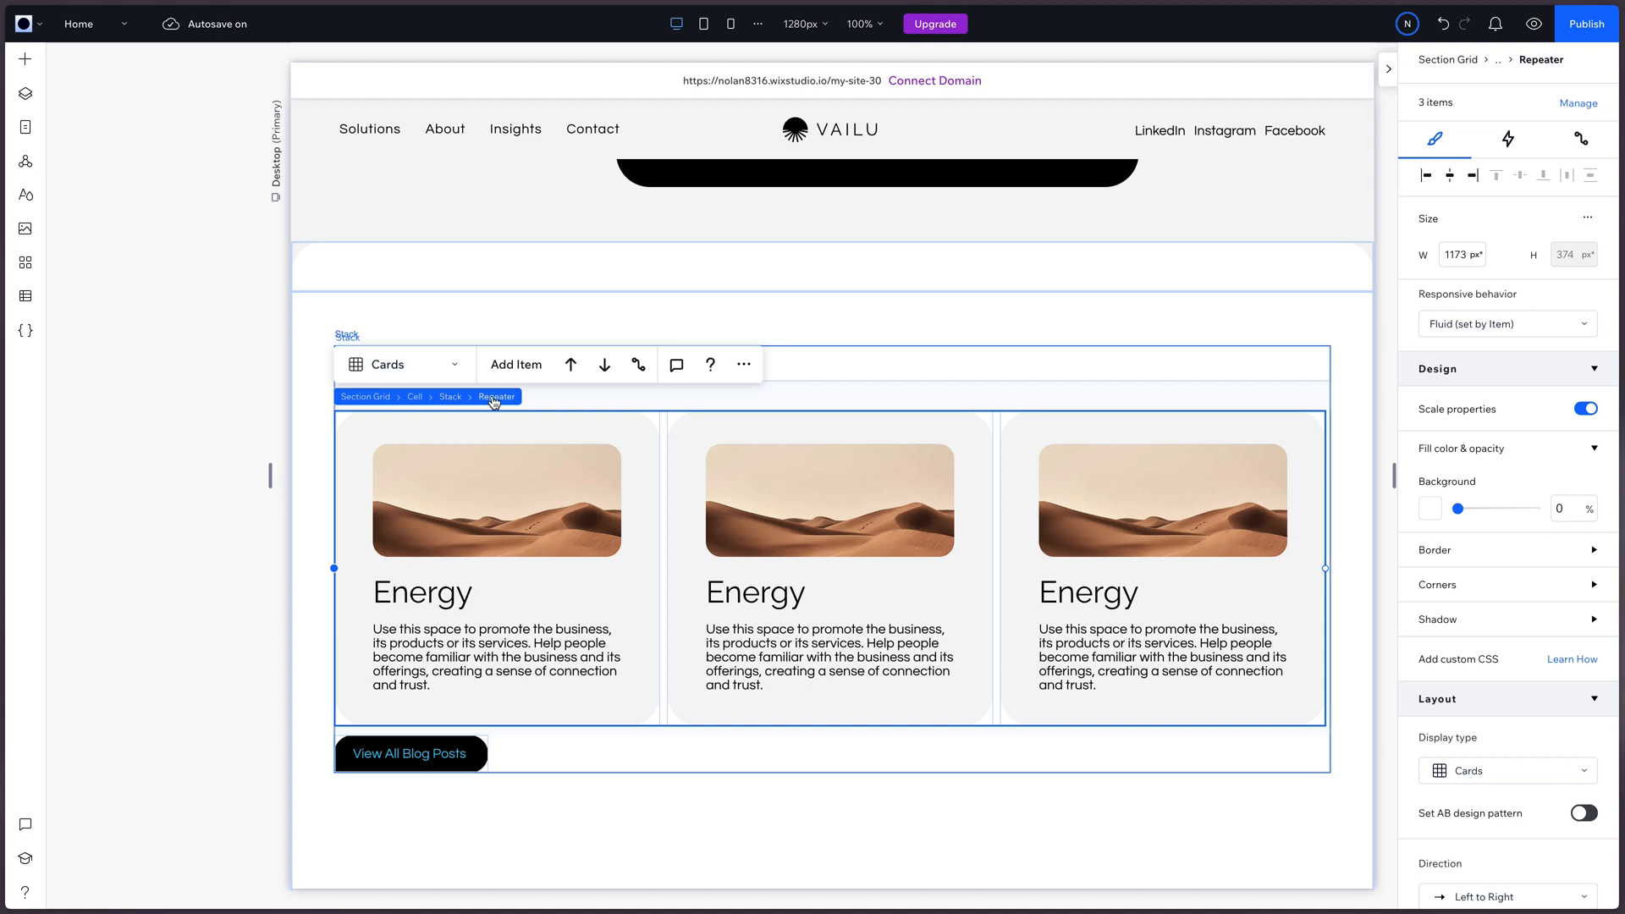
{"action": "mouse_move", "coordinate": [638, 364]}
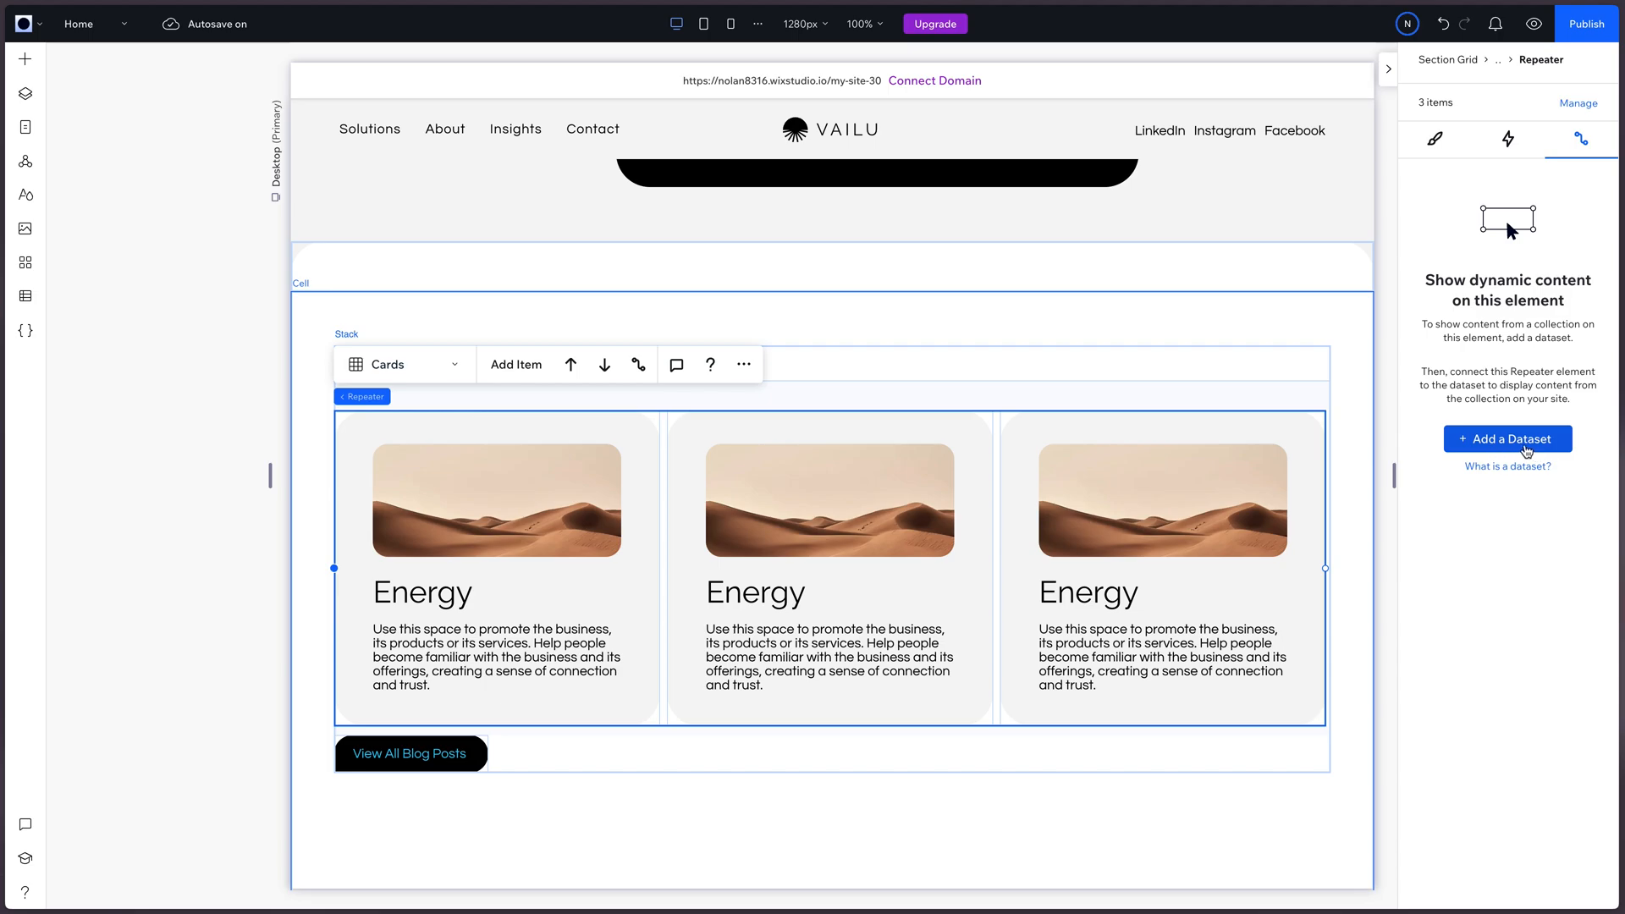
Step: Connect the repeater to a new 'Blog Feed' dataset from the News collection
{"action": "left_click", "coordinate": [1506, 438]}
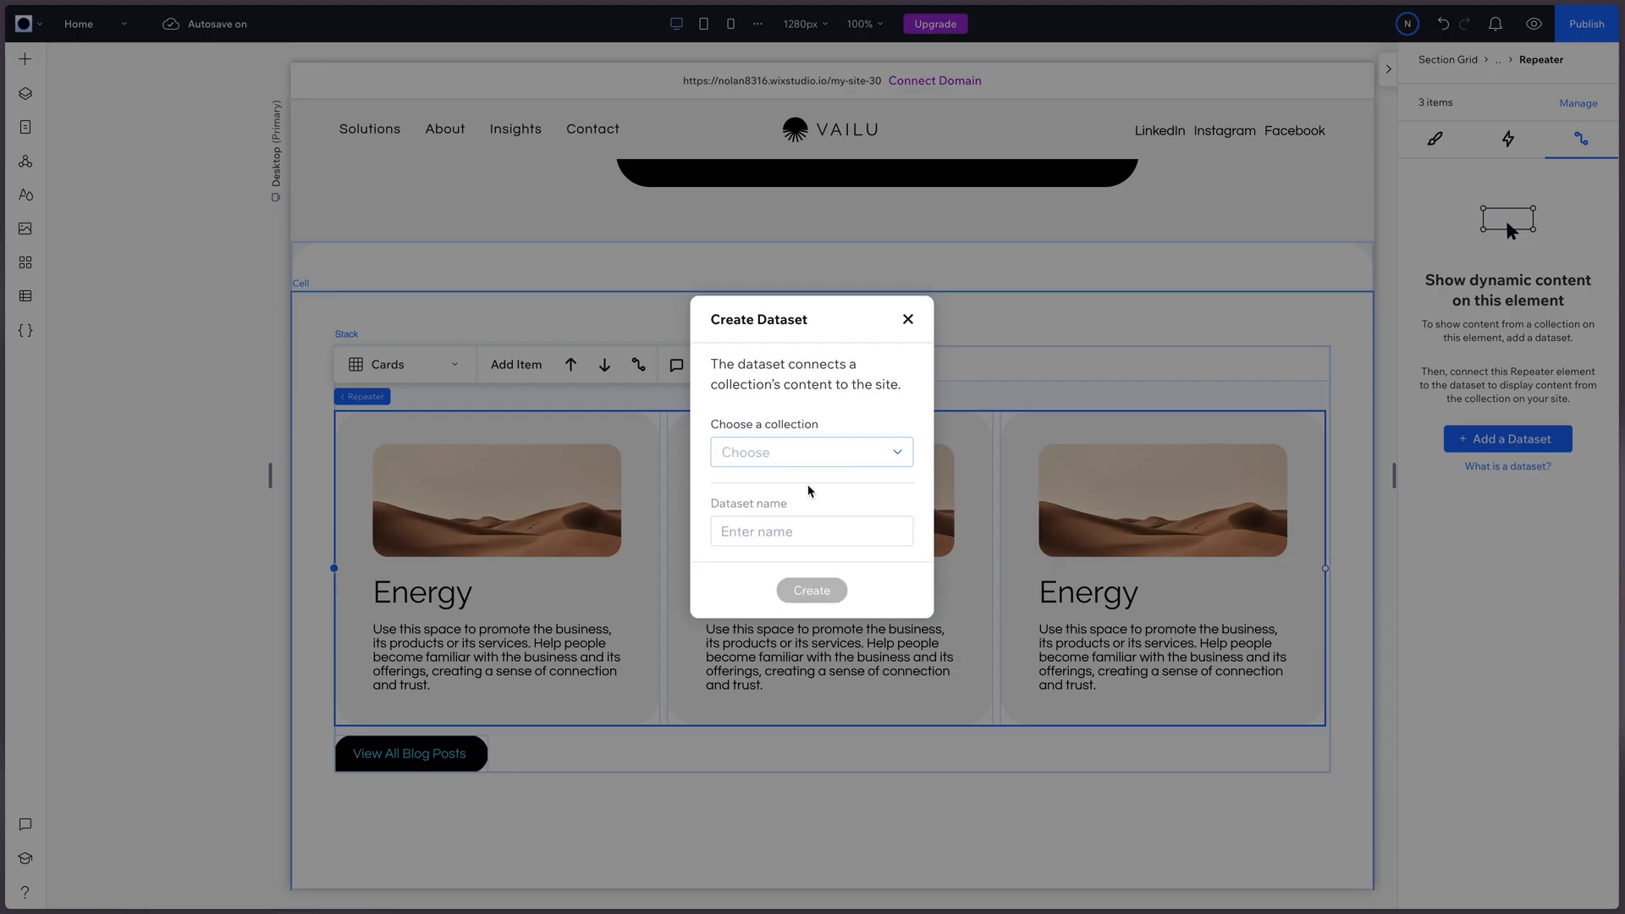
{"action": "left_click", "coordinate": [811, 452]}
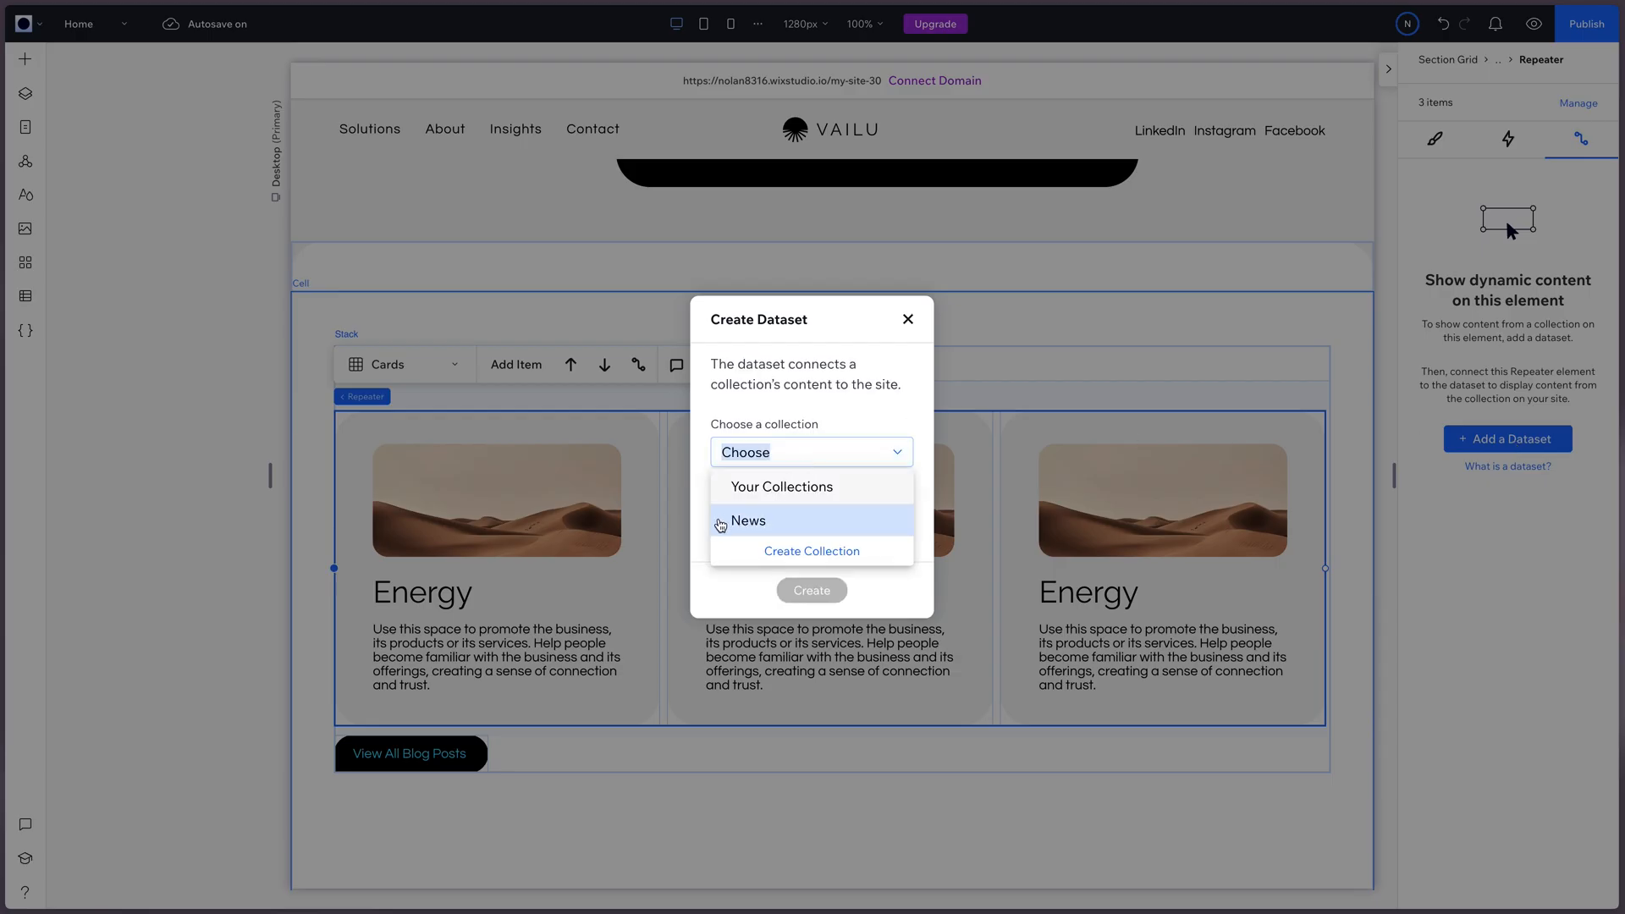
{"action": "mouse_move", "coordinate": [765, 528]}
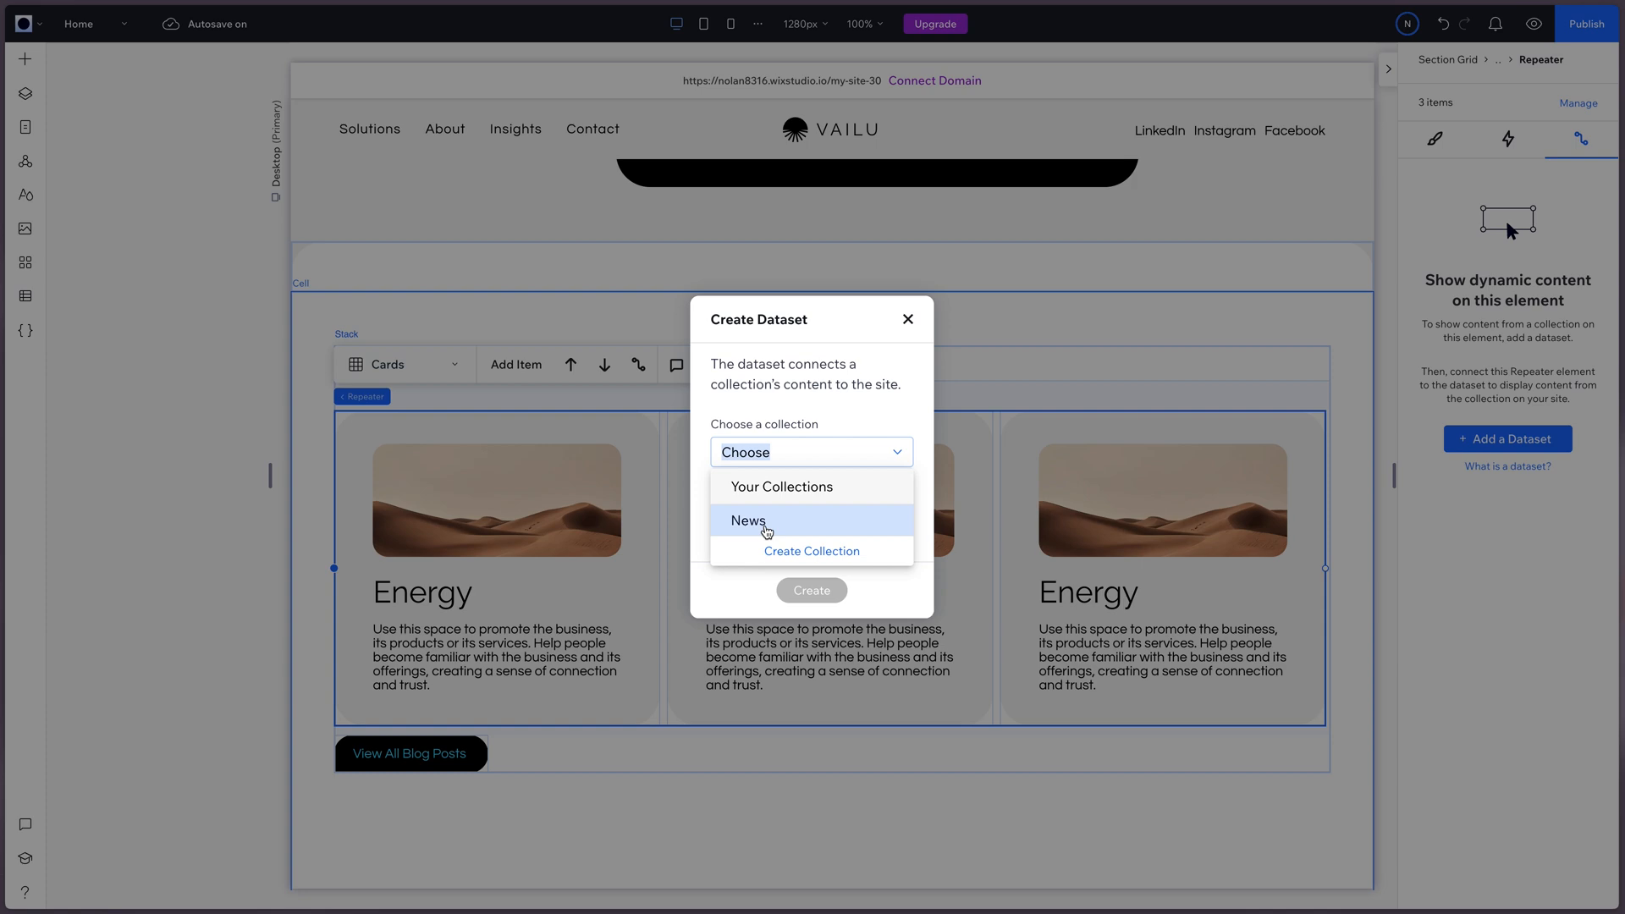
{"action": "left_click", "coordinate": [747, 520]}
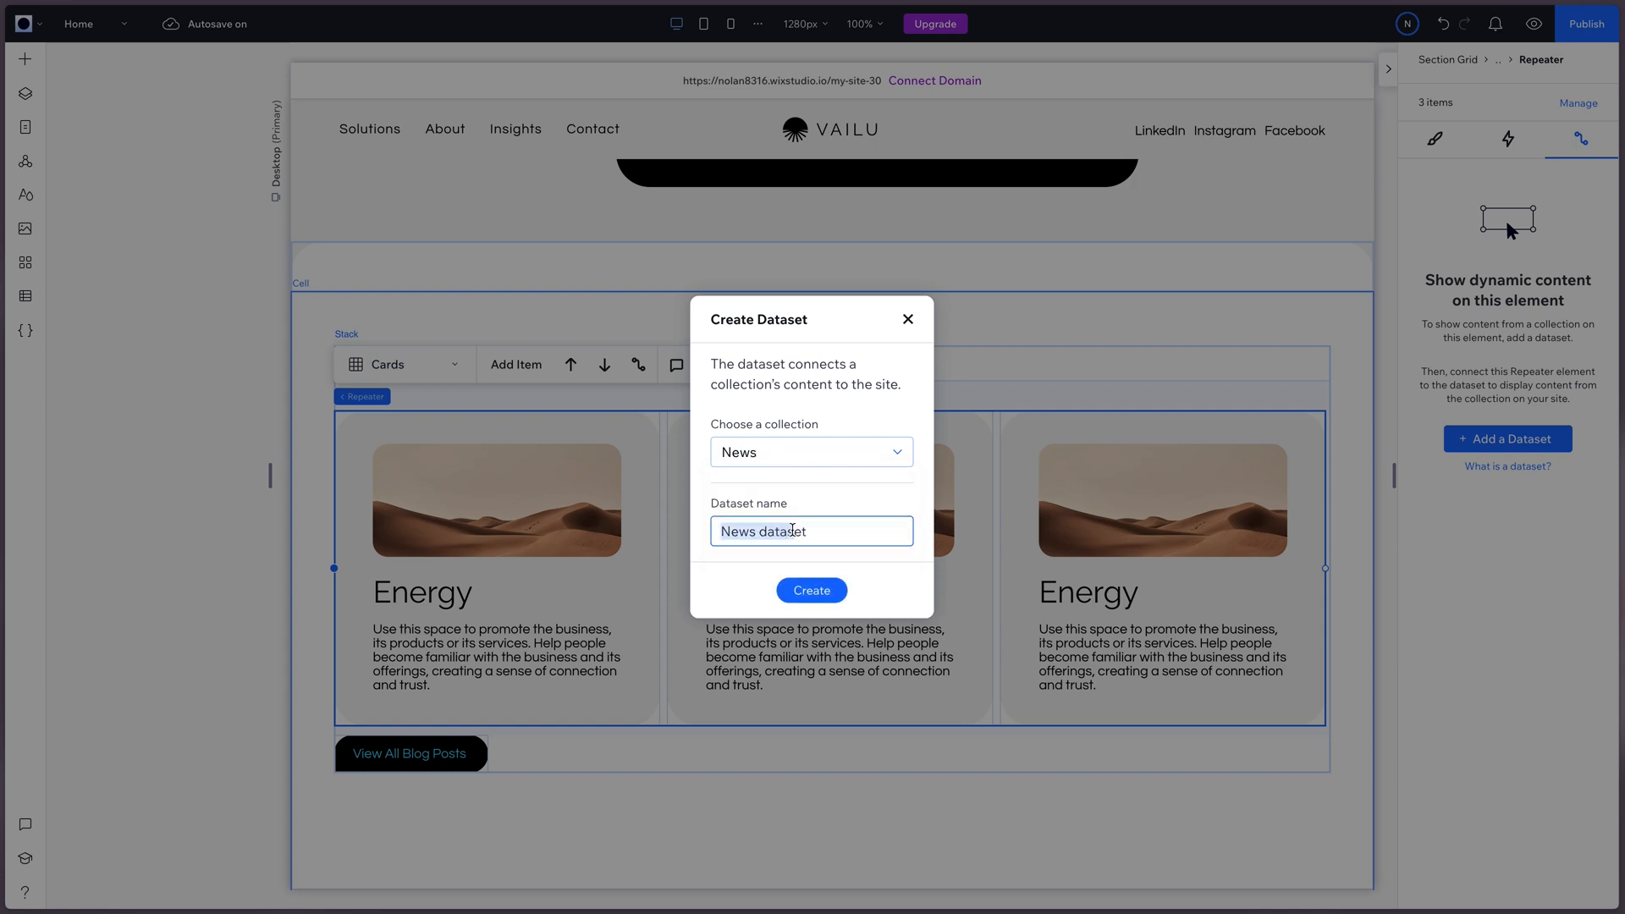
{"action": "type", "text": "Blog Fee"}
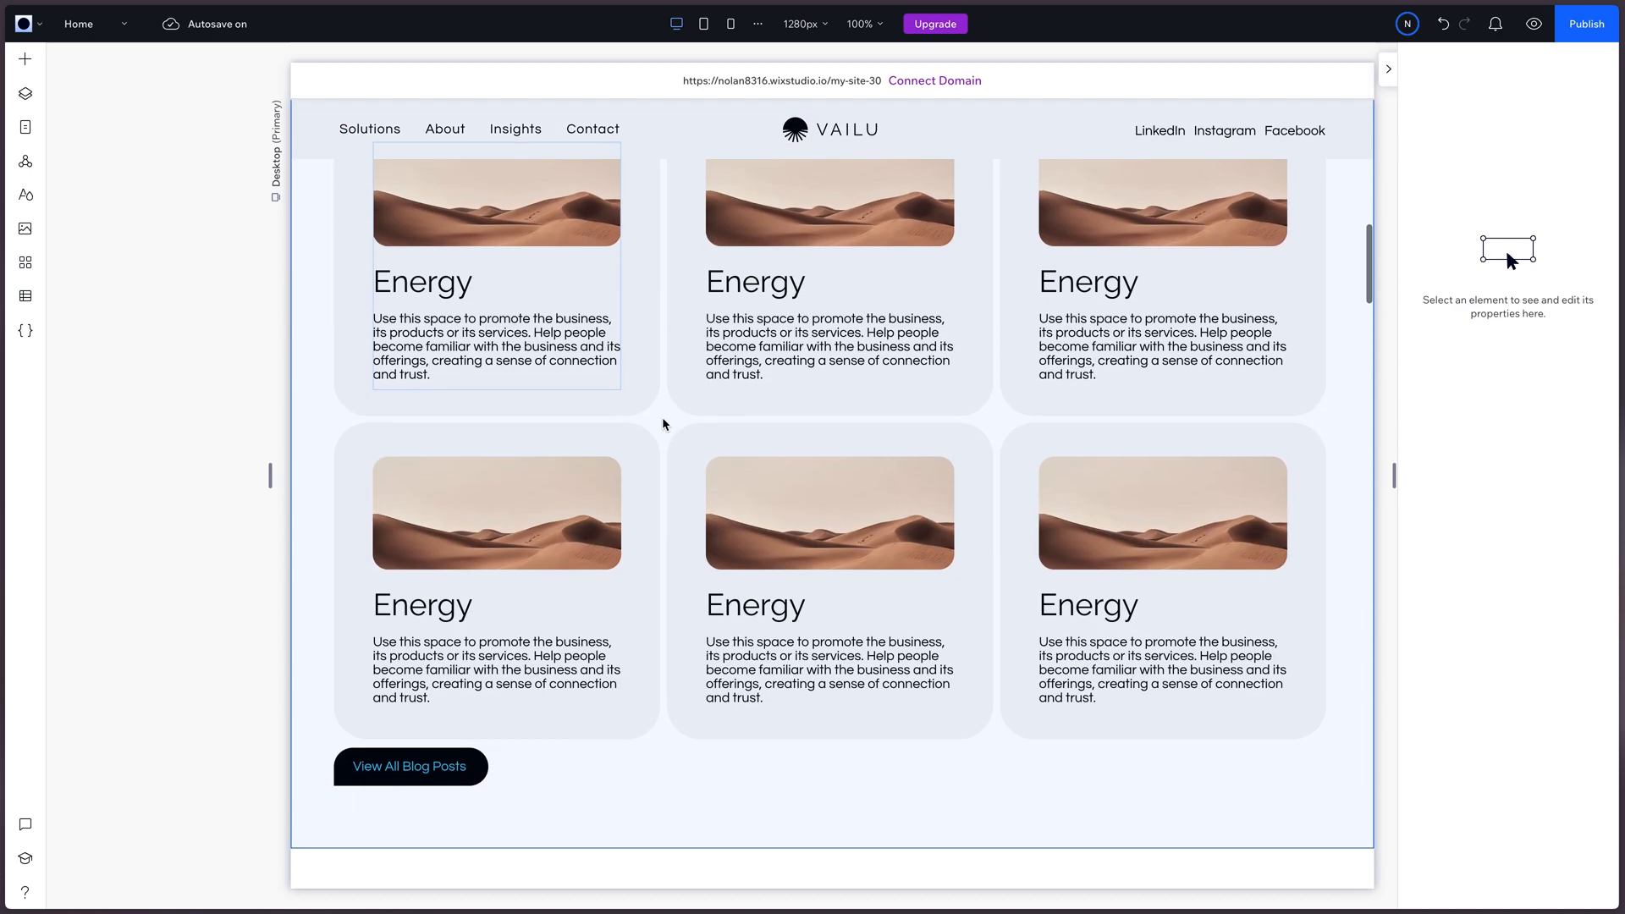
Step: Link the first card's image to the Image field and its heading to Title
{"action": "left_click", "coordinate": [495, 414]}
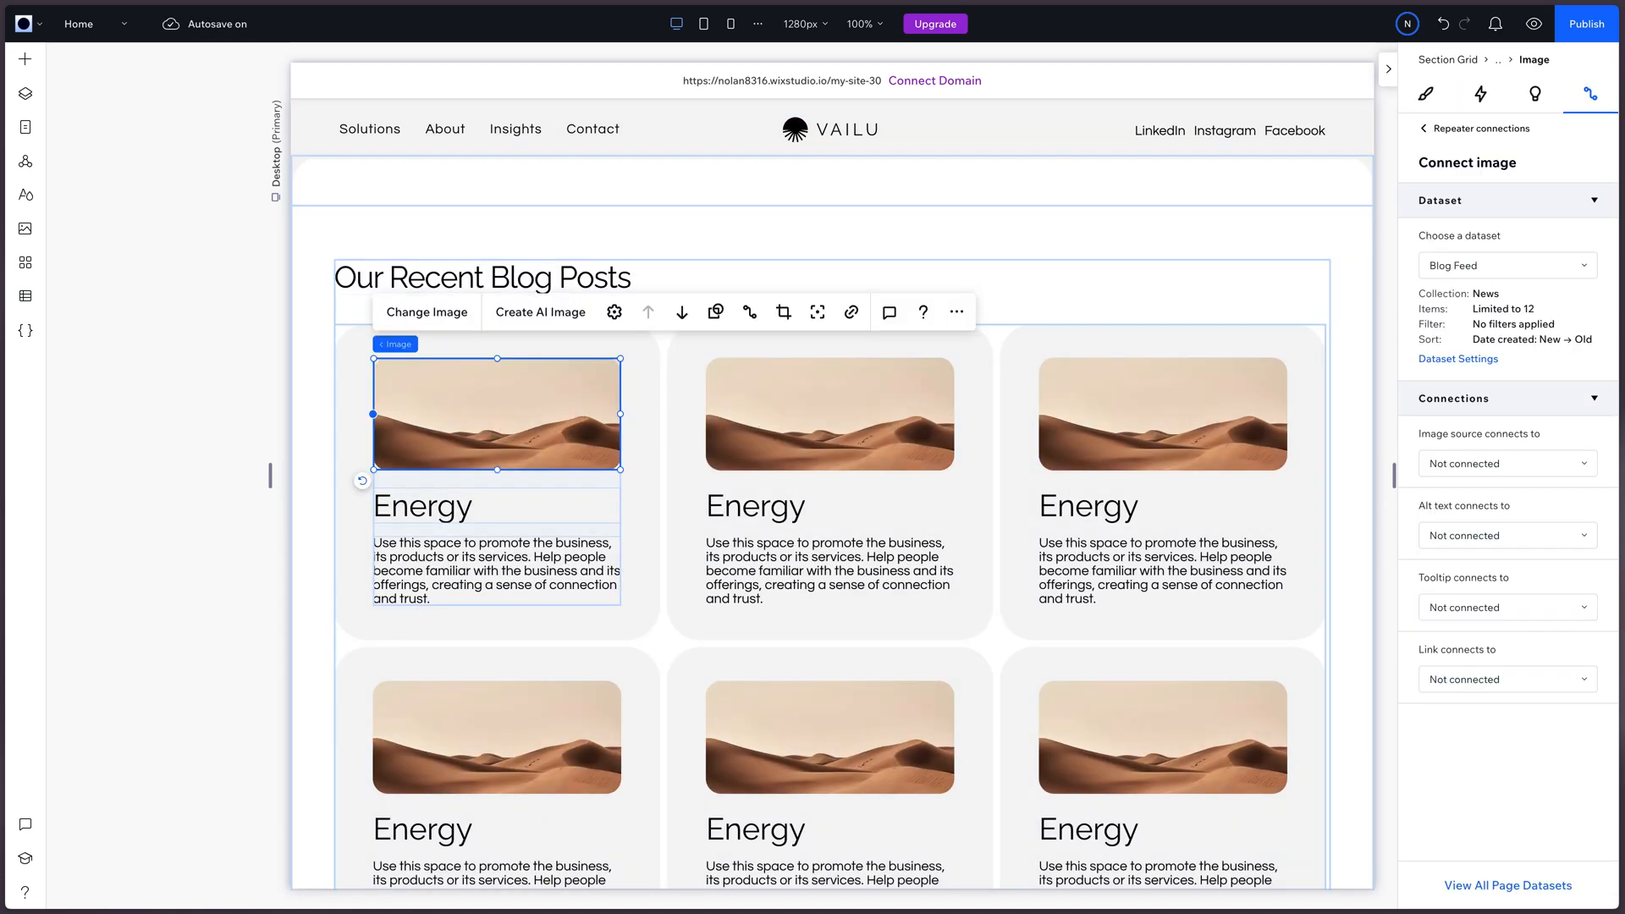
{"action": "left_click", "coordinate": [1504, 463]}
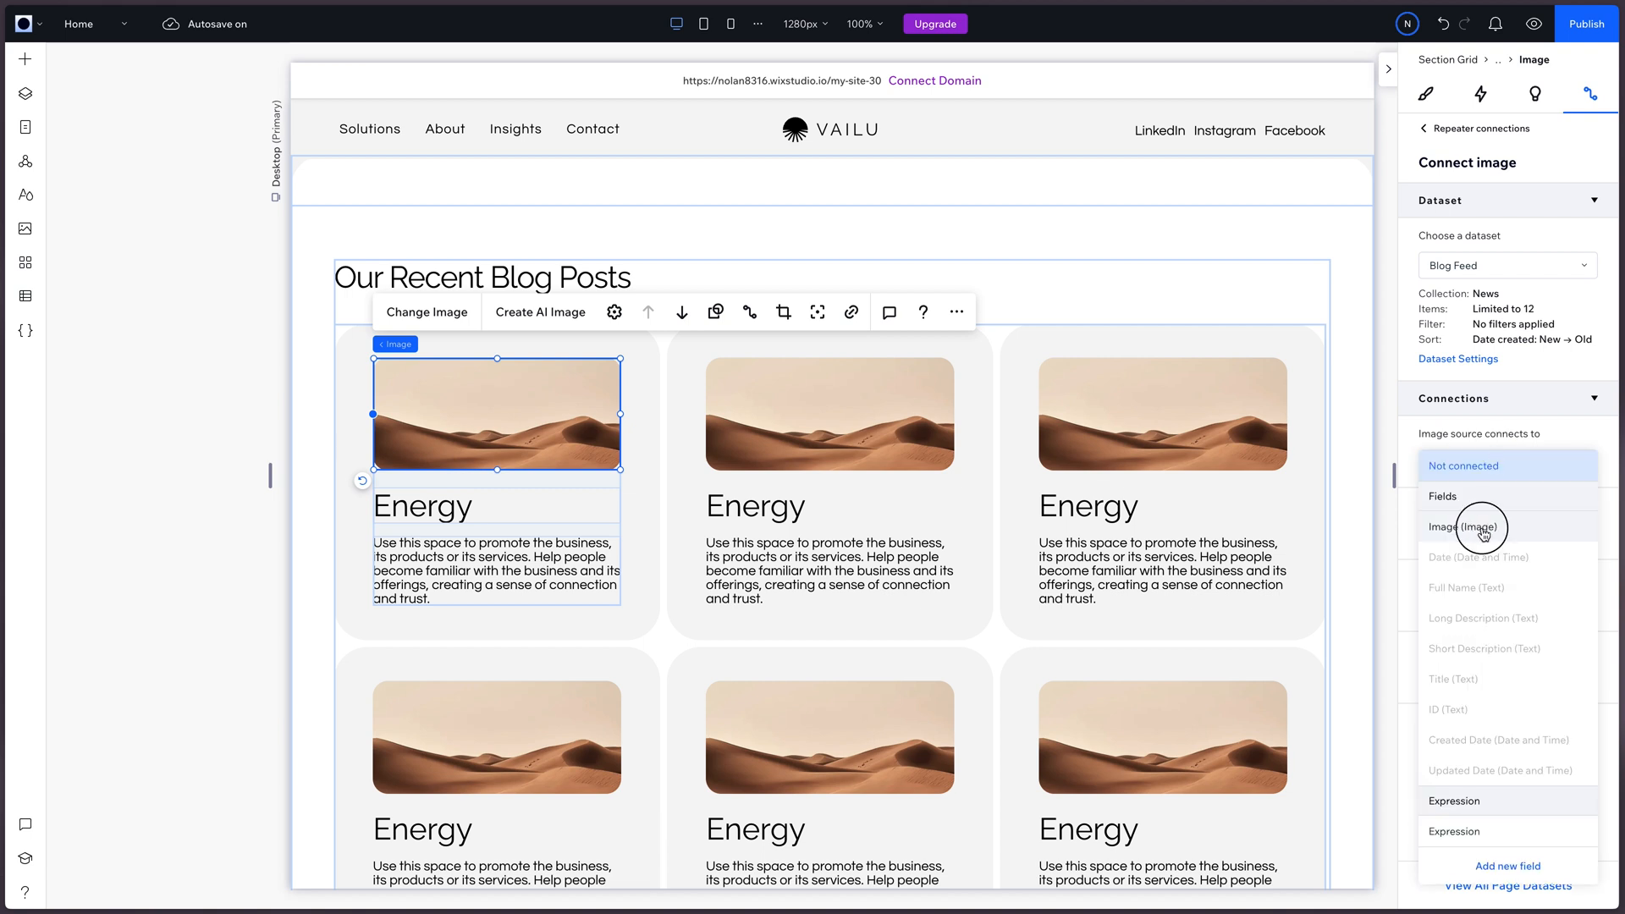
{"action": "left_click", "coordinate": [1461, 527]}
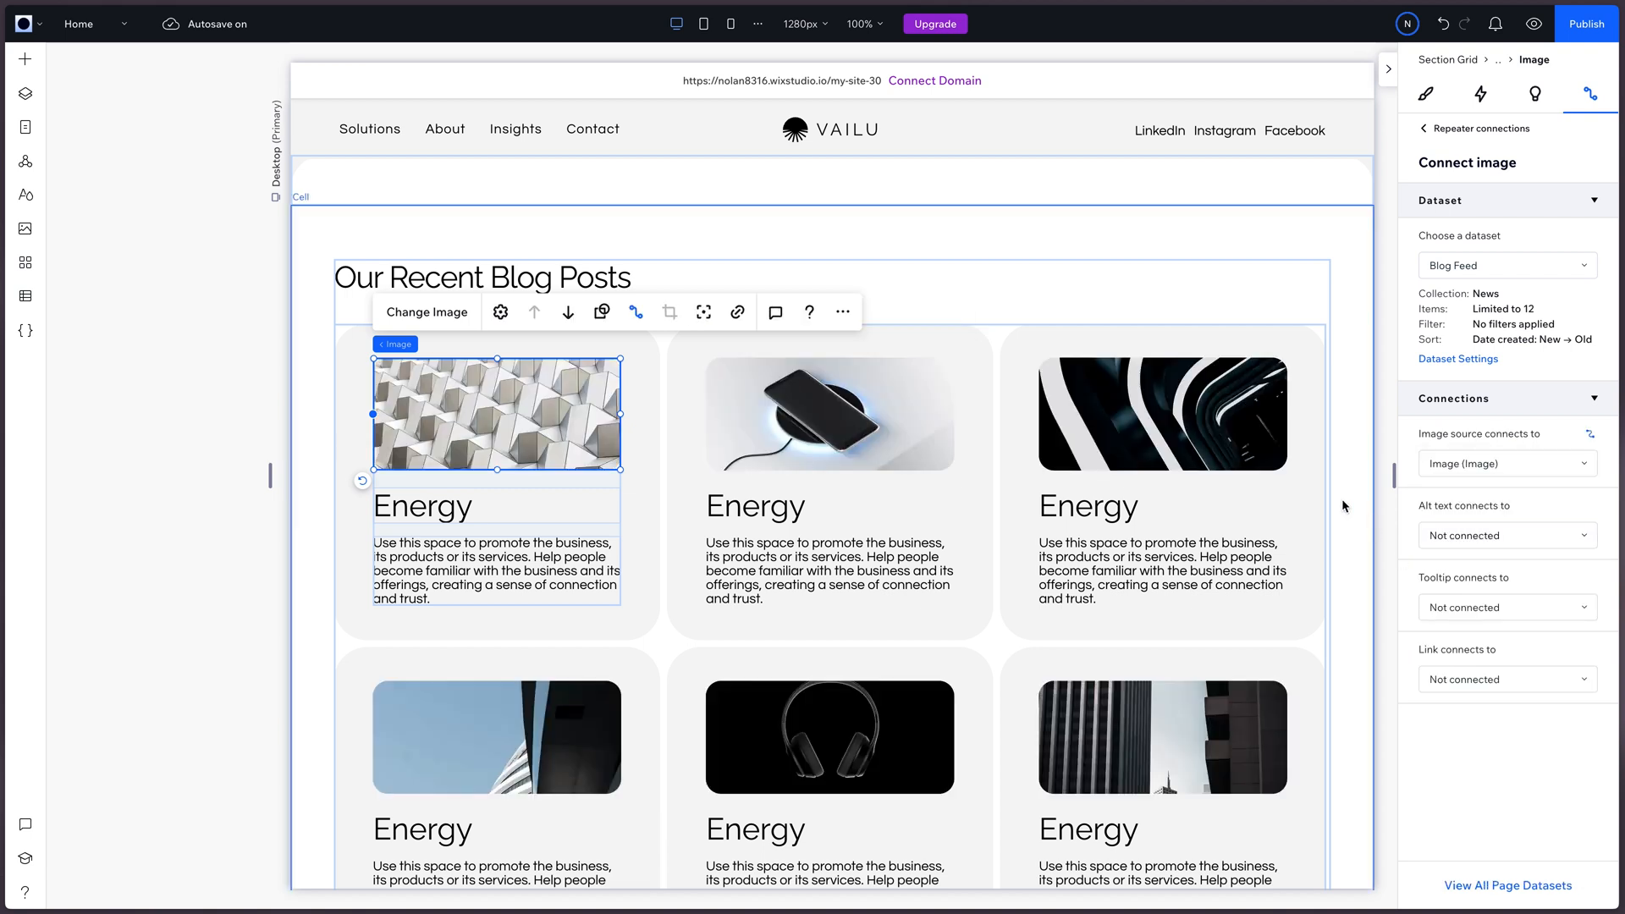
{"action": "left_click", "coordinate": [421, 506]}
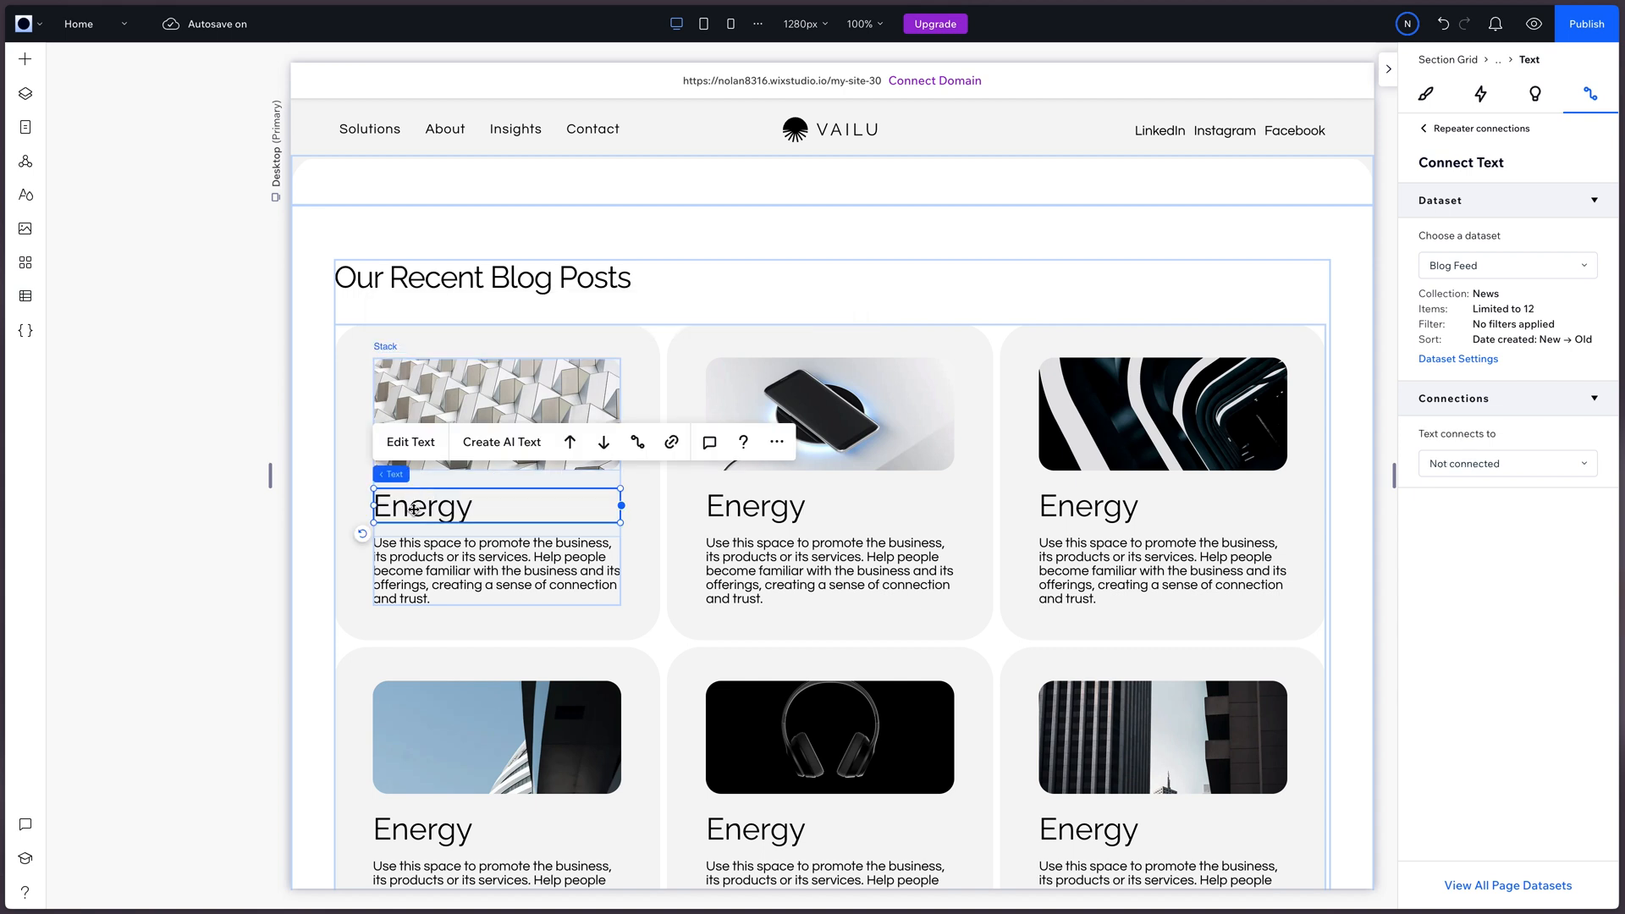
{"action": "left_click", "coordinate": [1505, 463]}
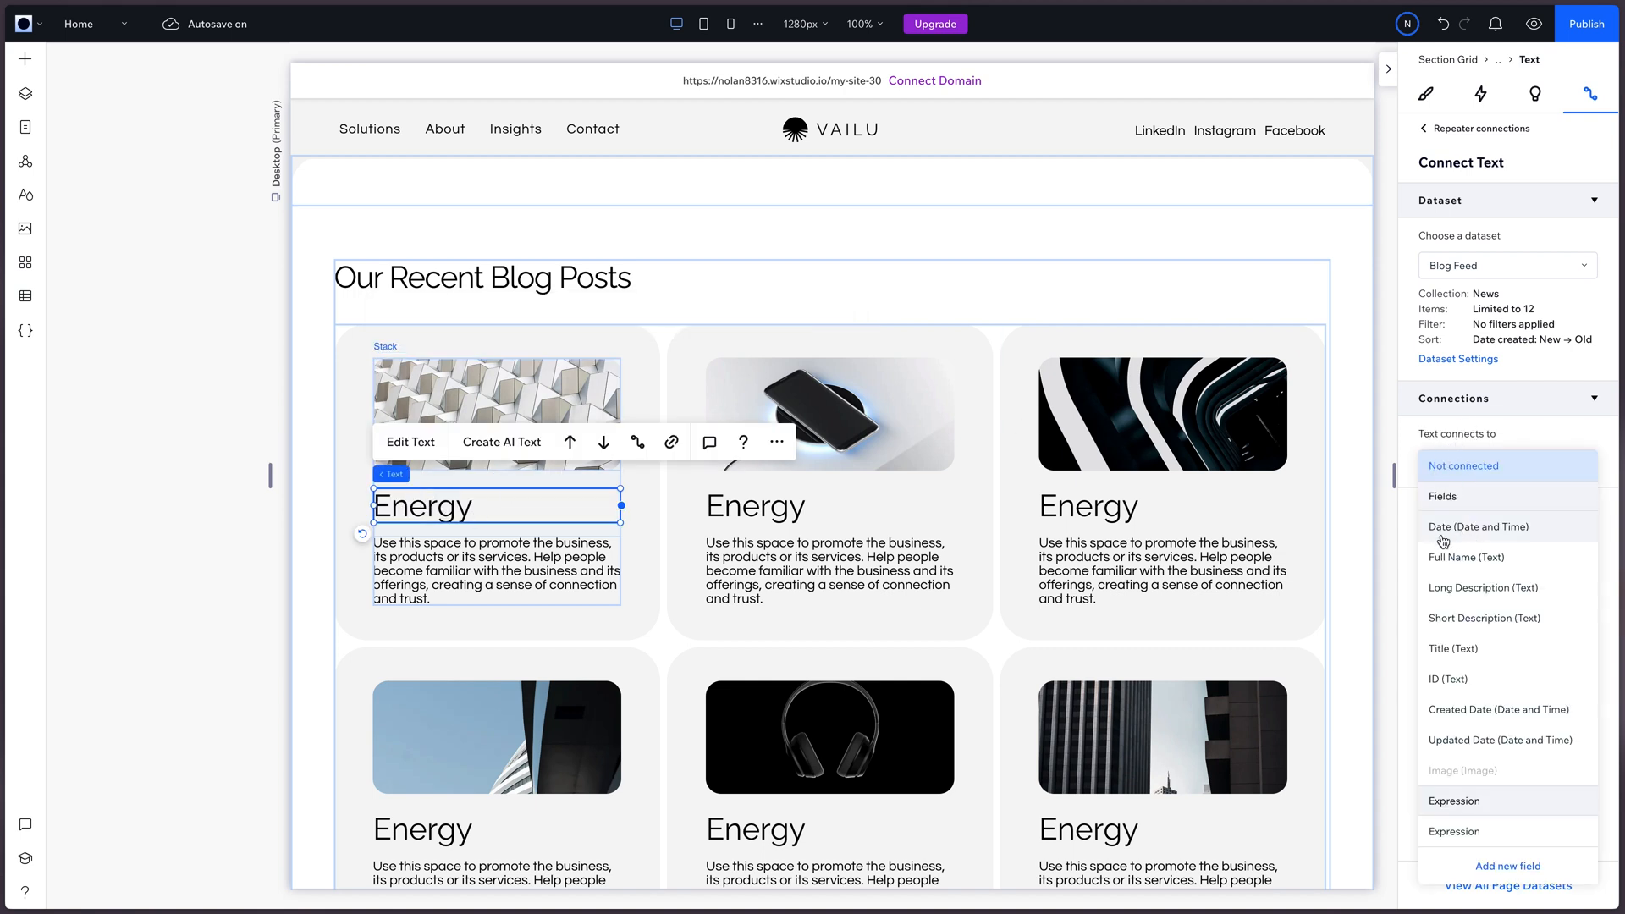
{"action": "mouse_move", "coordinate": [1464, 557]}
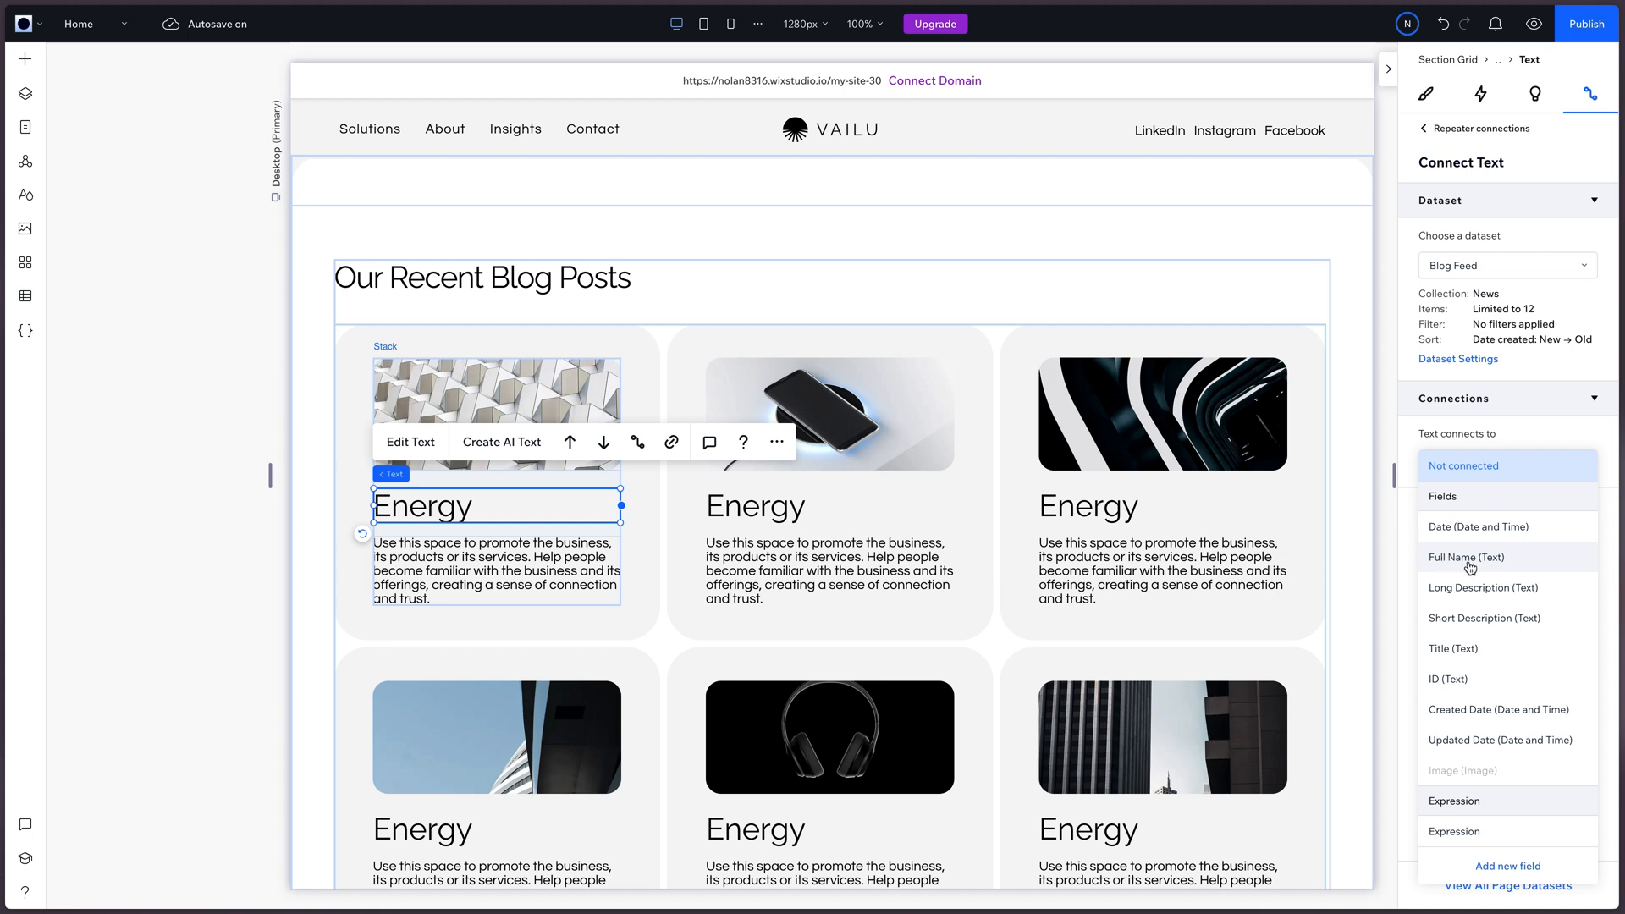
{"action": "mouse_move", "coordinate": [1472, 618]}
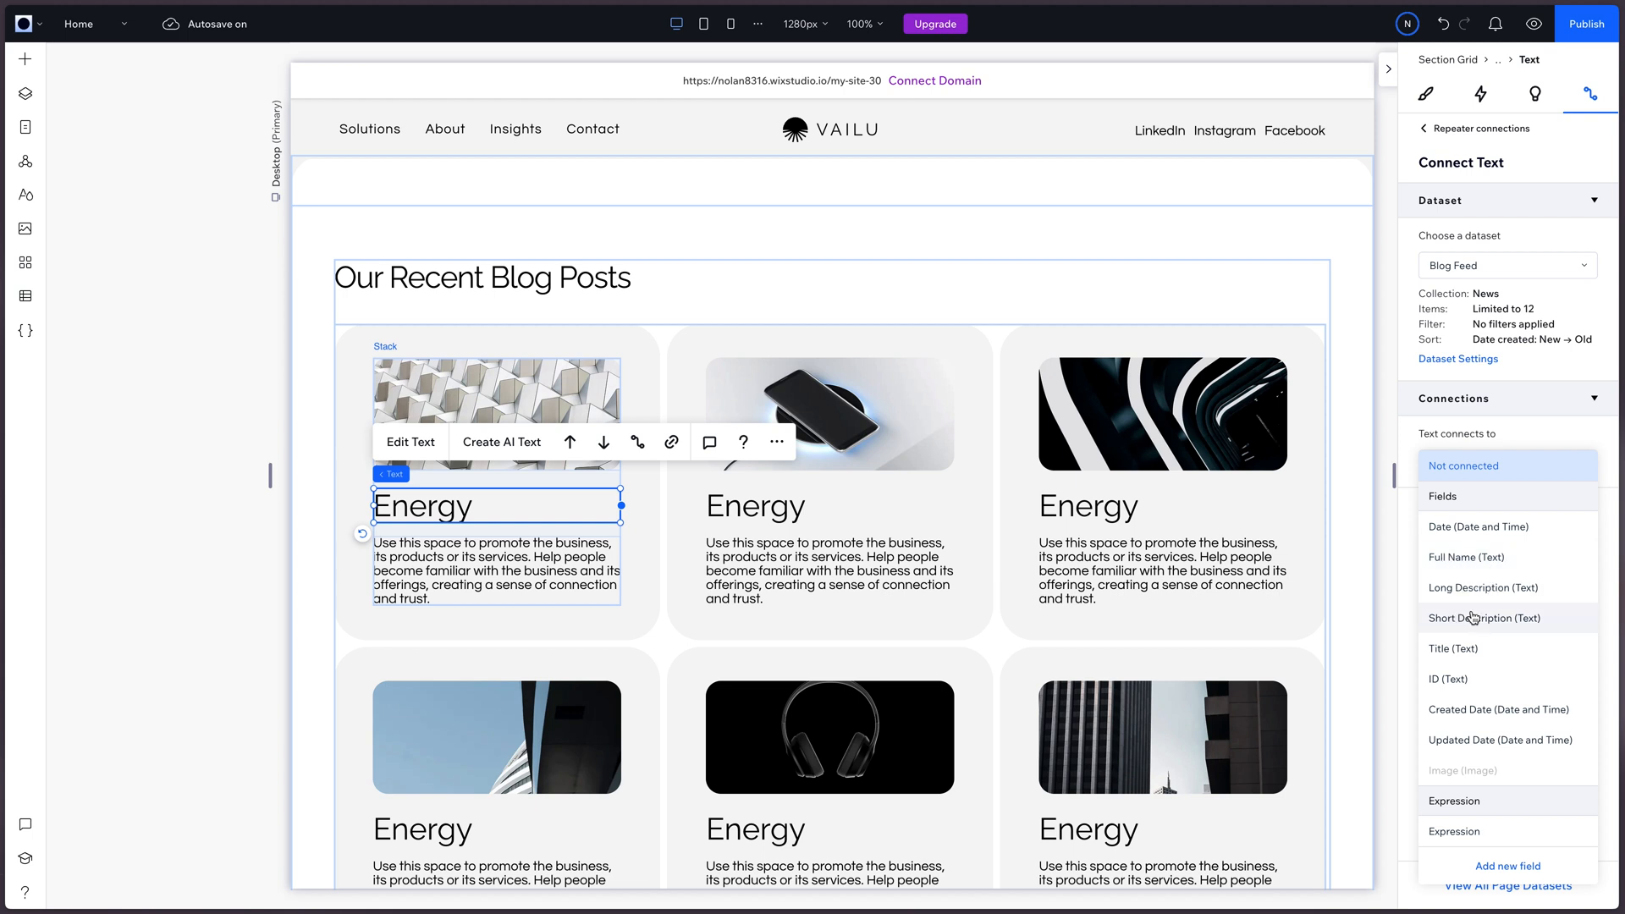
{"action": "left_click", "coordinate": [1452, 647]}
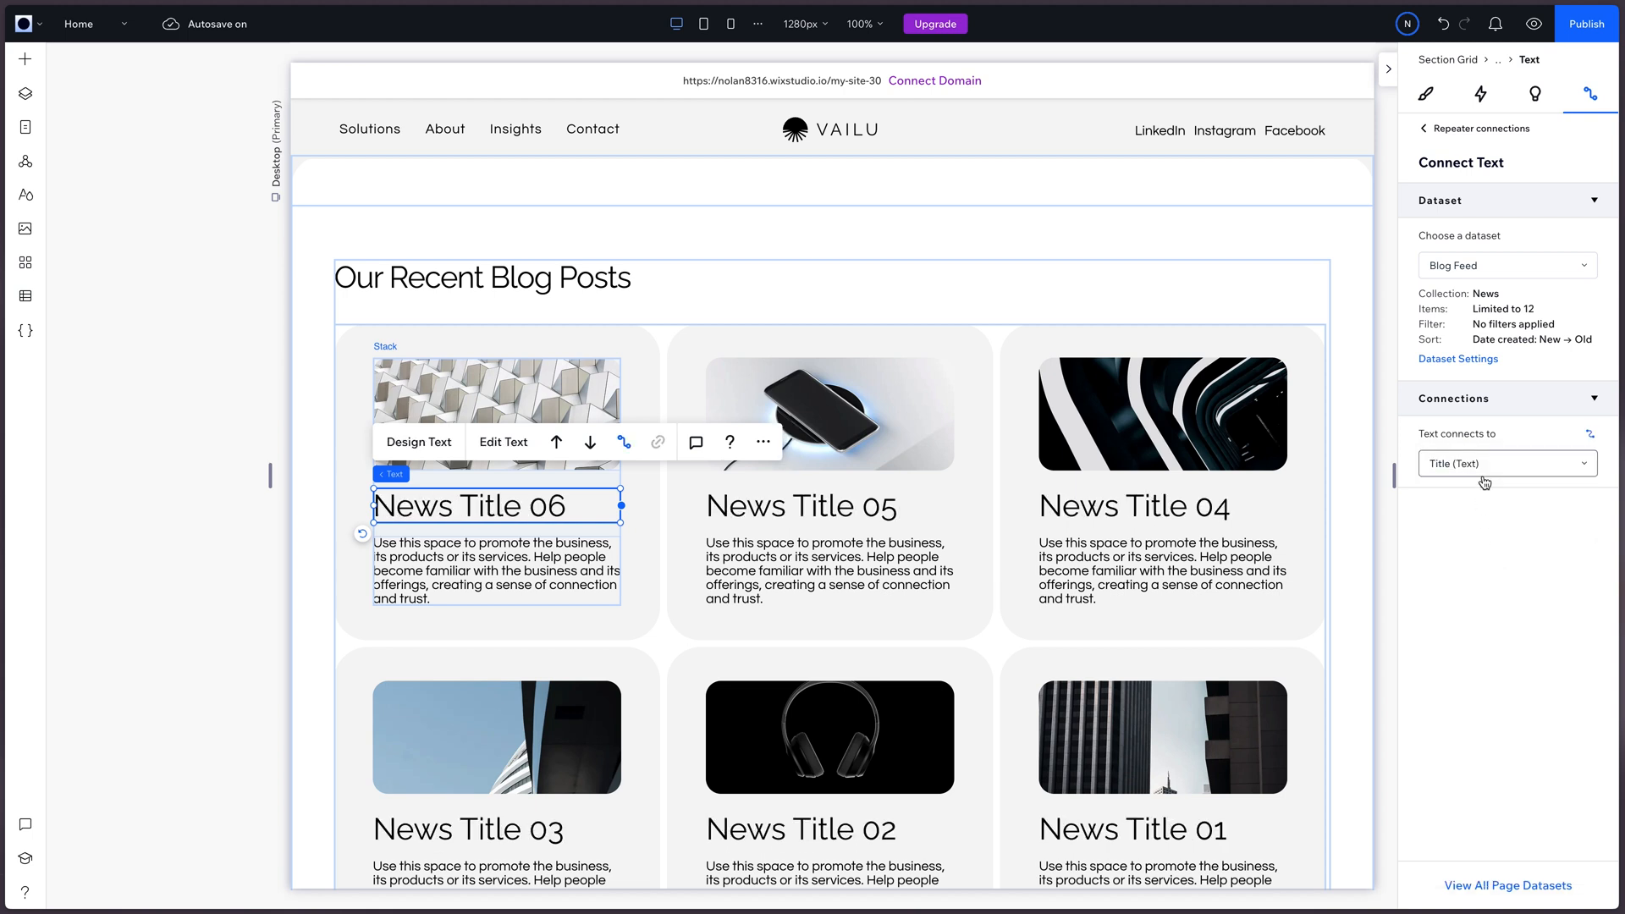
Step: Link the card's description paragraph to the Short Description field
{"action": "left_click", "coordinate": [1505, 463]}
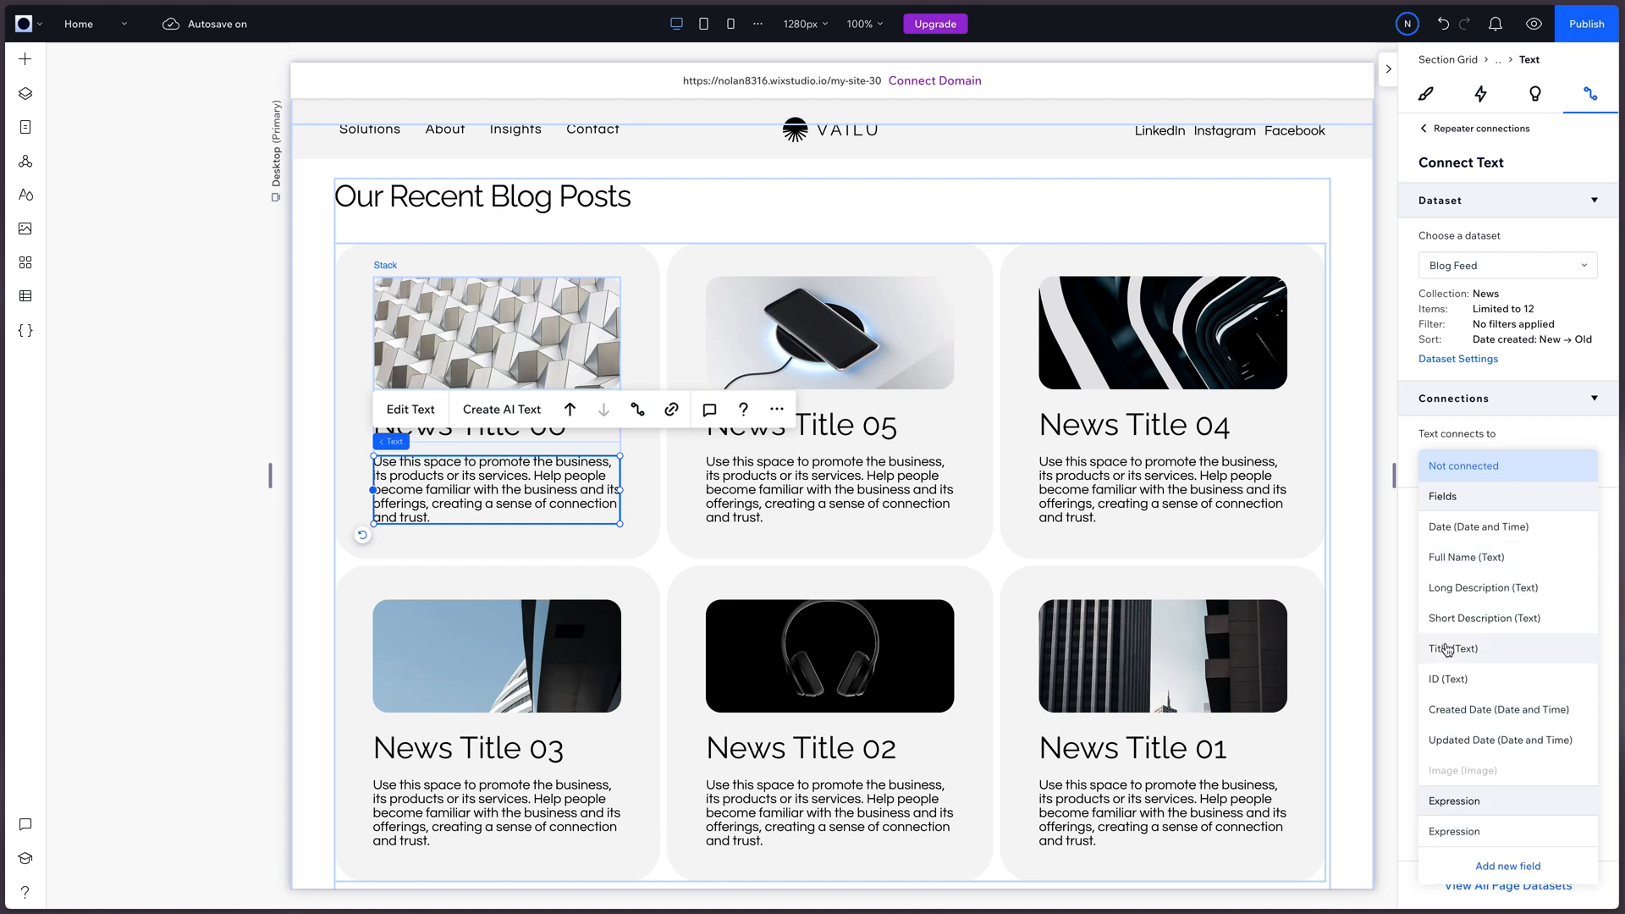
{"action": "left_click", "coordinate": [1465, 557]}
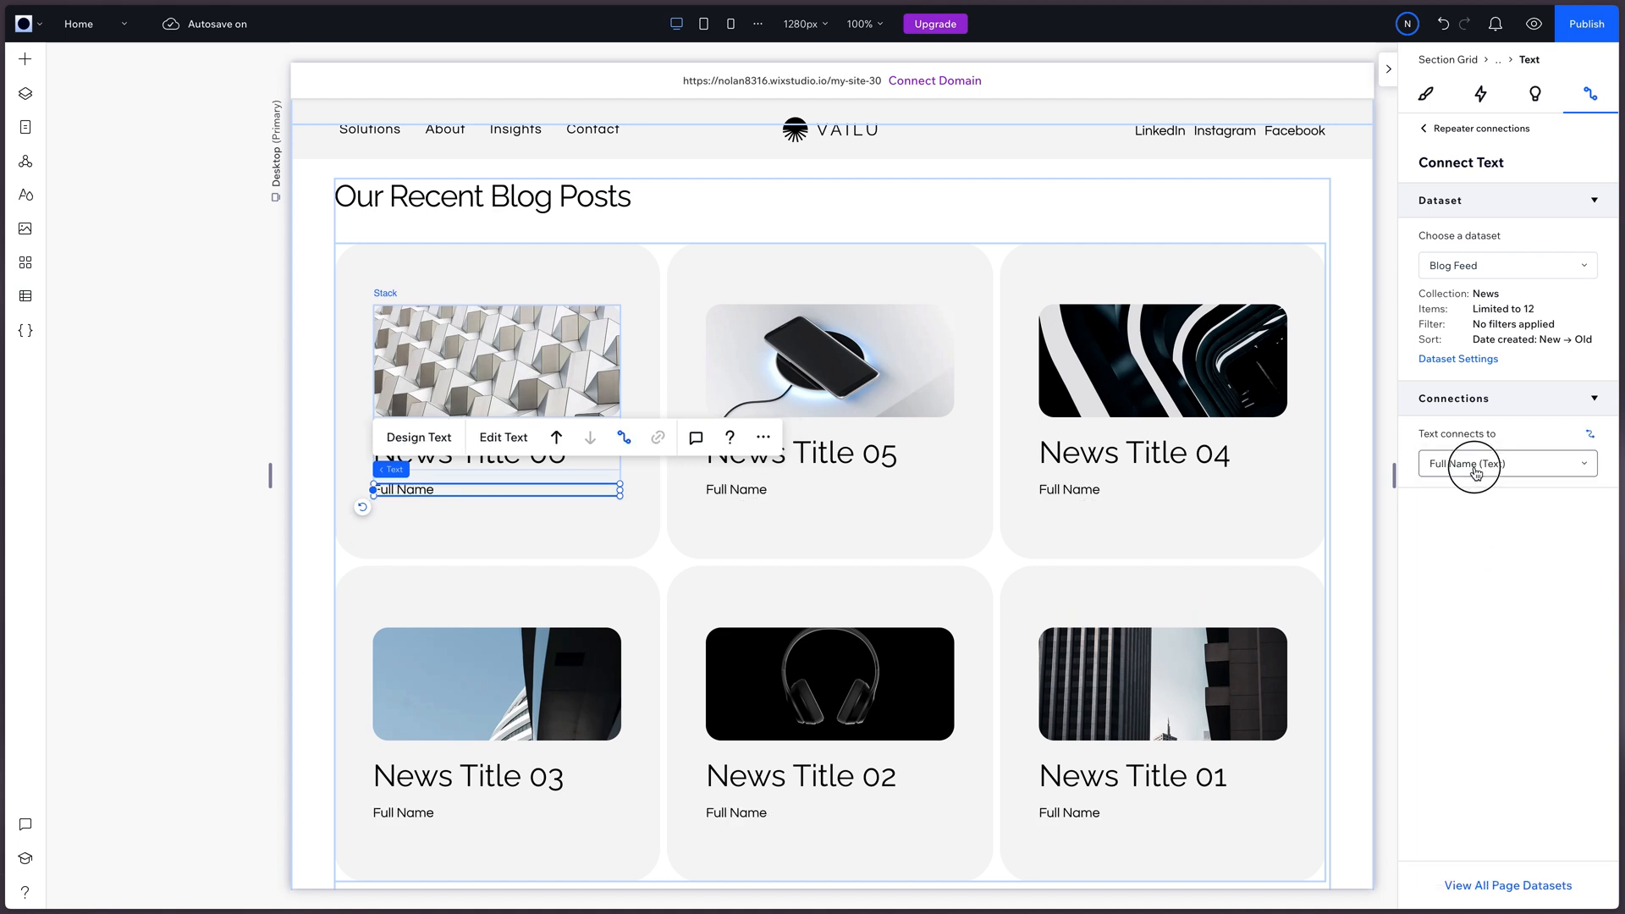
{"action": "left_click", "coordinate": [1505, 463]}
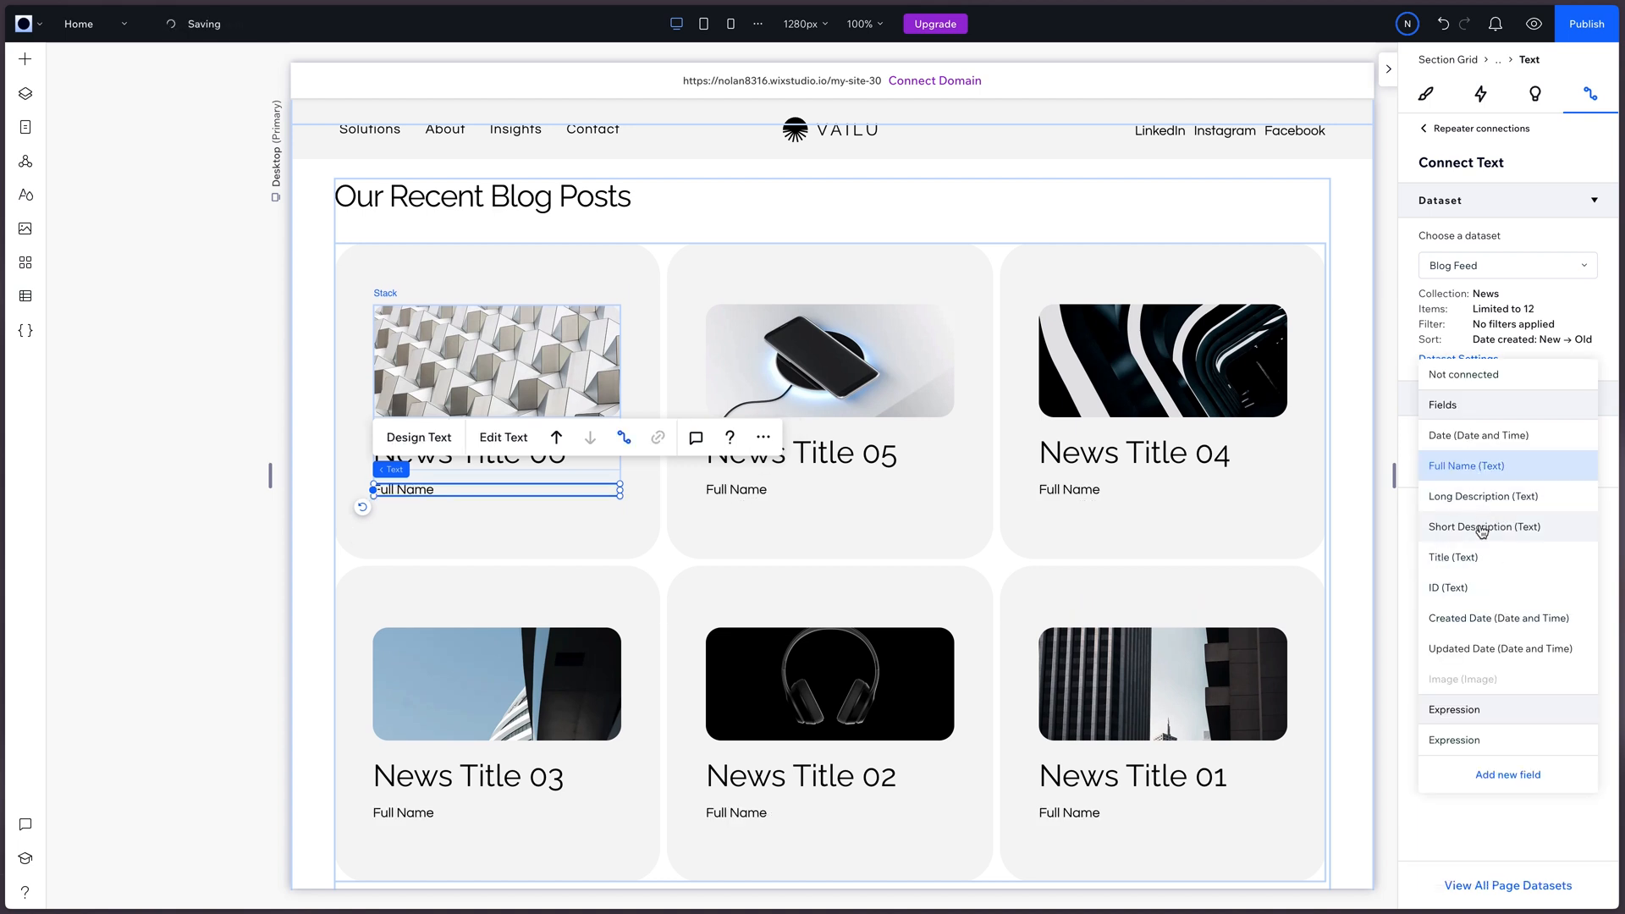
{"action": "left_click", "coordinate": [1483, 526]}
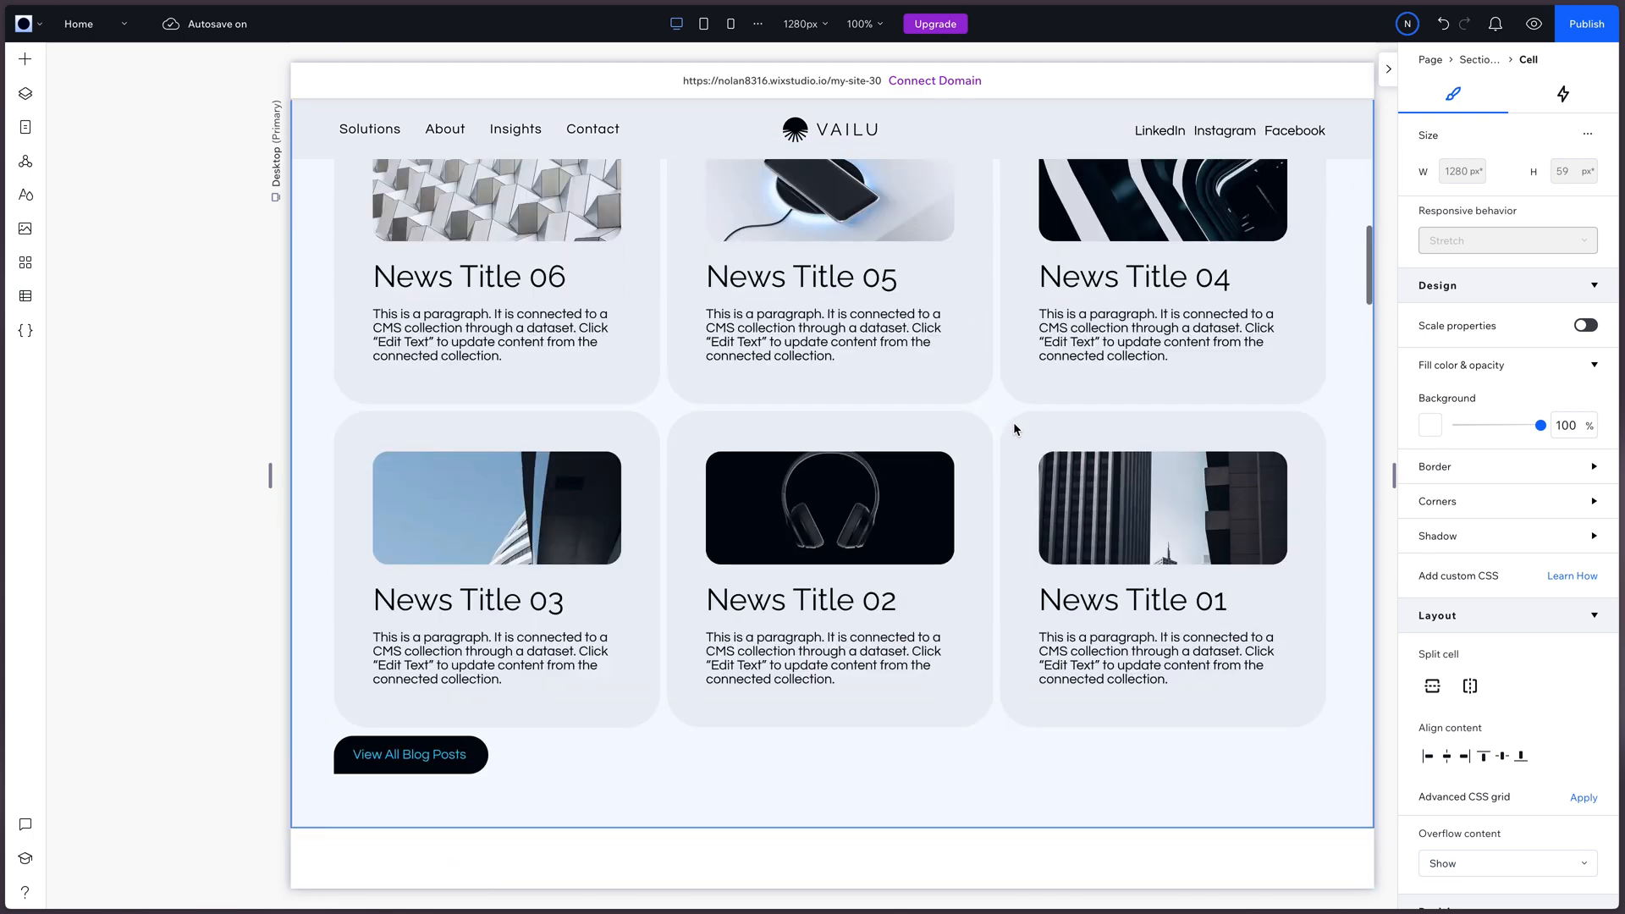
Step: Limit the Blog Feed dataset to display a maximum of 3 items
{"action": "left_click", "coordinate": [392, 767]}
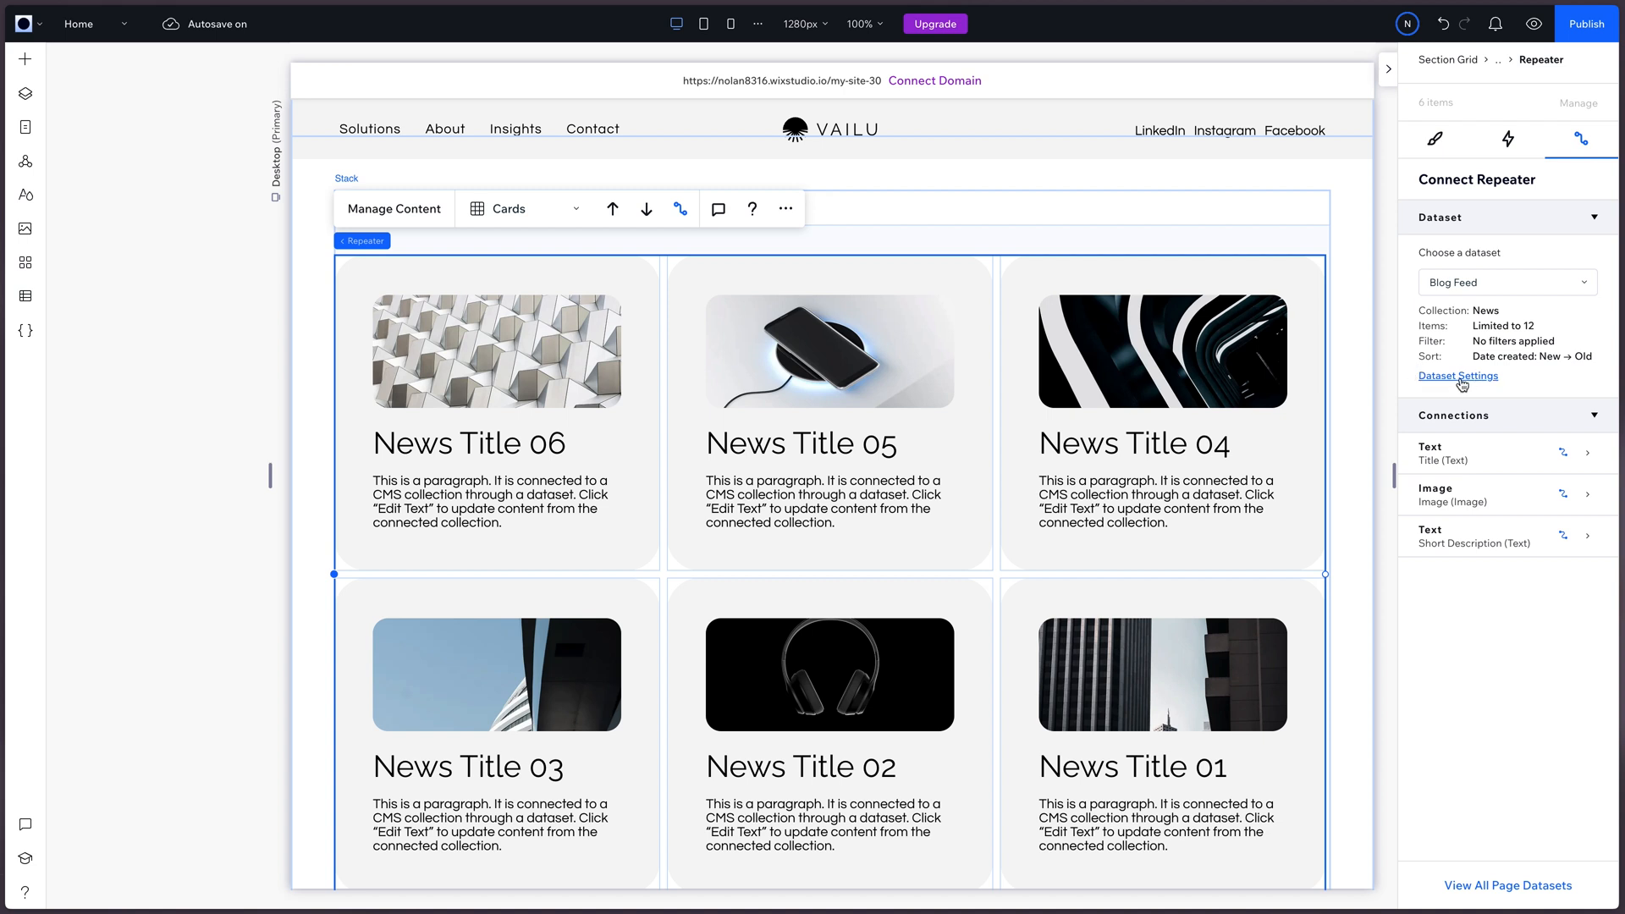
{"action": "left_click", "coordinate": [1457, 375]}
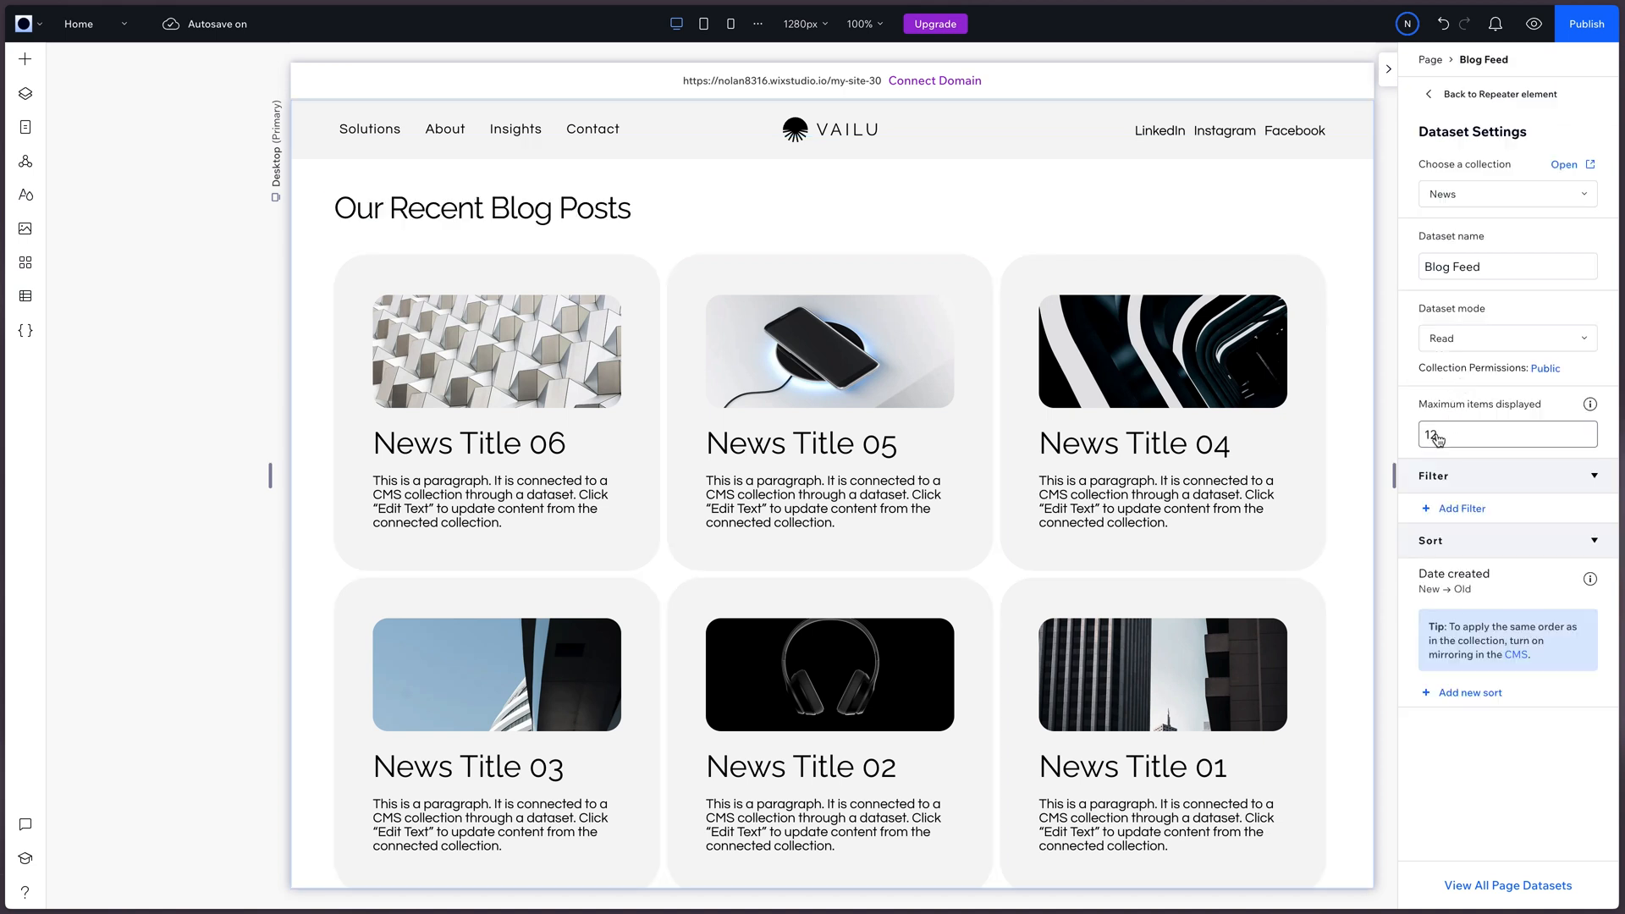
{"action": "left_click", "coordinate": [1505, 433]}
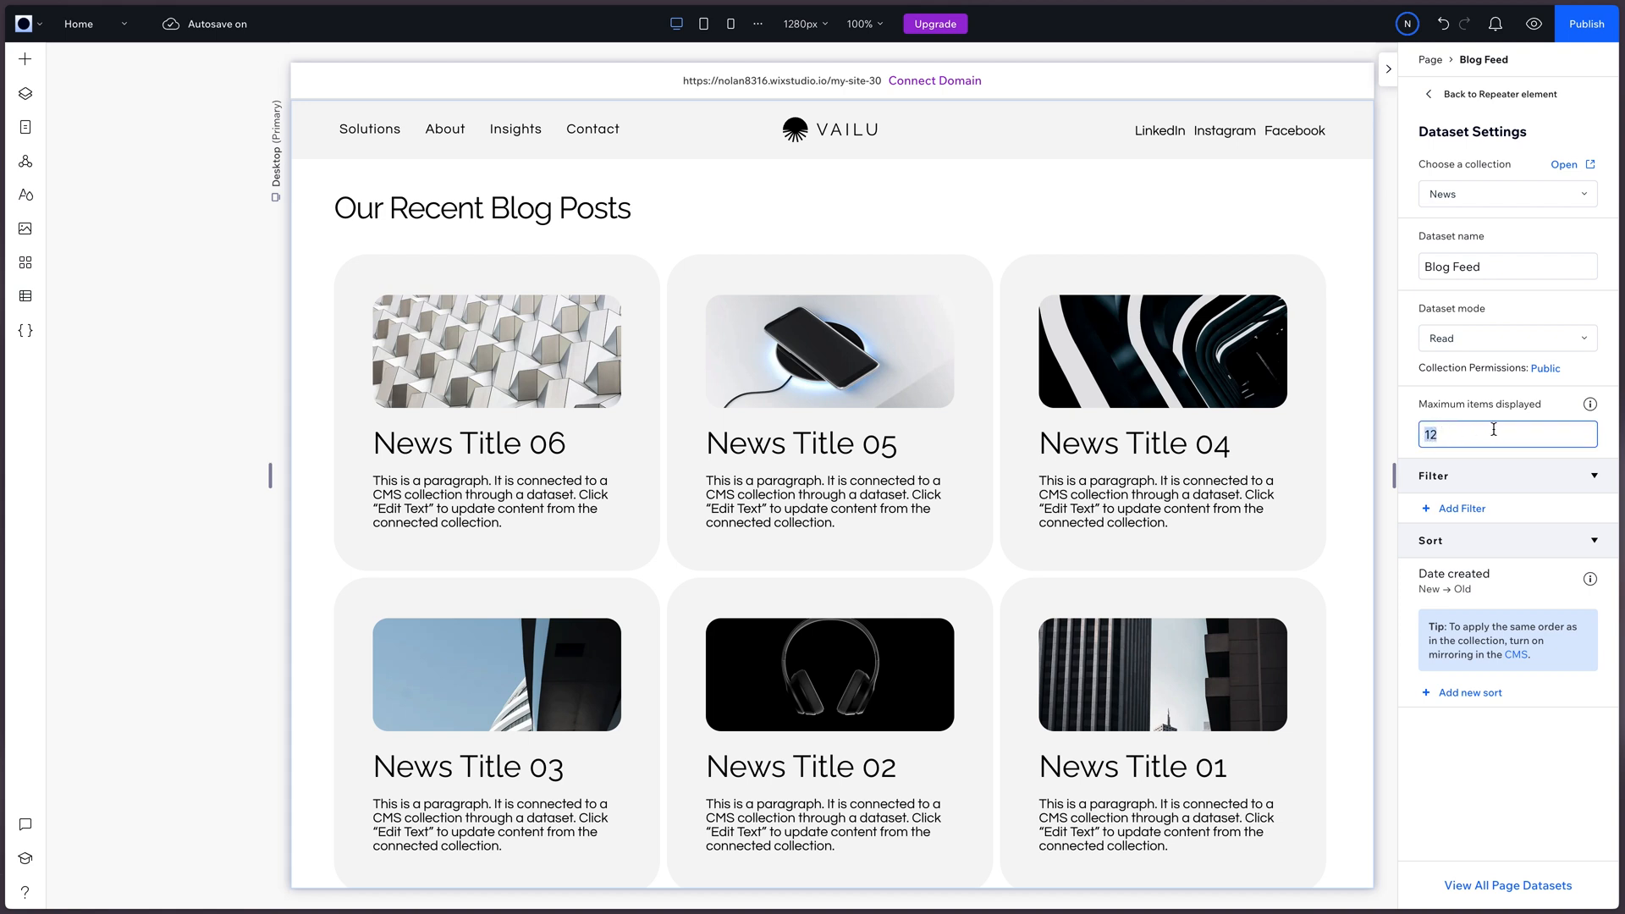
{"action": "type", "text": "3"}
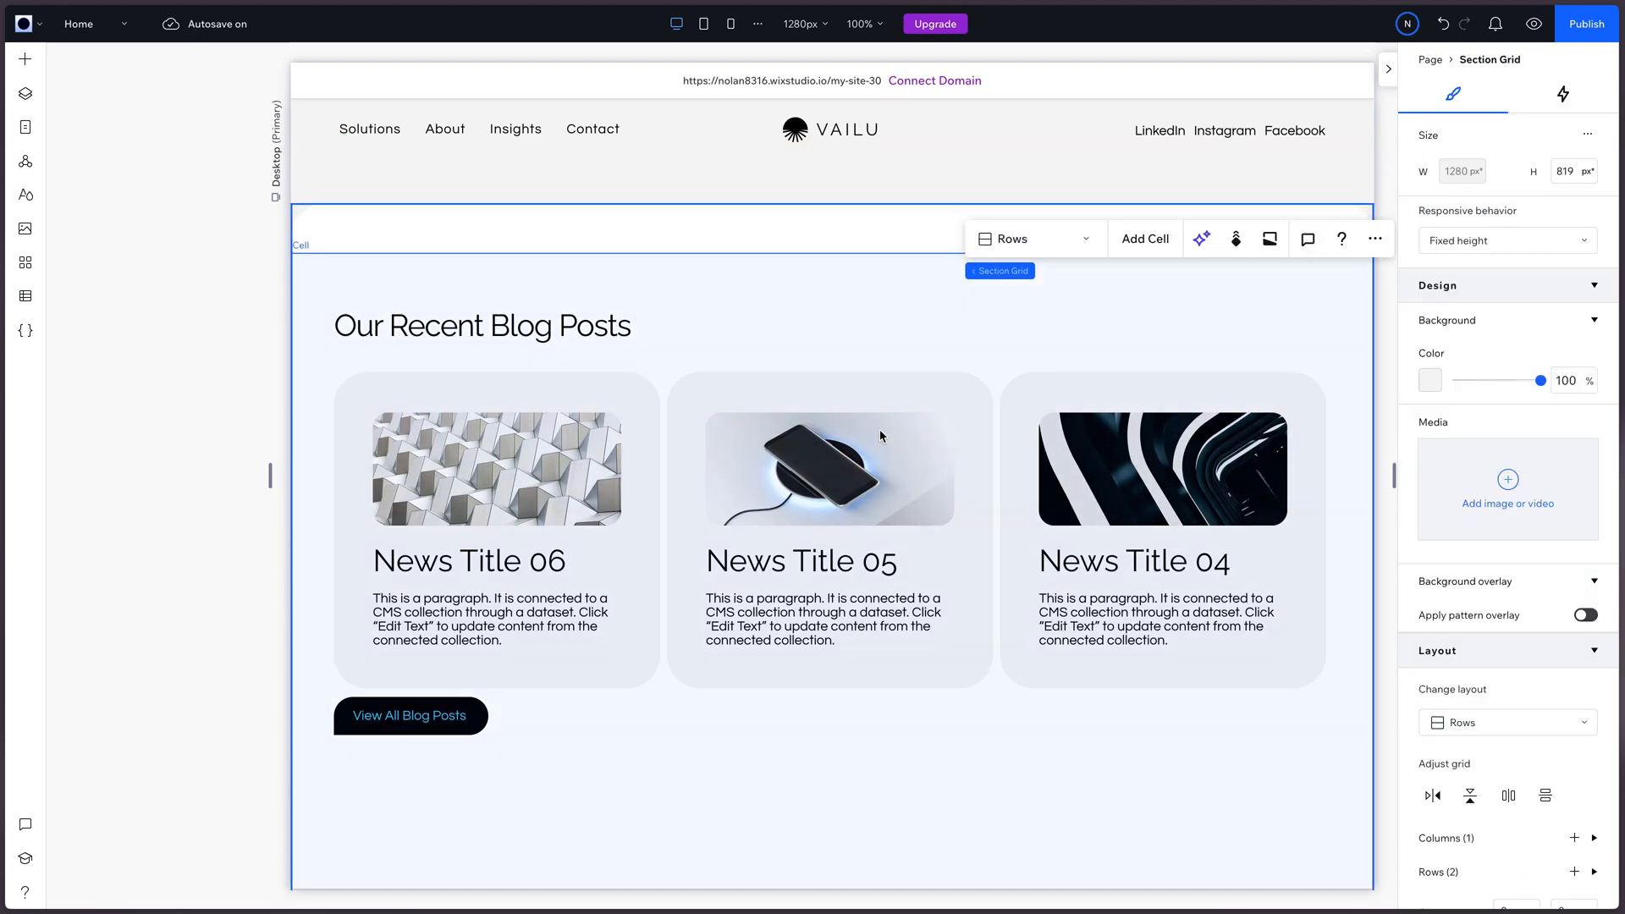
{"action": "mouse_move", "coordinate": [647, 743]}
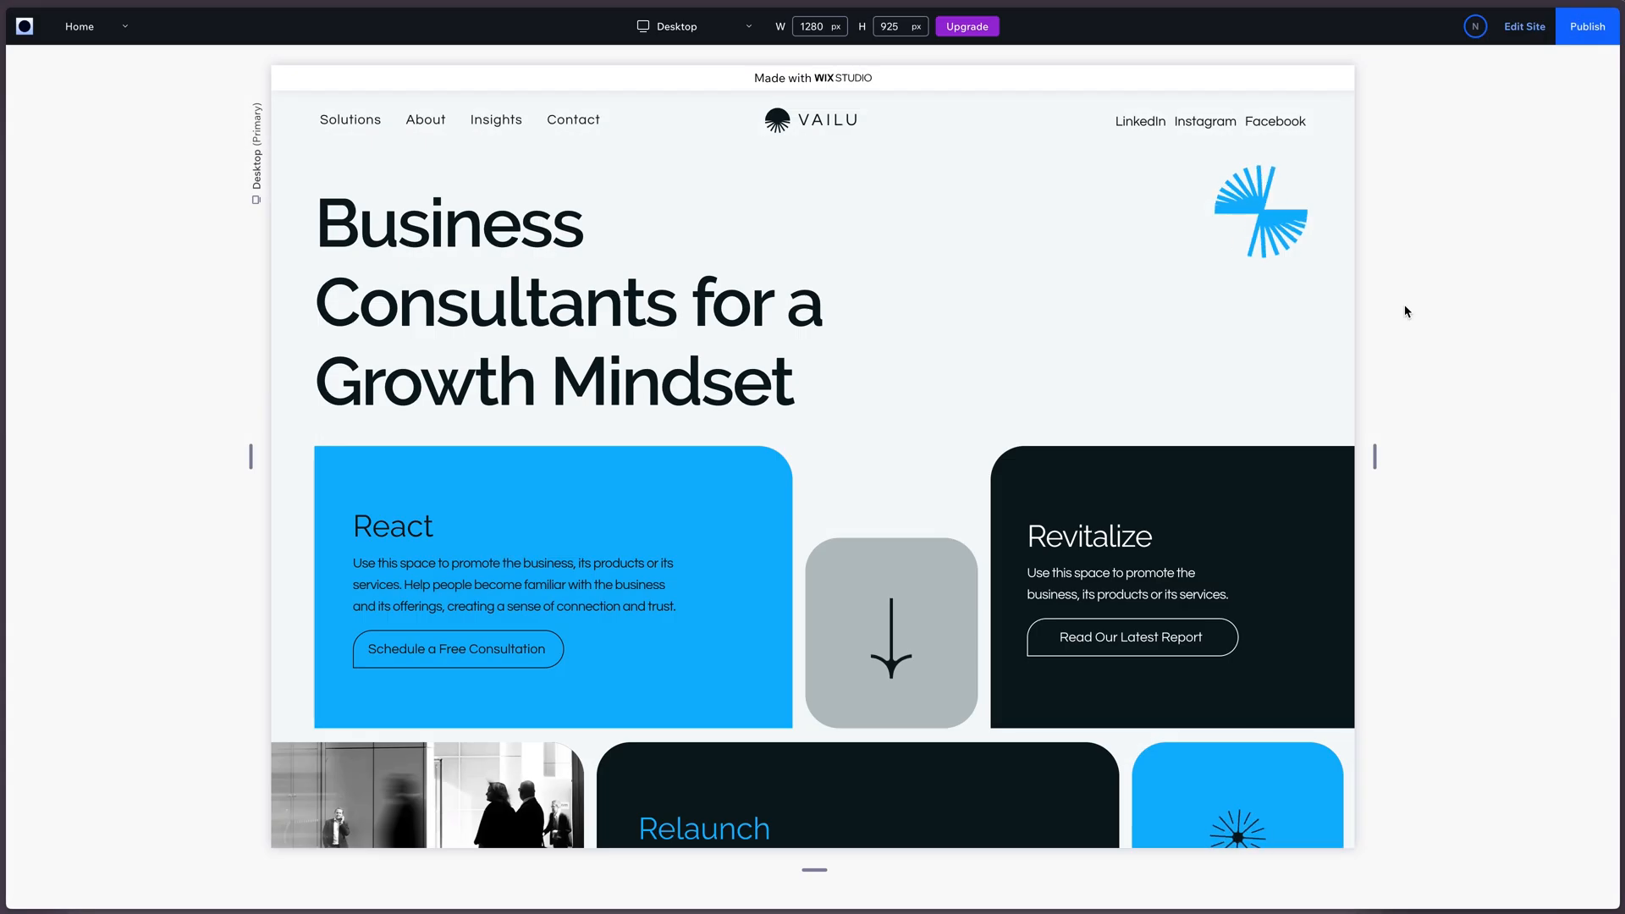
{"action": "scroll", "scroll_direction": "down", "scroll_amount": 3}
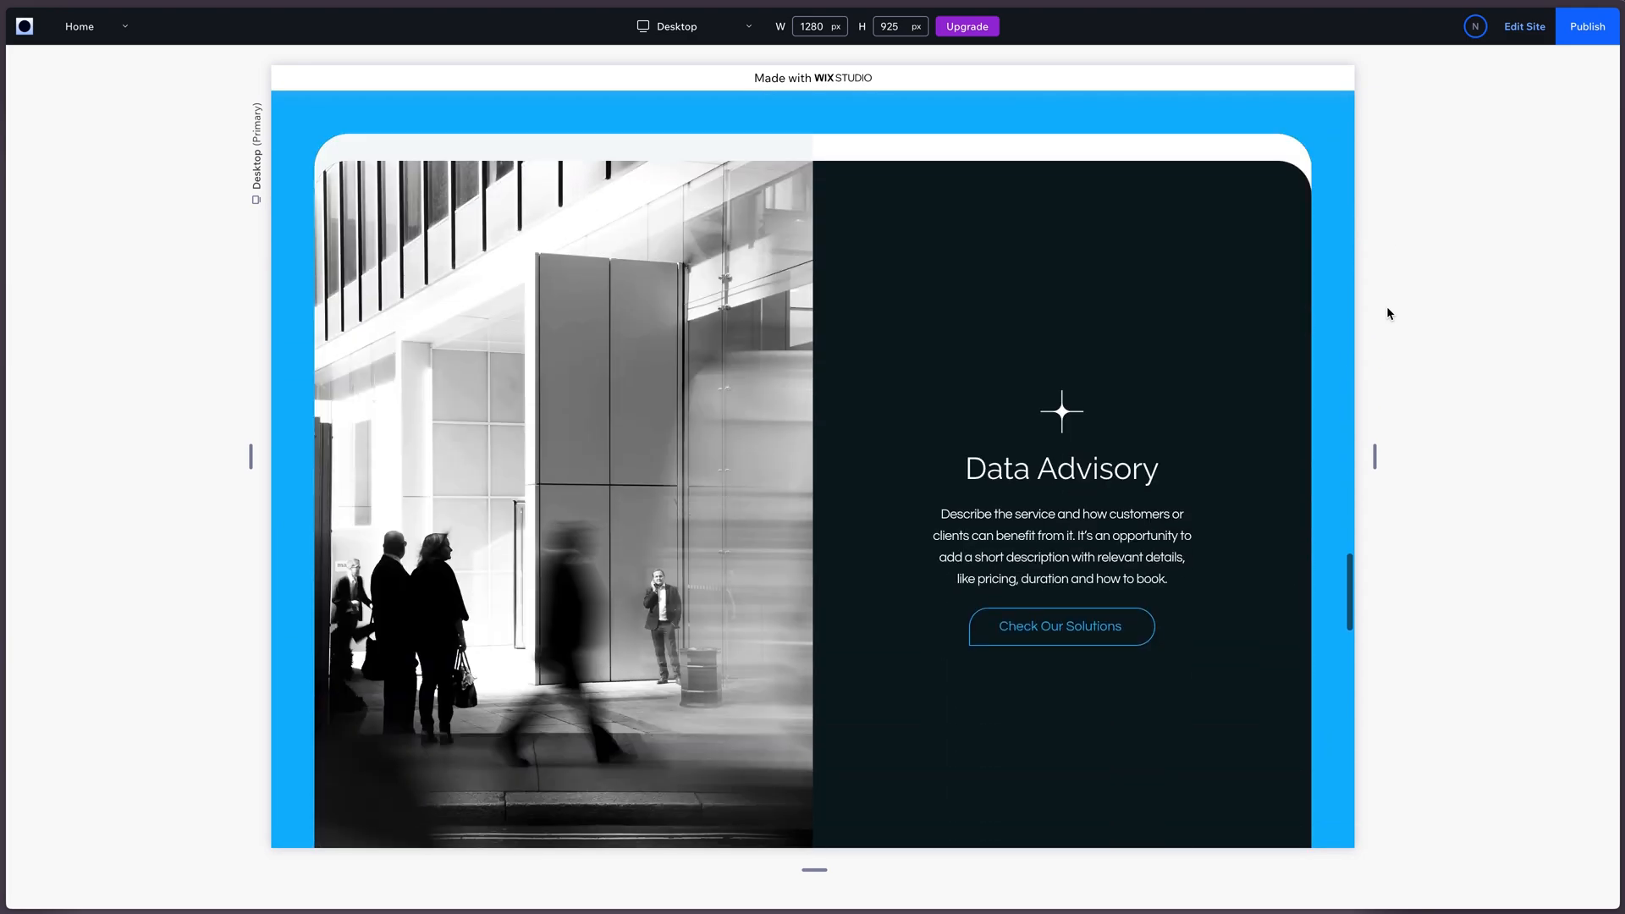
{"action": "scroll", "scroll_direction": "down", "scroll_amount": 3}
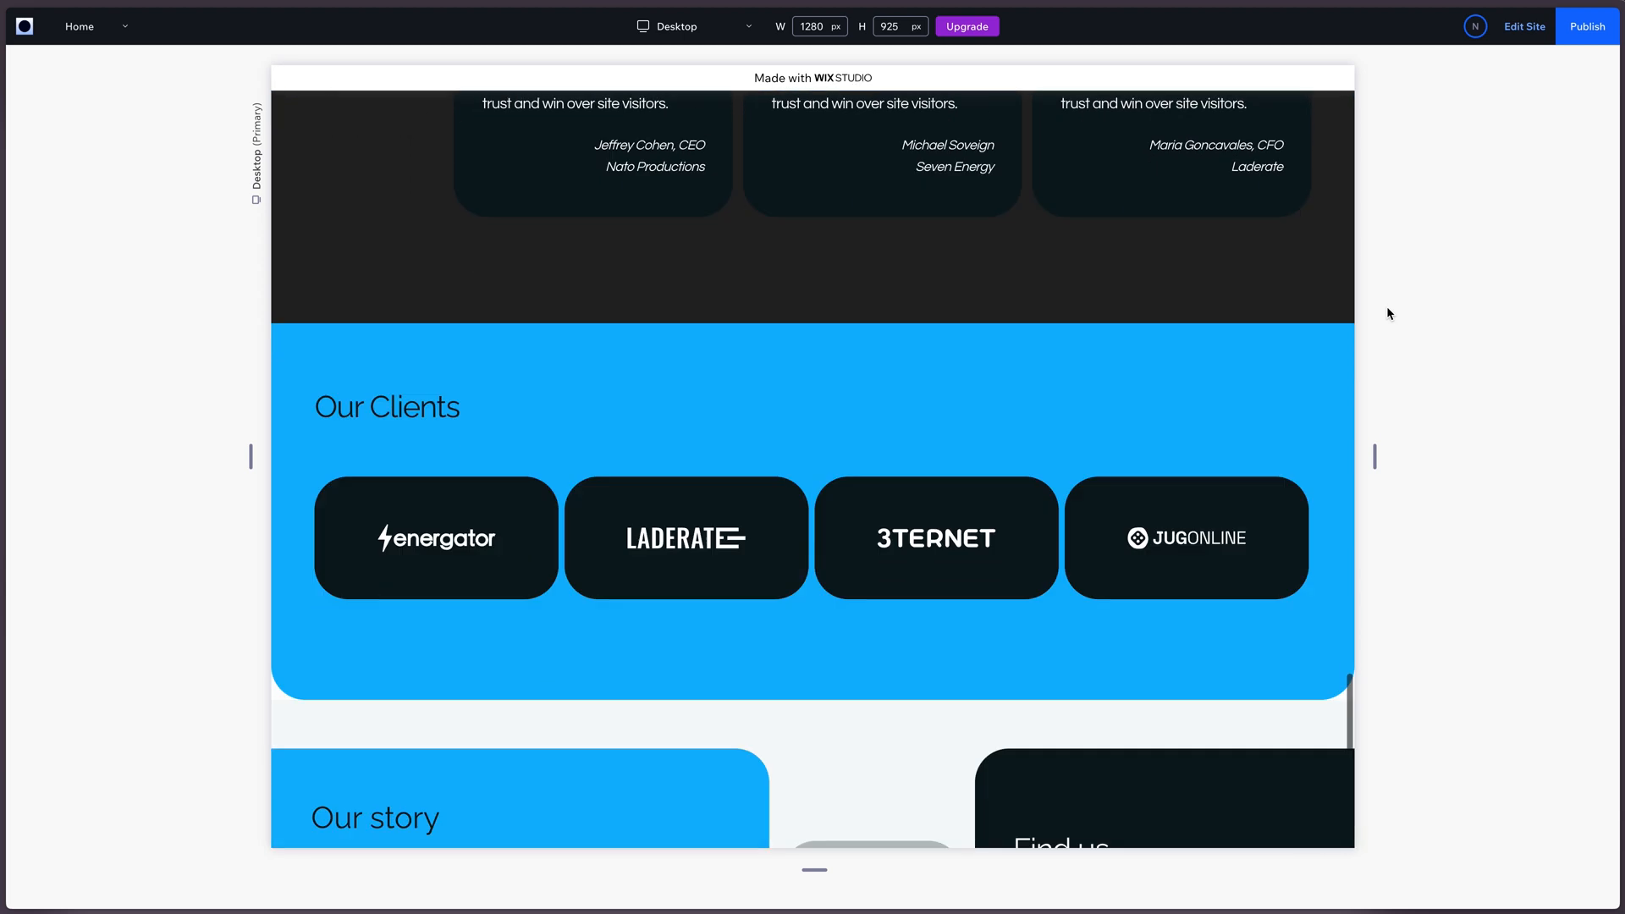
{"action": "scroll", "scroll_direction": "down", "scroll_amount": 3}
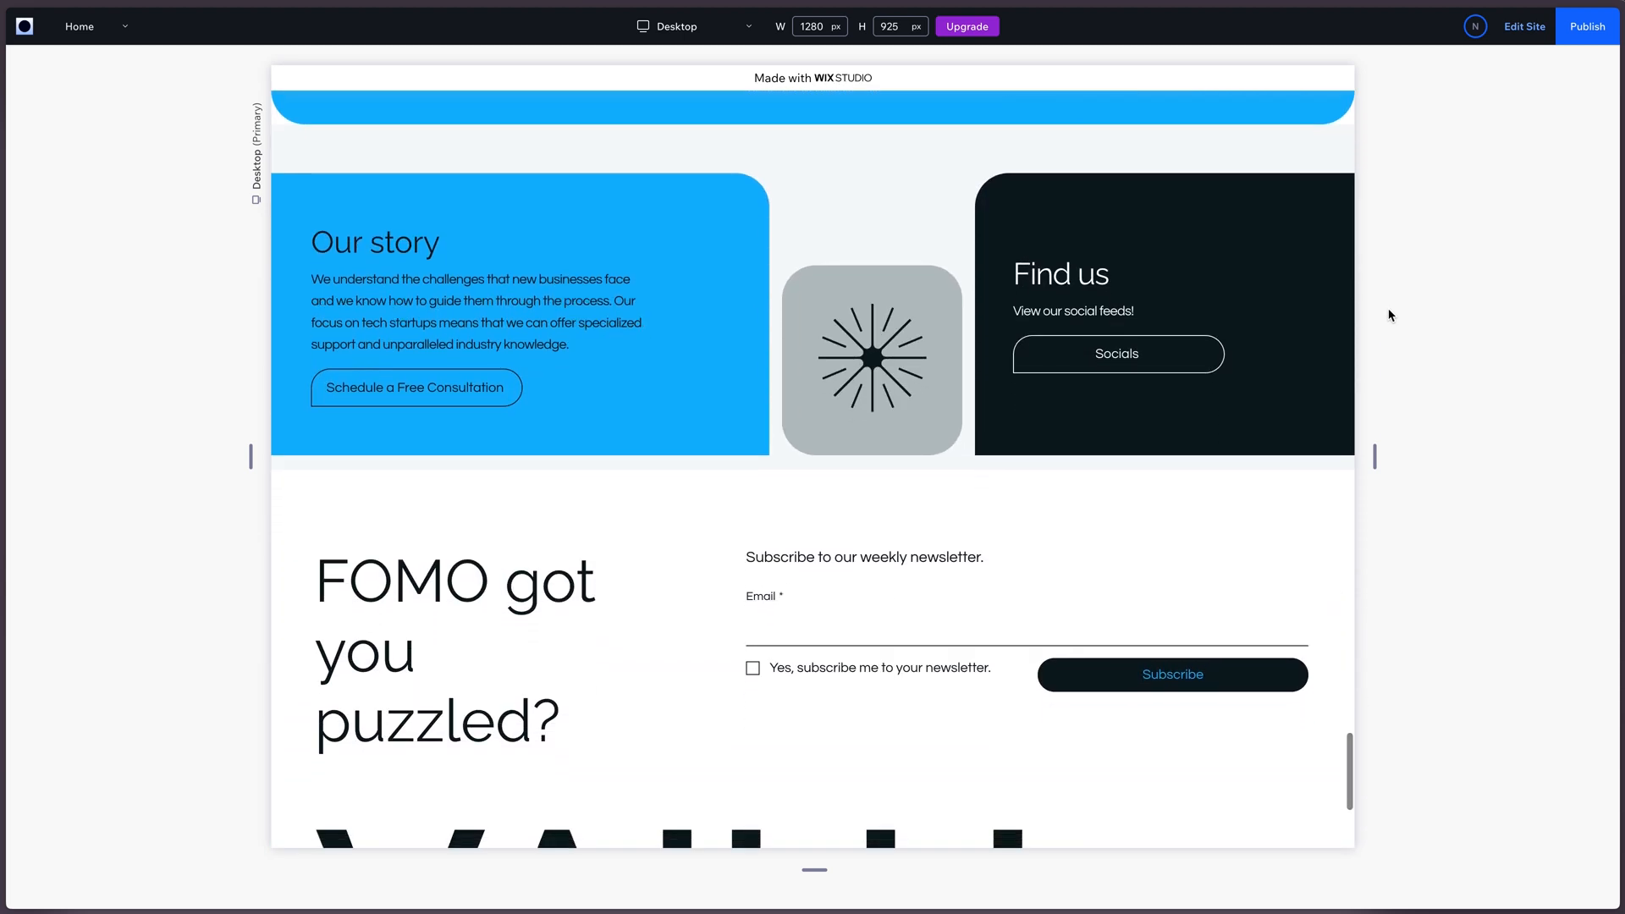
{"action": "scroll", "scroll_direction": "down", "scroll_amount": 3}
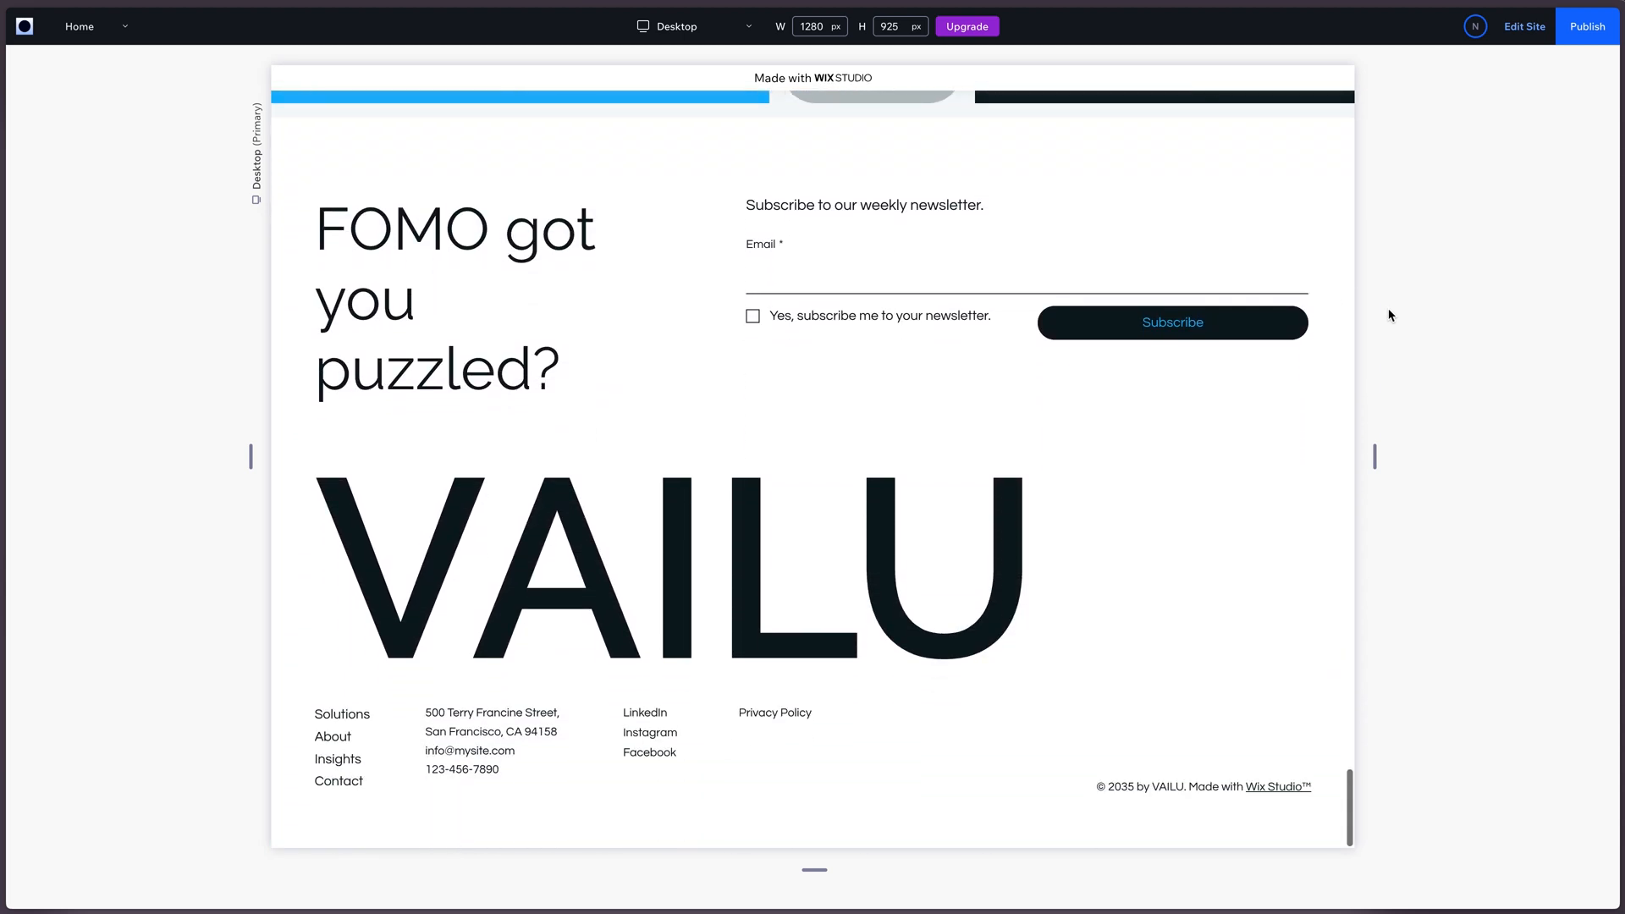